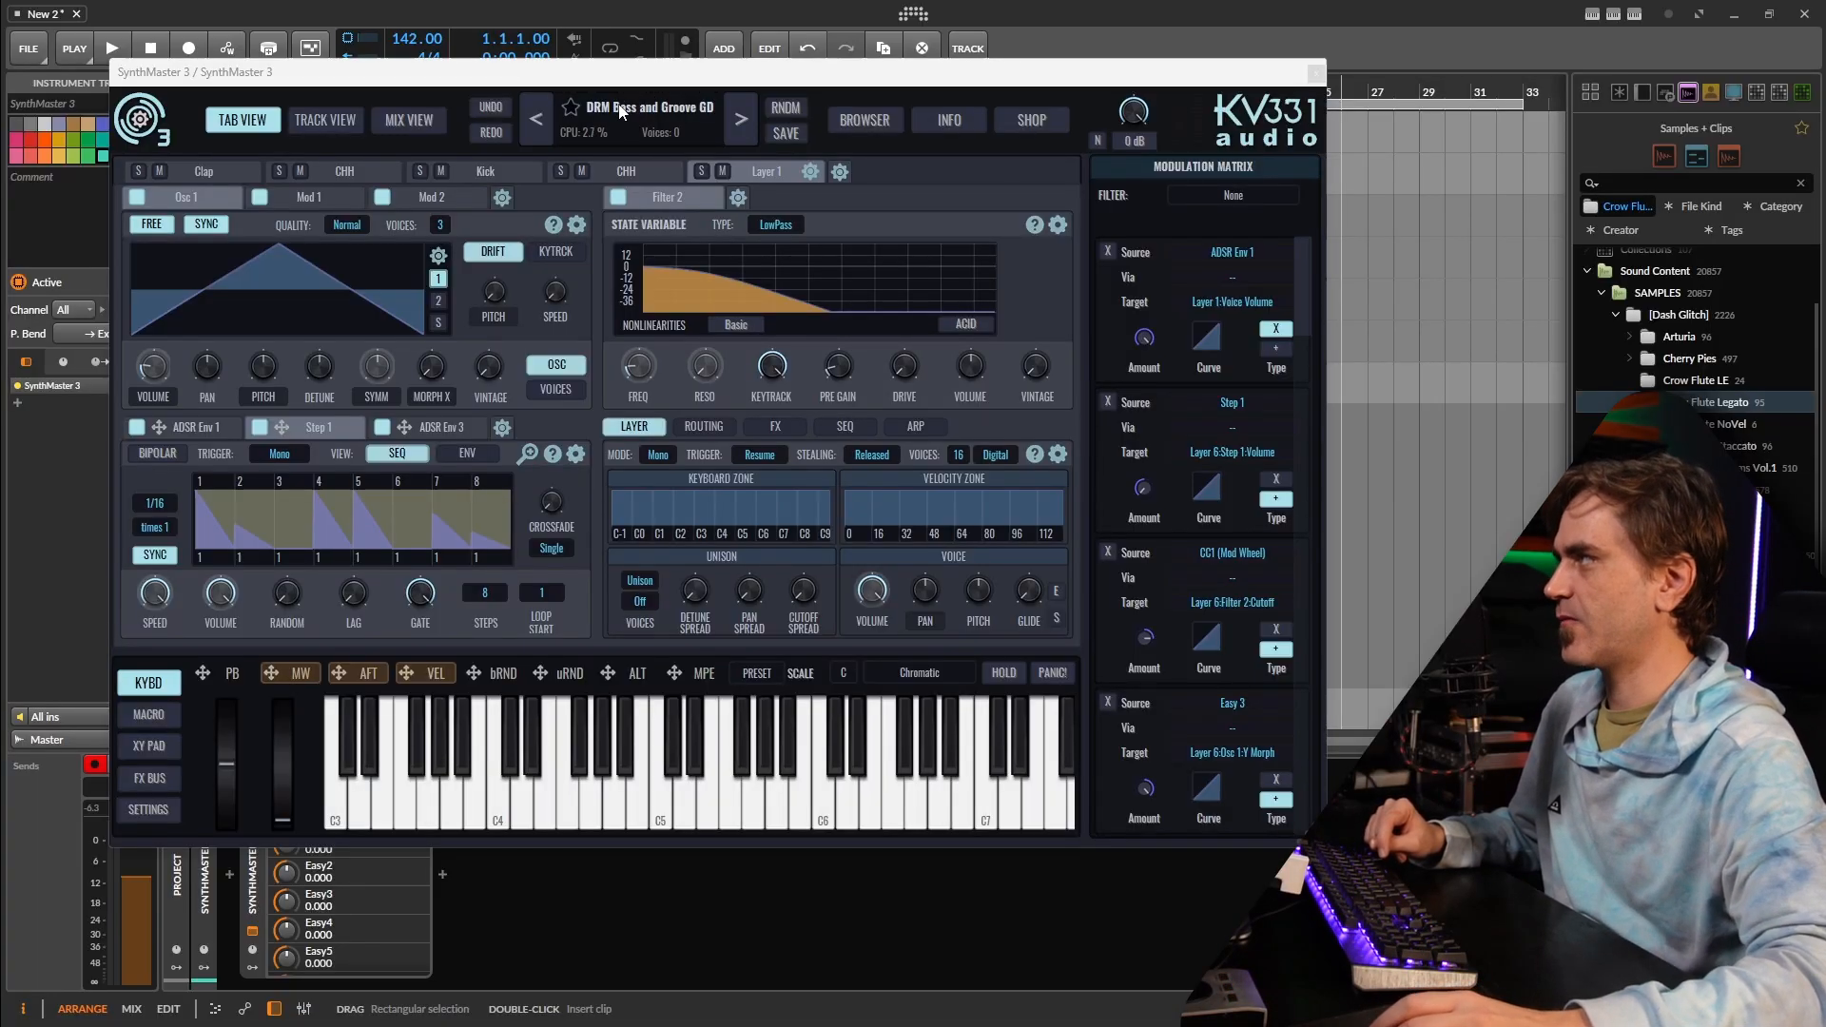
- Load the Init preset and bring up Osc 1's new waveform or multi-sample menu
left_click(640, 108)
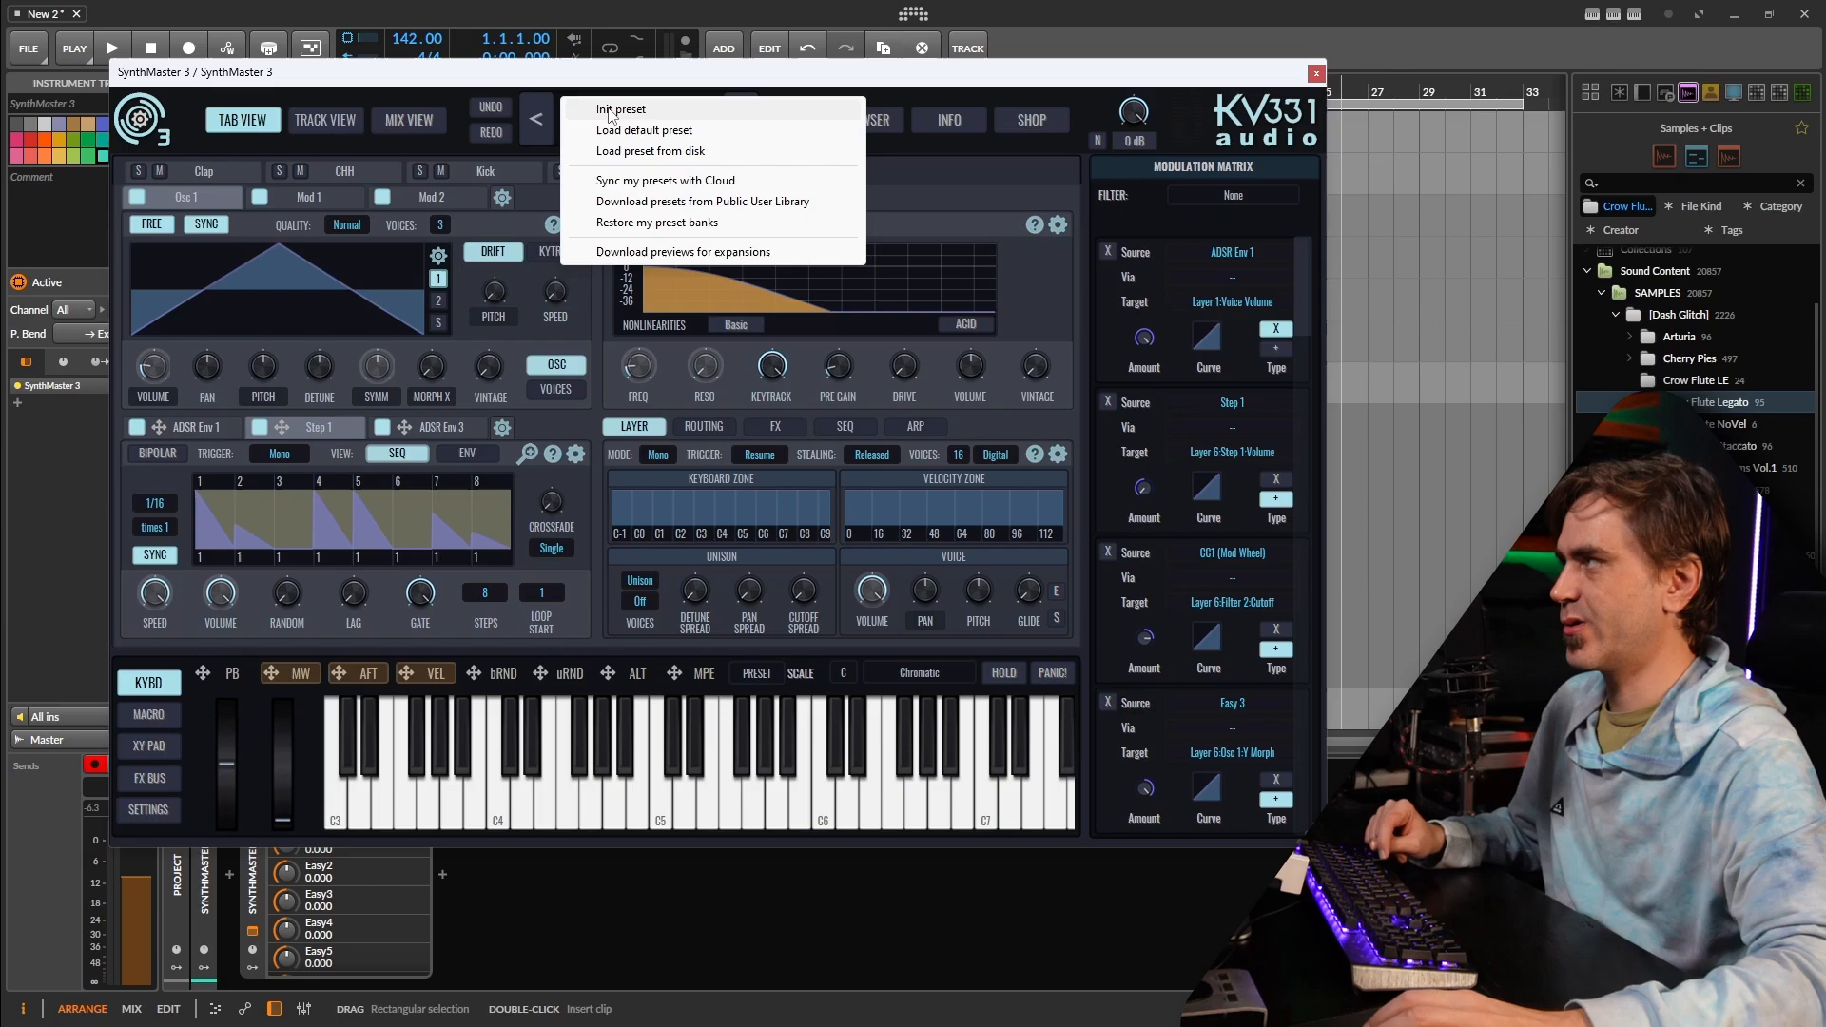
left_click(621, 109)
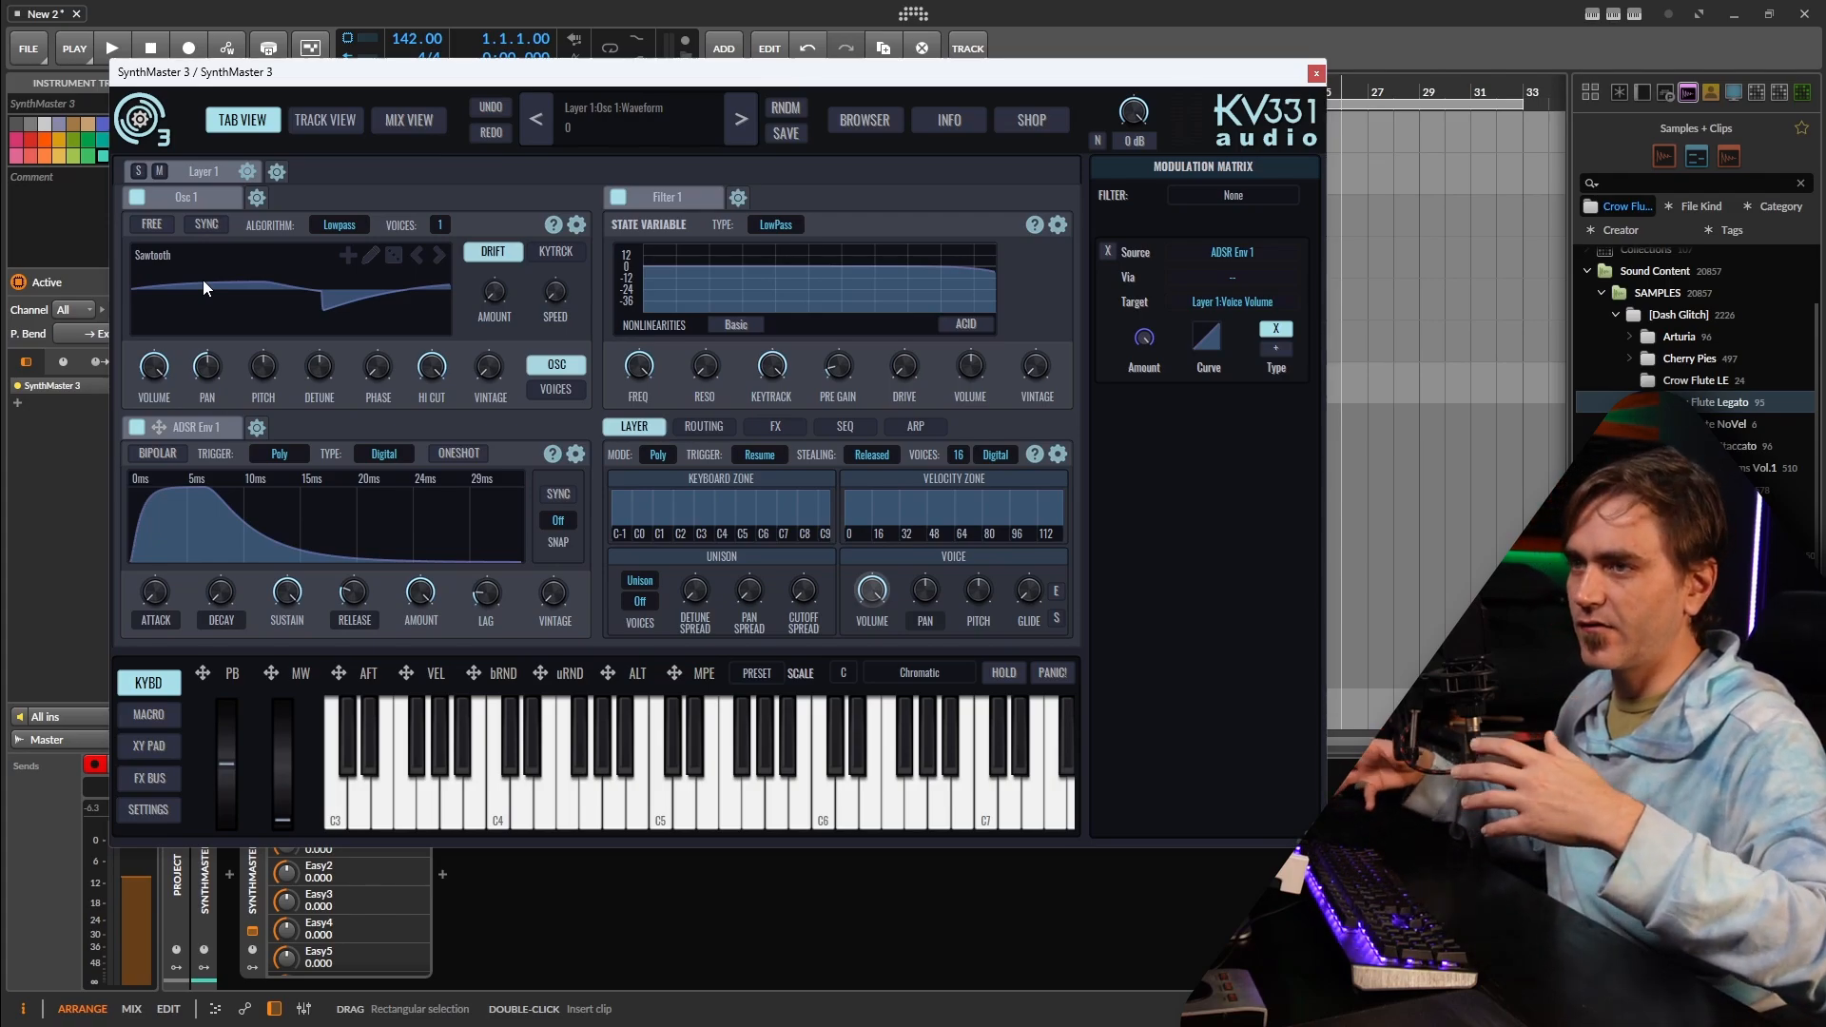
mouse_move(222, 289)
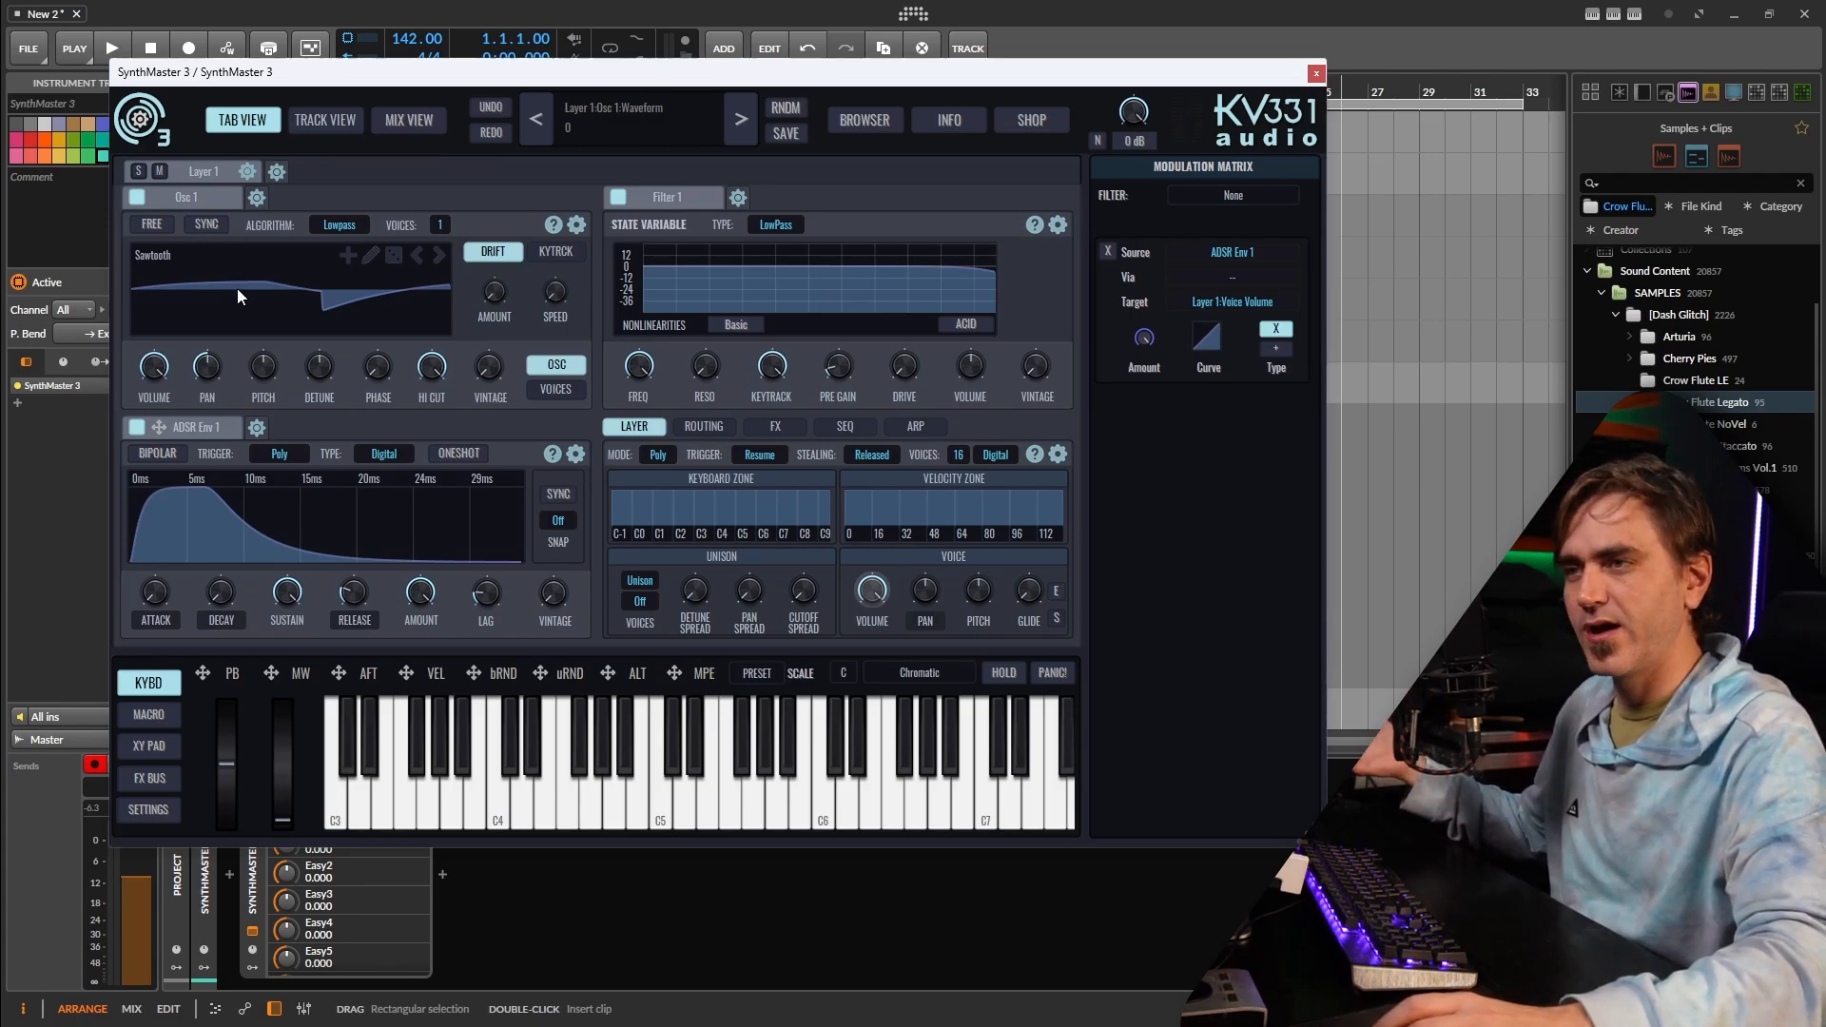
mouse_move(180, 264)
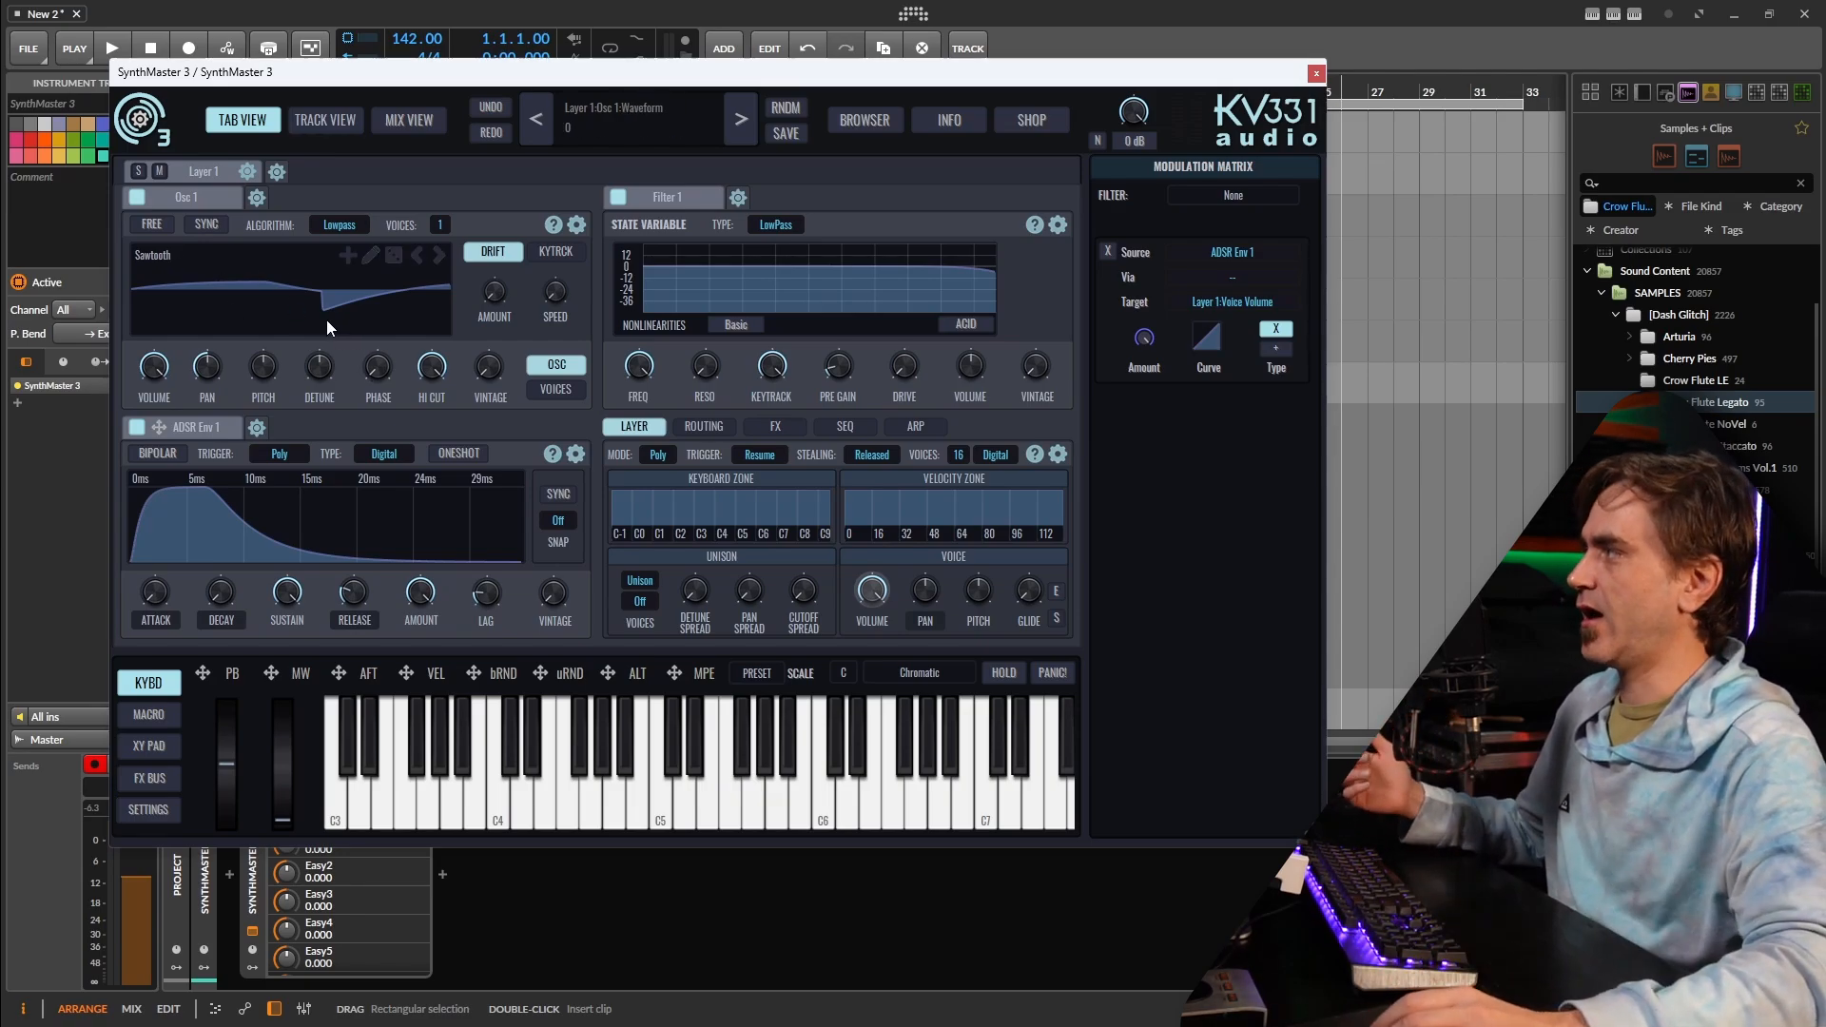
left_click(349, 254)
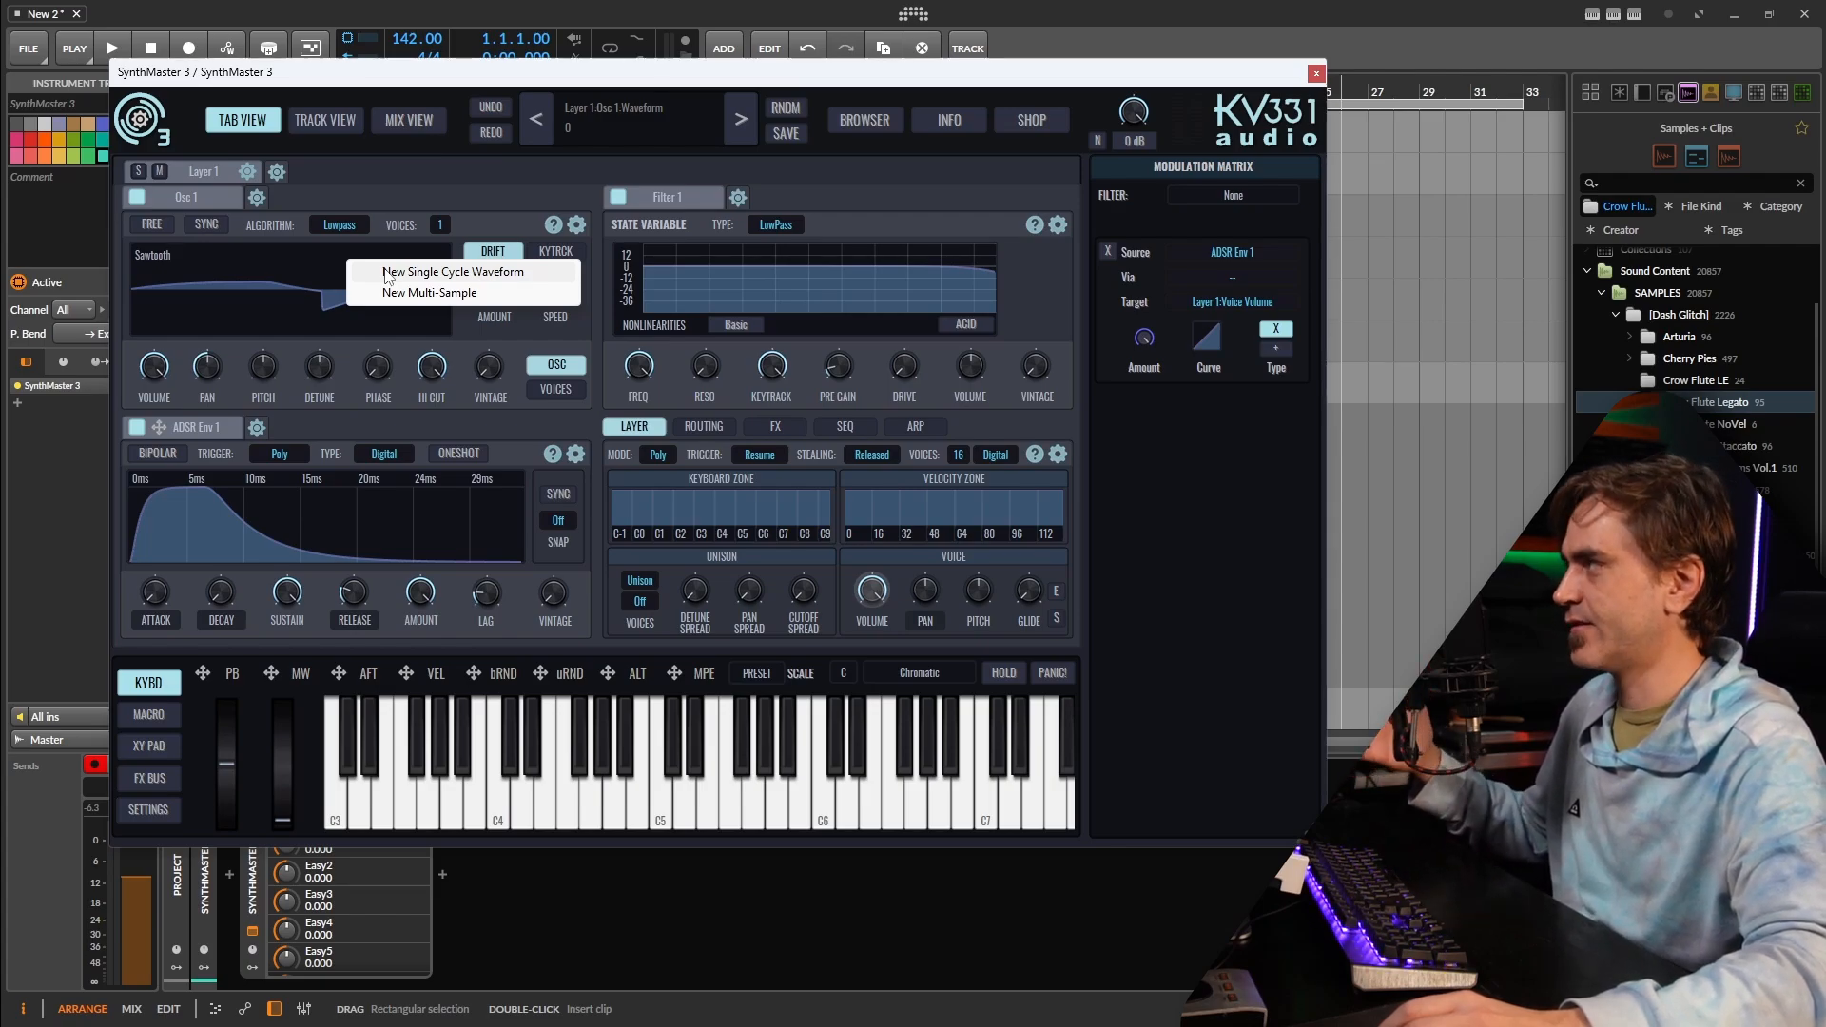
- Create a New Multi-Sample and add the six Crow Flute Legato samples, F4 through F5
left_click(430, 292)
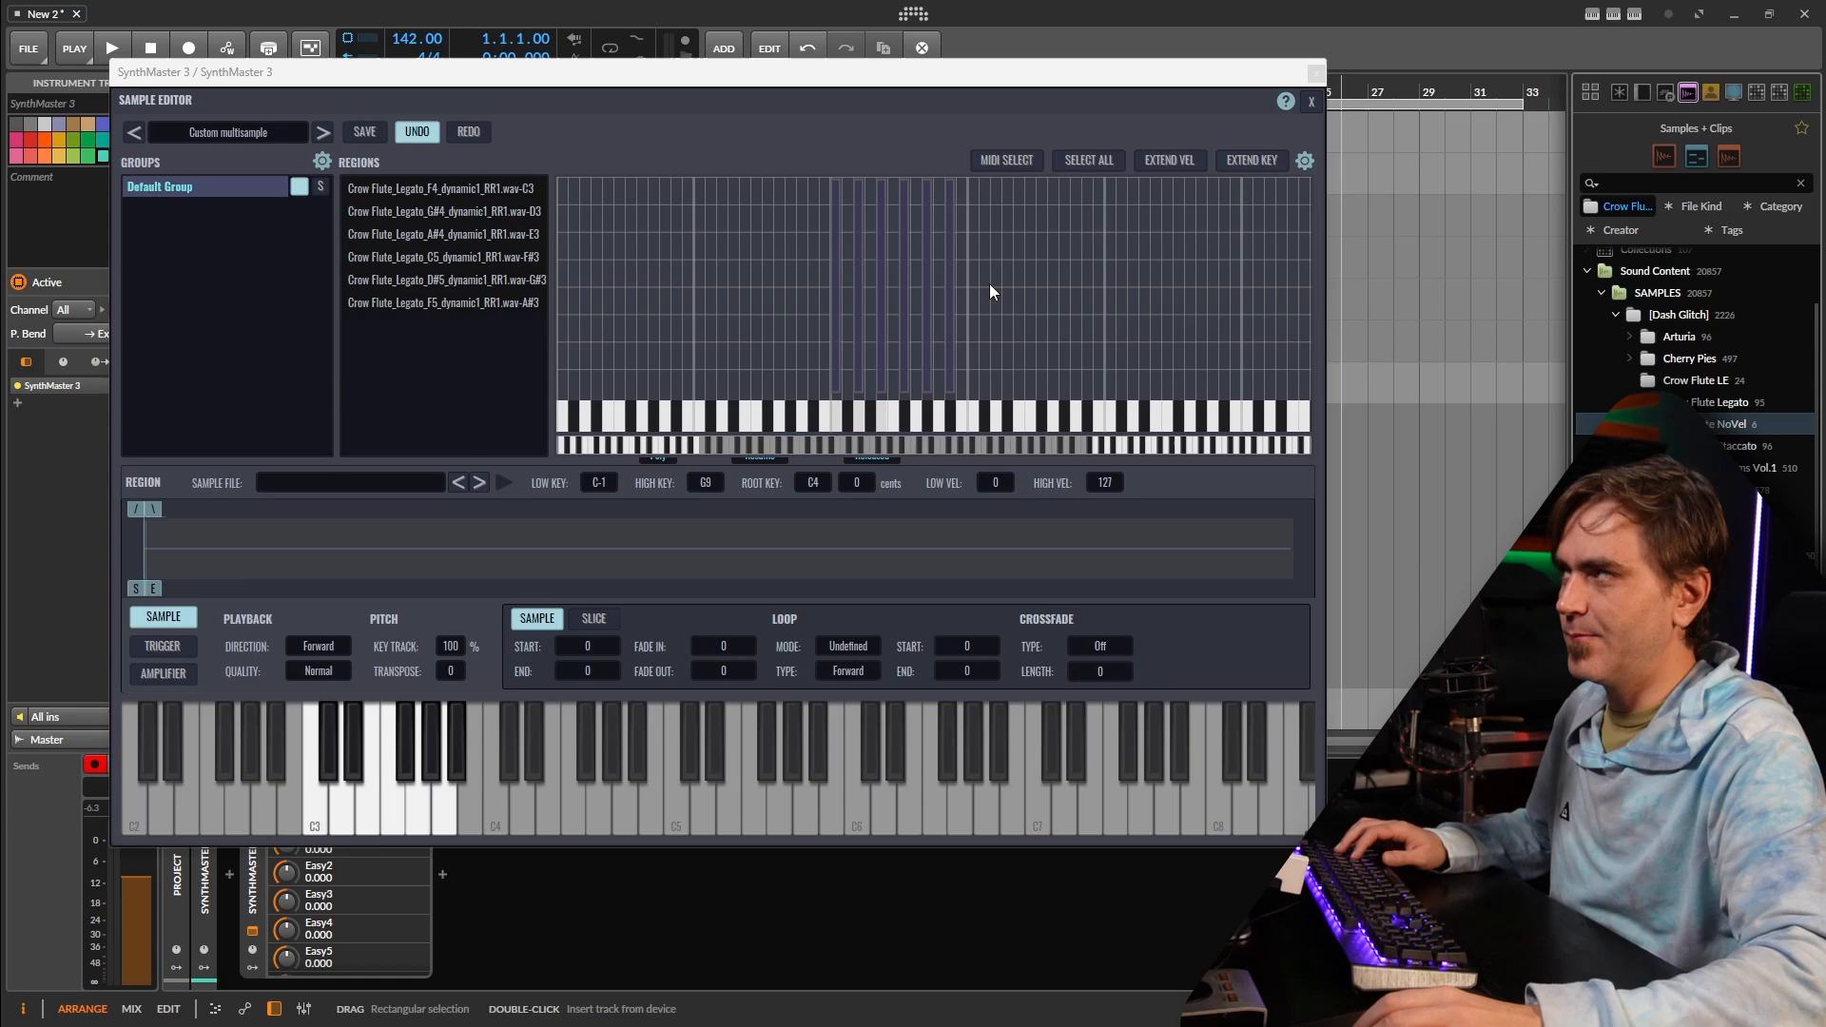
- Map legato regions to root keys F4, G#4, A#4, C5, D#5, F5, with F5 up to B5
left_click(442, 187)
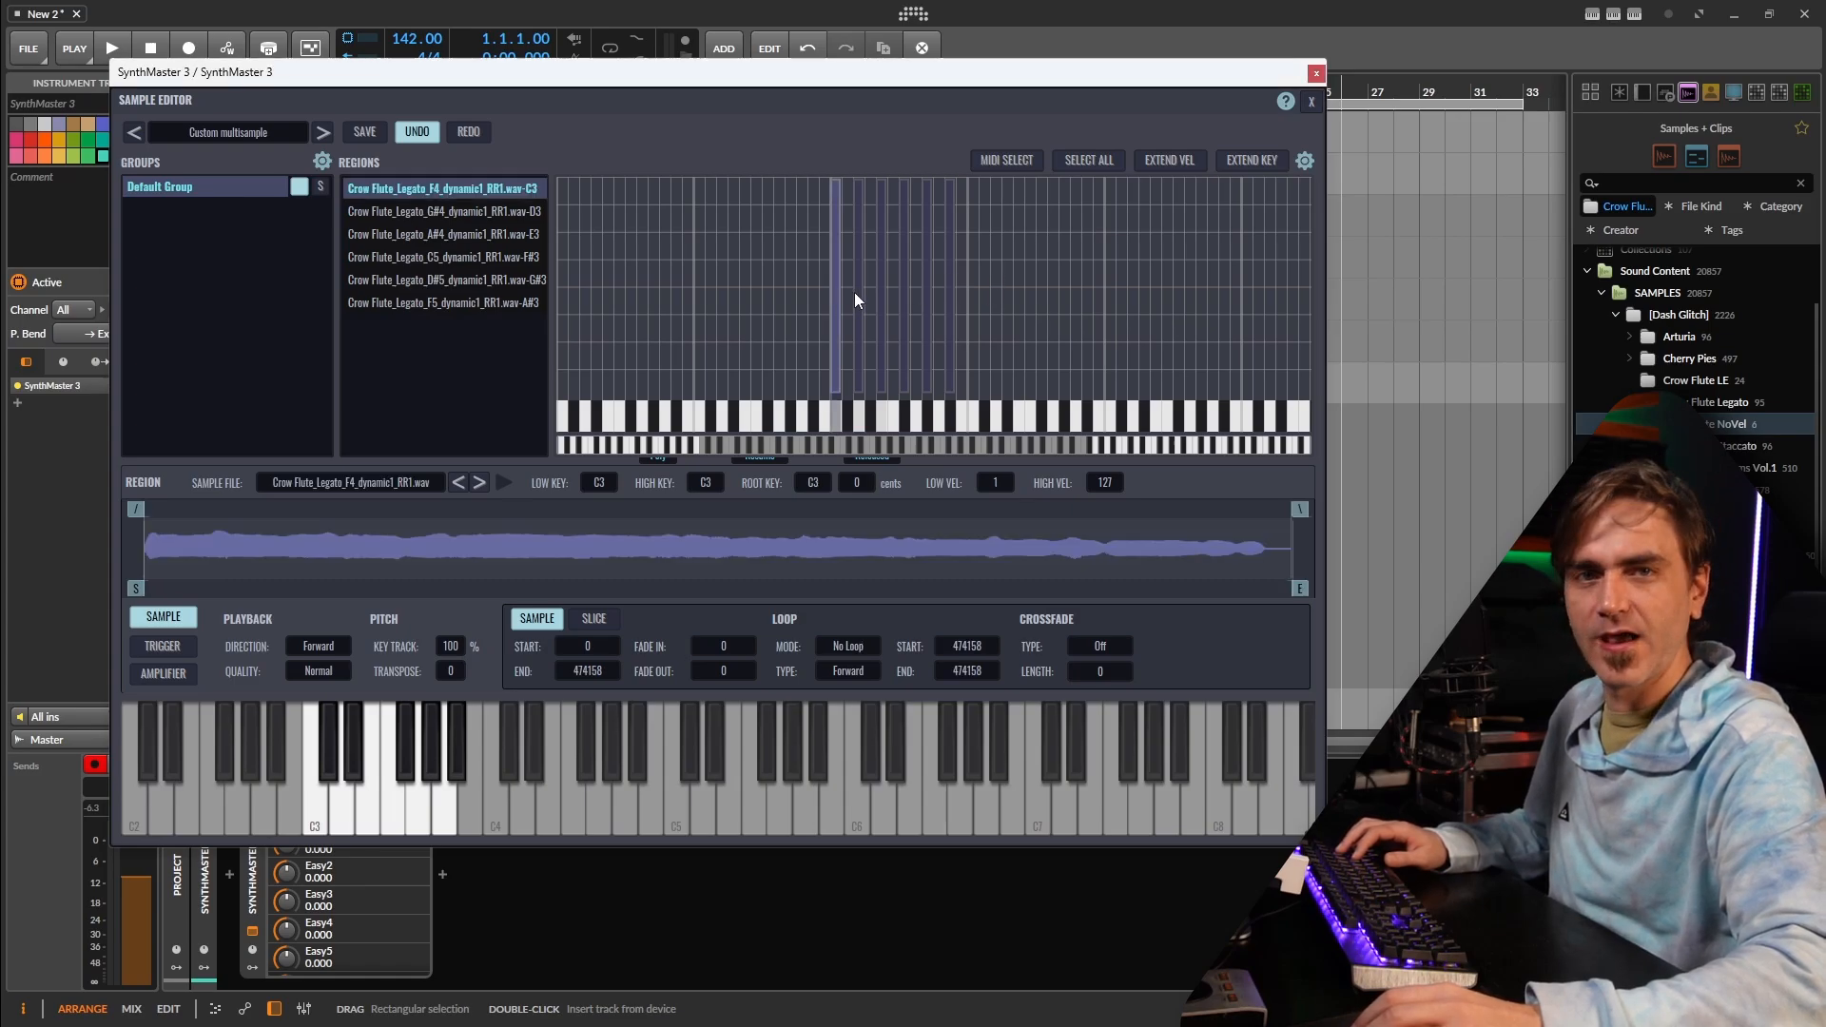
mouse_move(793, 269)
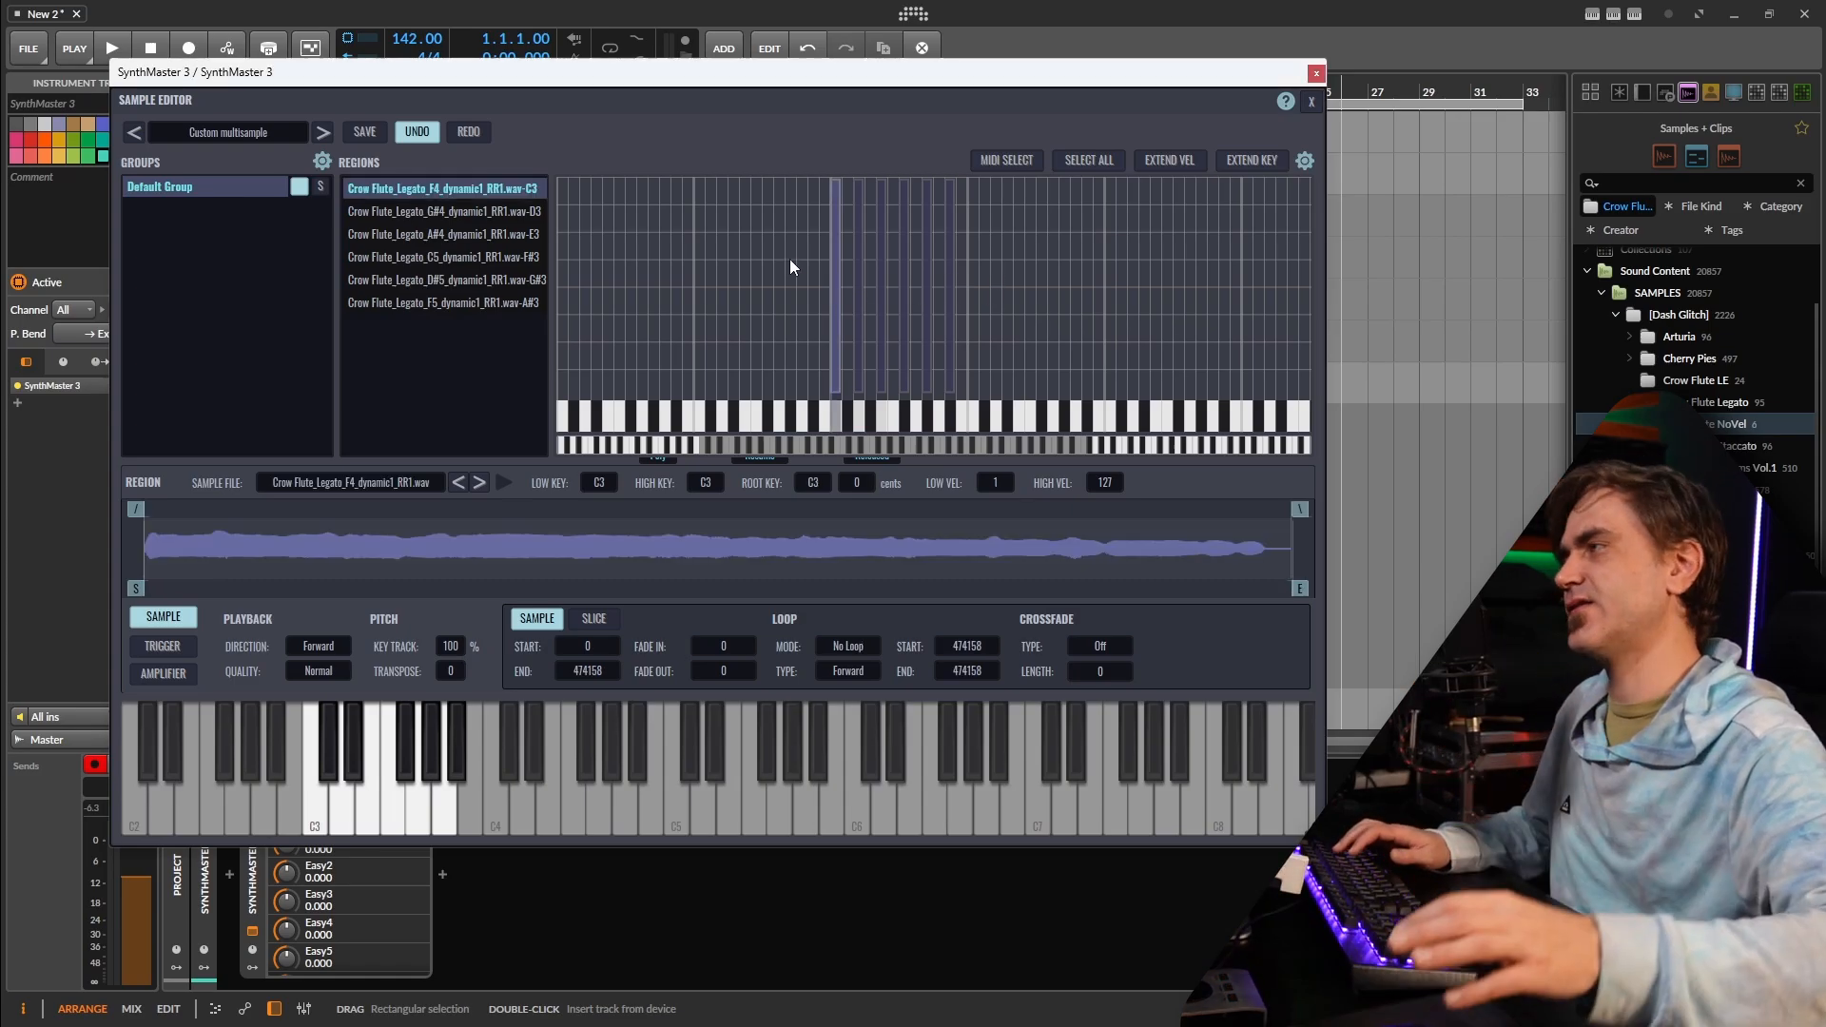
left_click(1085, 160)
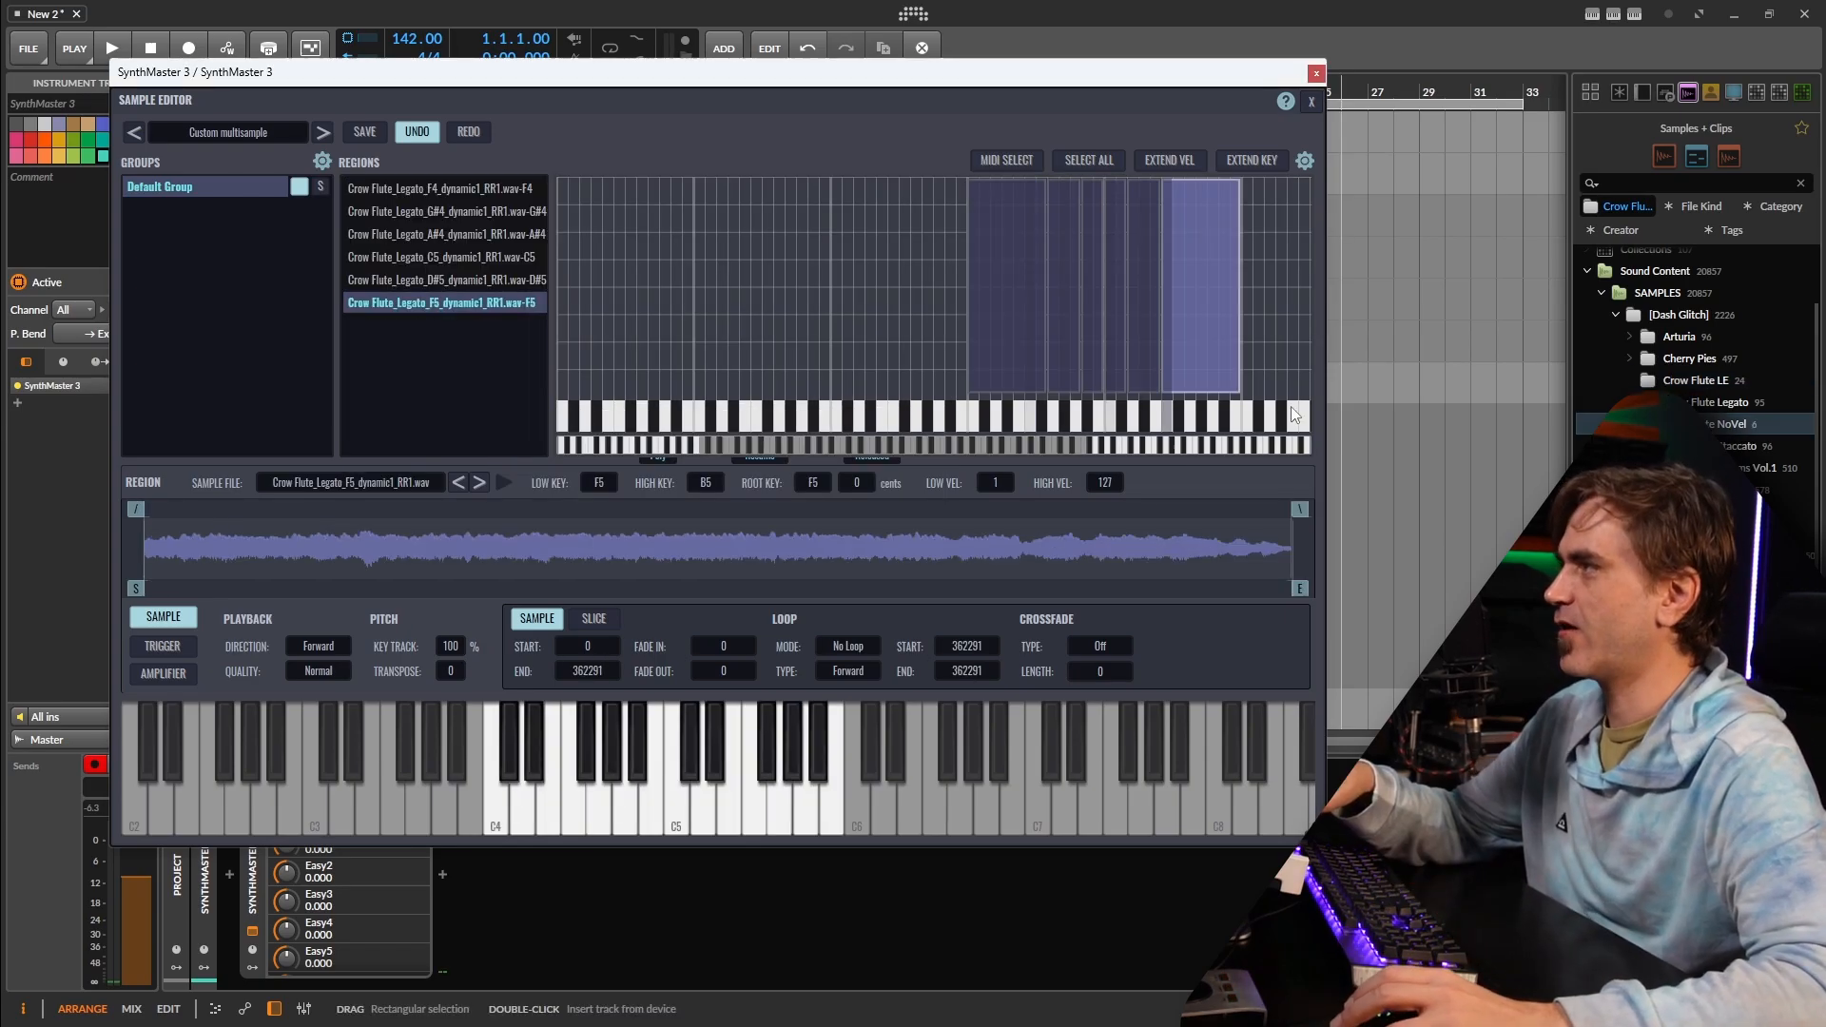
mouse_move(1281, 328)
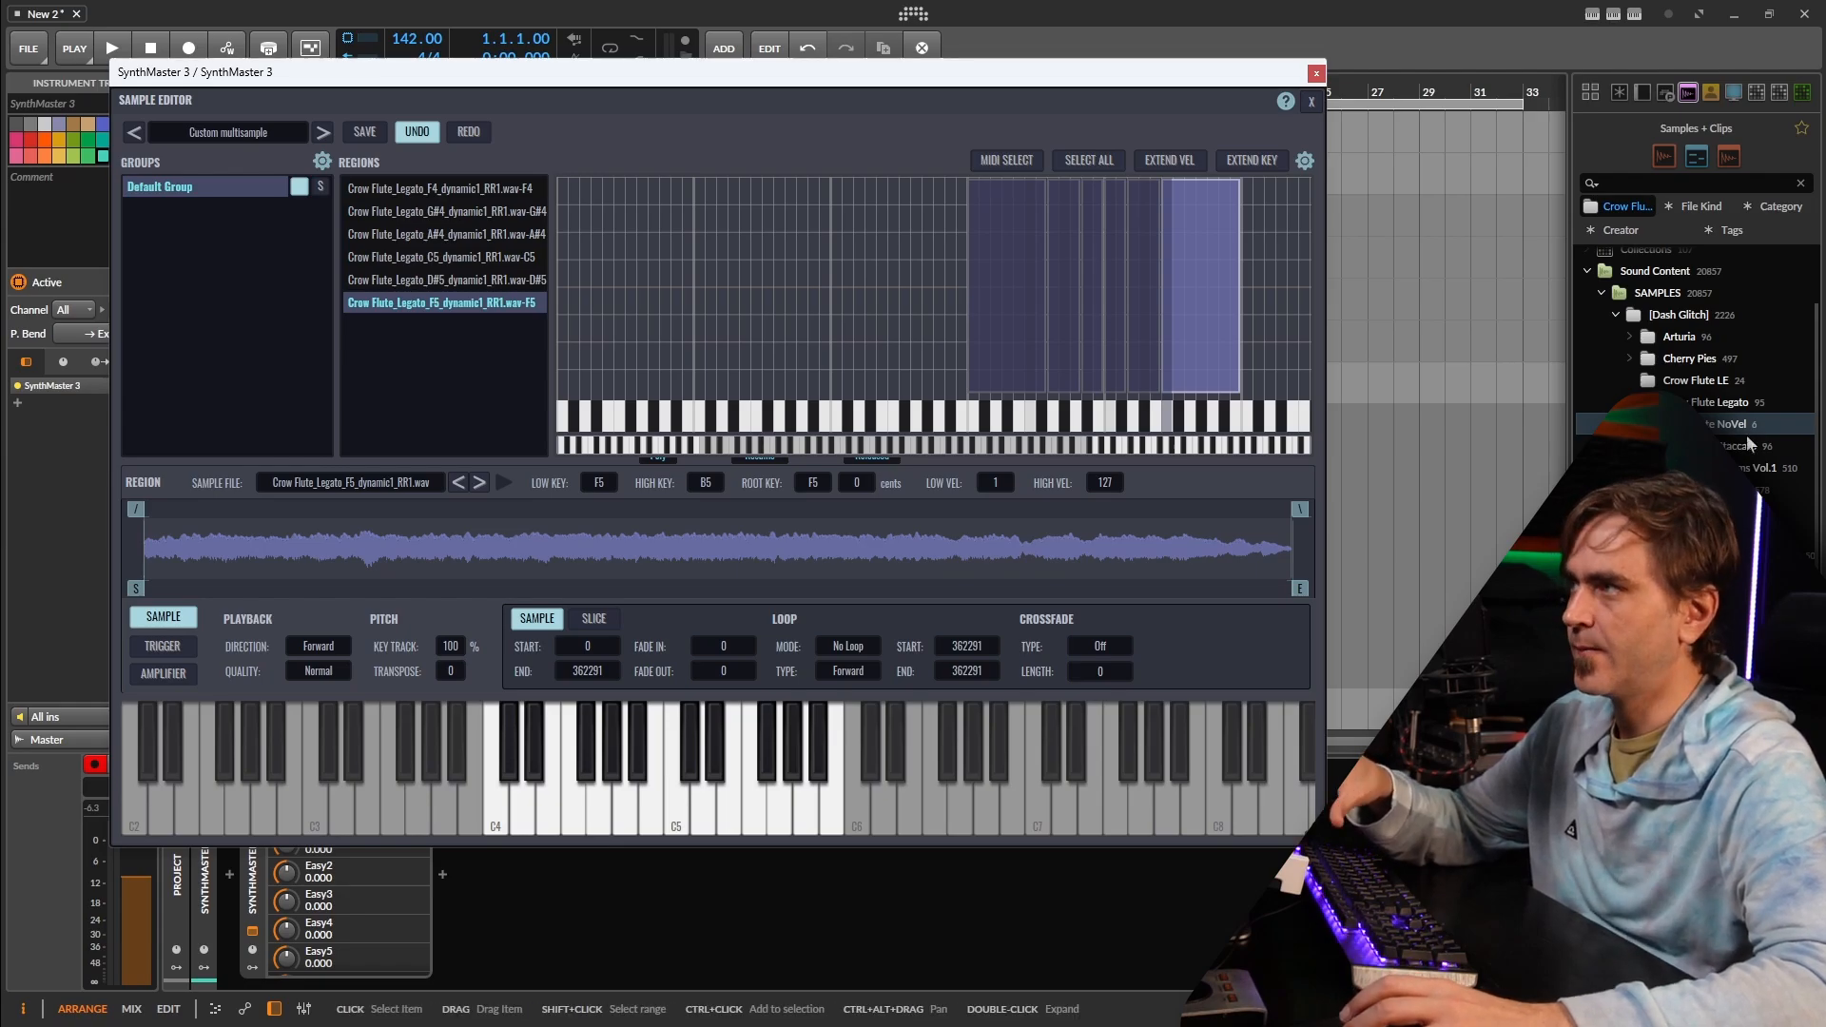
- Add the dynamic1–4 Crow Flute Legato WAVs from the Crow Flute LE folder
left_click(1700, 380)
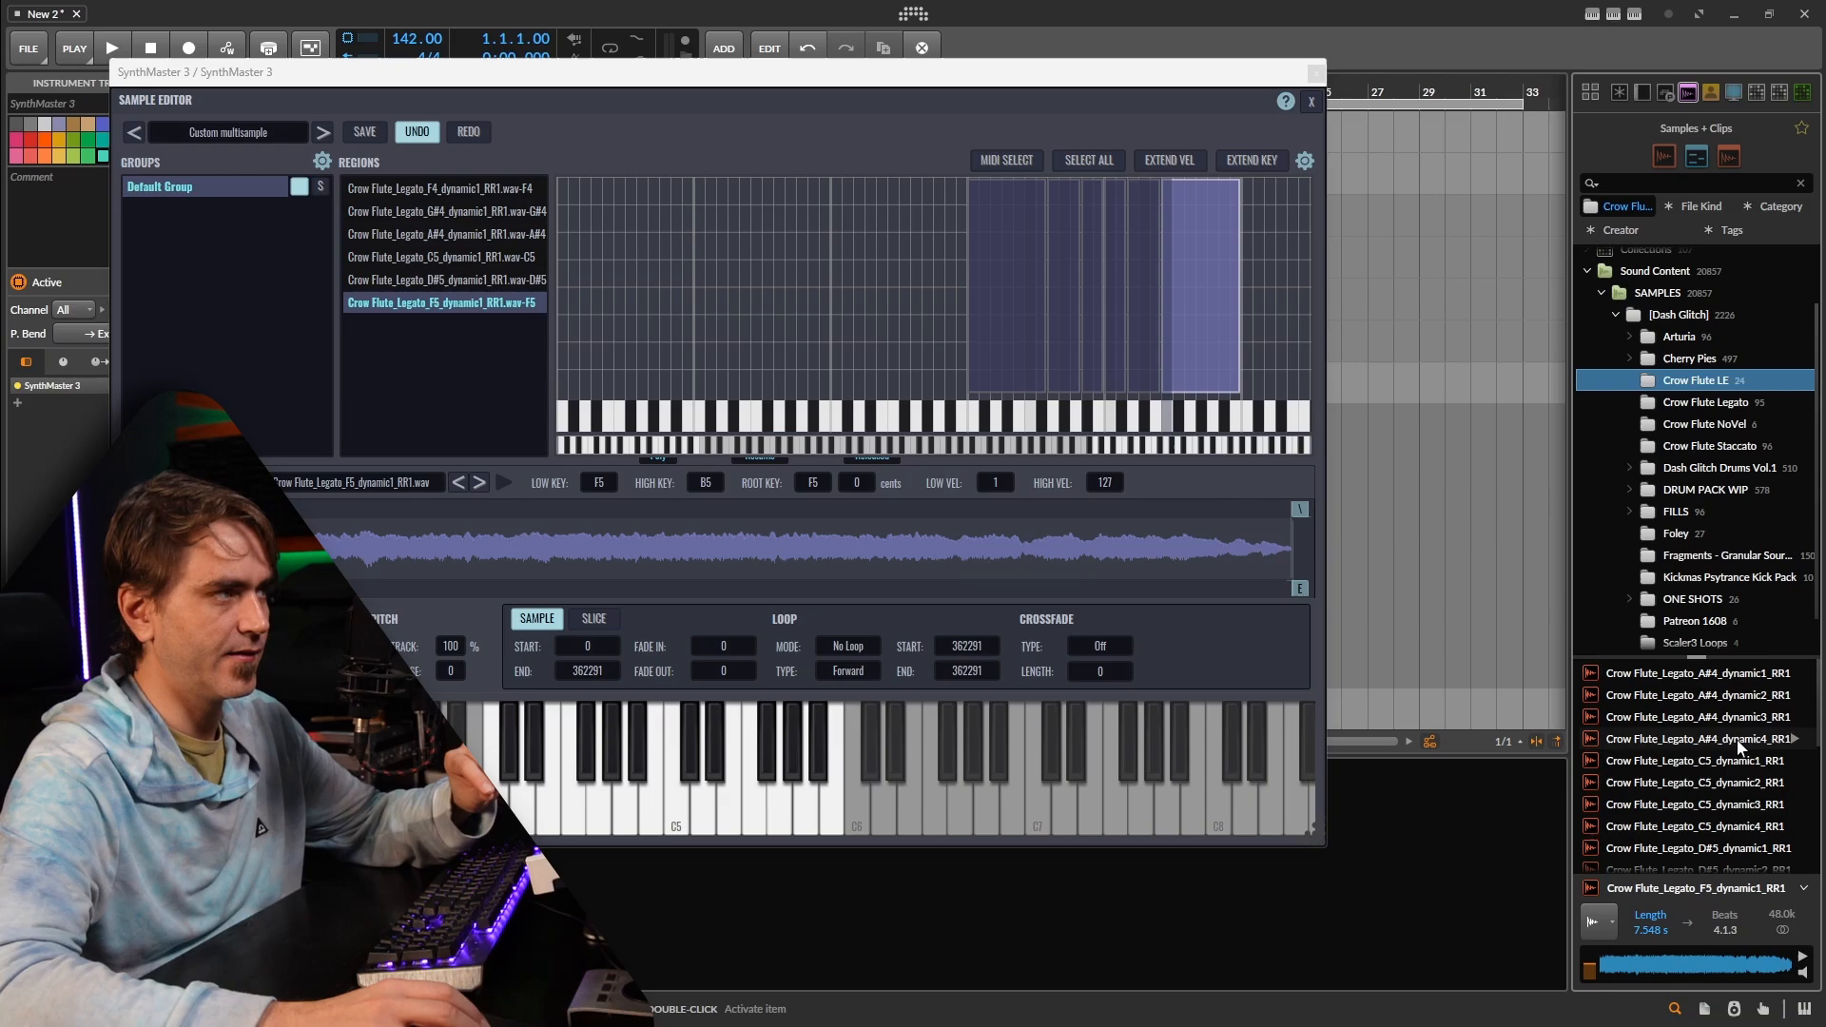
scroll("down", 3)
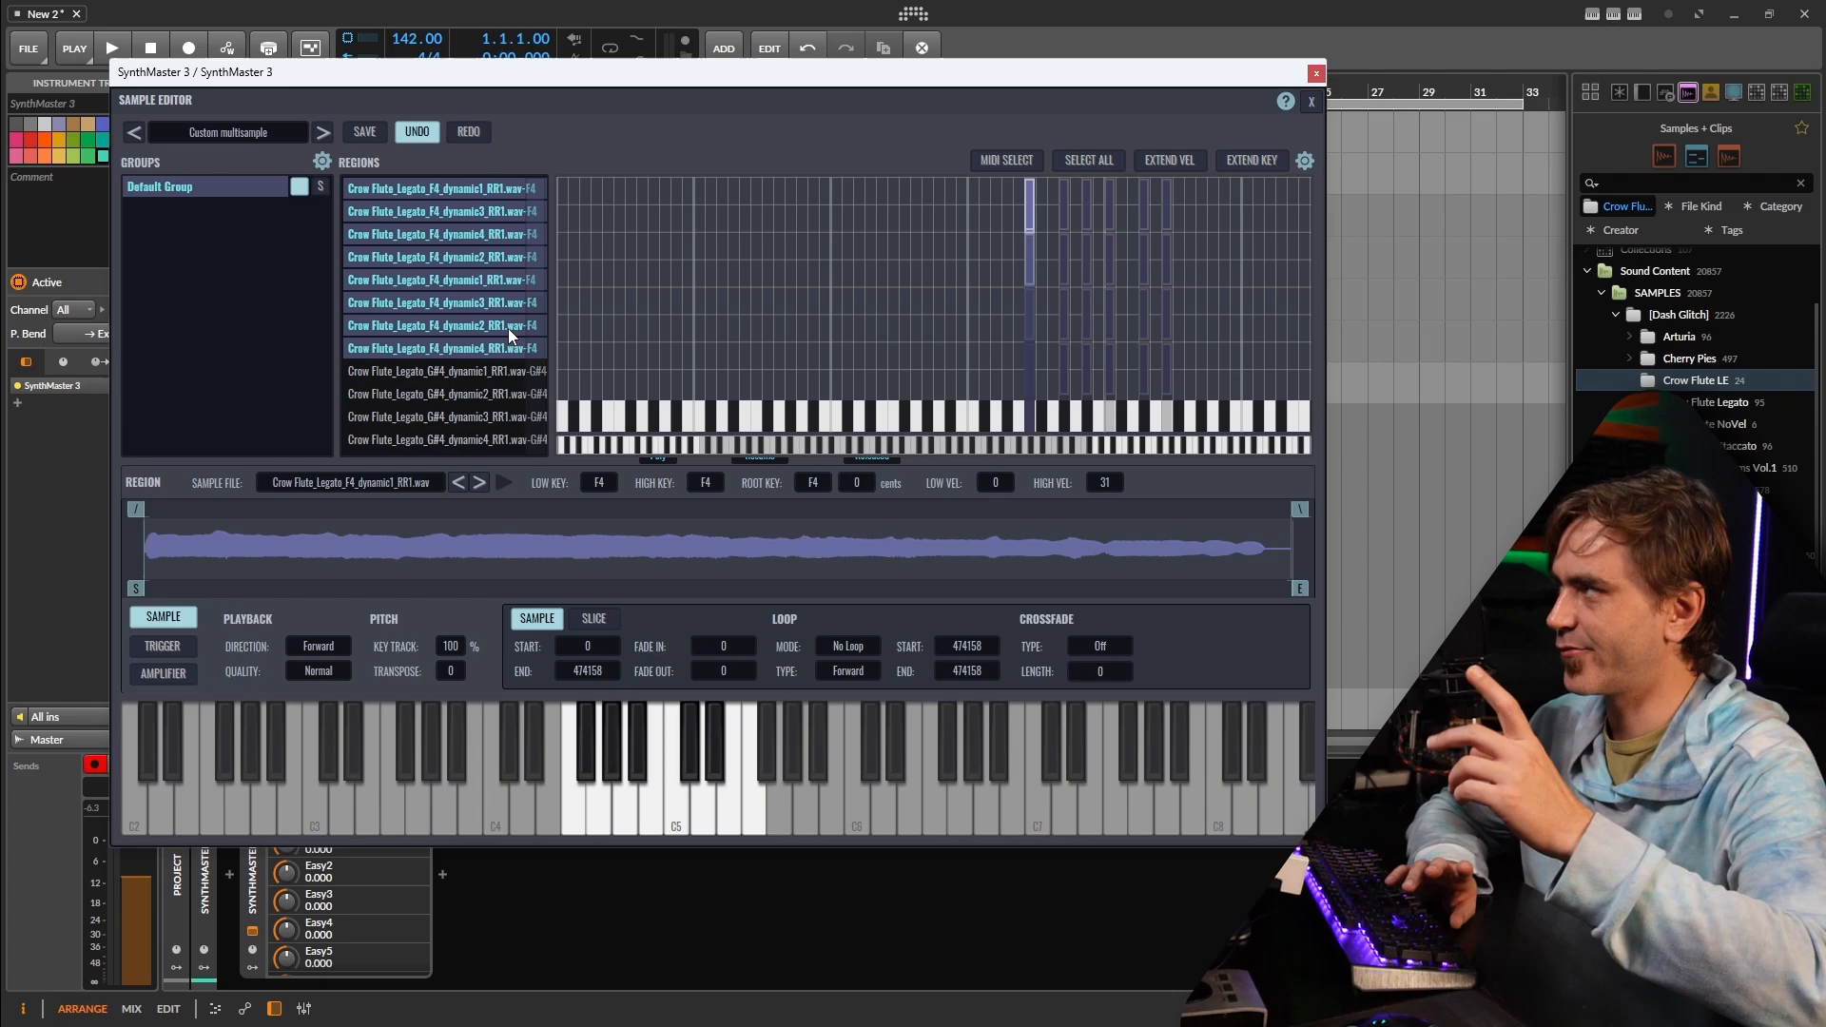
mouse_move(414, 321)
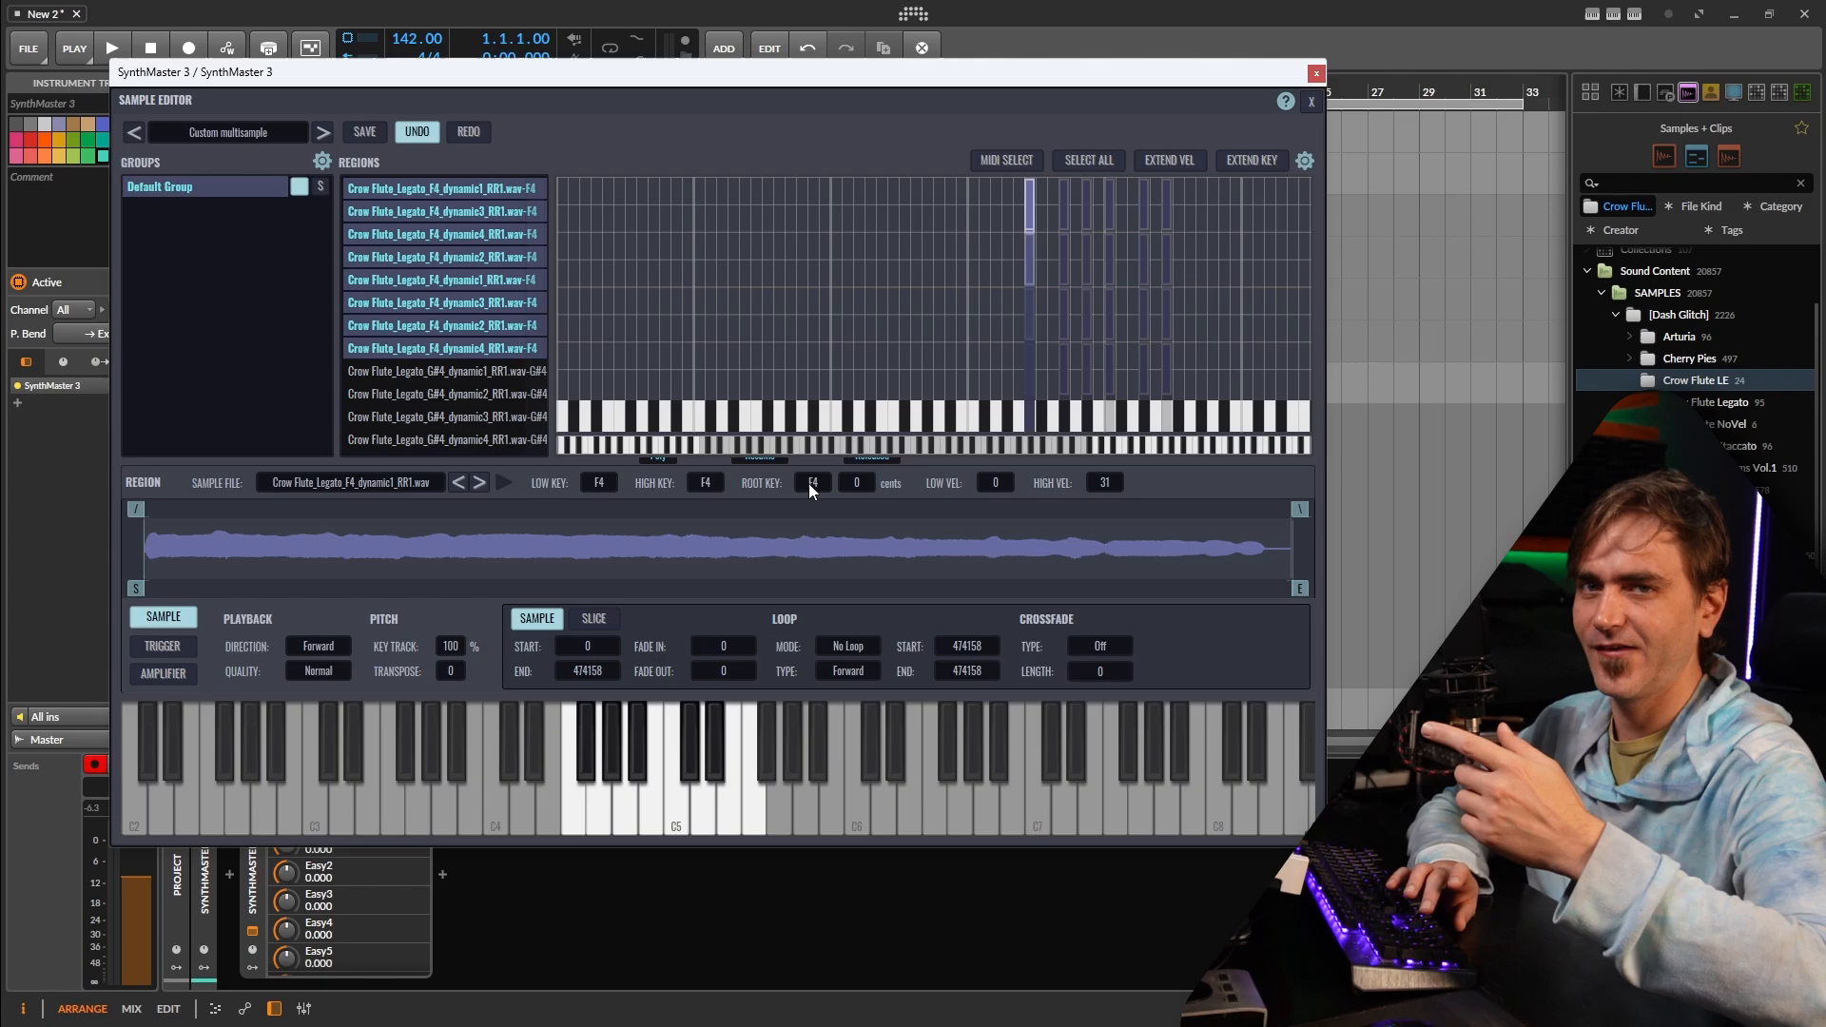
mouse_move(804, 497)
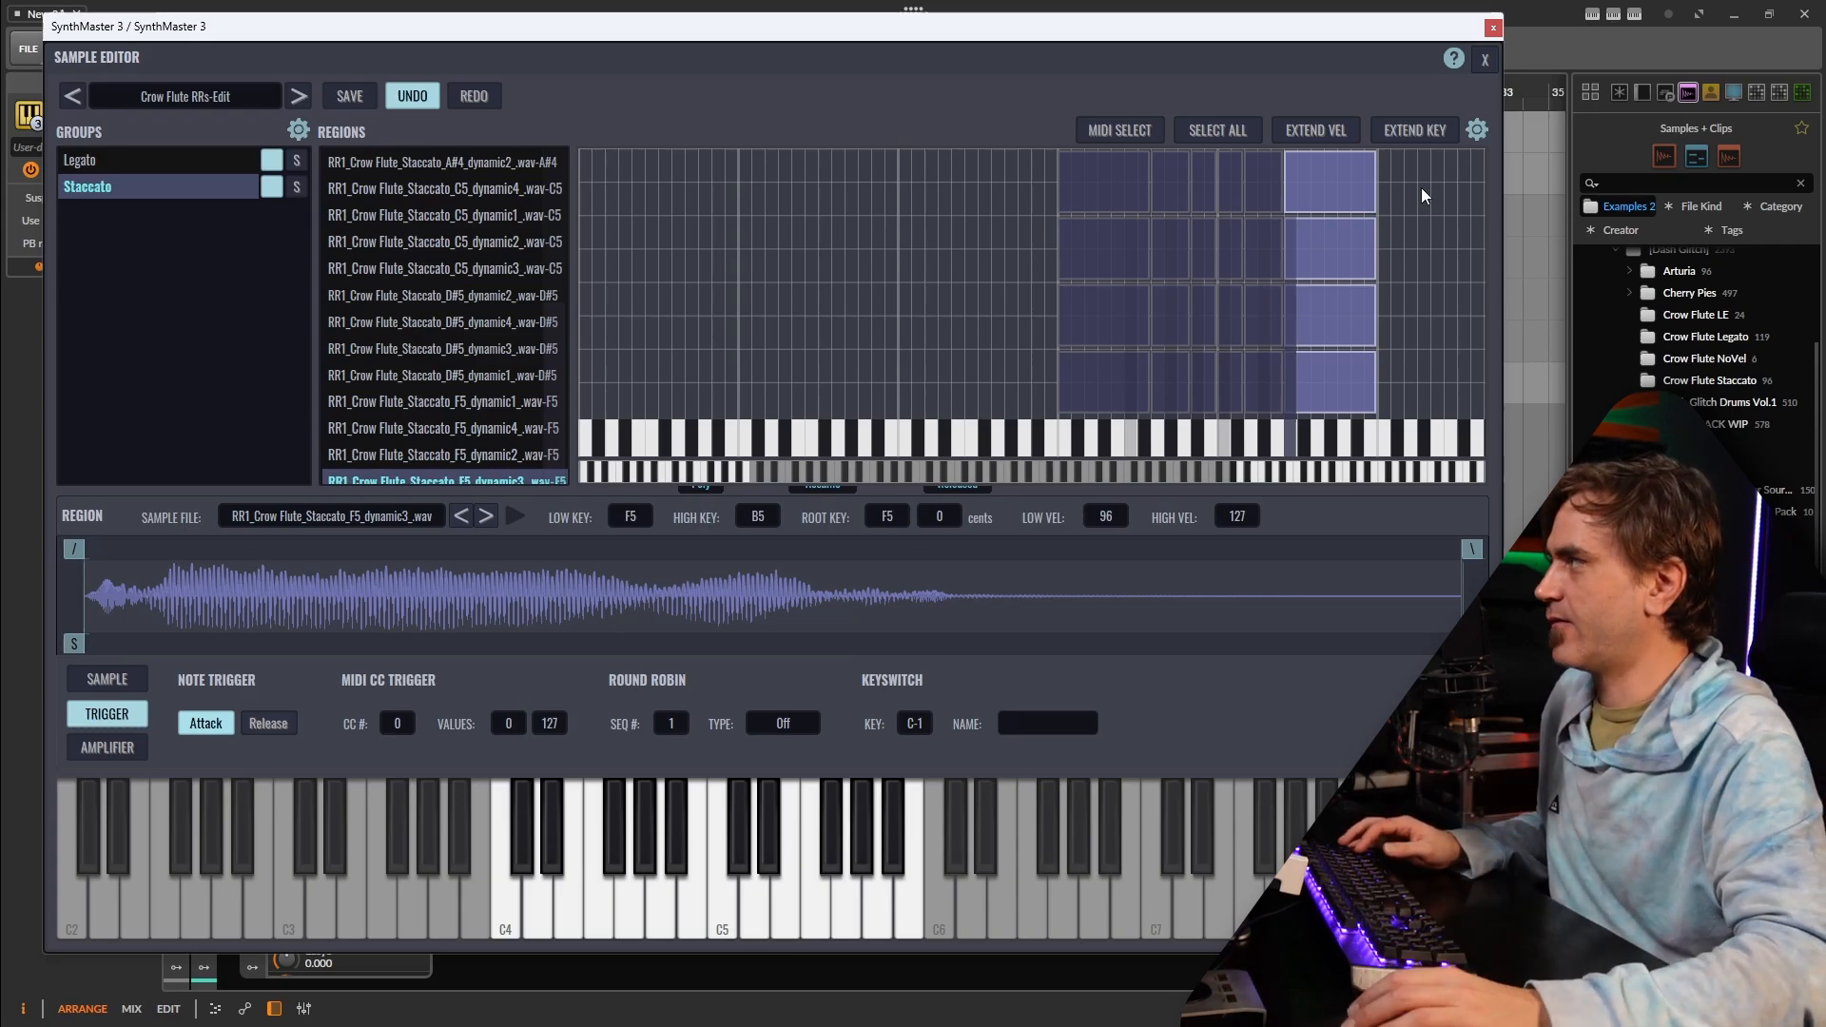
mouse_move(1408, 250)
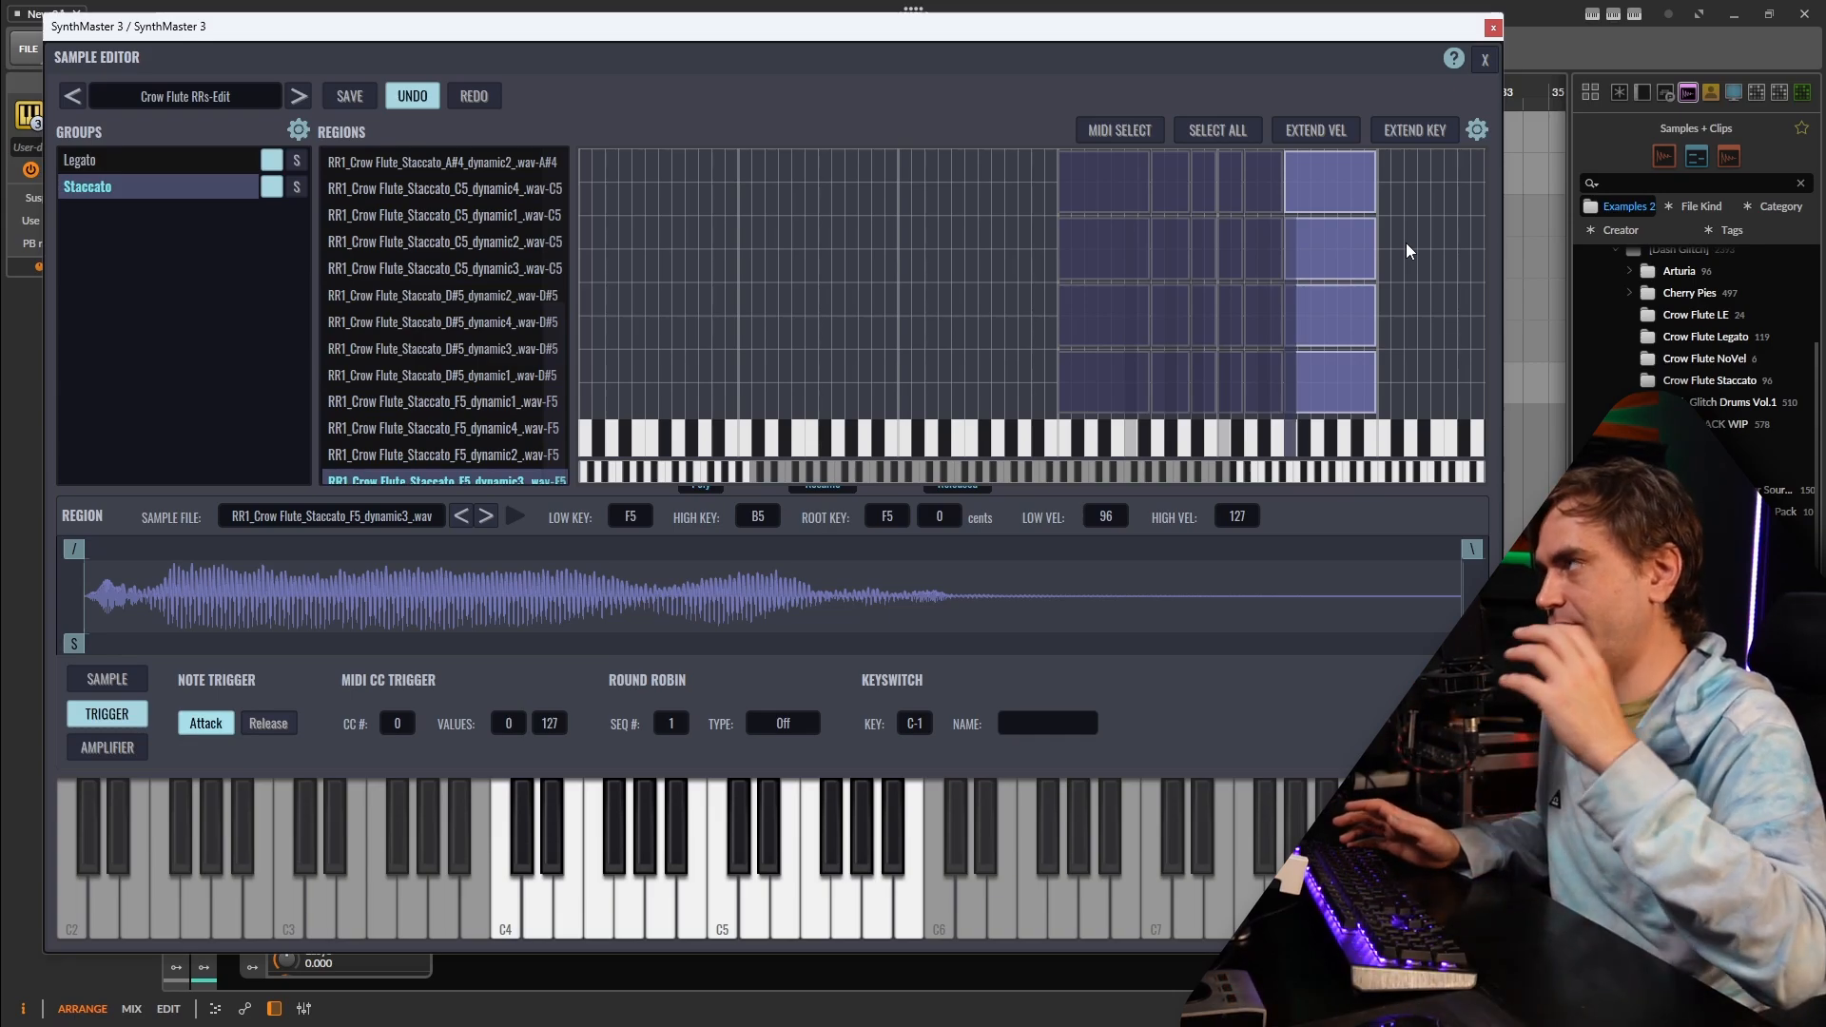
mouse_move(1410, 250)
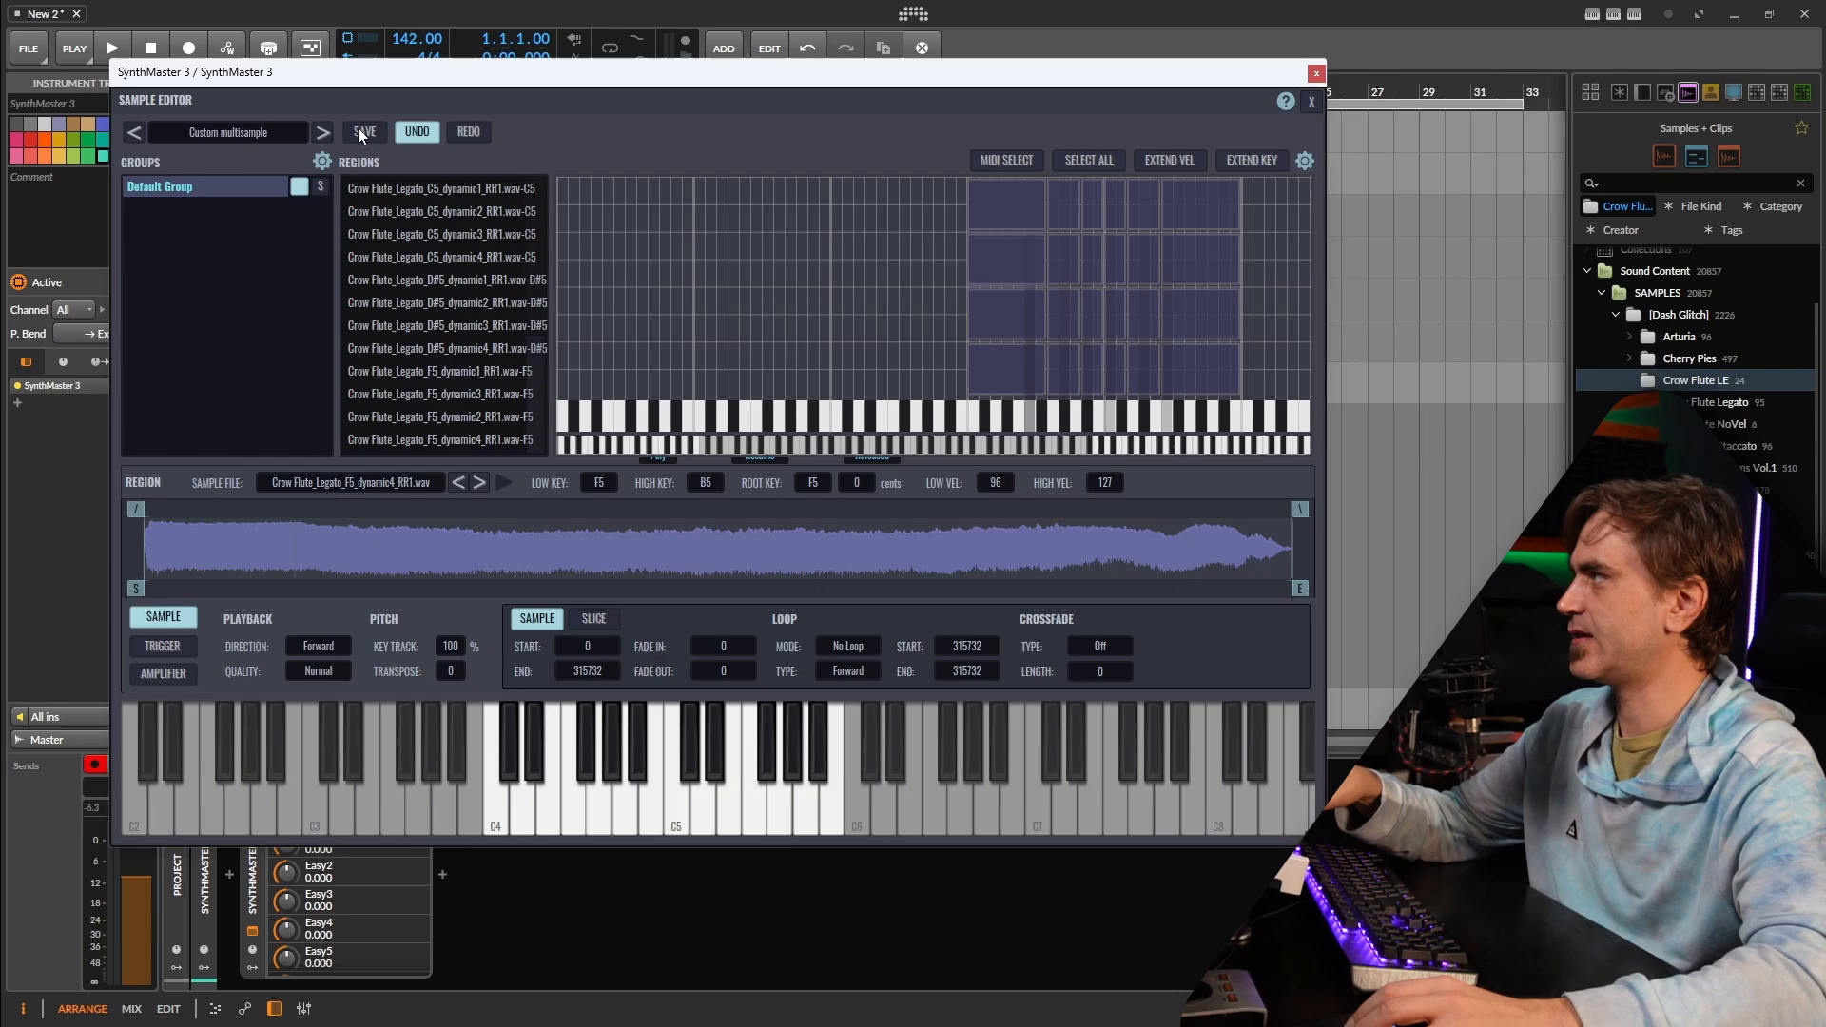
- Save the multisample with its samples as Crow Flute LE.sfz in a new SFZ Examples folder
left_click(363, 131)
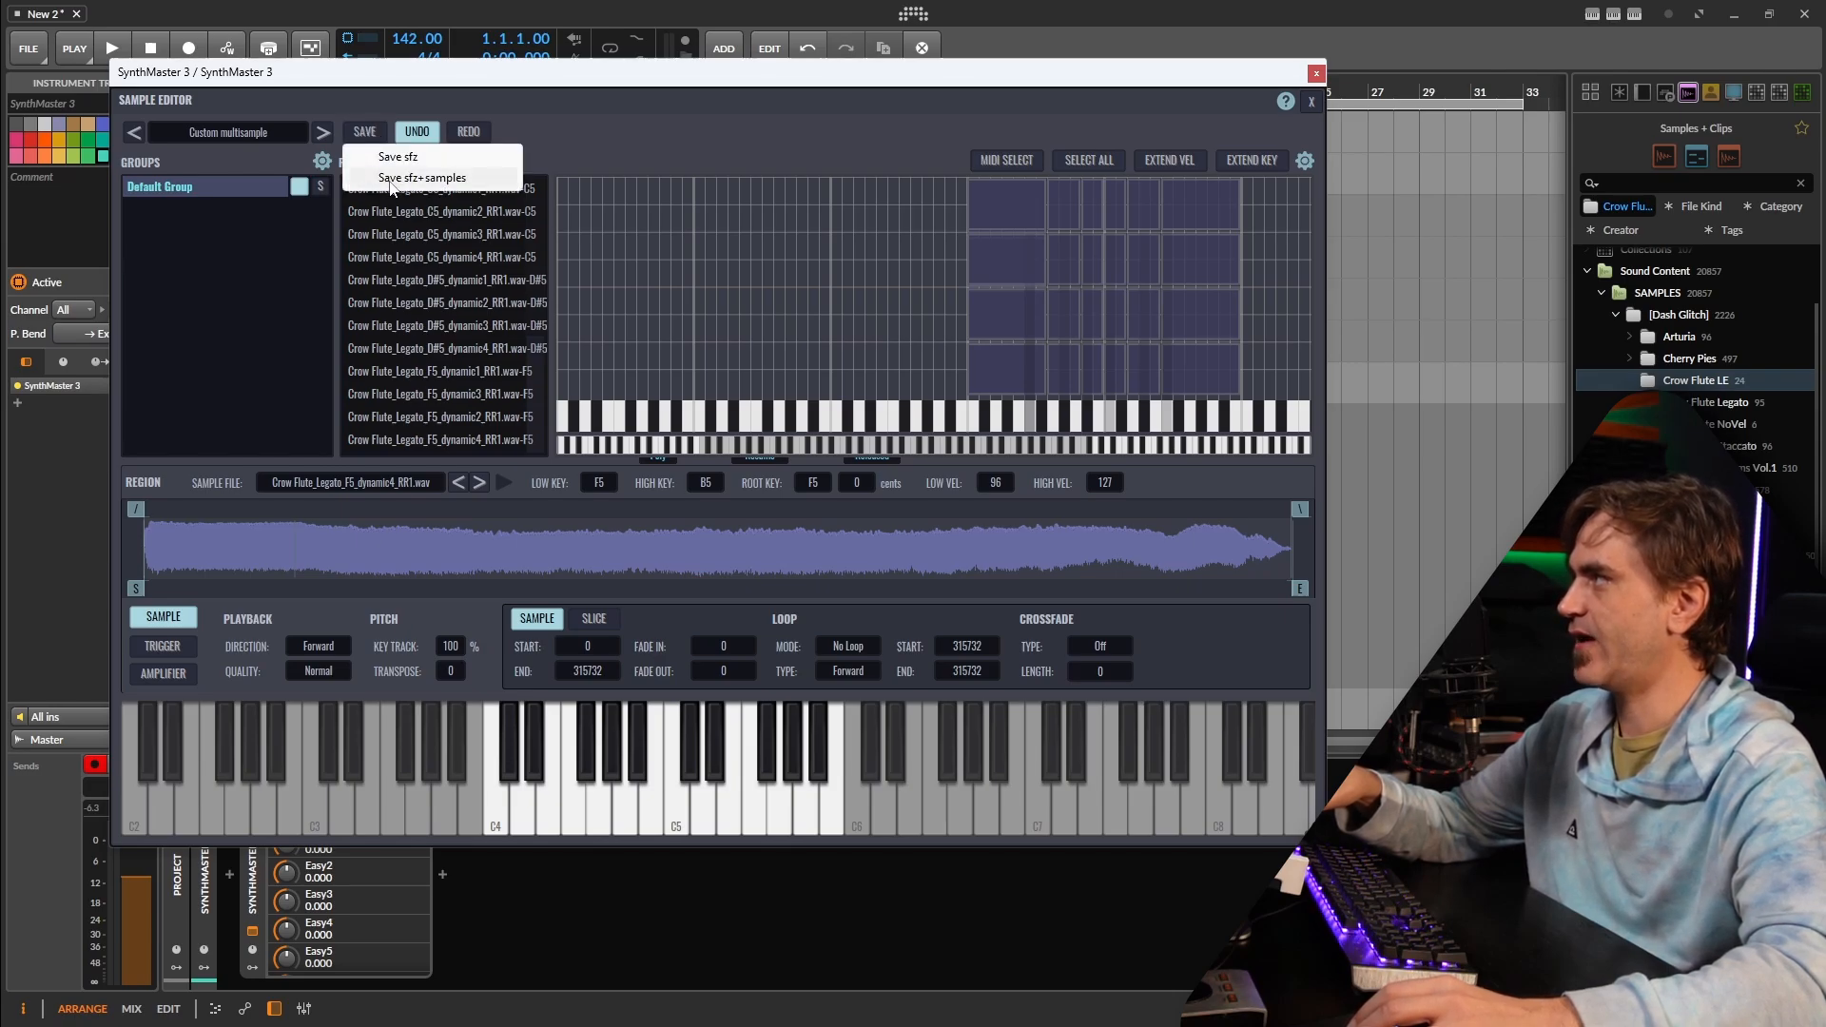
left_click(398, 156)
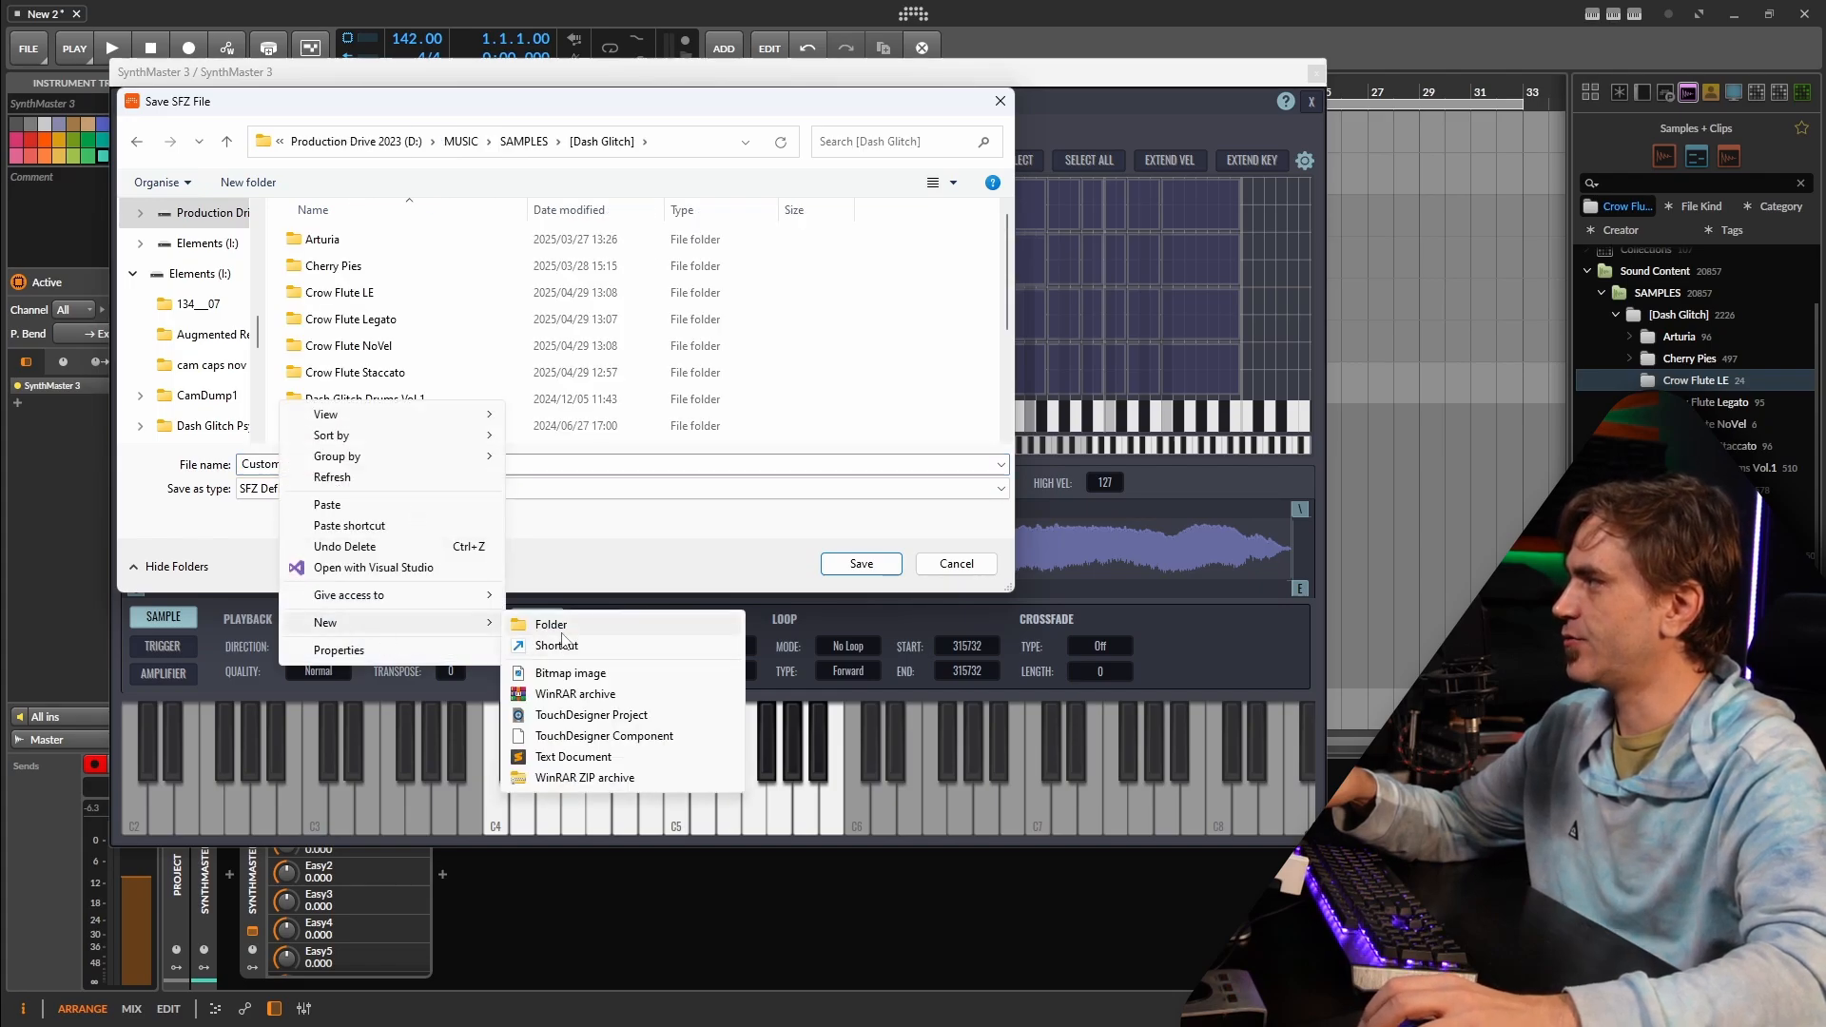
left_click(550, 624)
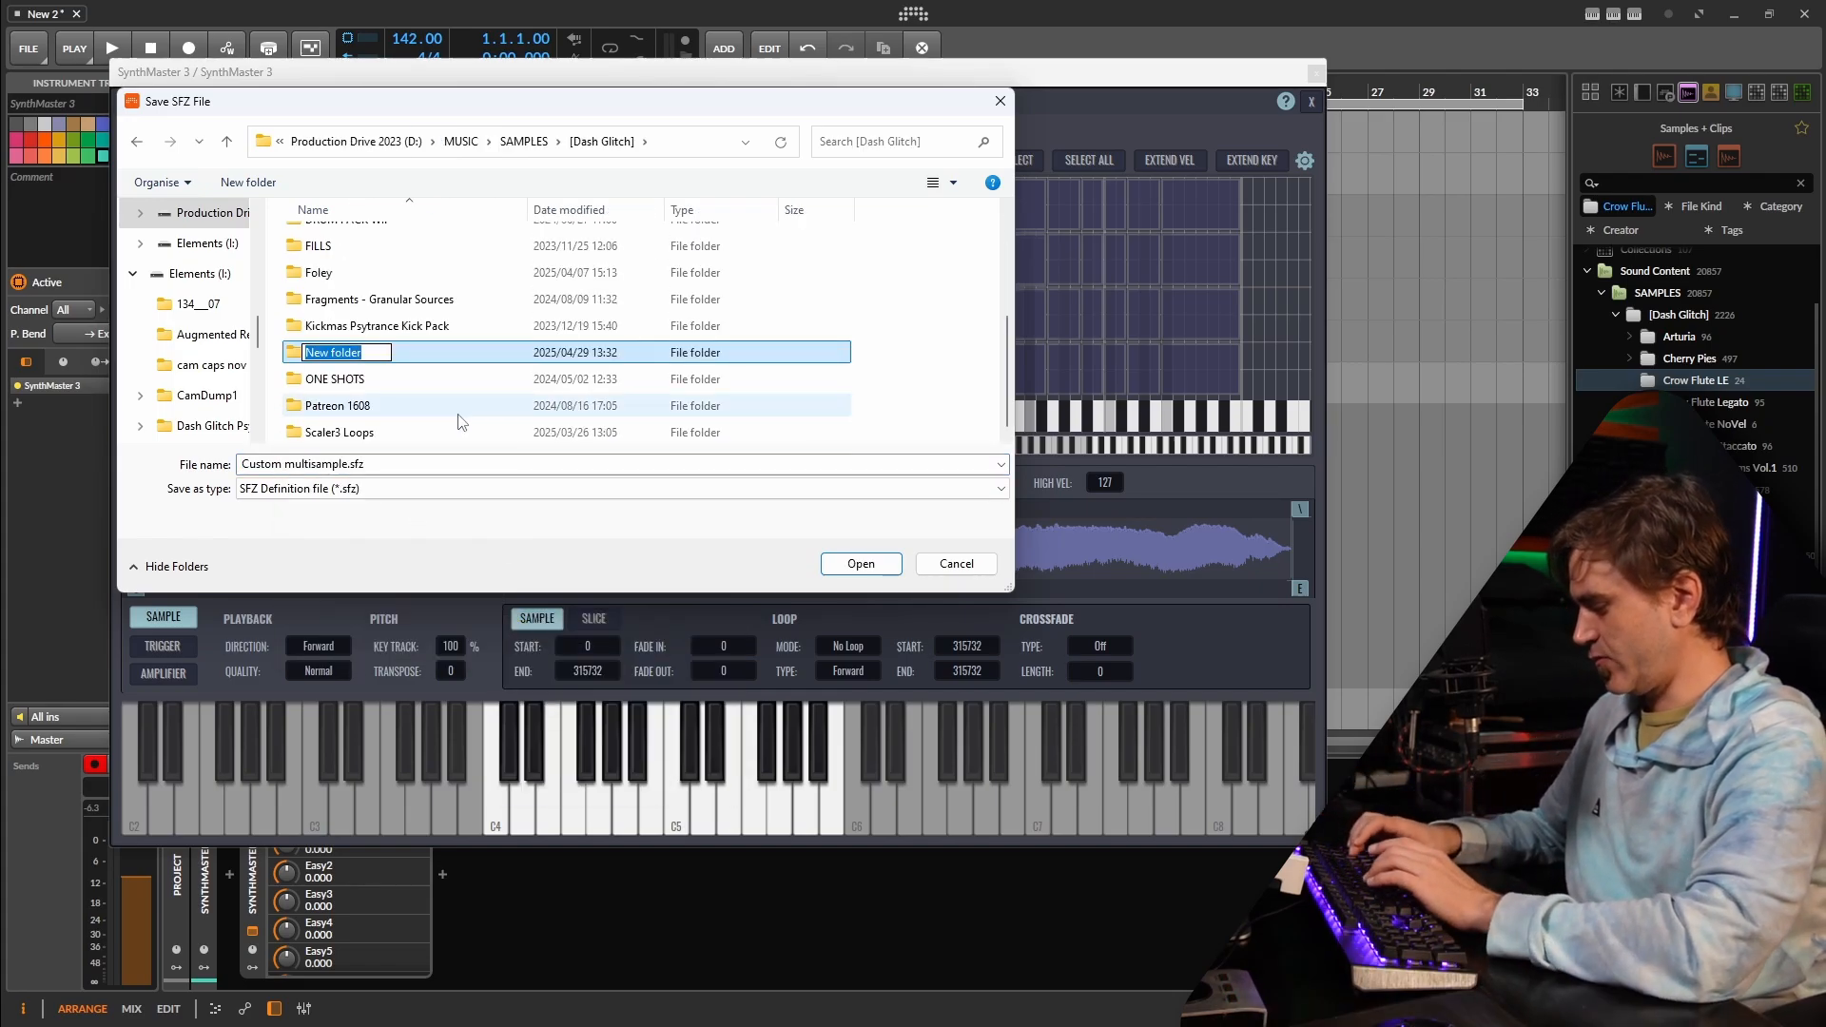
type("SFZ Examples")
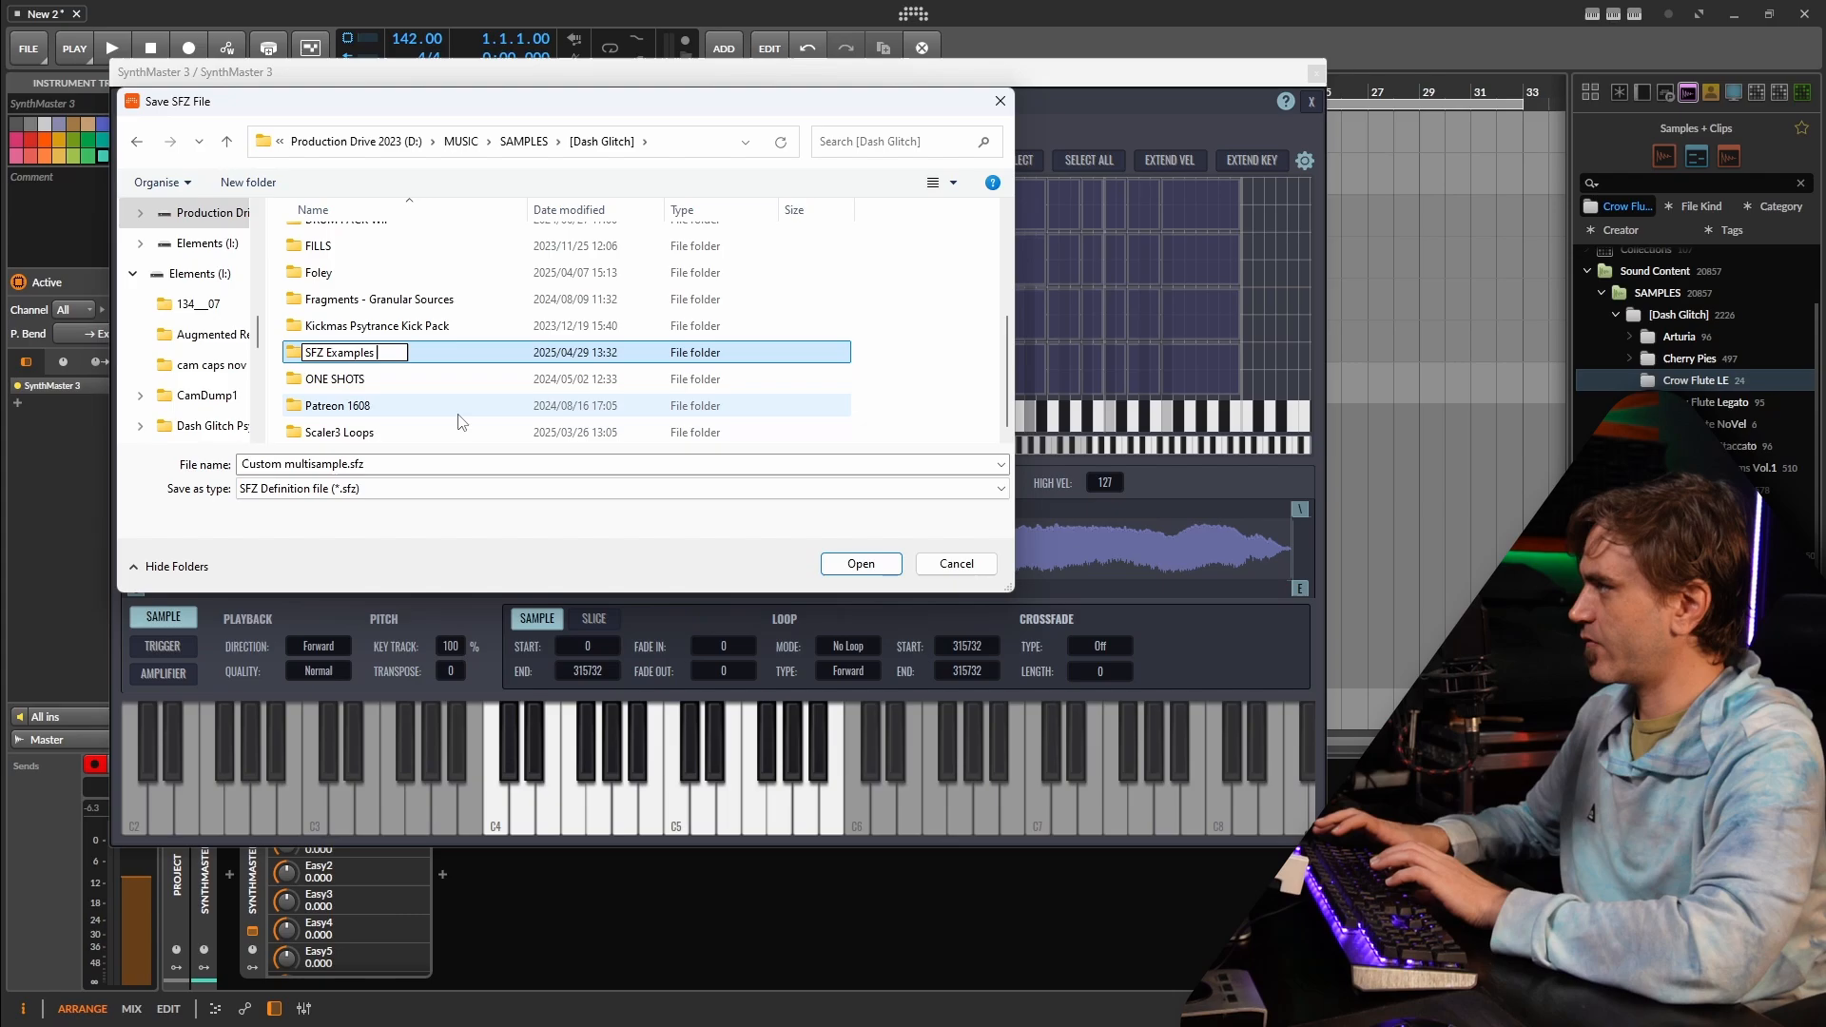
left_click(954, 564)
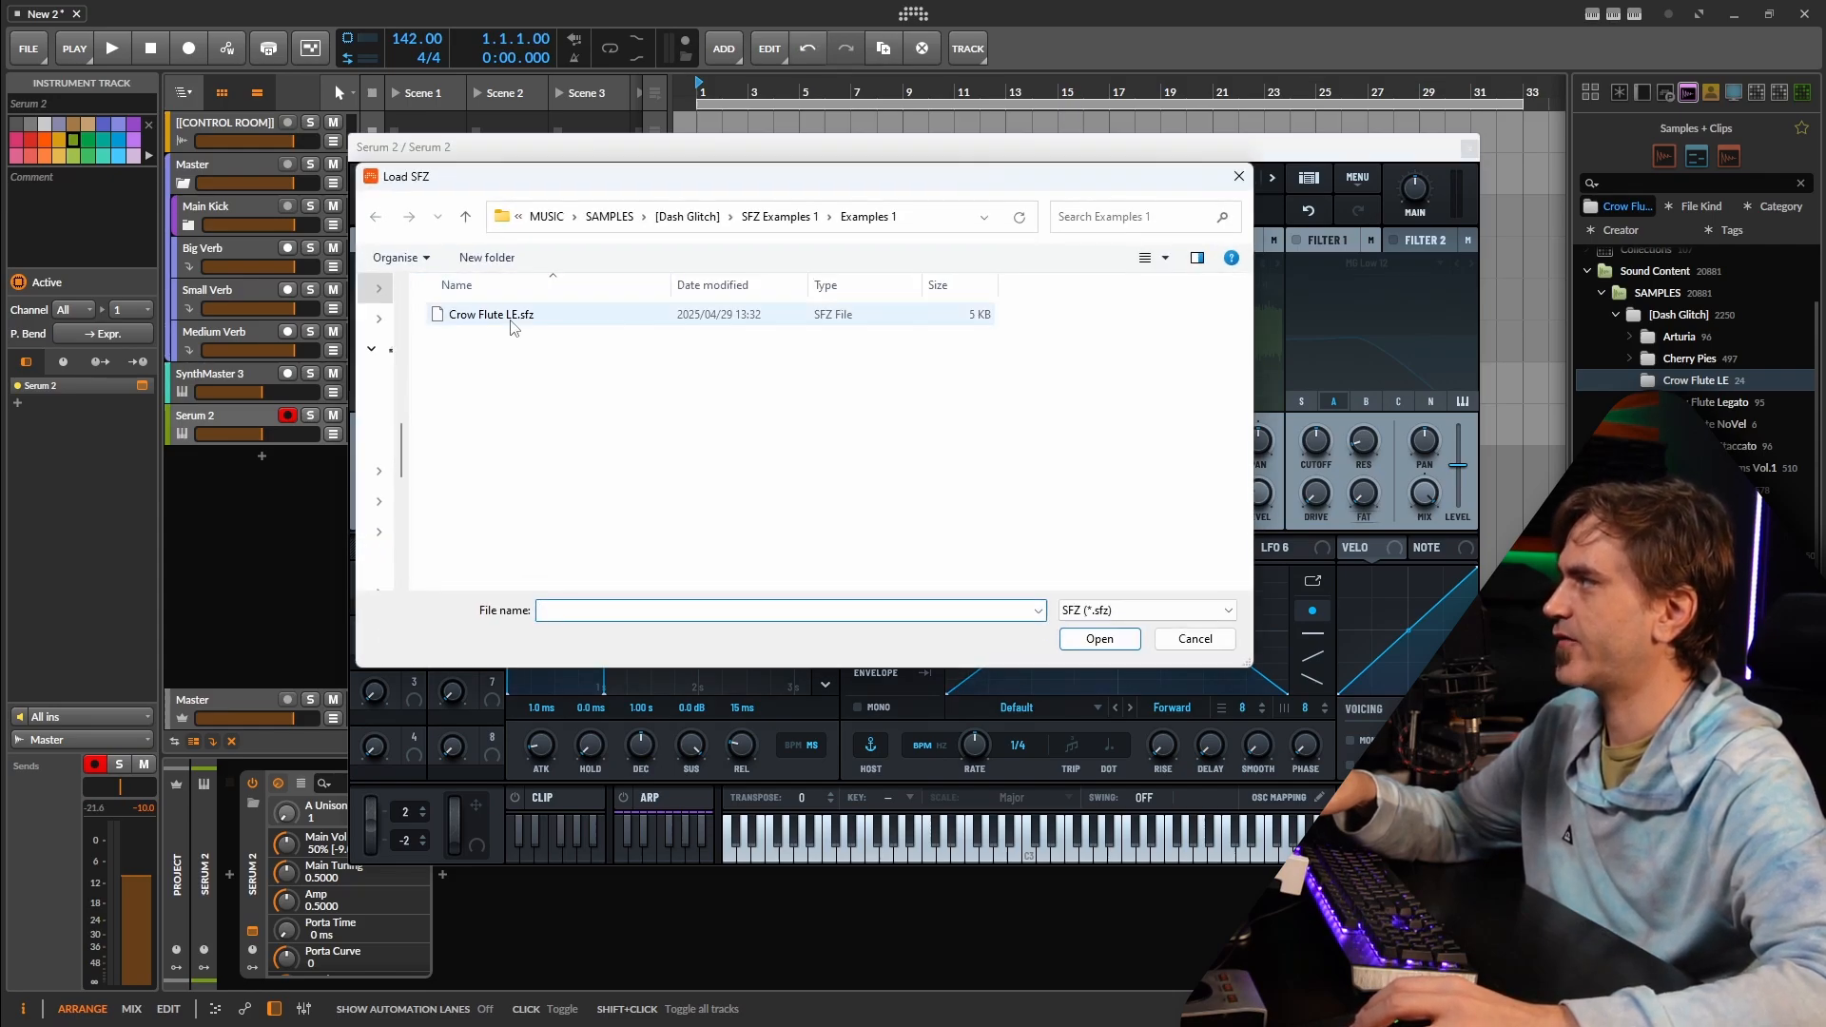
- Load Crow Flute LE.sfz into Serum 2's oscillator and check its OSC and FX pages
double_click(491, 315)
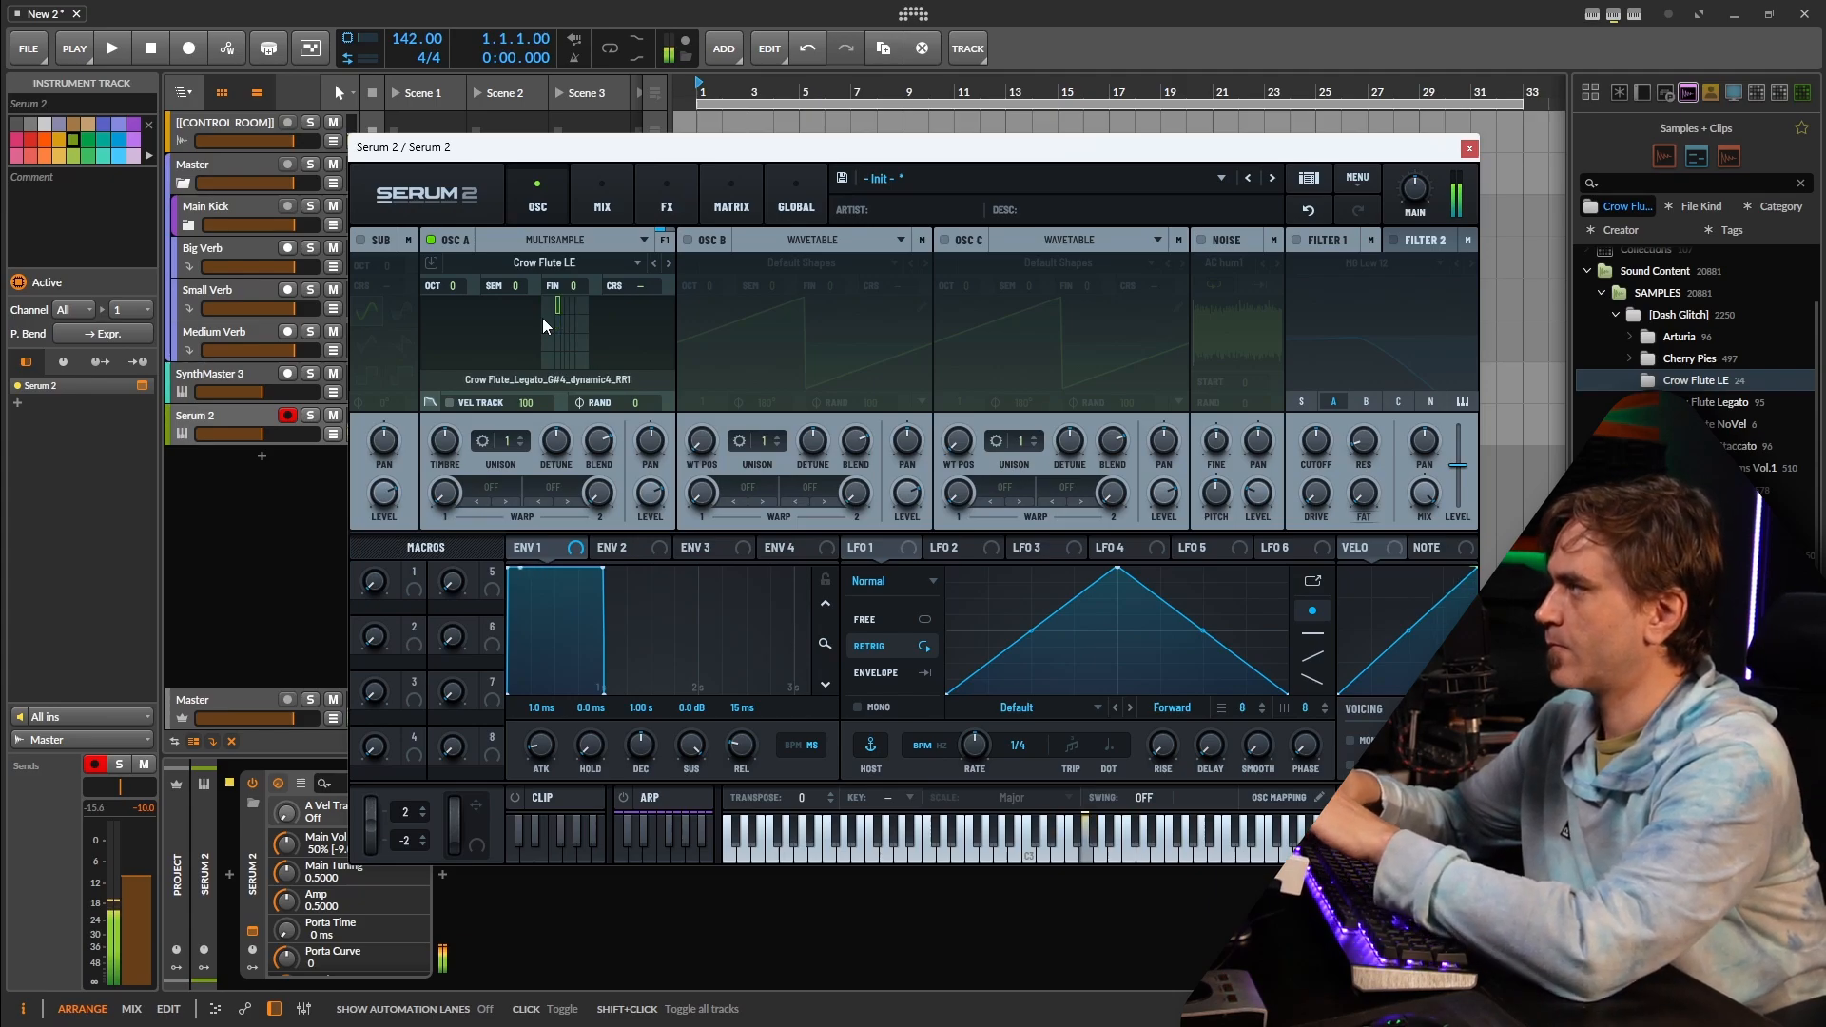
left_click(666, 192)
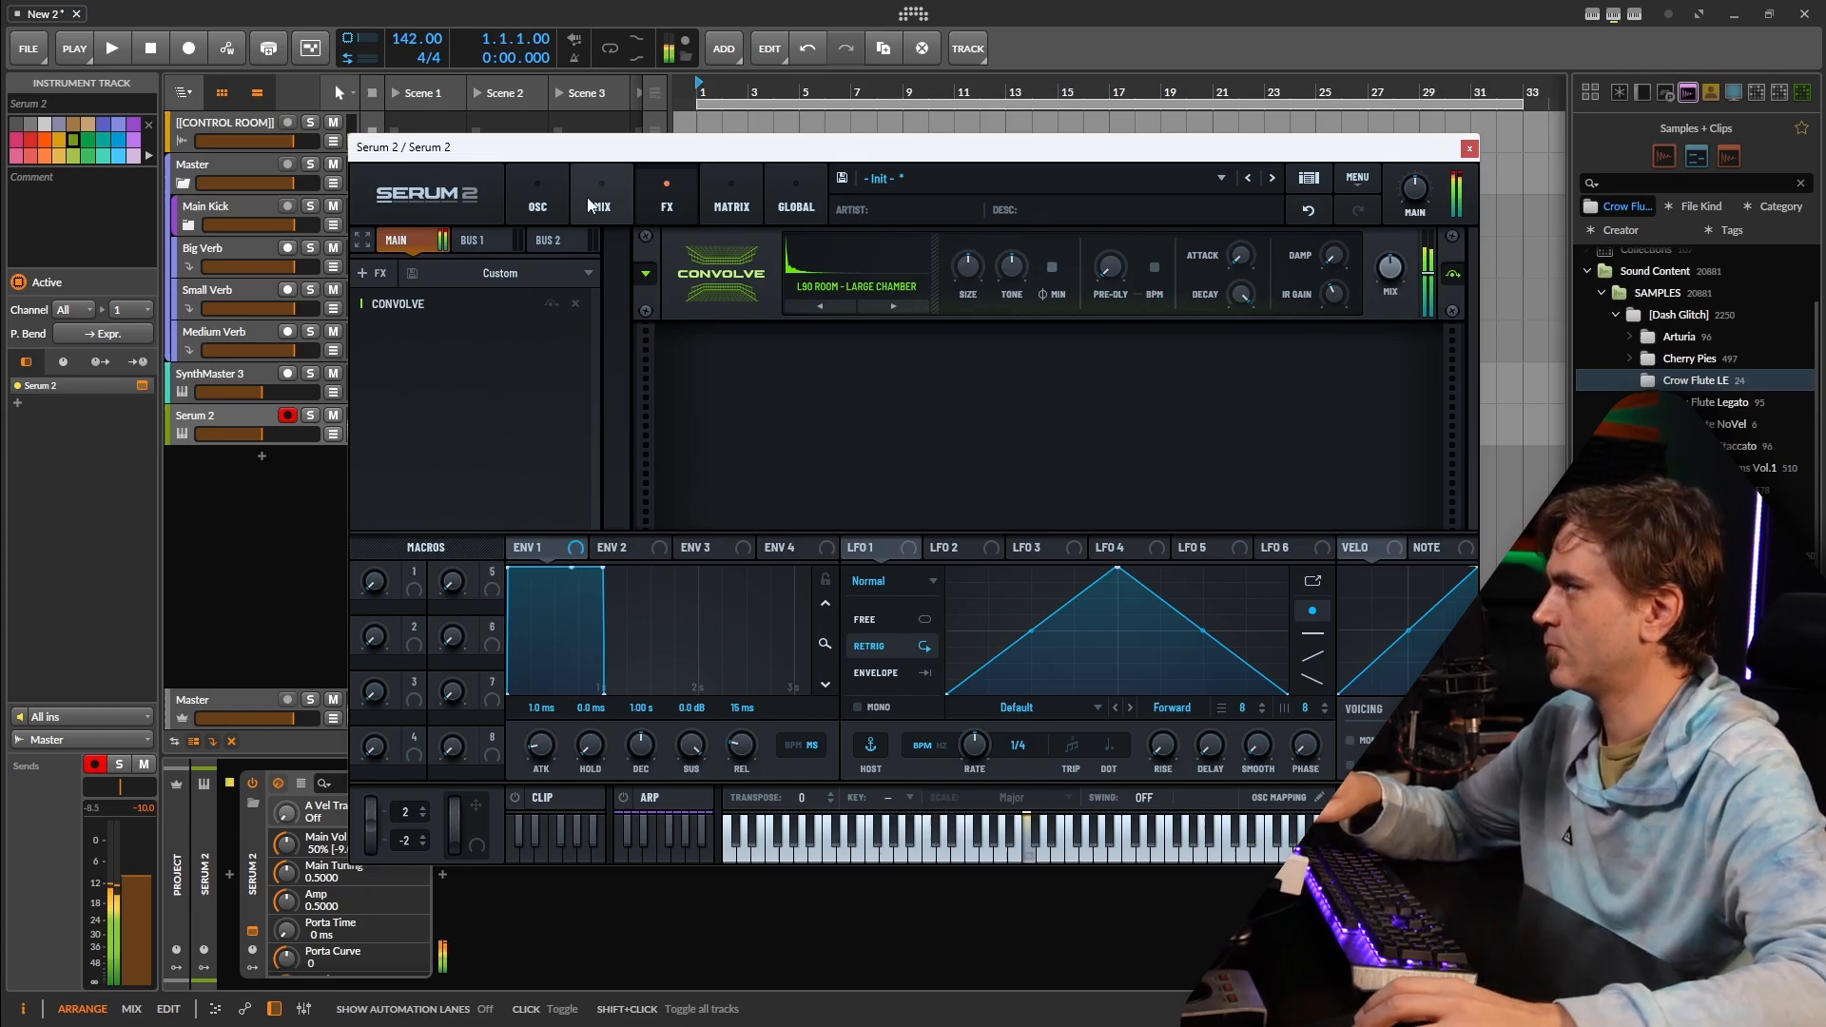
left_click(537, 201)
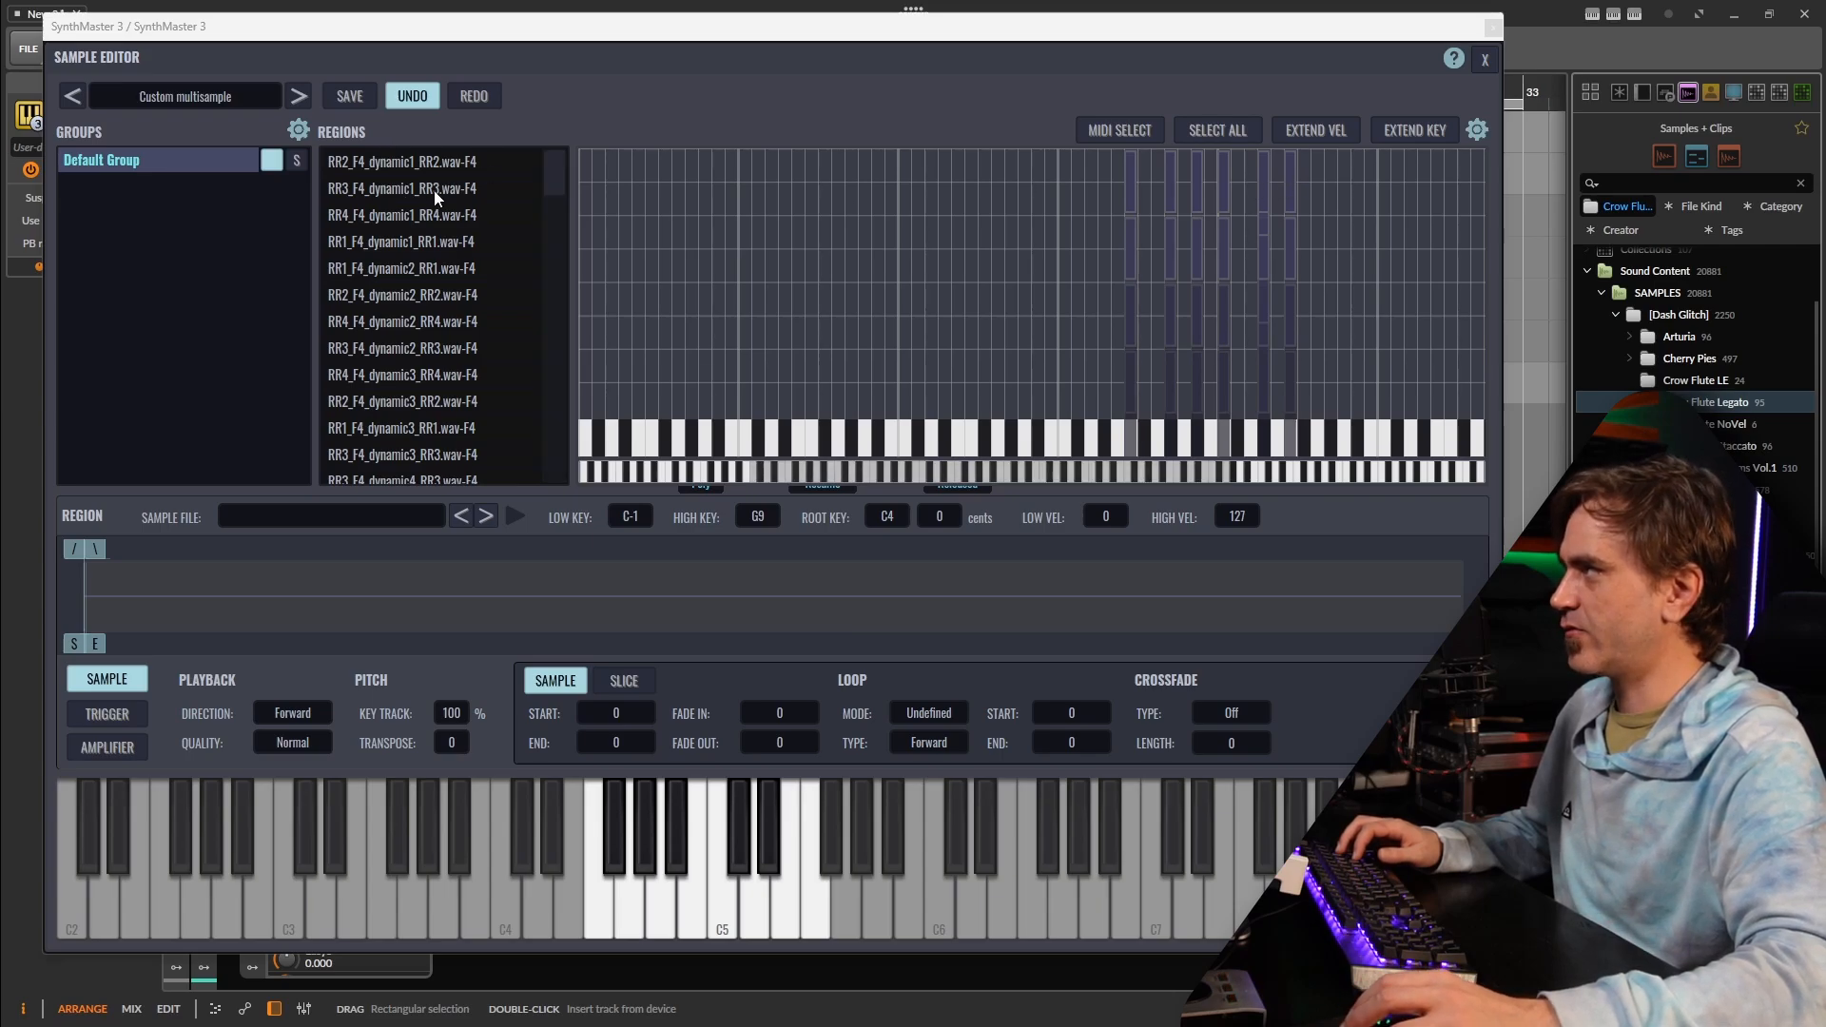
- Import Crow Flute Legato samples into Default Group as velocity-stacked key zones
left_click(401, 161)
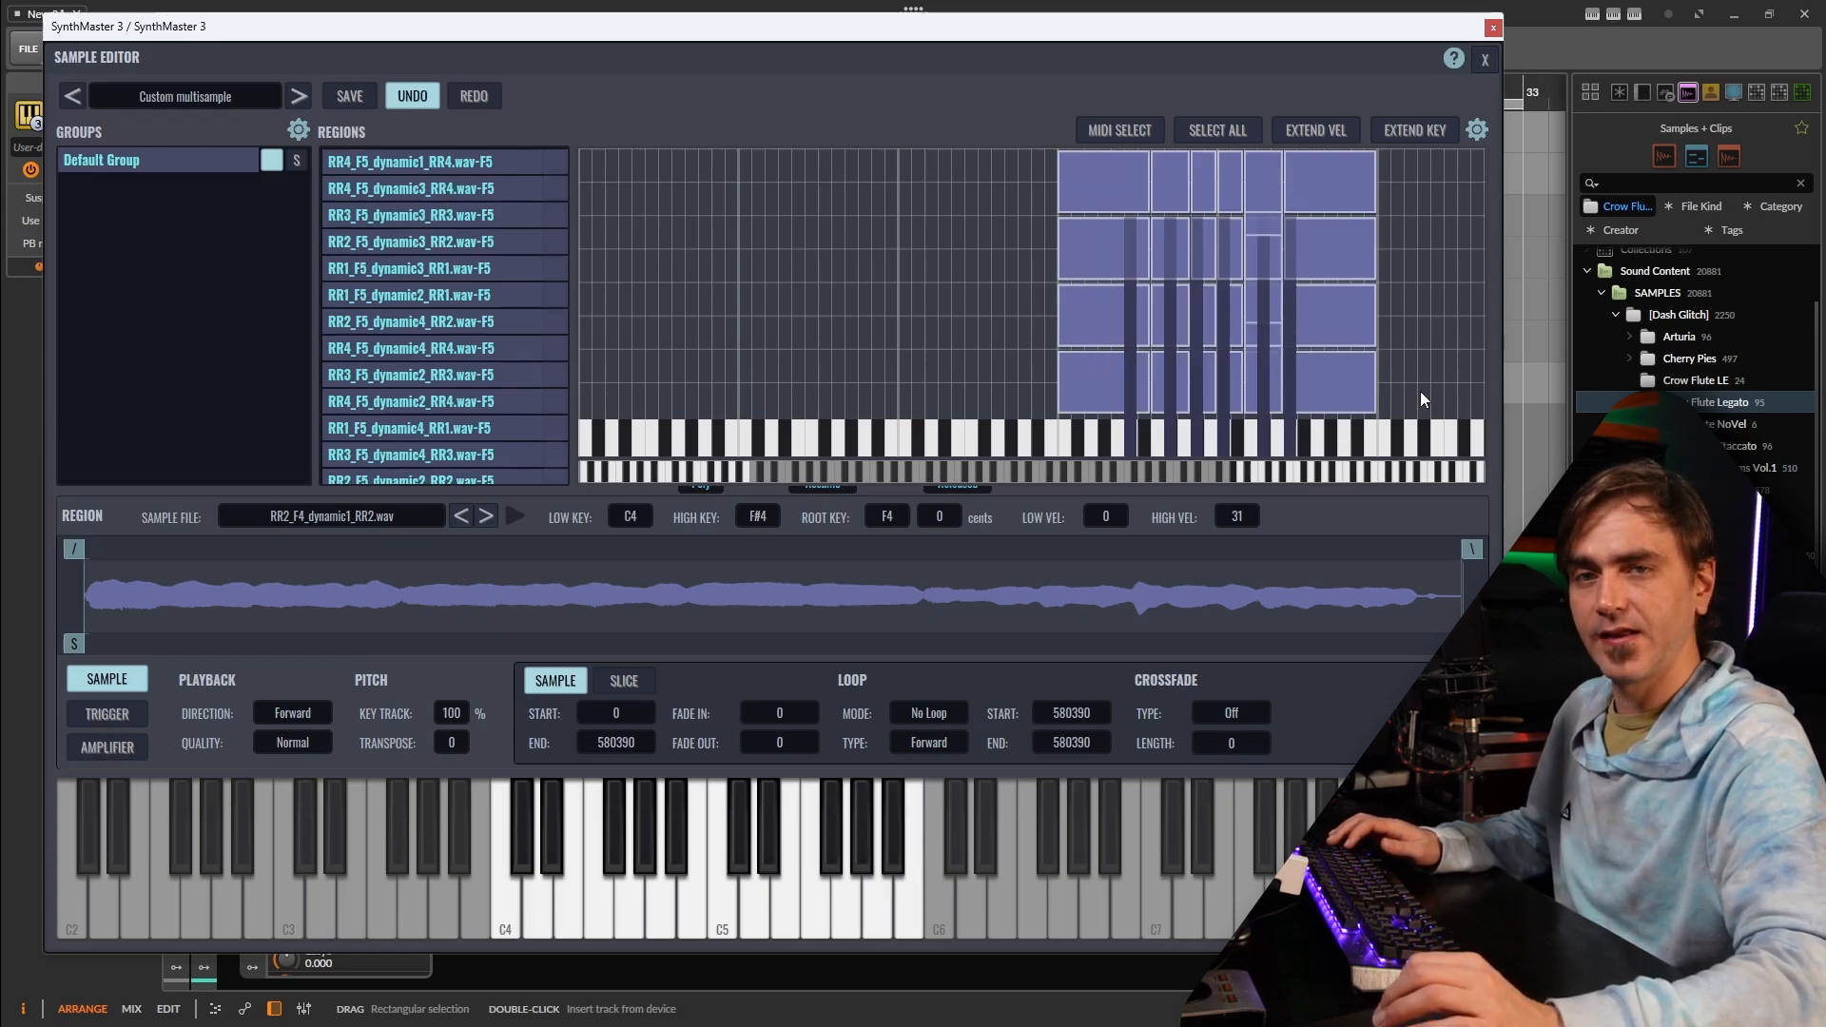
mouse_move(346, 504)
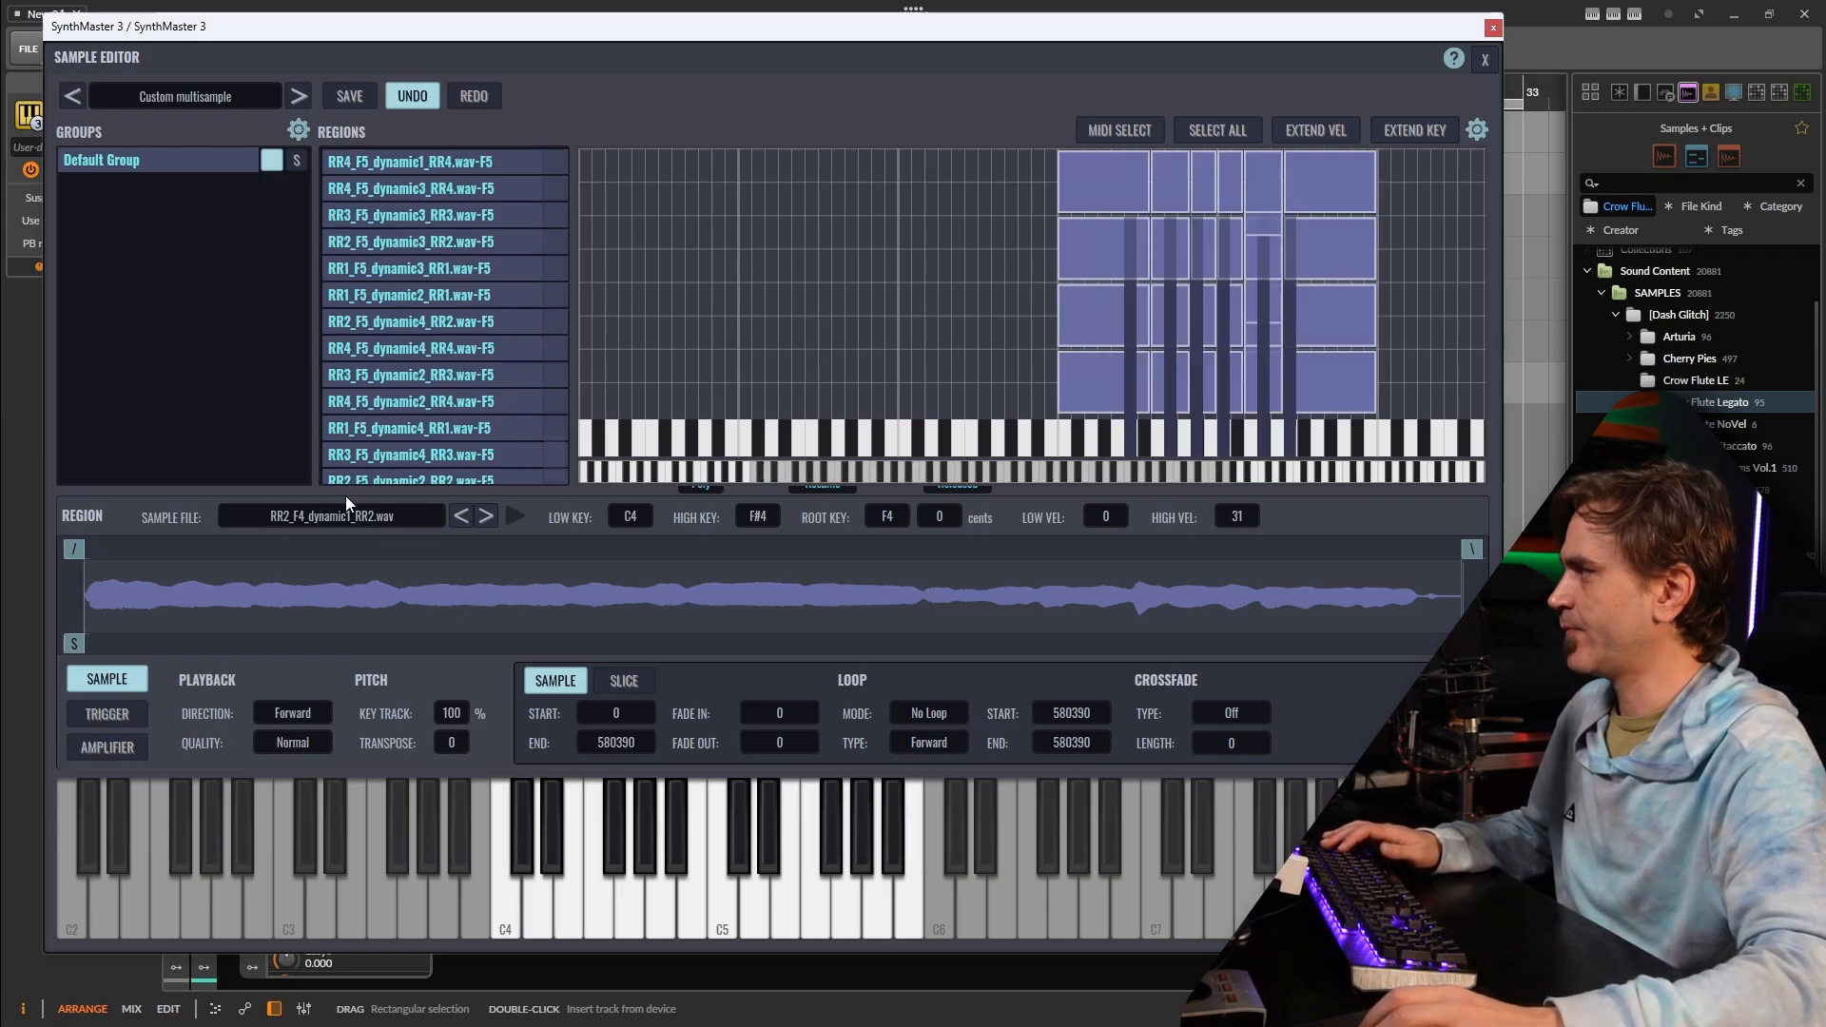
- Set the selected regions' Round Robin type to Random on the Trigger page
left_click(105, 713)
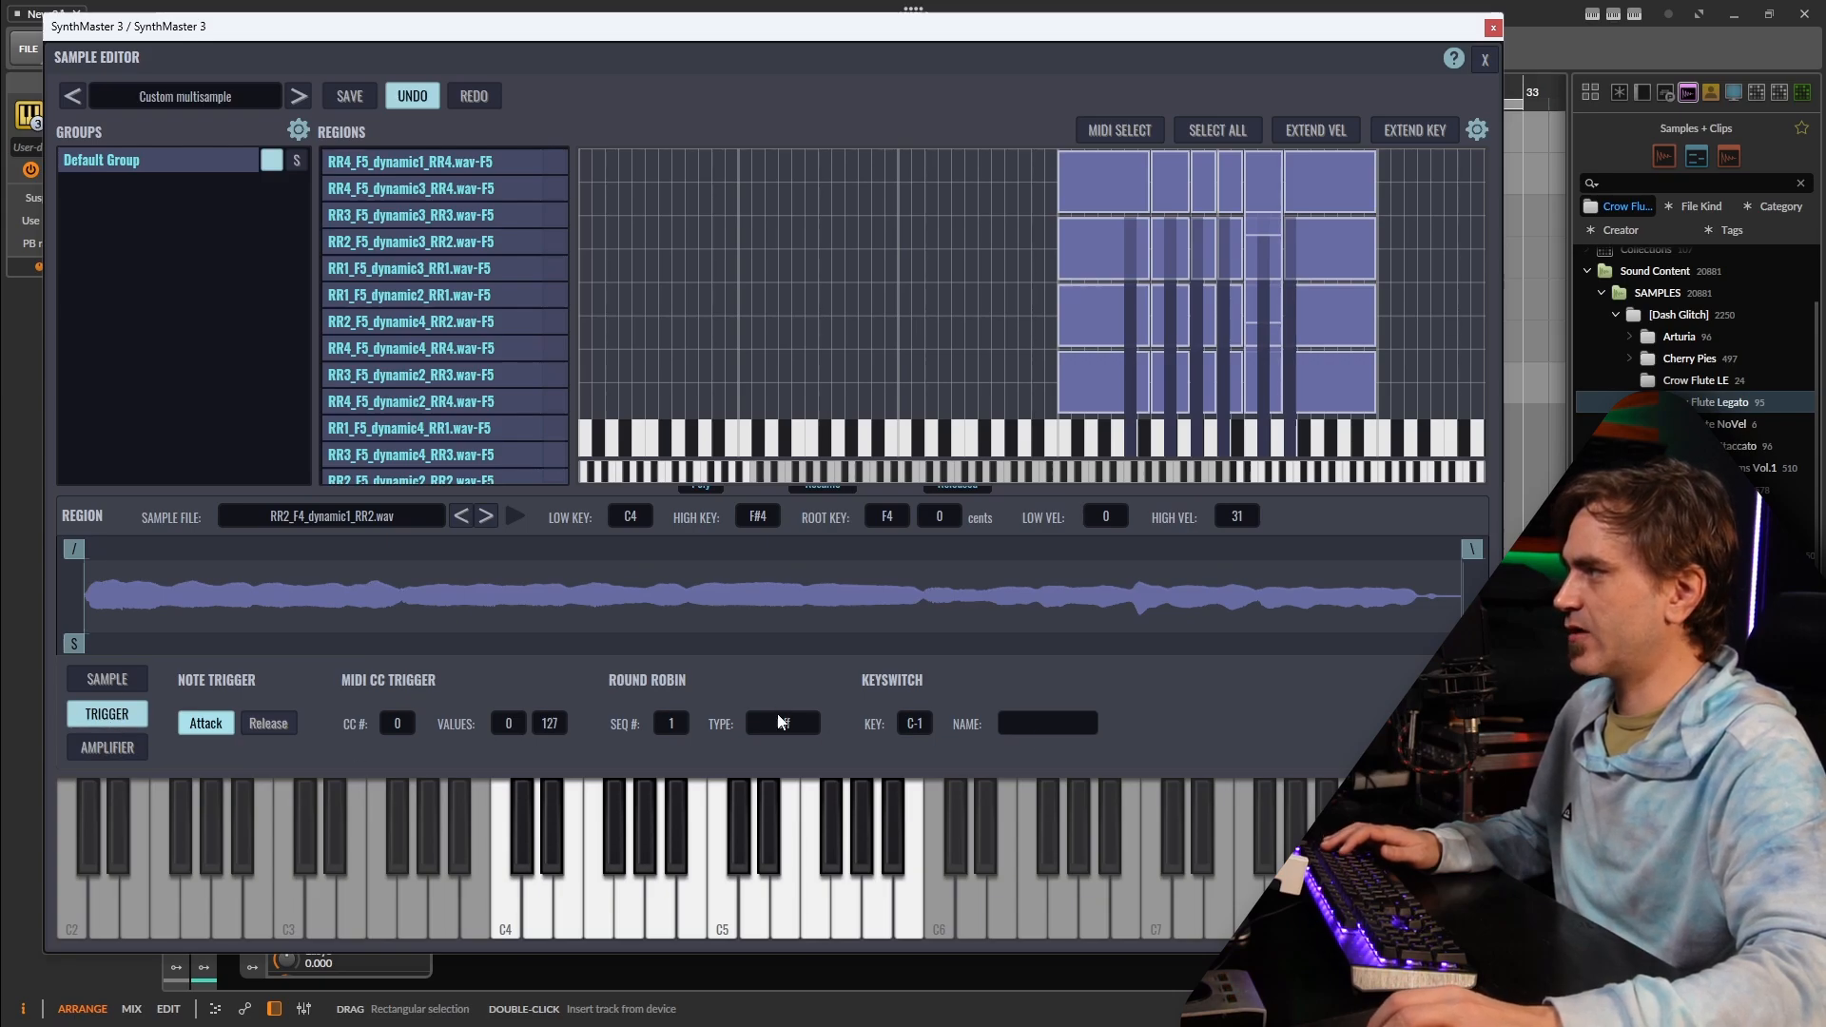
left_click(781, 723)
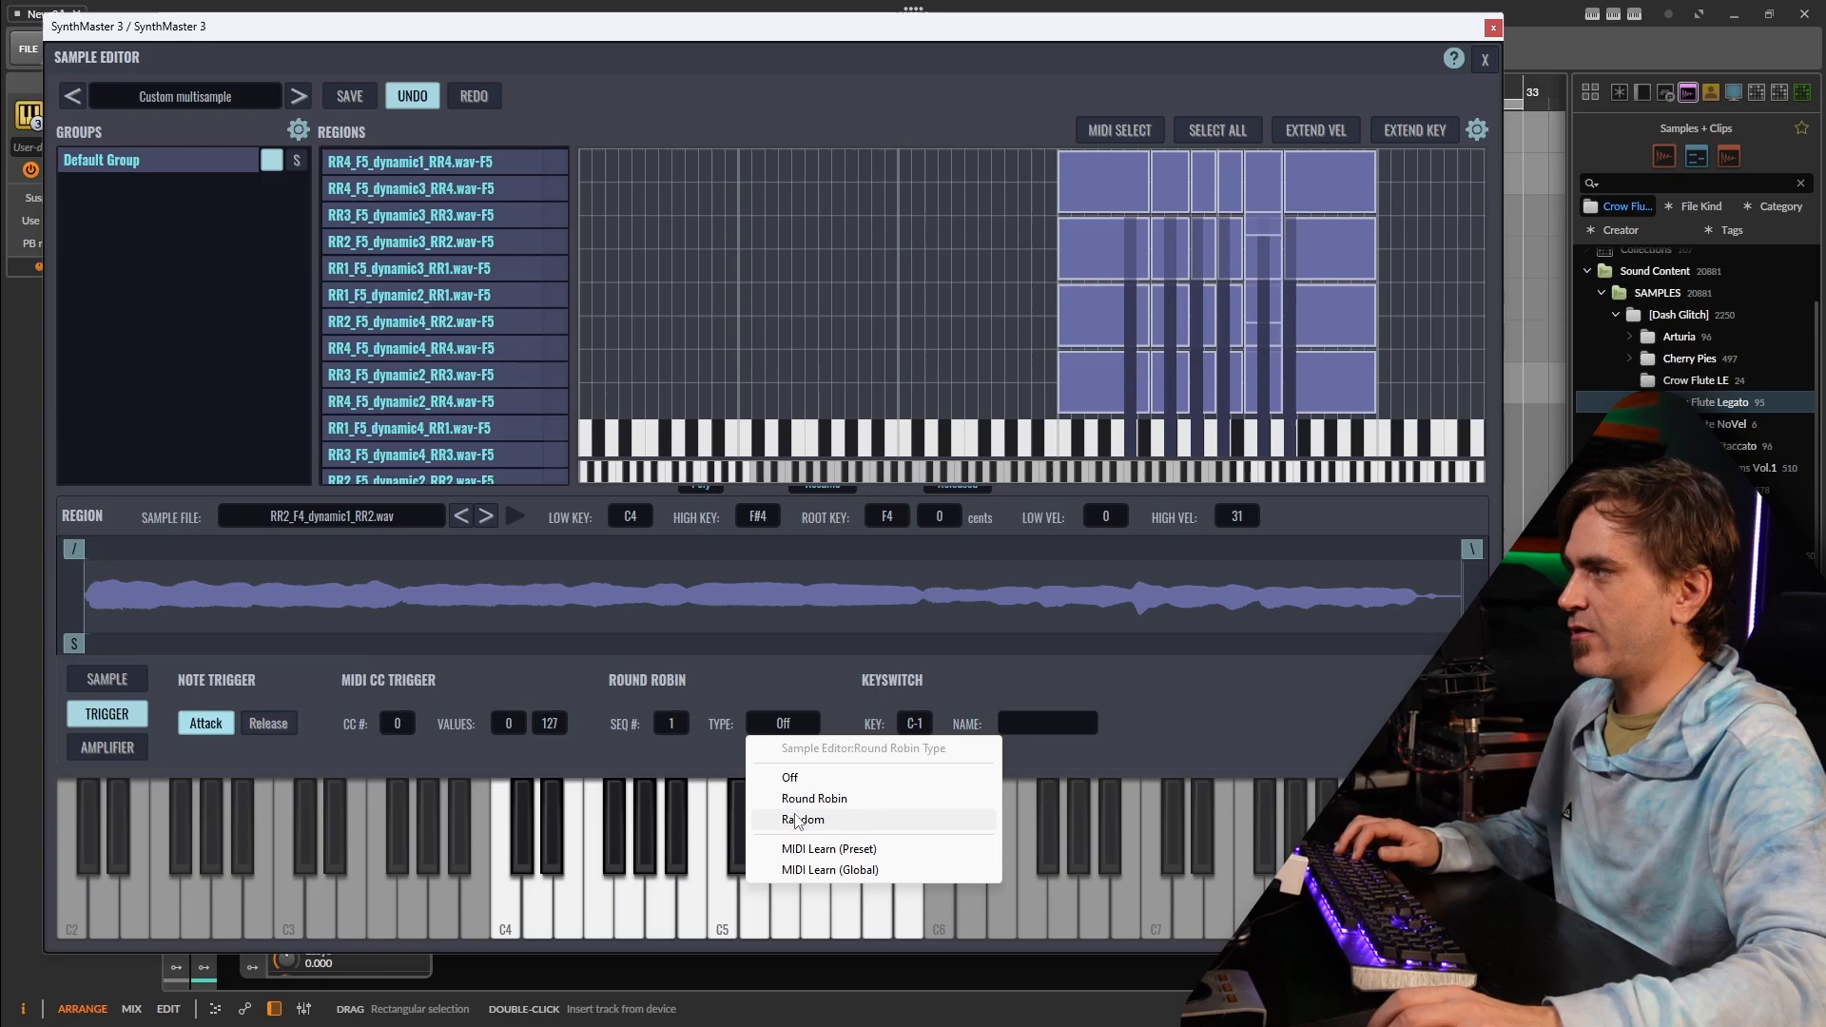
mouse_move(814, 798)
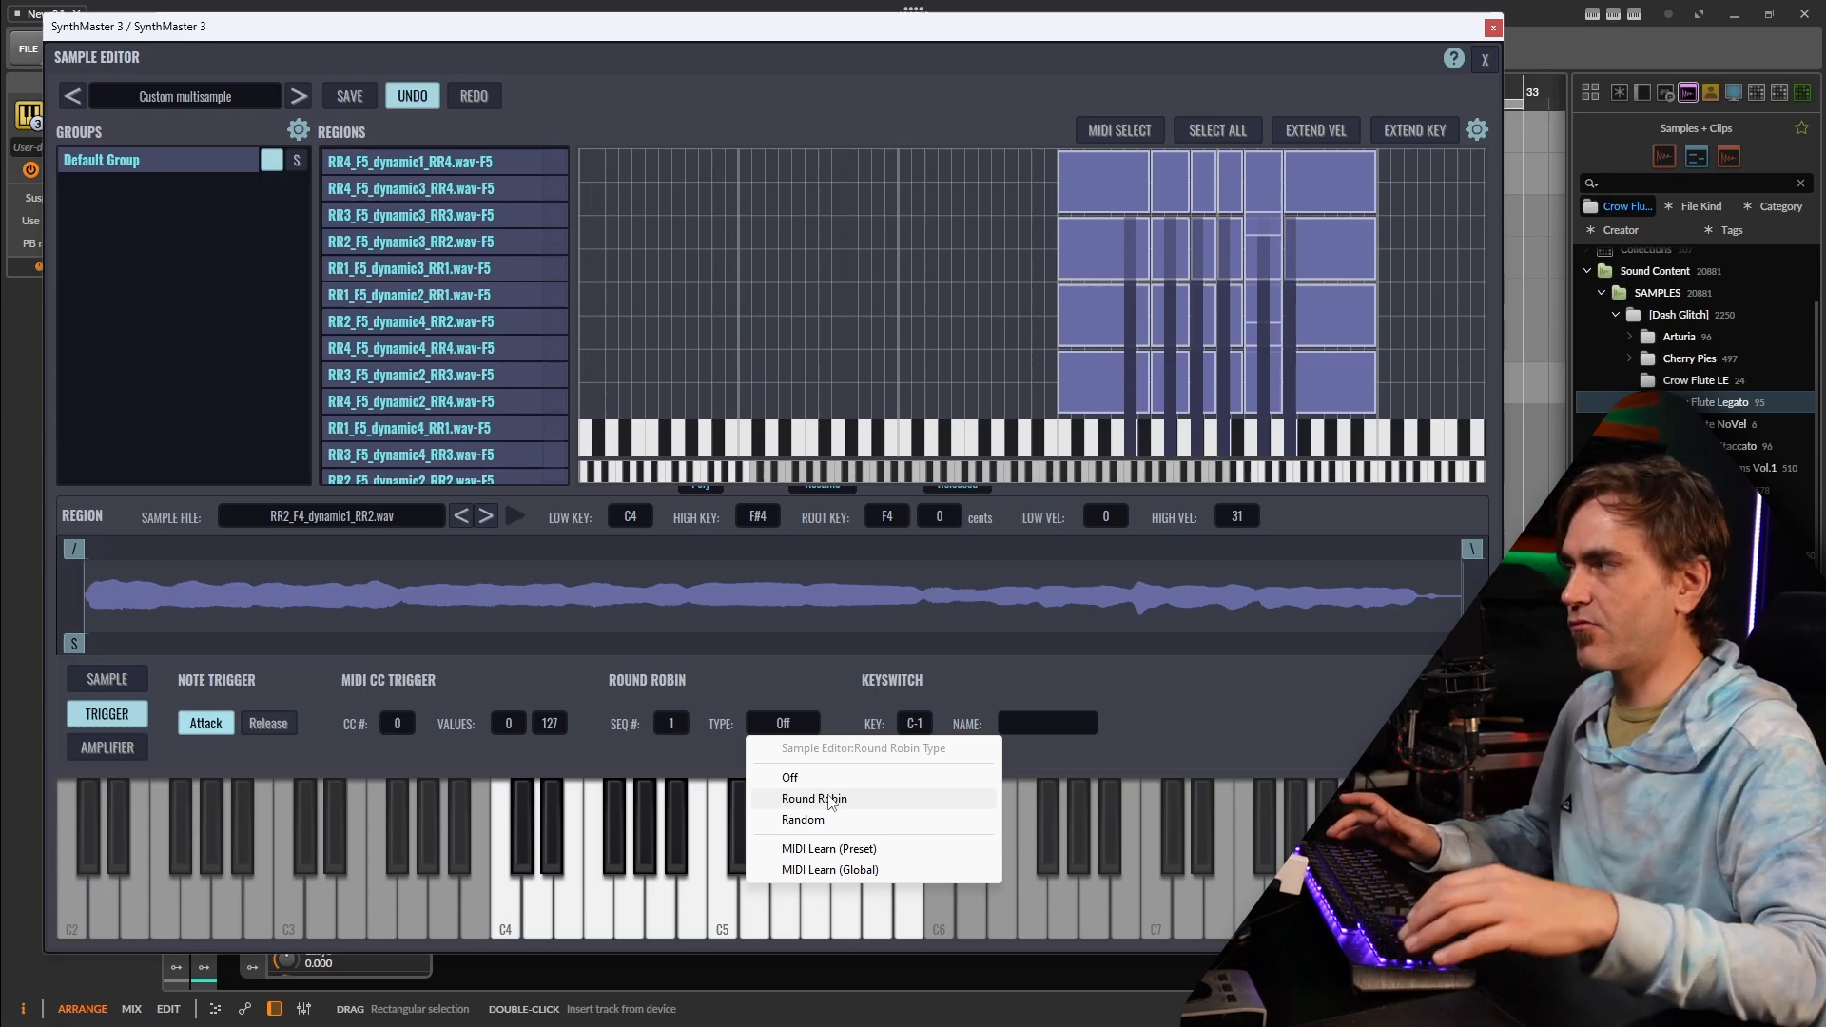
left_click(803, 819)
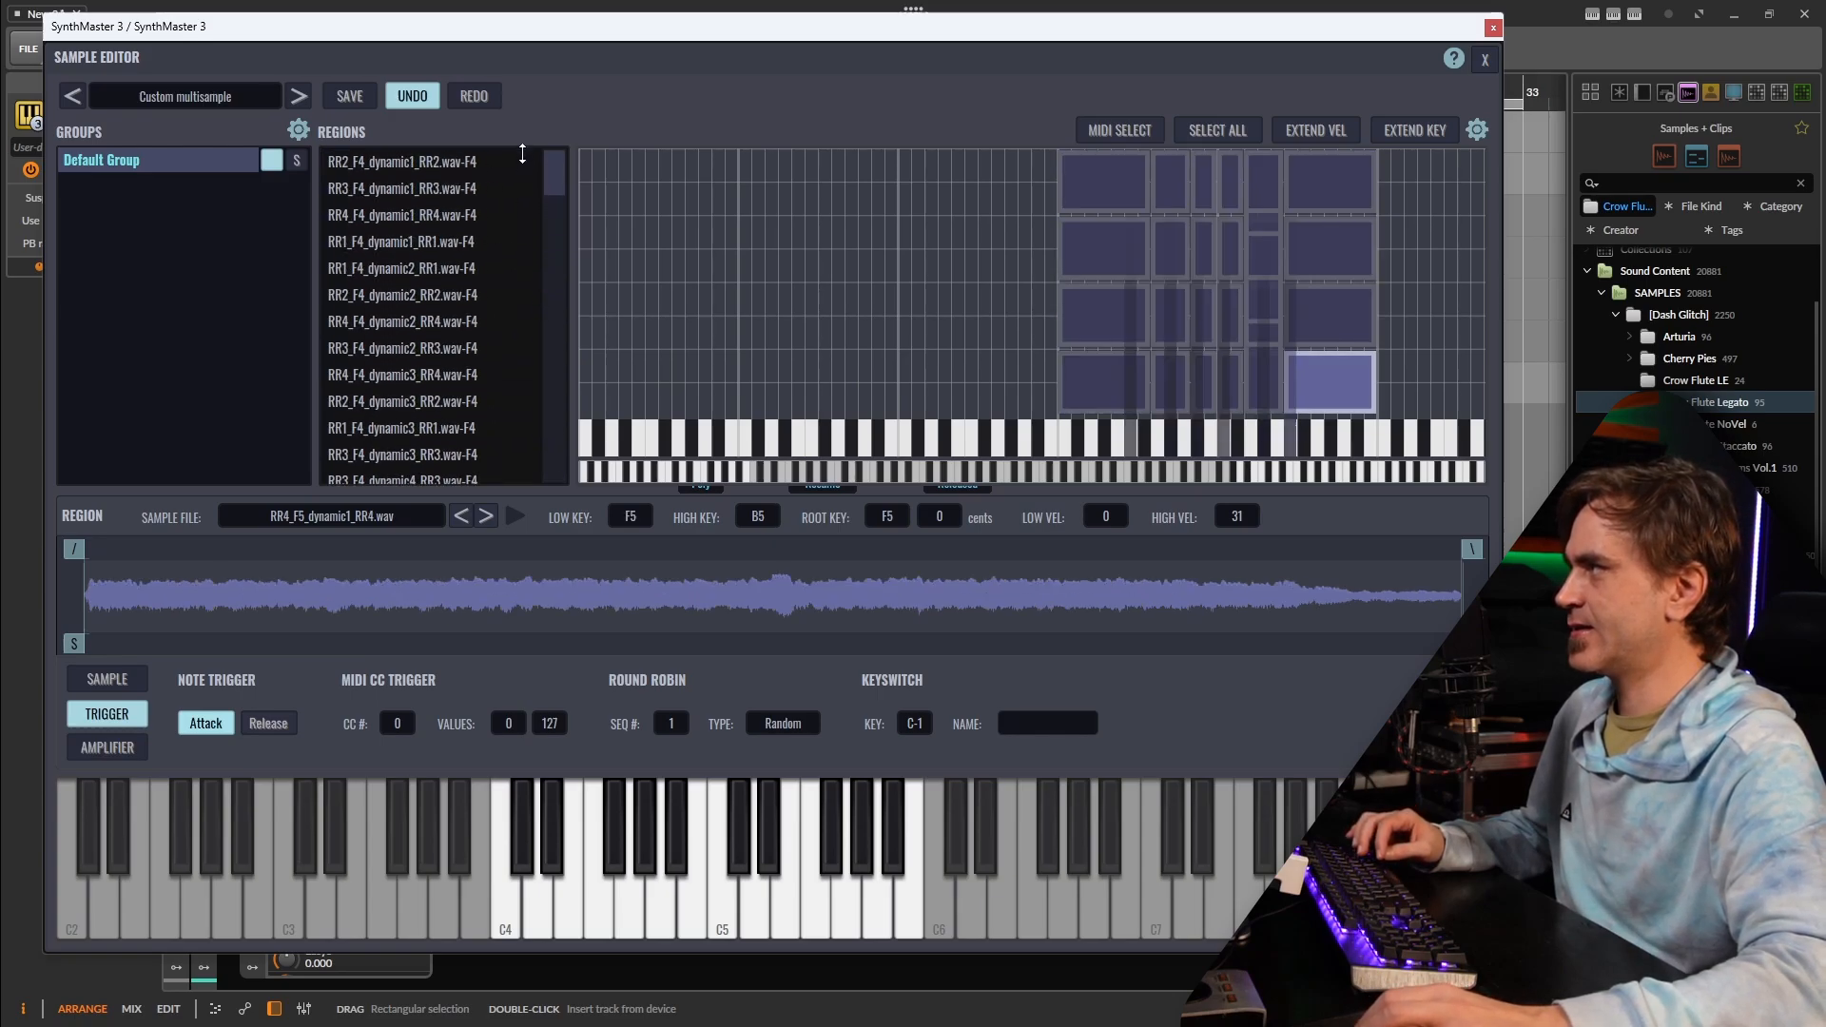
- Set F4 regions' SEQ # to match their RR suffix, starting with RR2 at 2
left_click(401, 161)
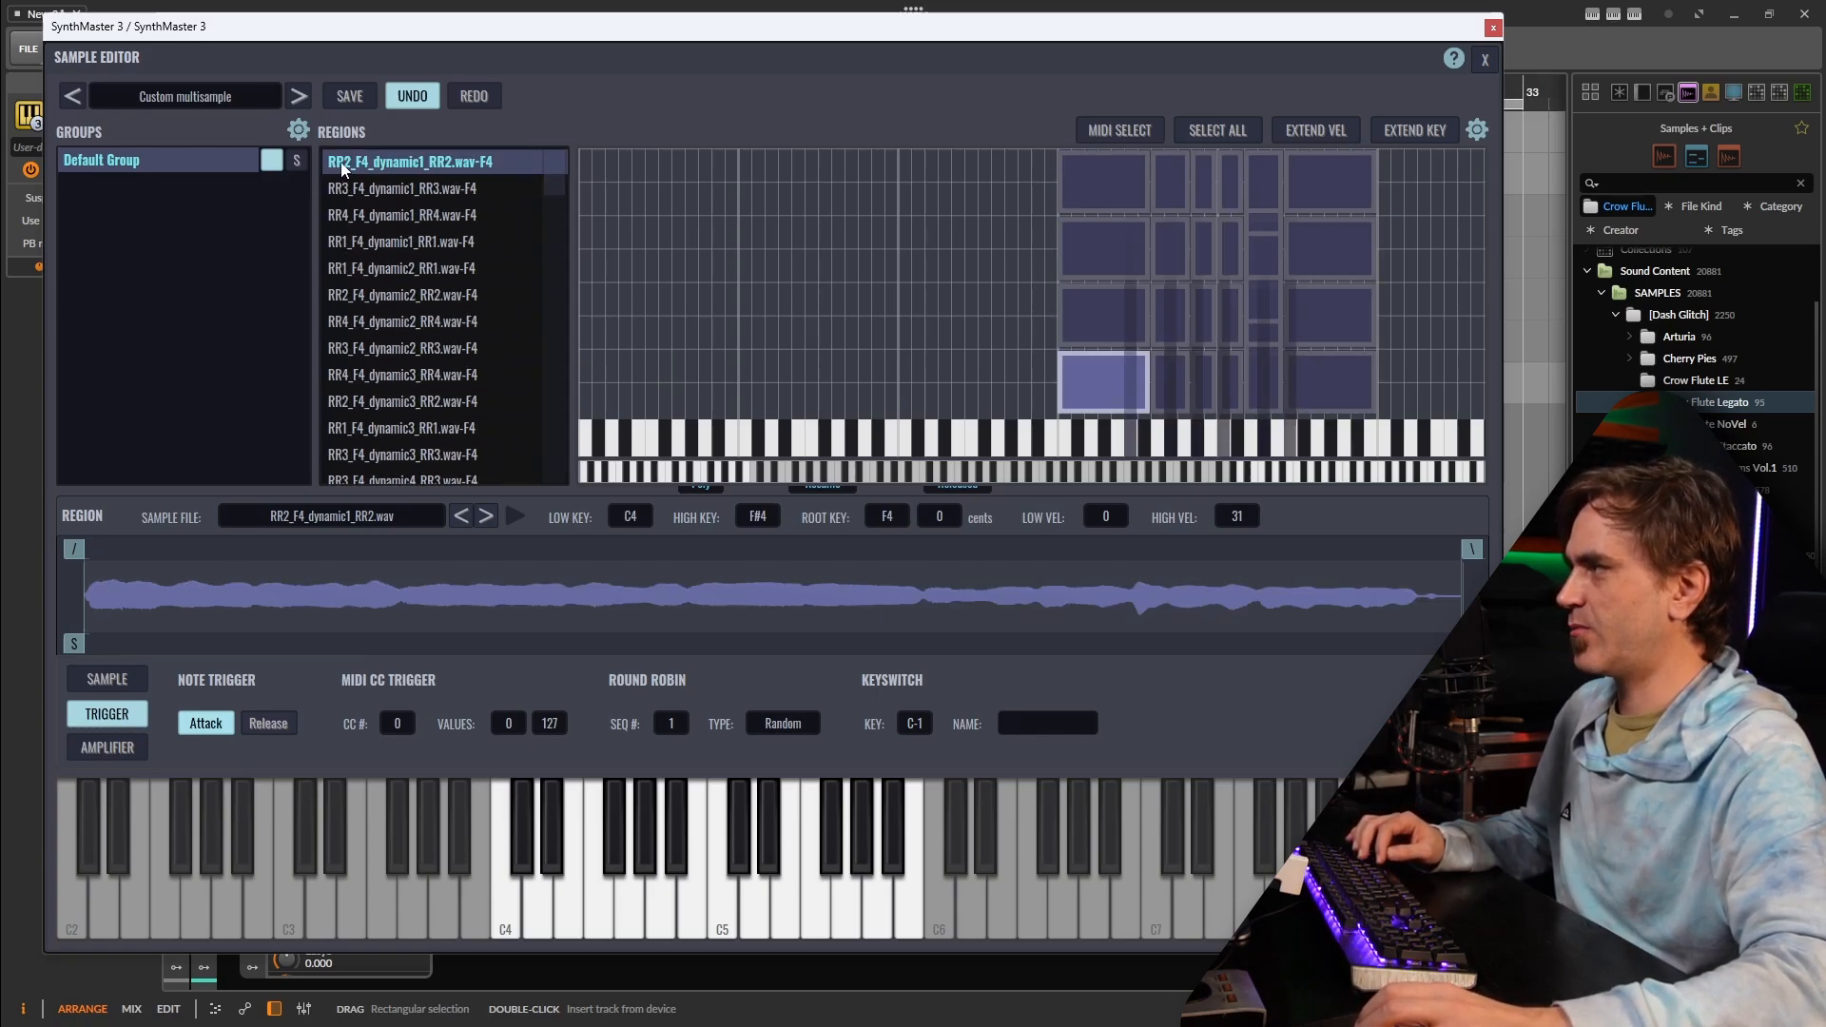
left_click(670, 723)
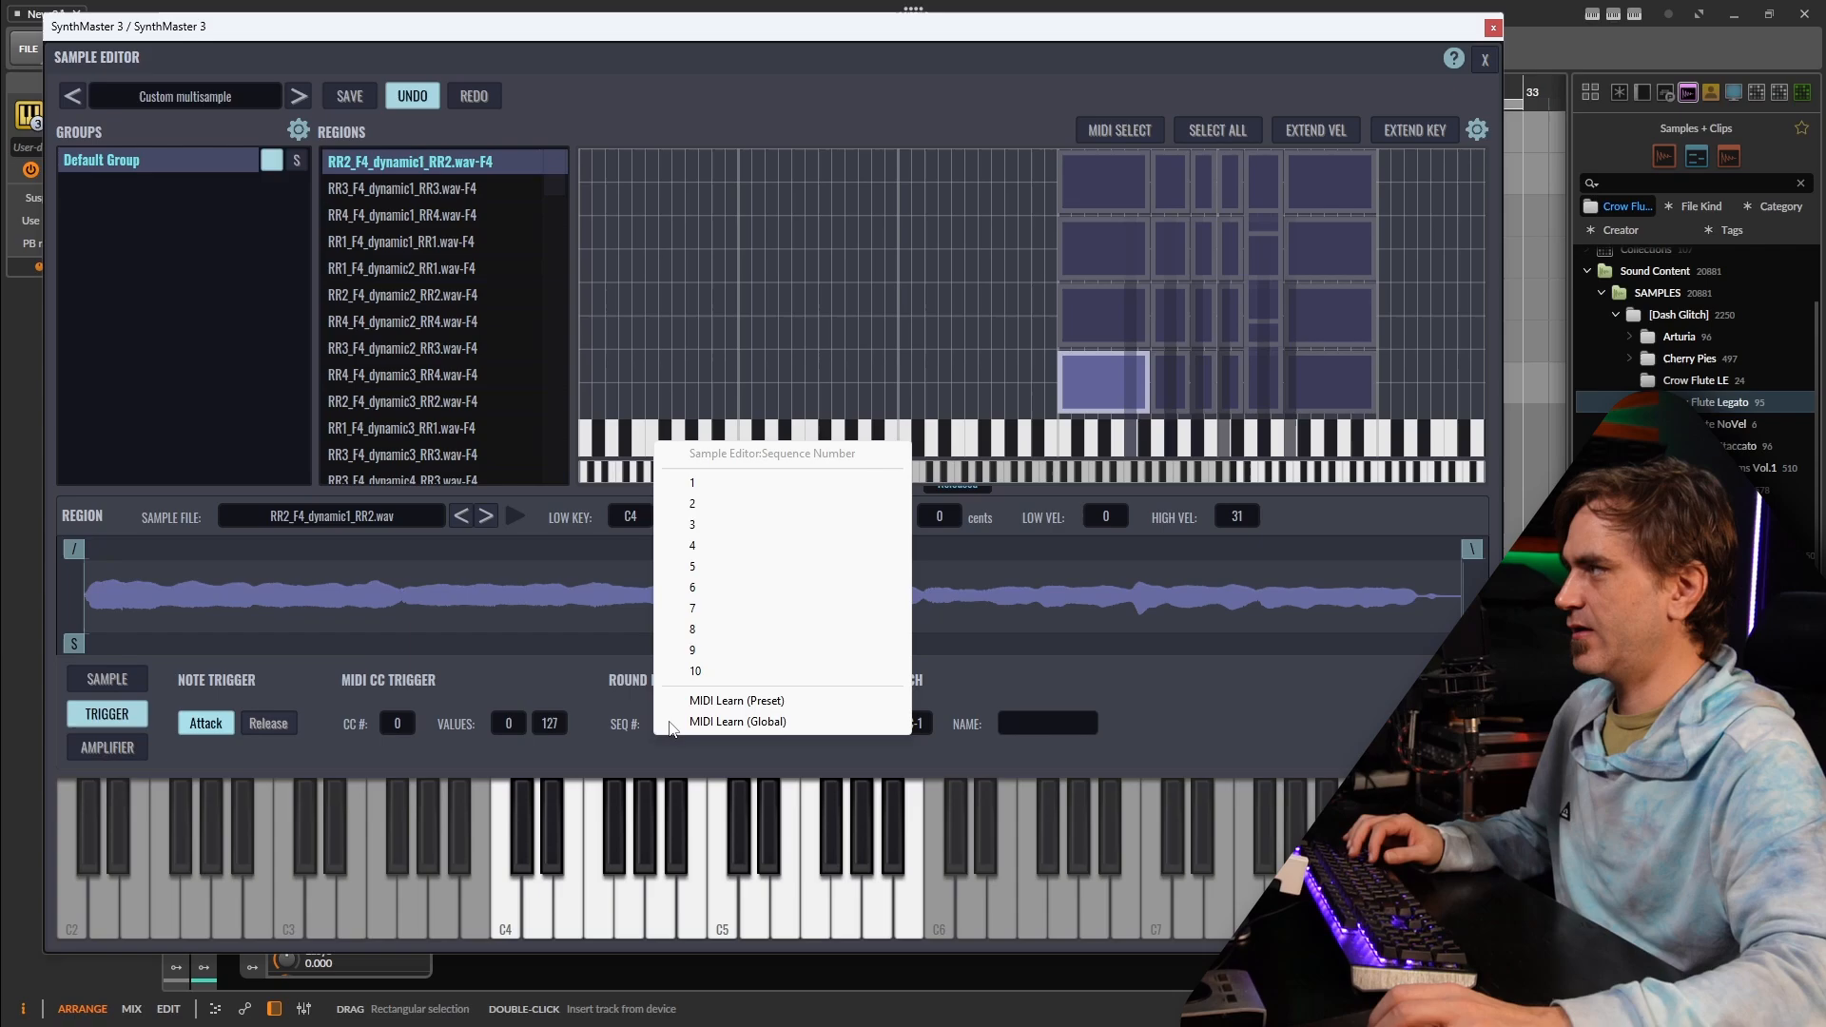
left_click(692, 503)
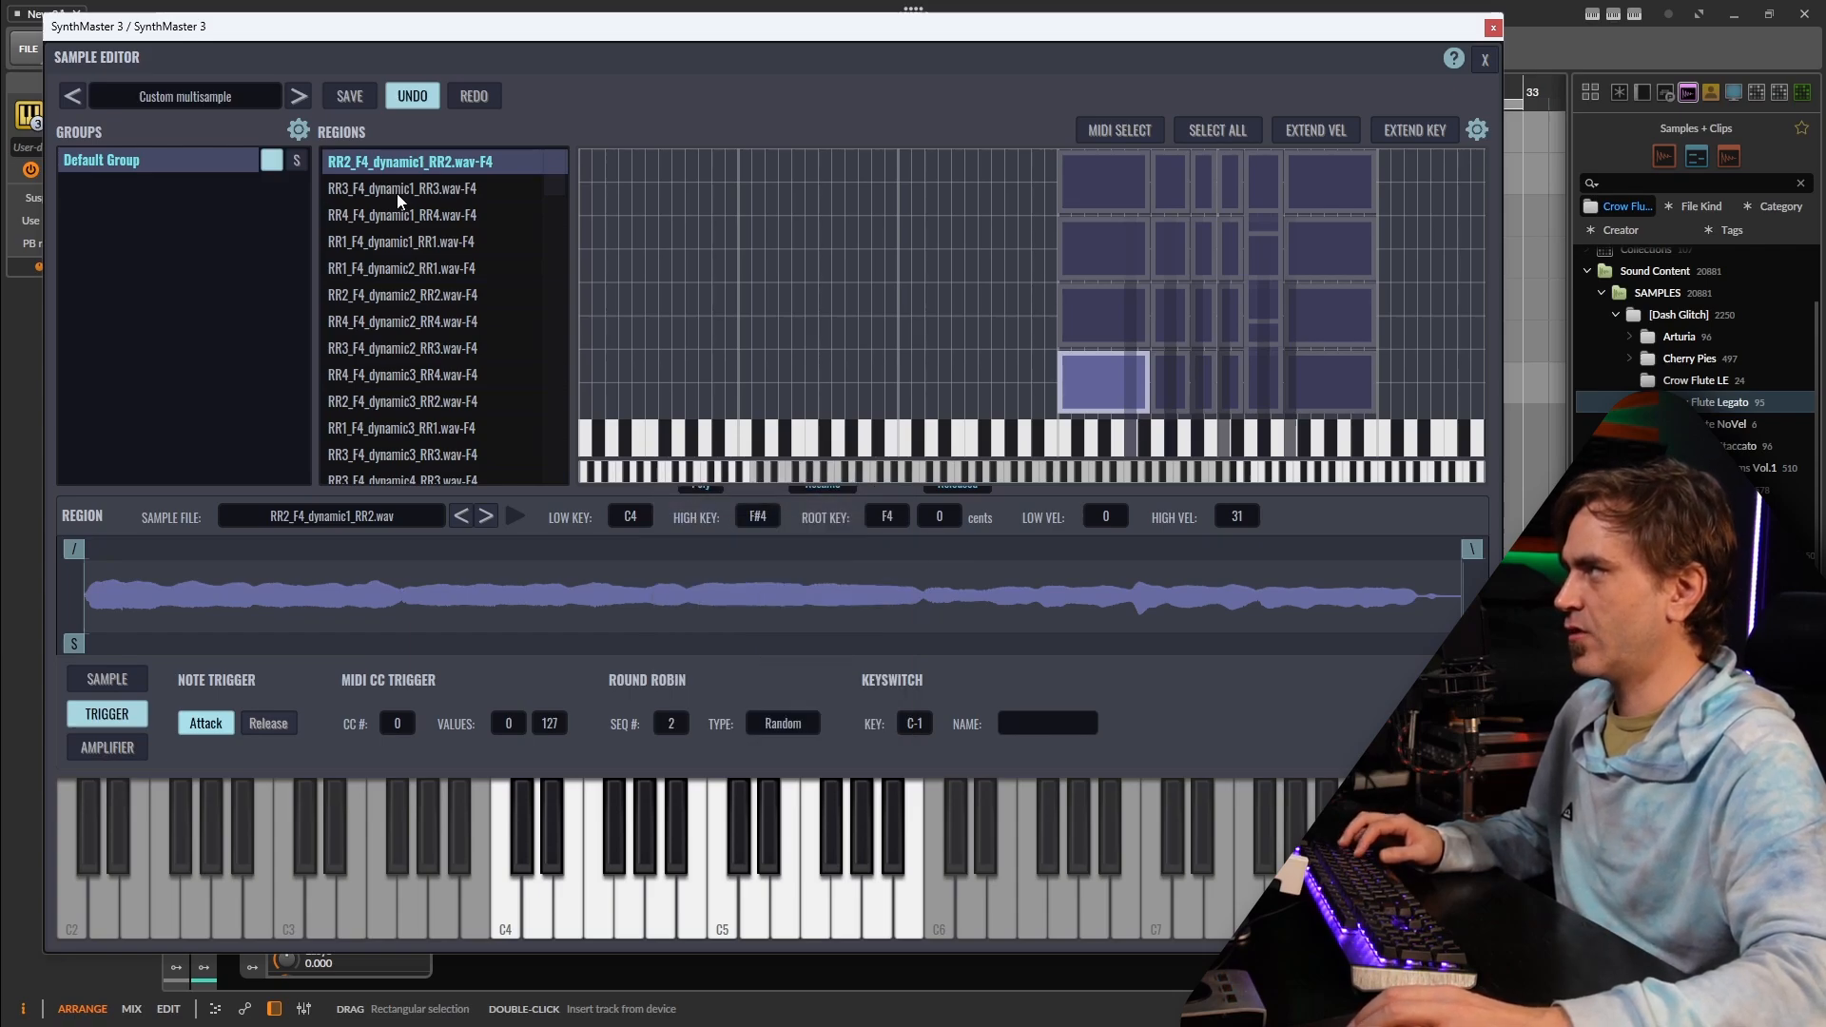
left_click(670, 722)
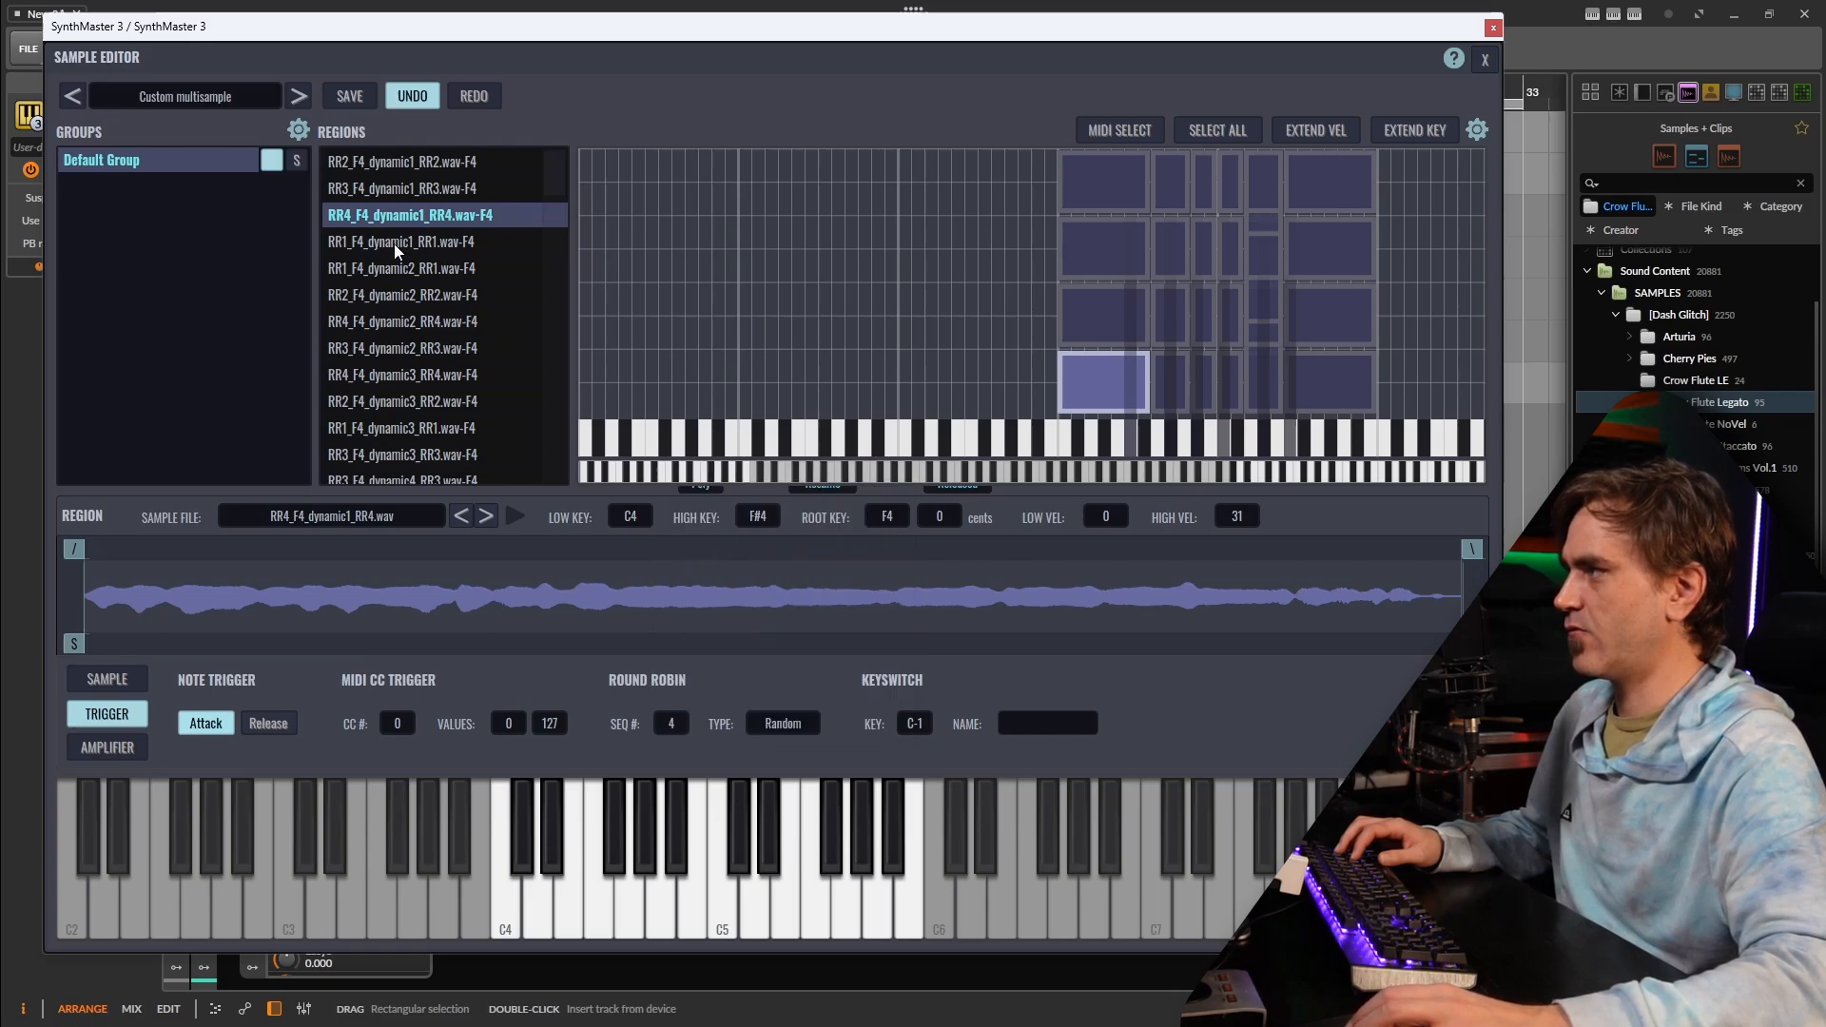
left_click(409, 347)
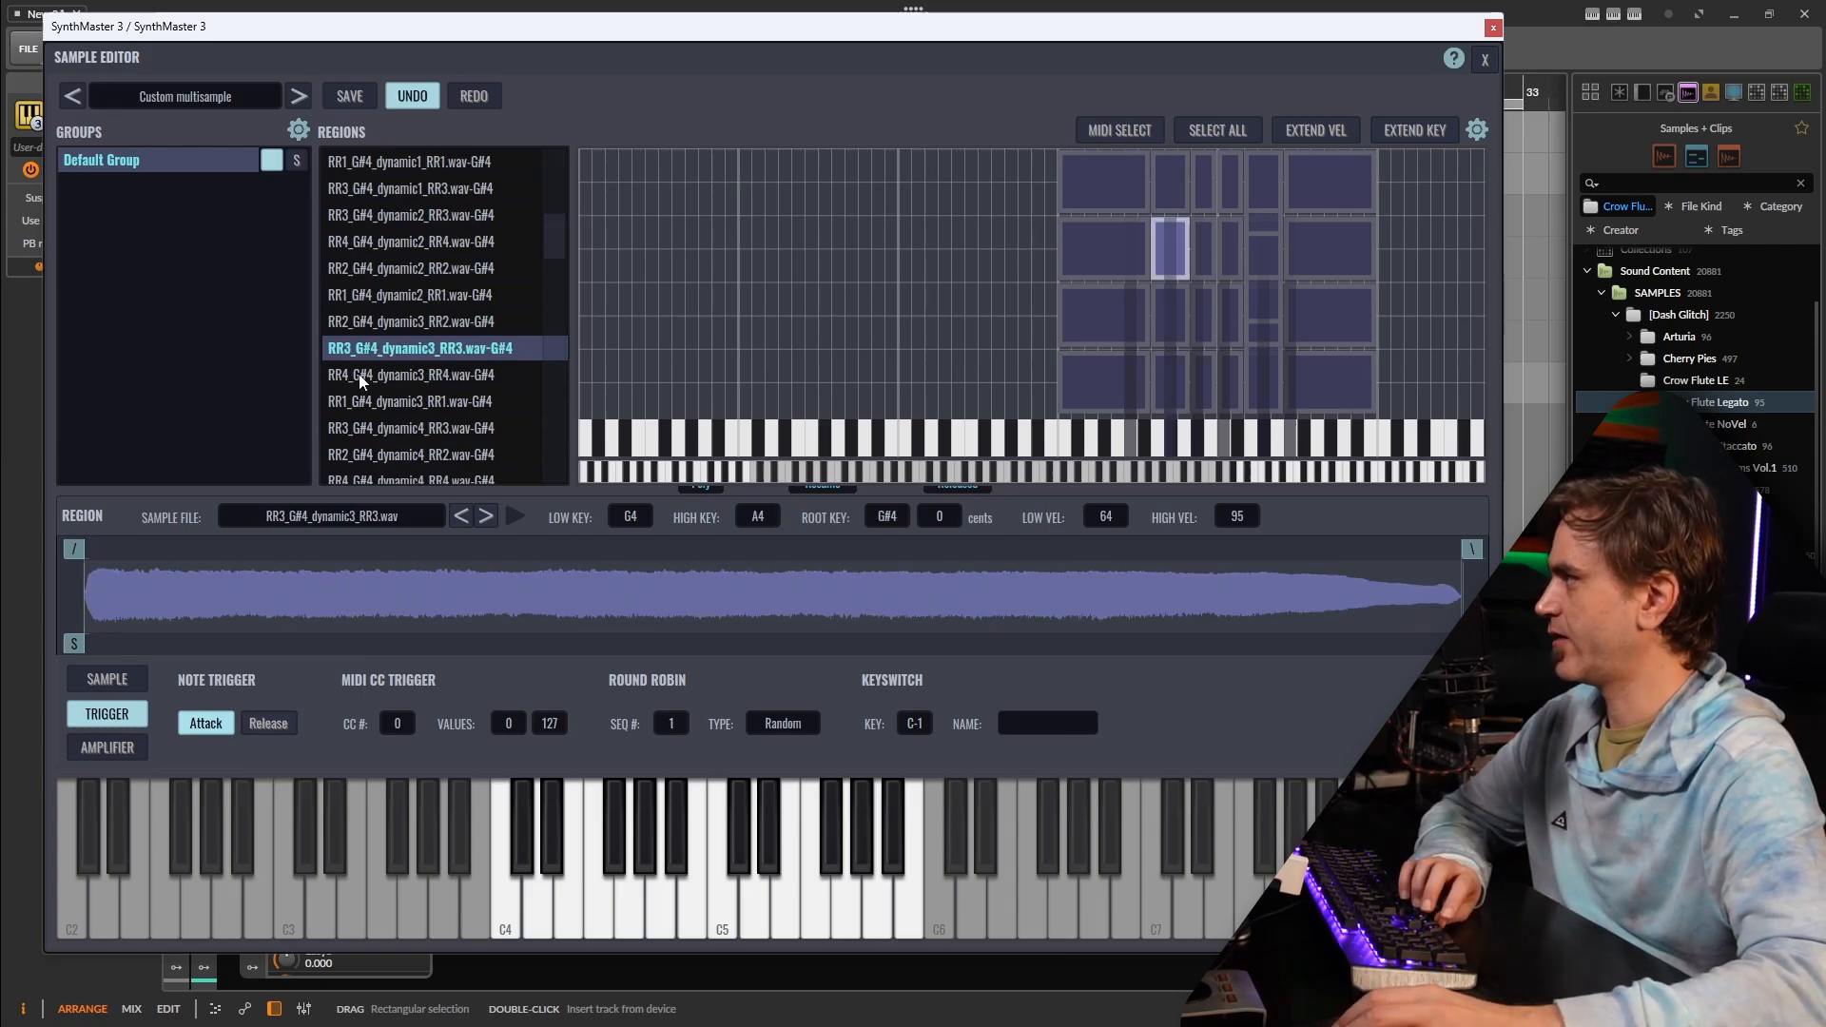
- Number the remaining F5 round-robin regions, RR2 at 2, and open the save options
left_click(411, 427)
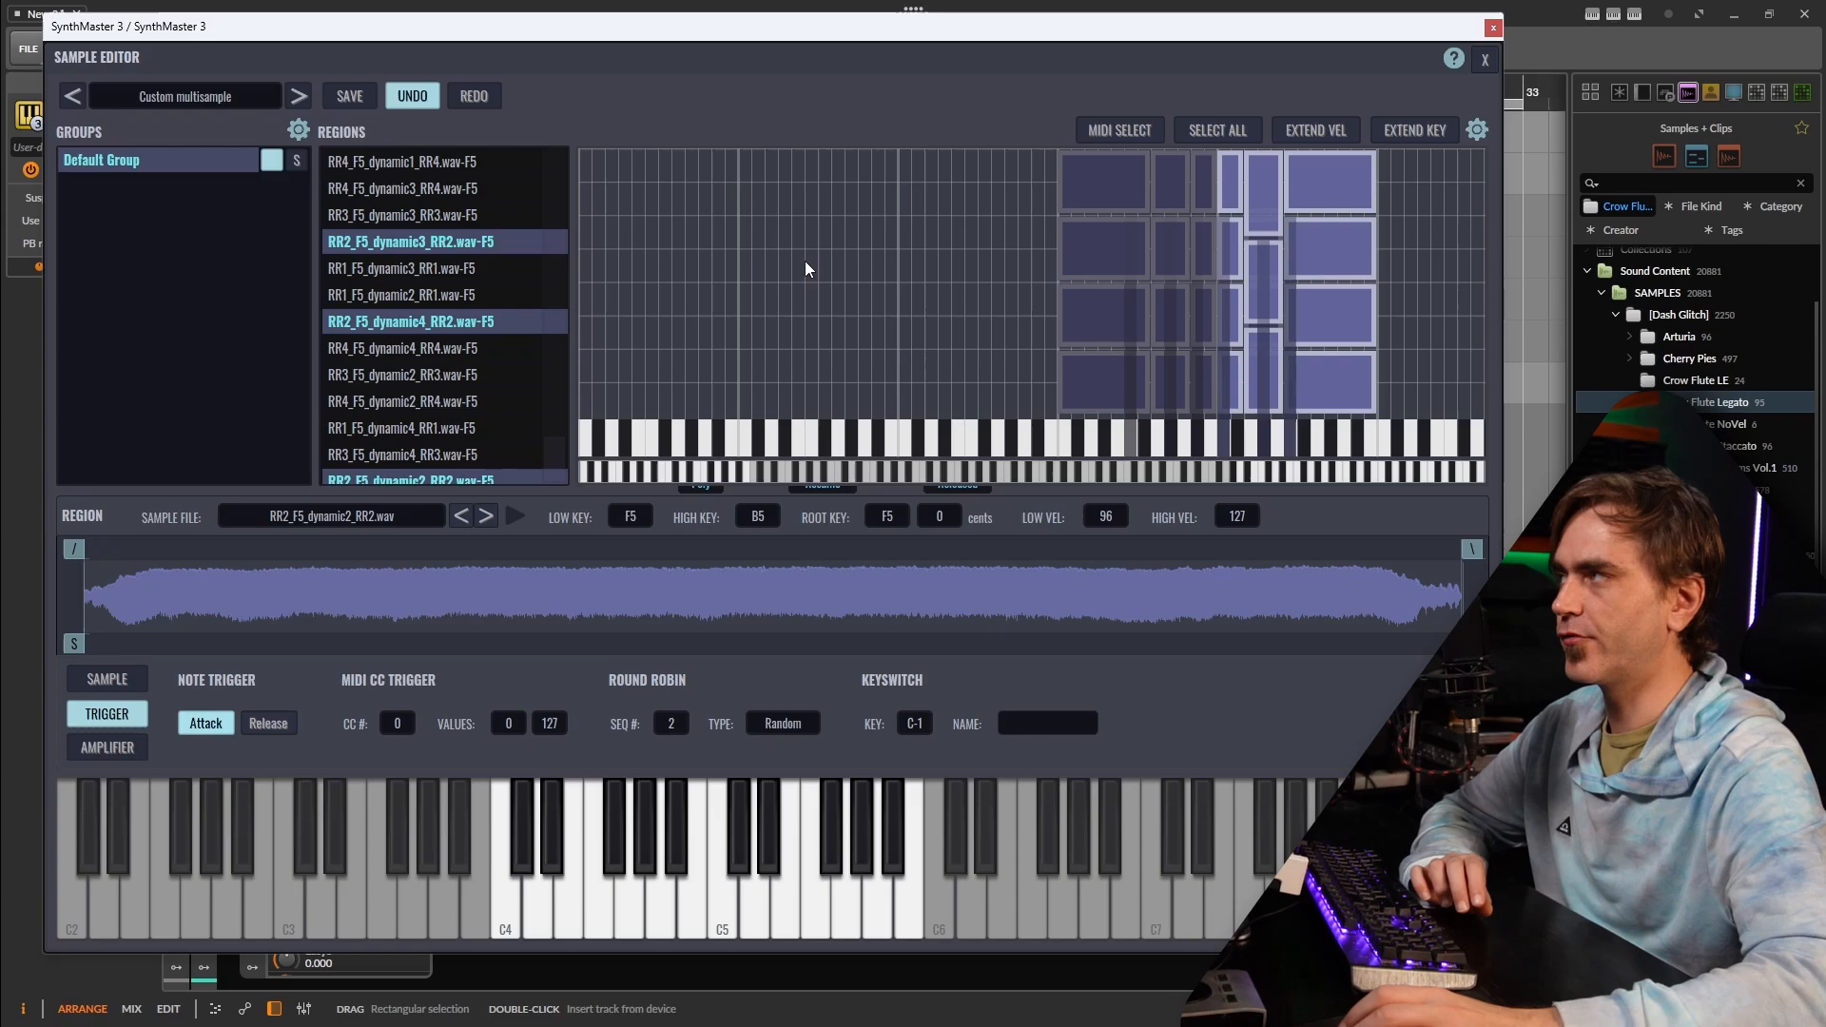
mouse_move(635, 140)
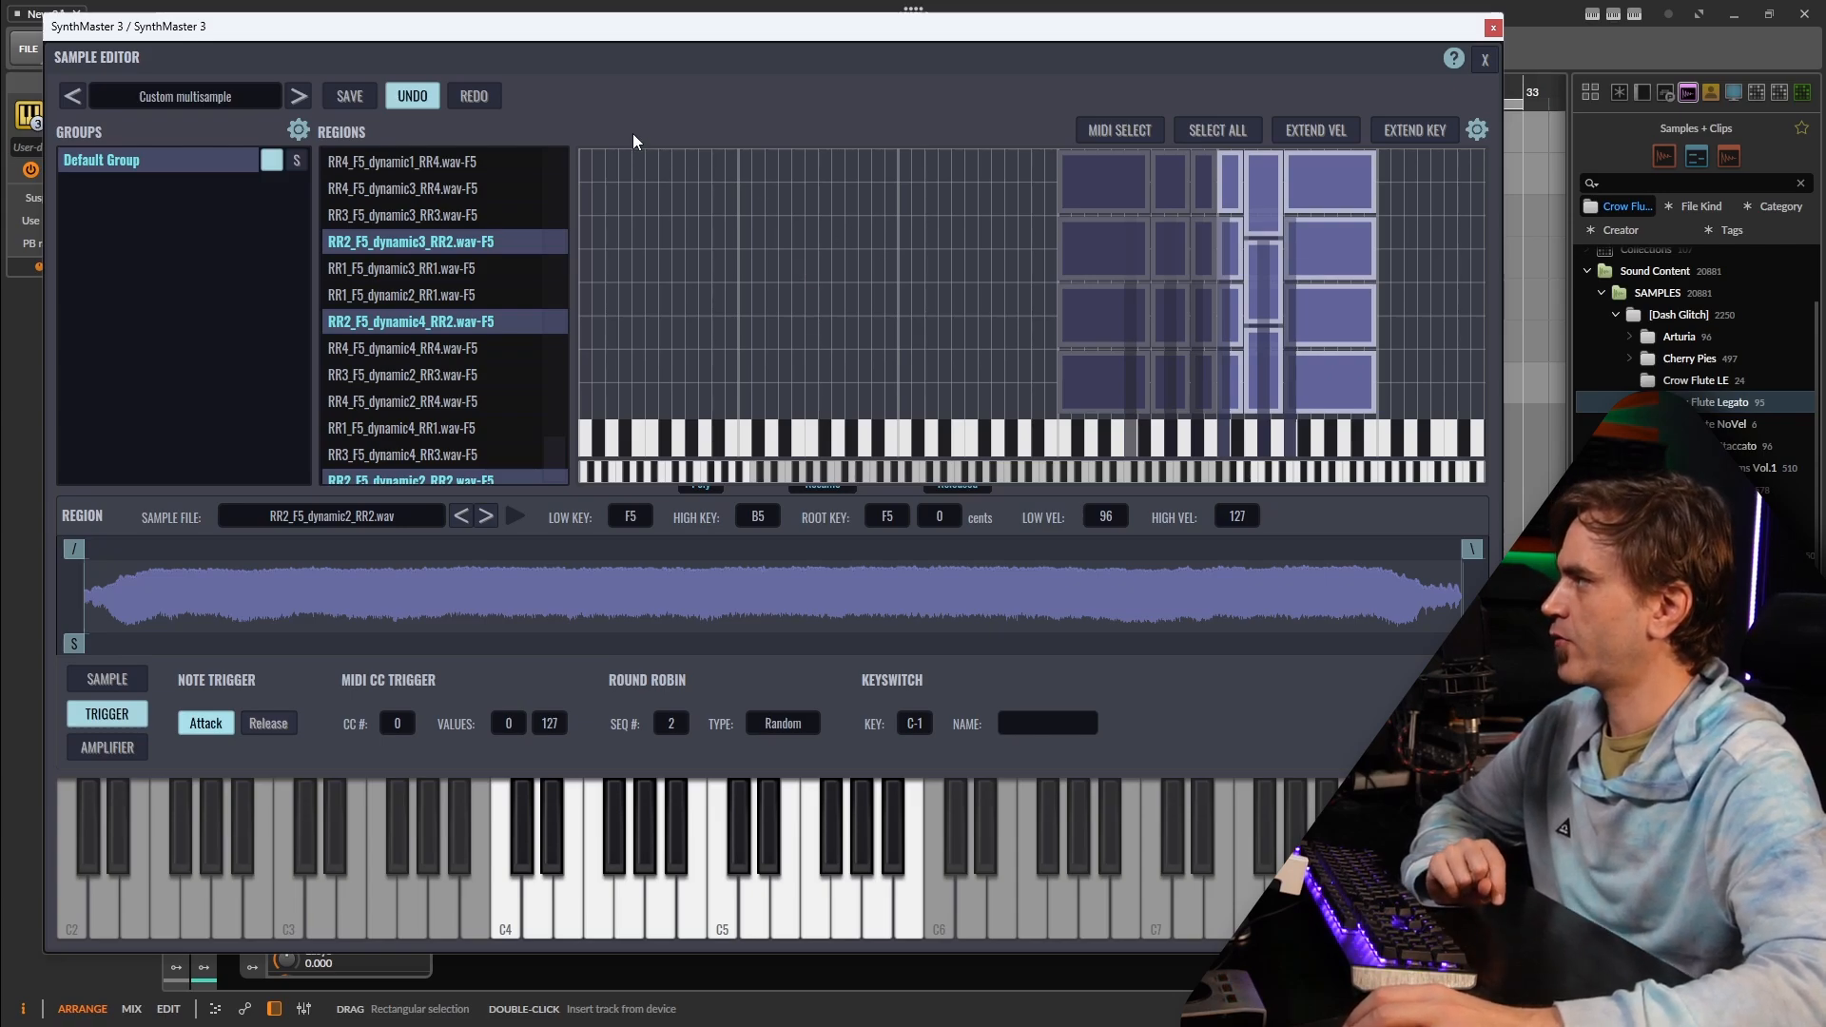
left_click(348, 95)
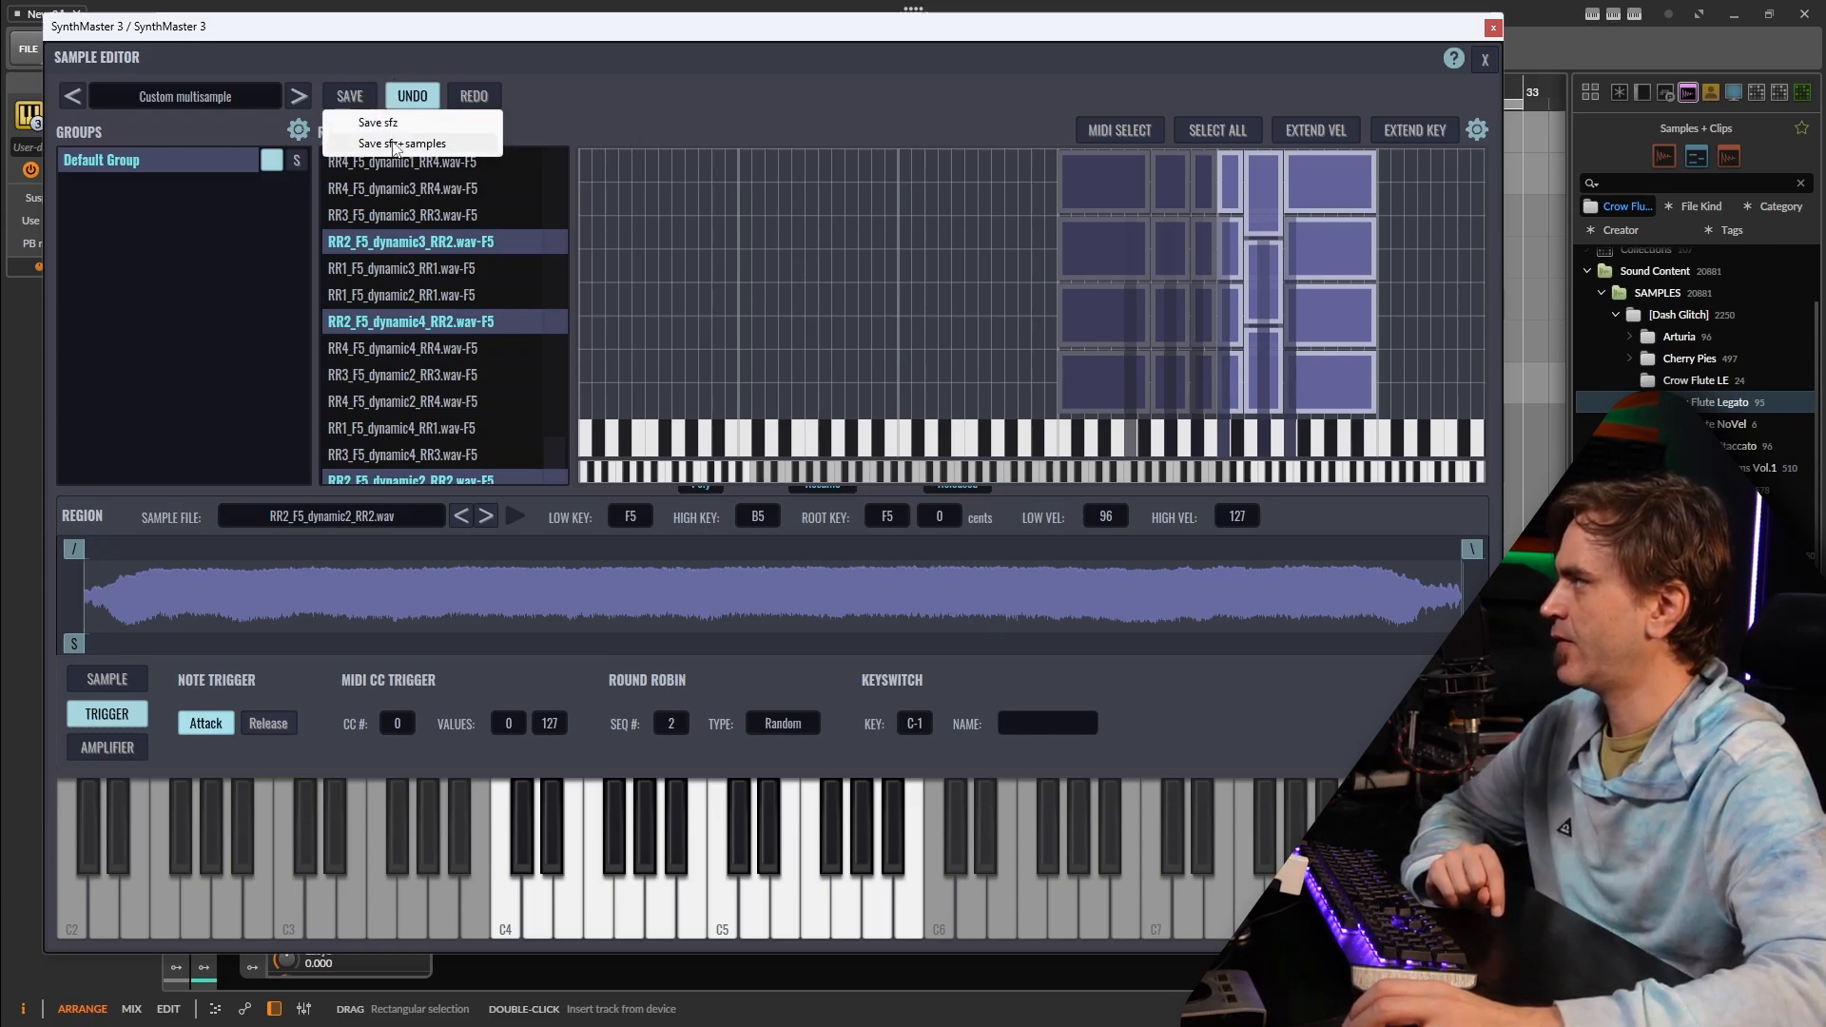
- Save the multisample and its samples as SFZ into the Crow Flute Legato folder
left_click(378, 123)
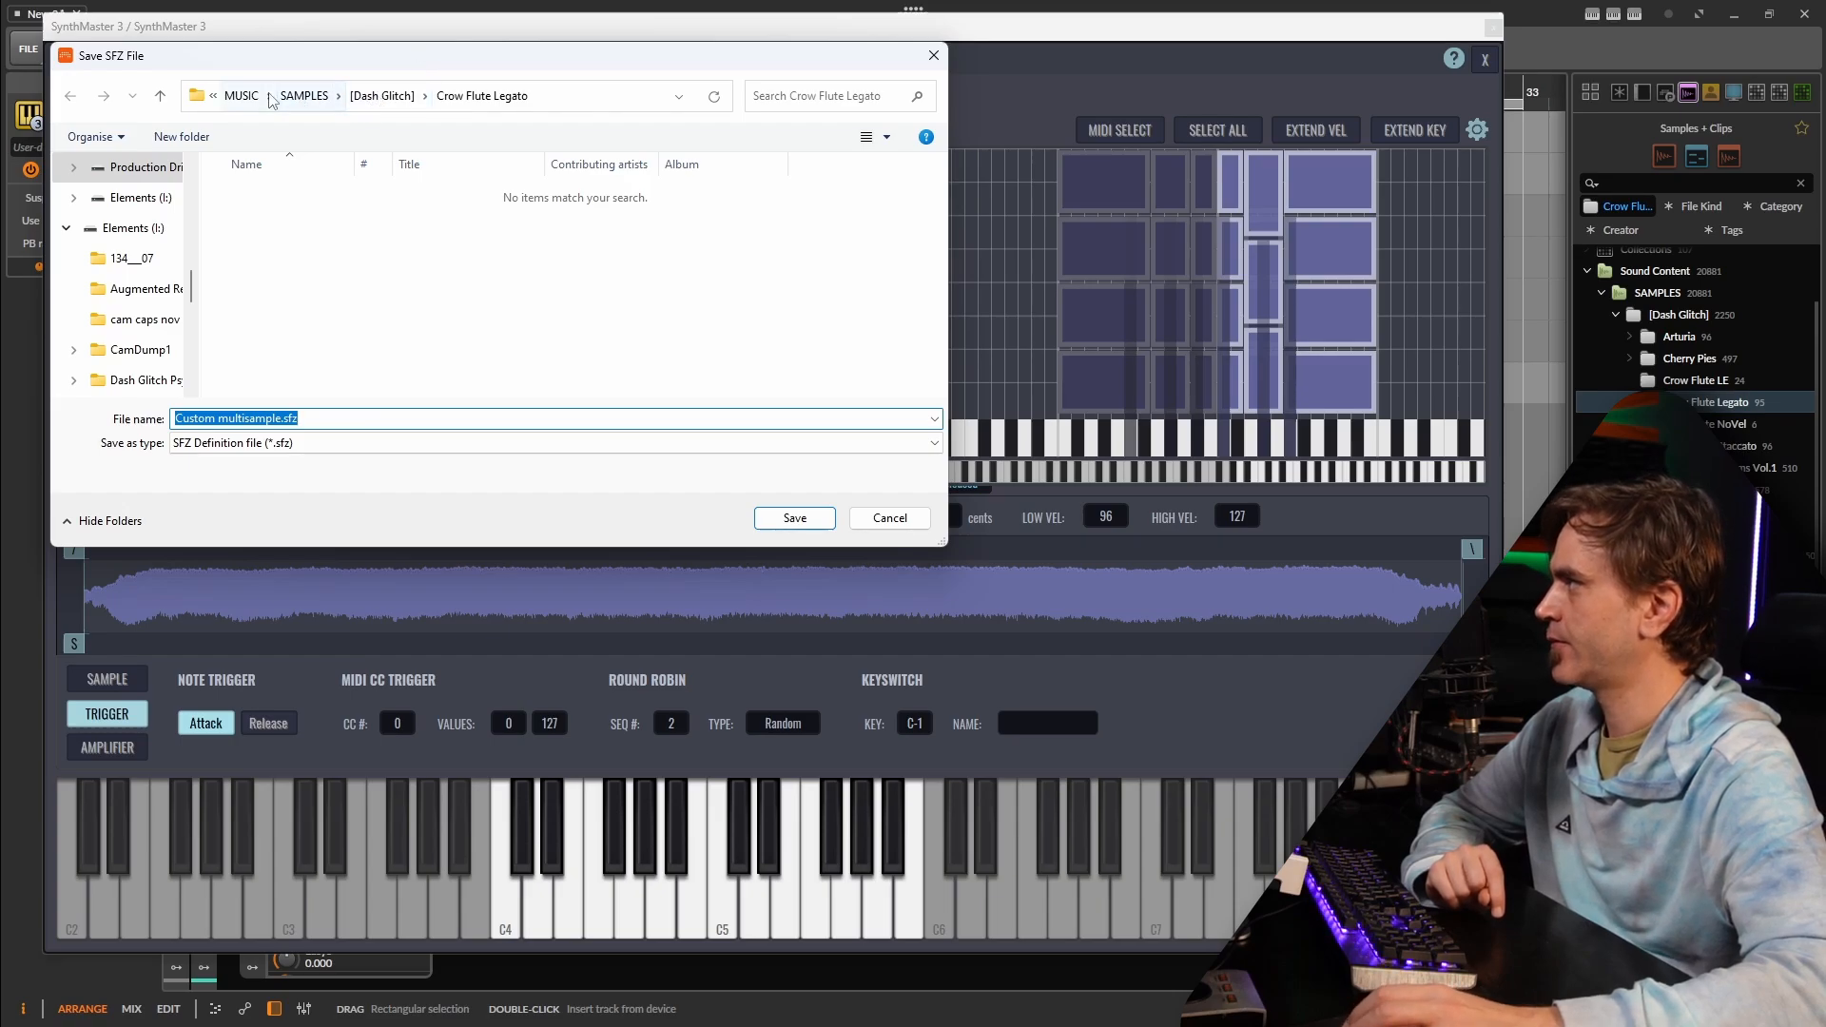
left_click(793, 517)
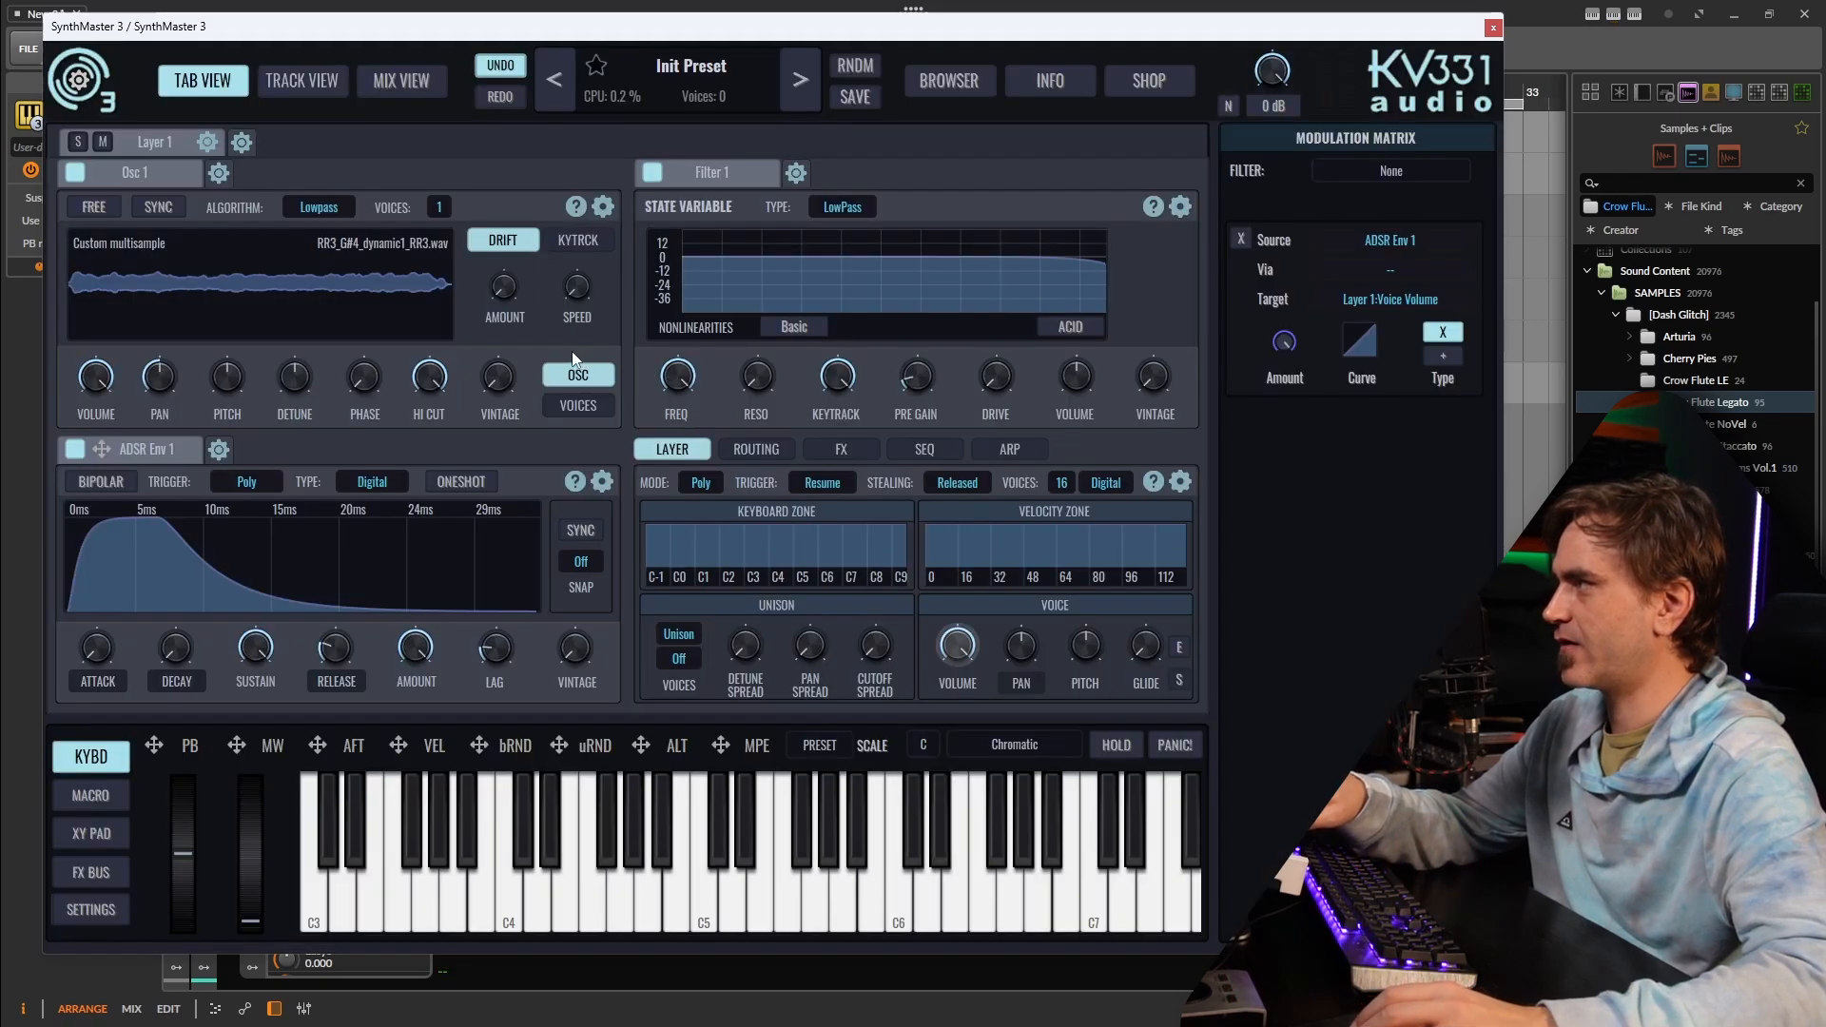
- Insert a Pong-mode Delay in the layer's first effect slot, then add Reverb
left_click(841, 448)
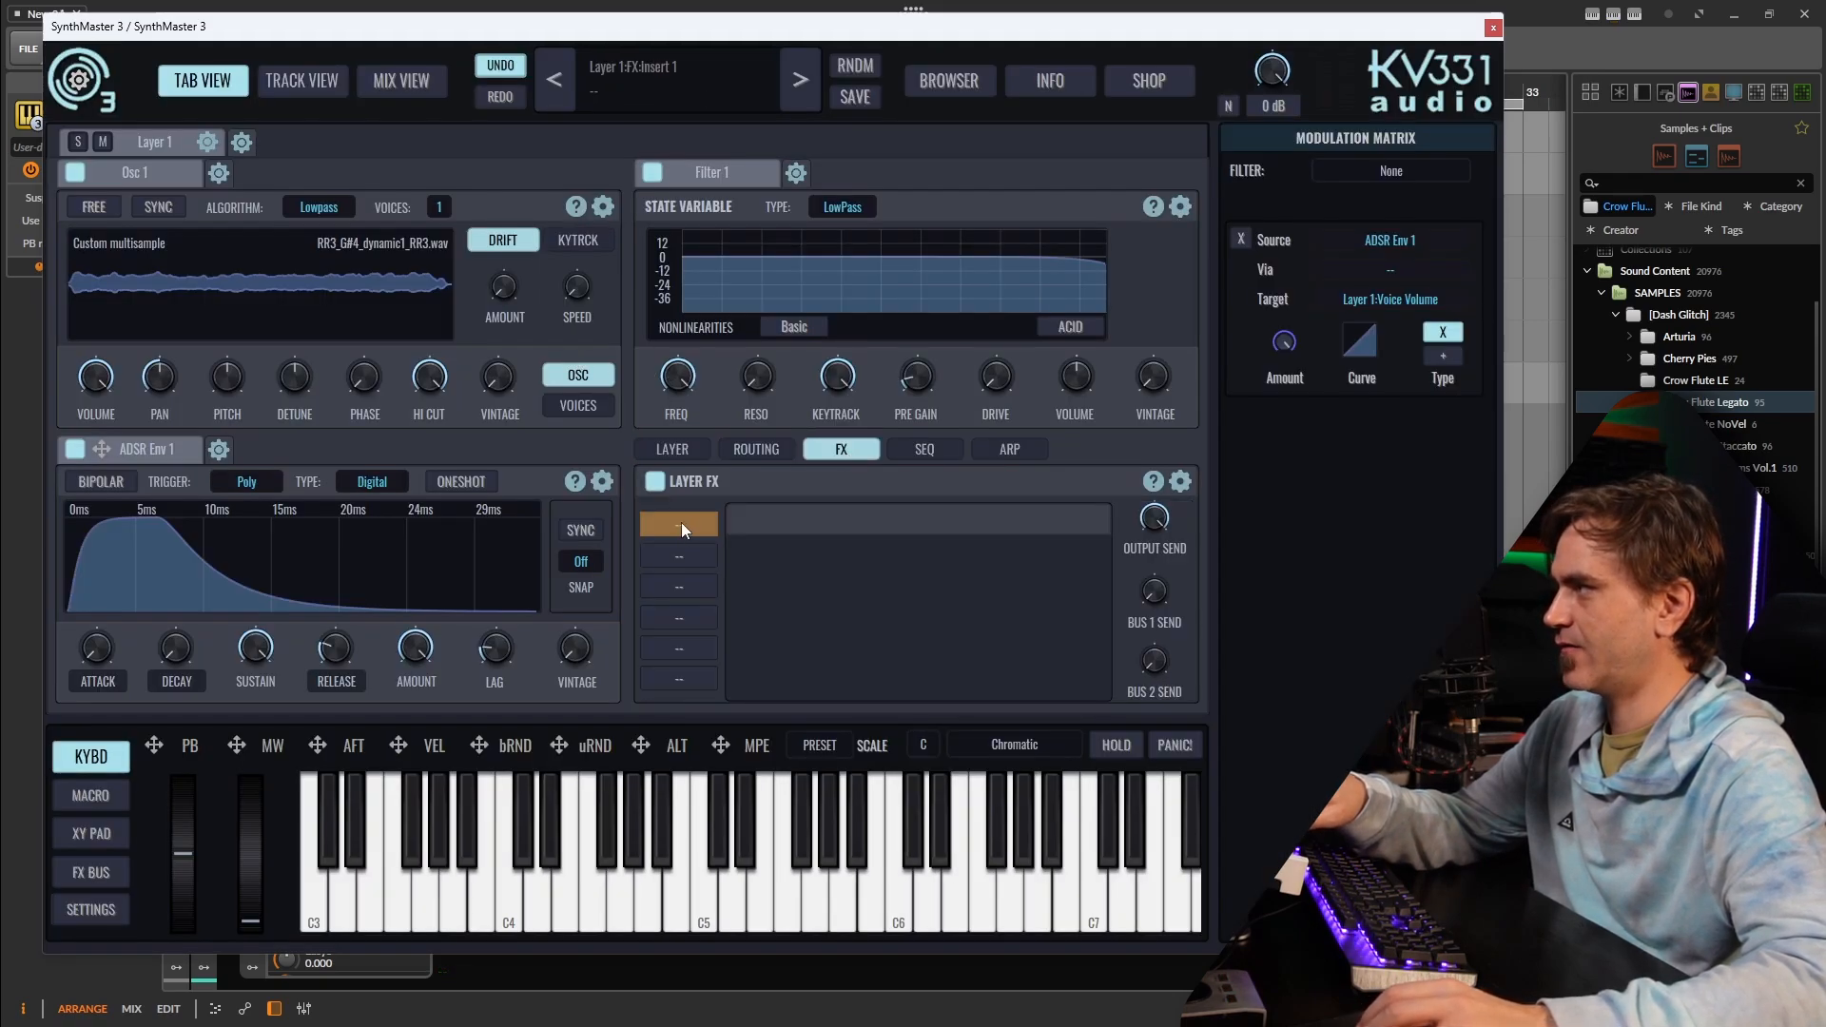
left_click(679, 524)
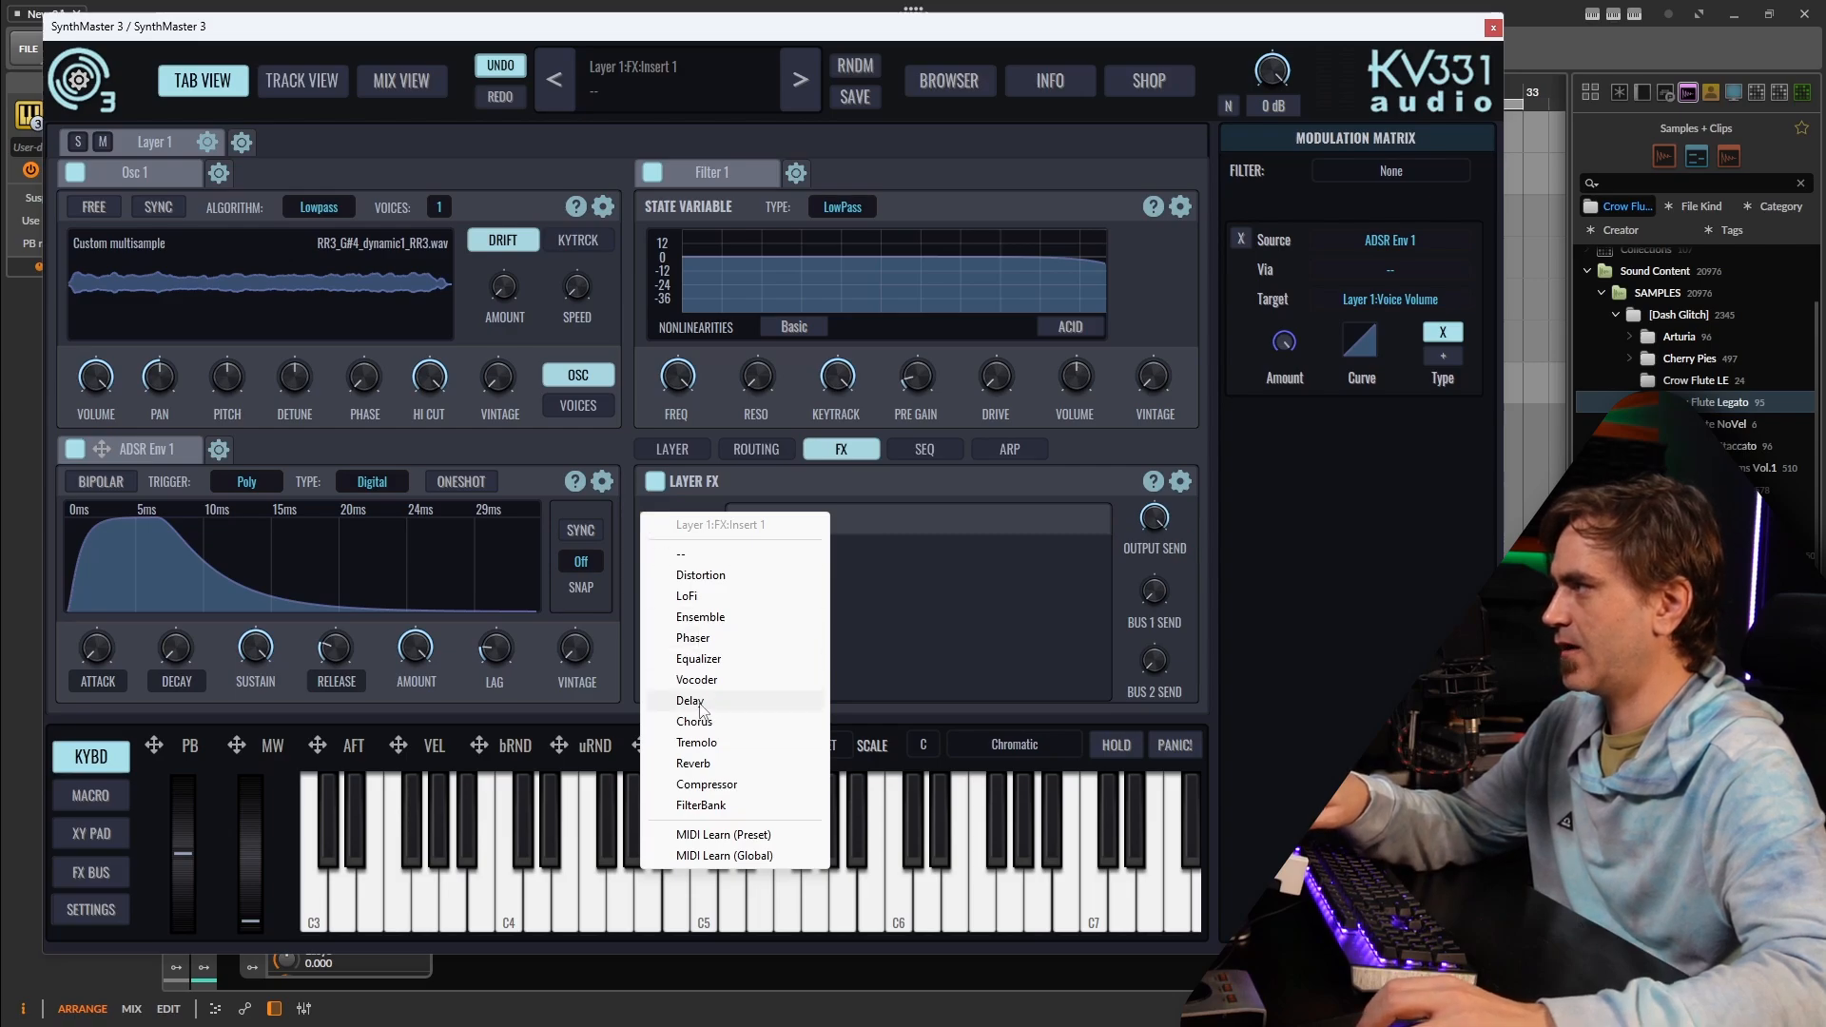
left_click(690, 700)
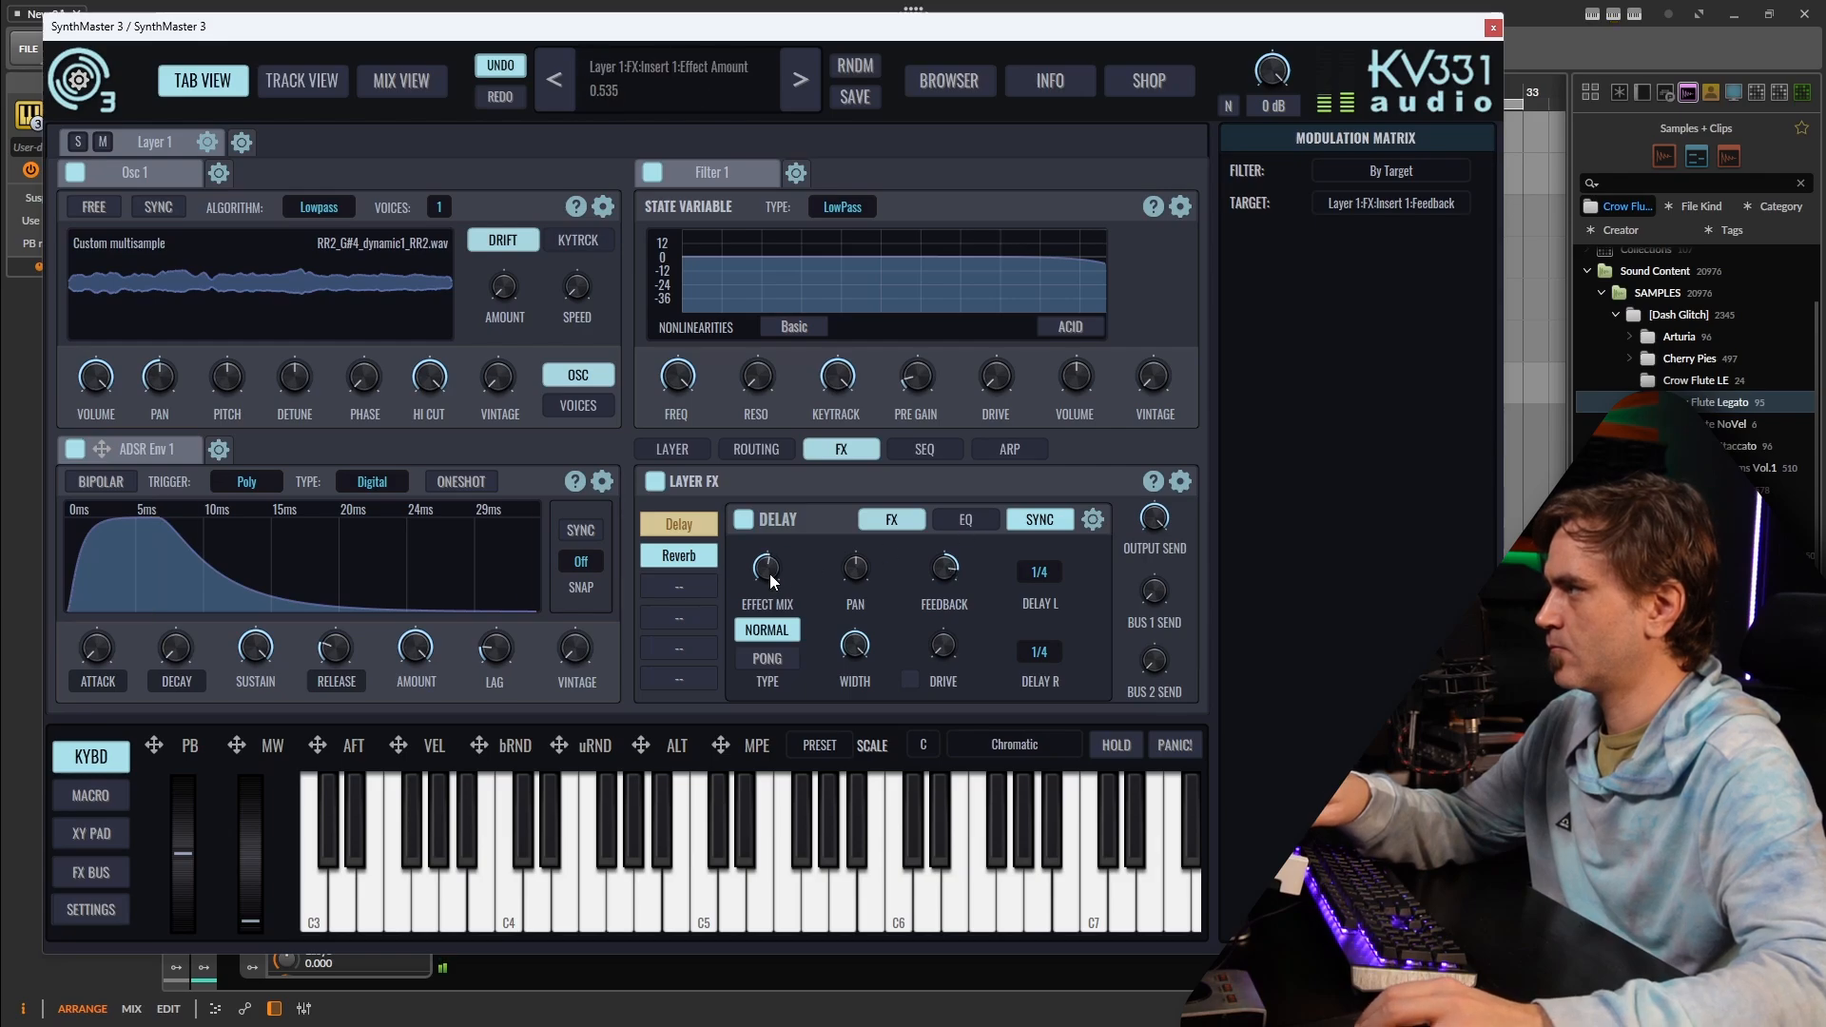
left_click(767, 658)
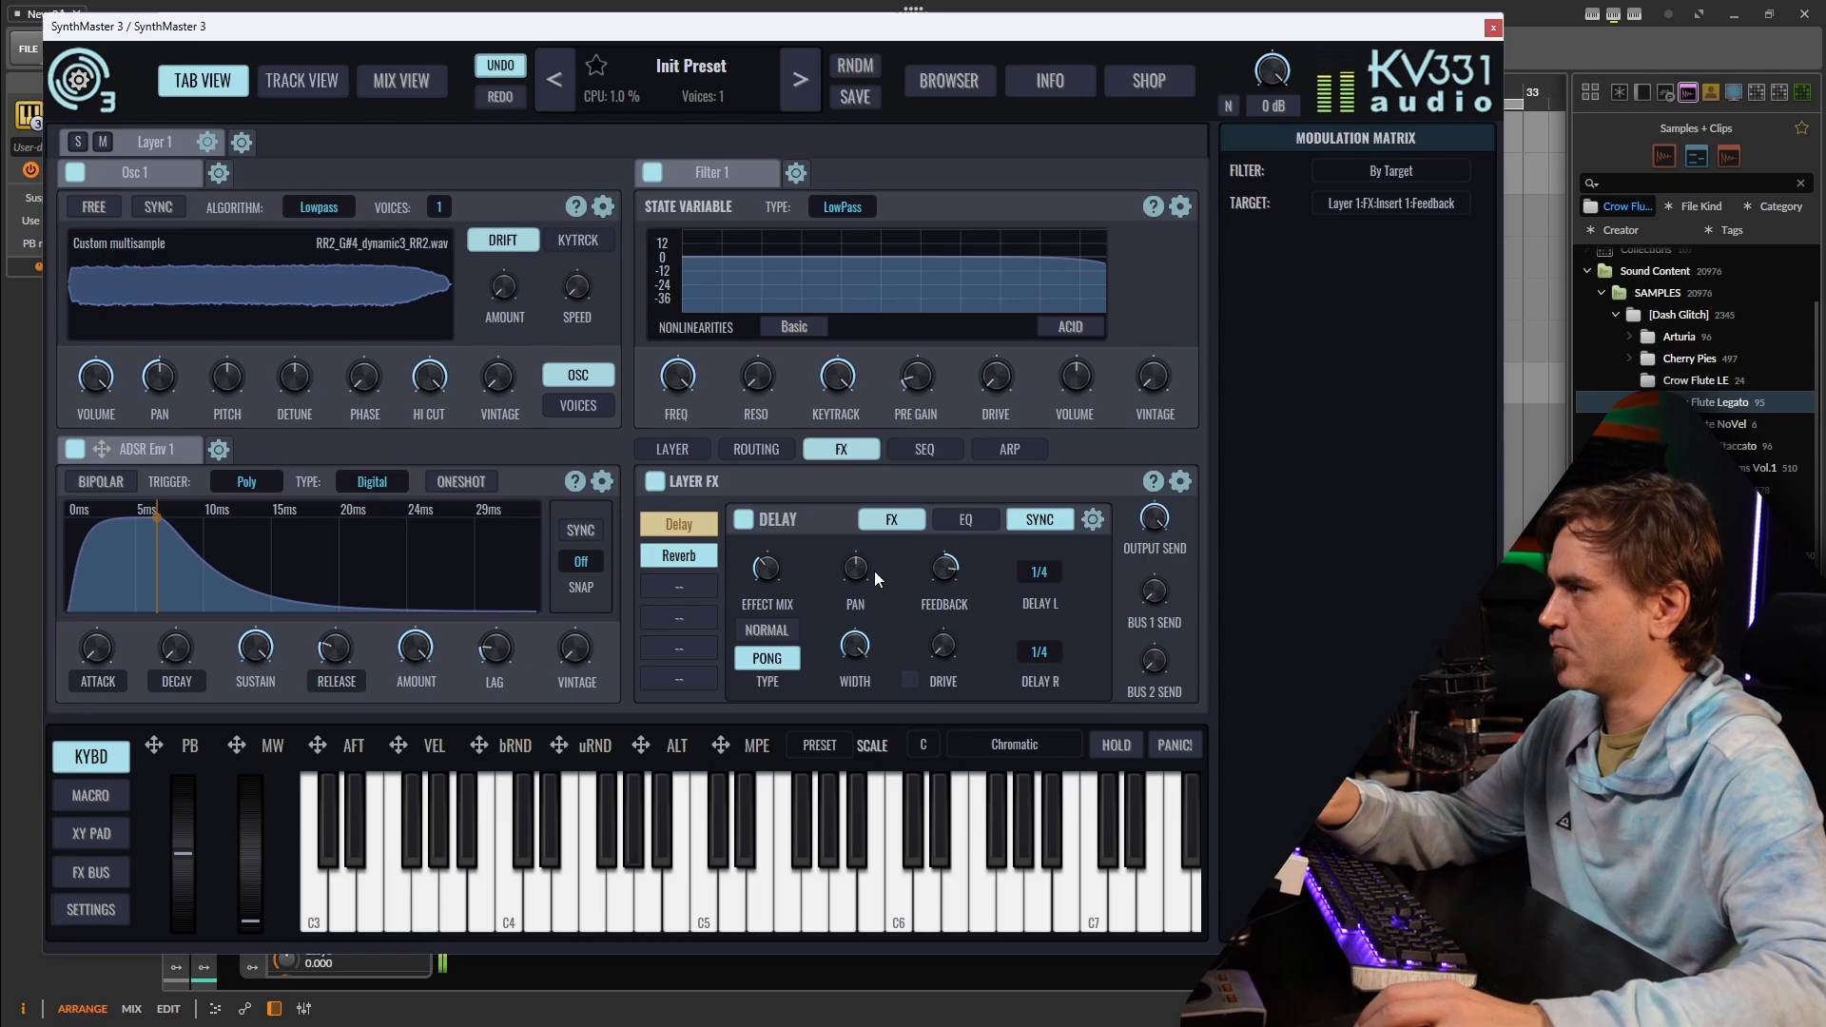
left_click(678, 554)
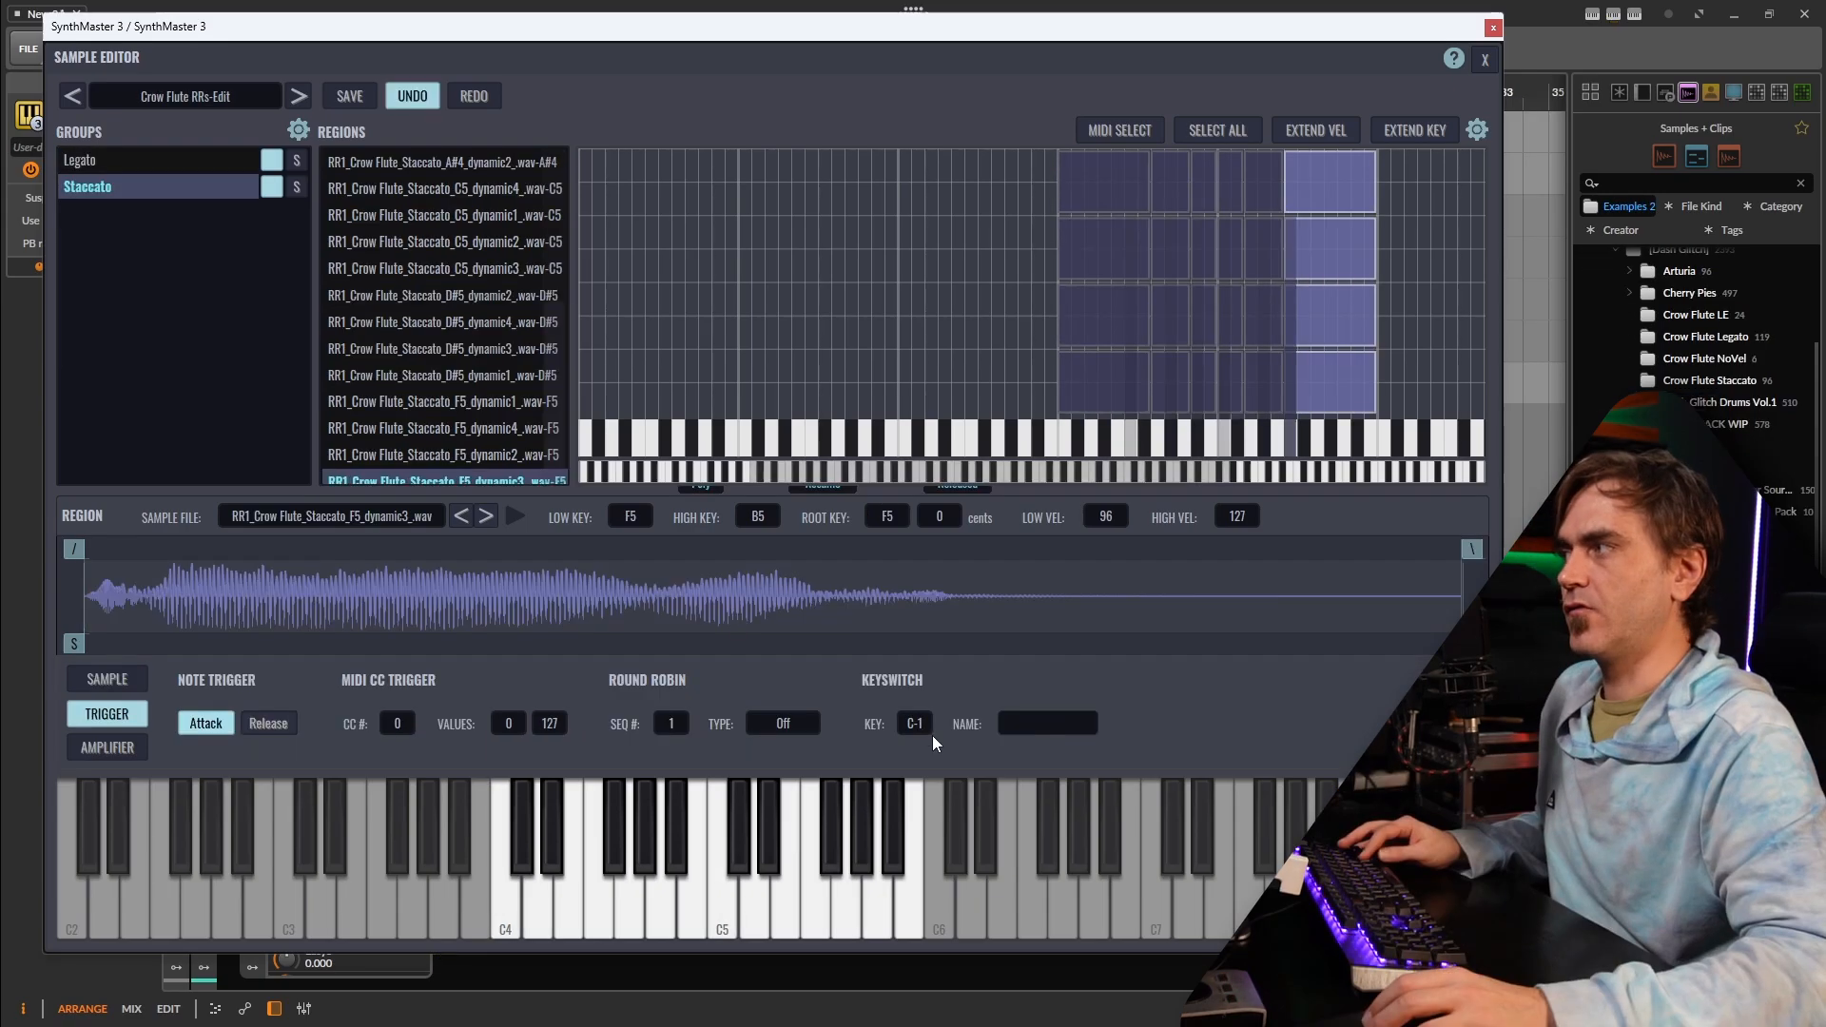
- Keep Staccato's keyswitch at C-1, set its MIDI CC trigger to 1, then view Legato regions
left_click(914, 723)
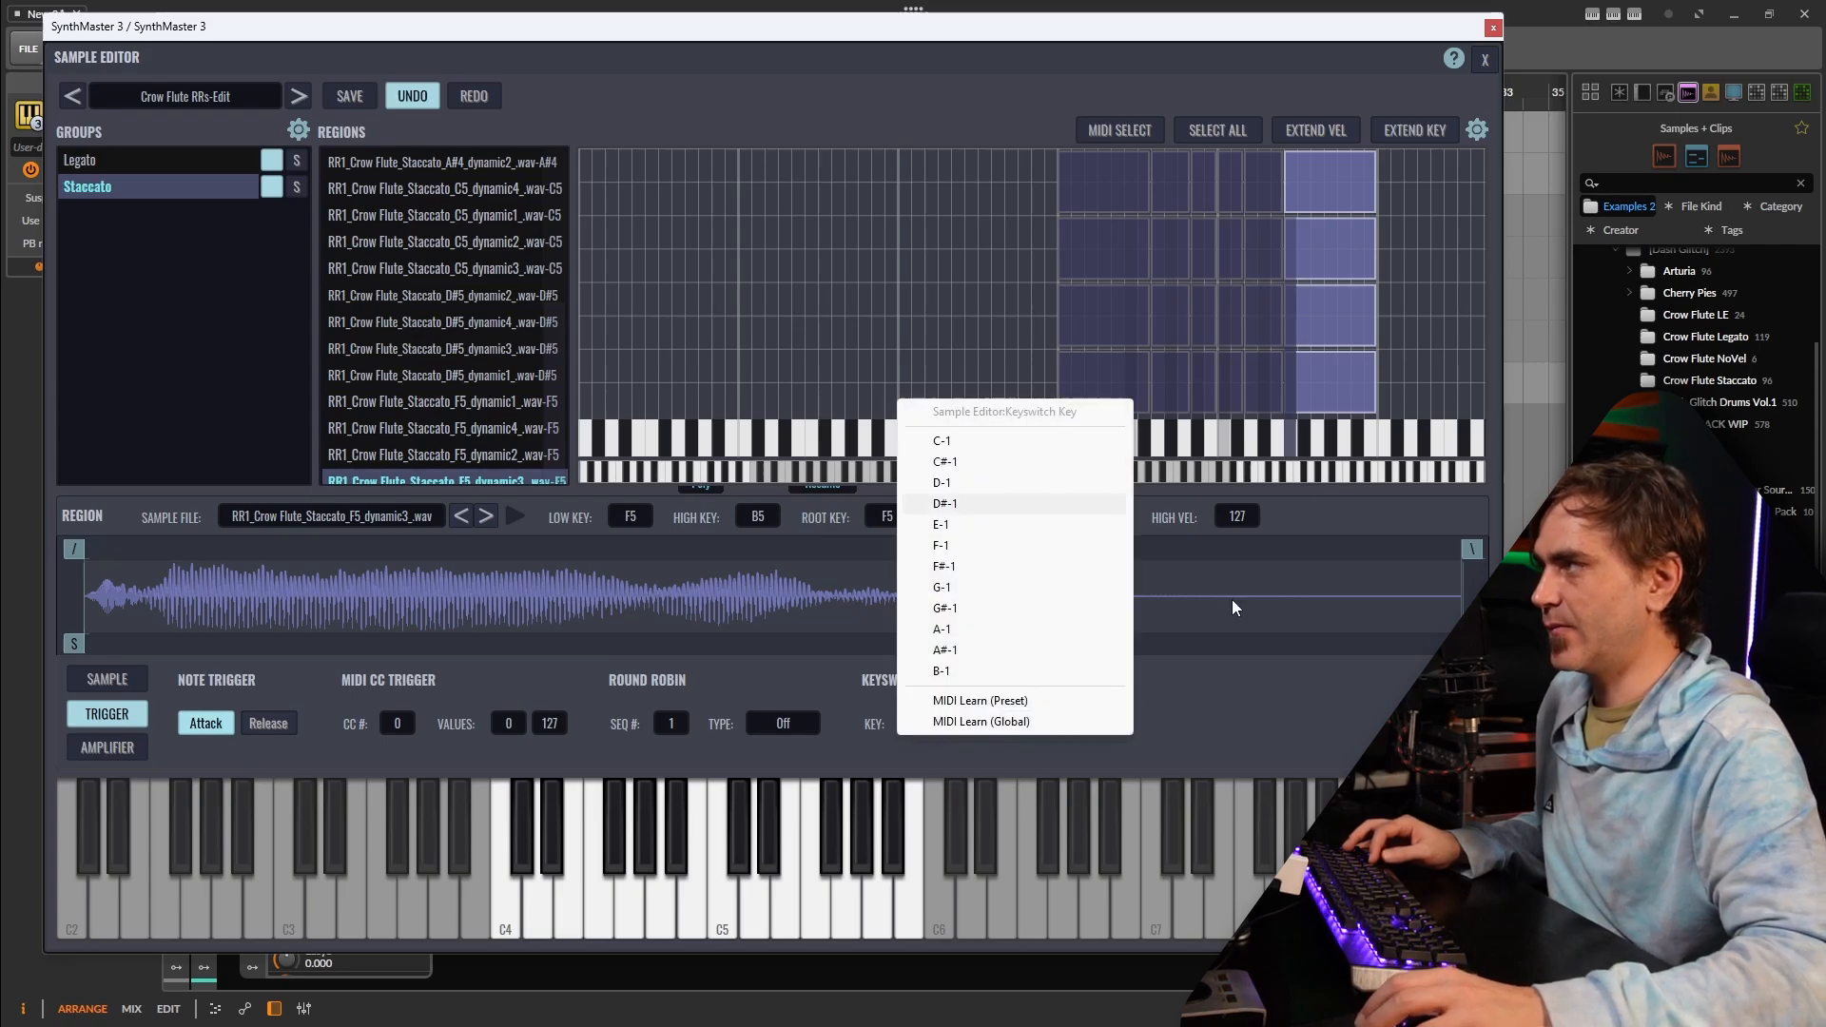
left_click(940, 441)
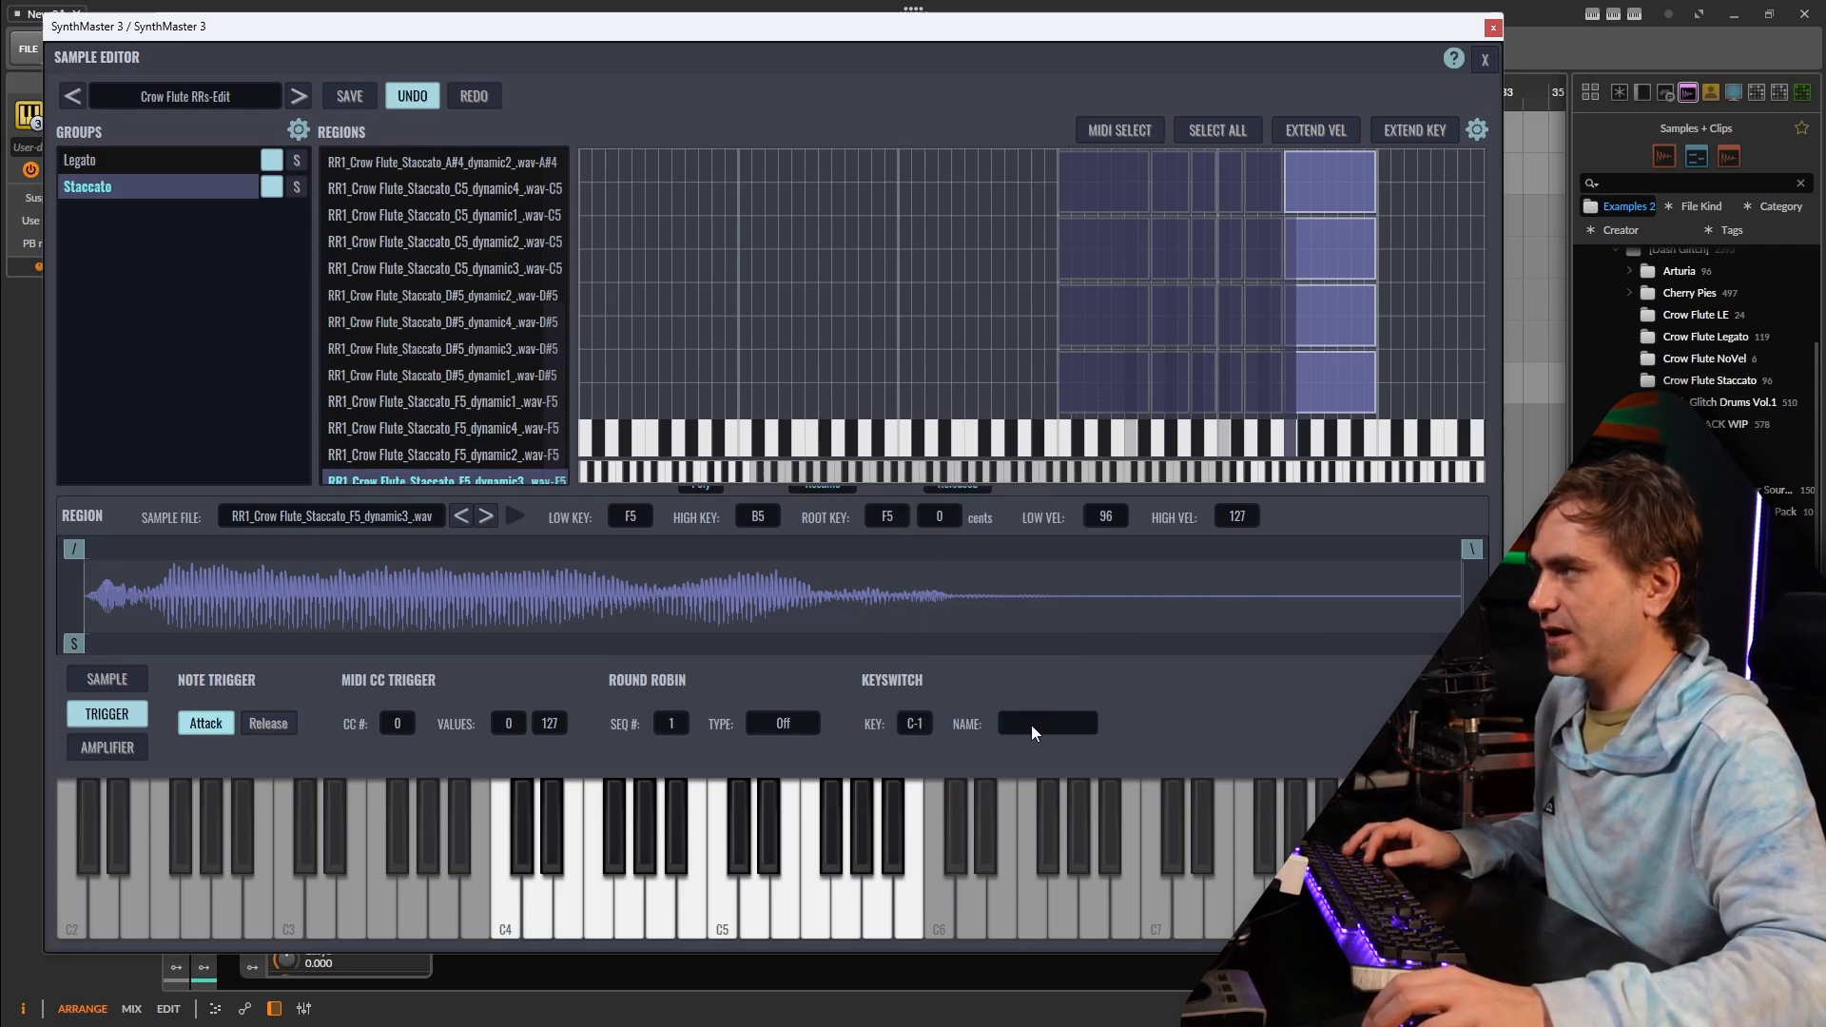
mouse_move(442, 744)
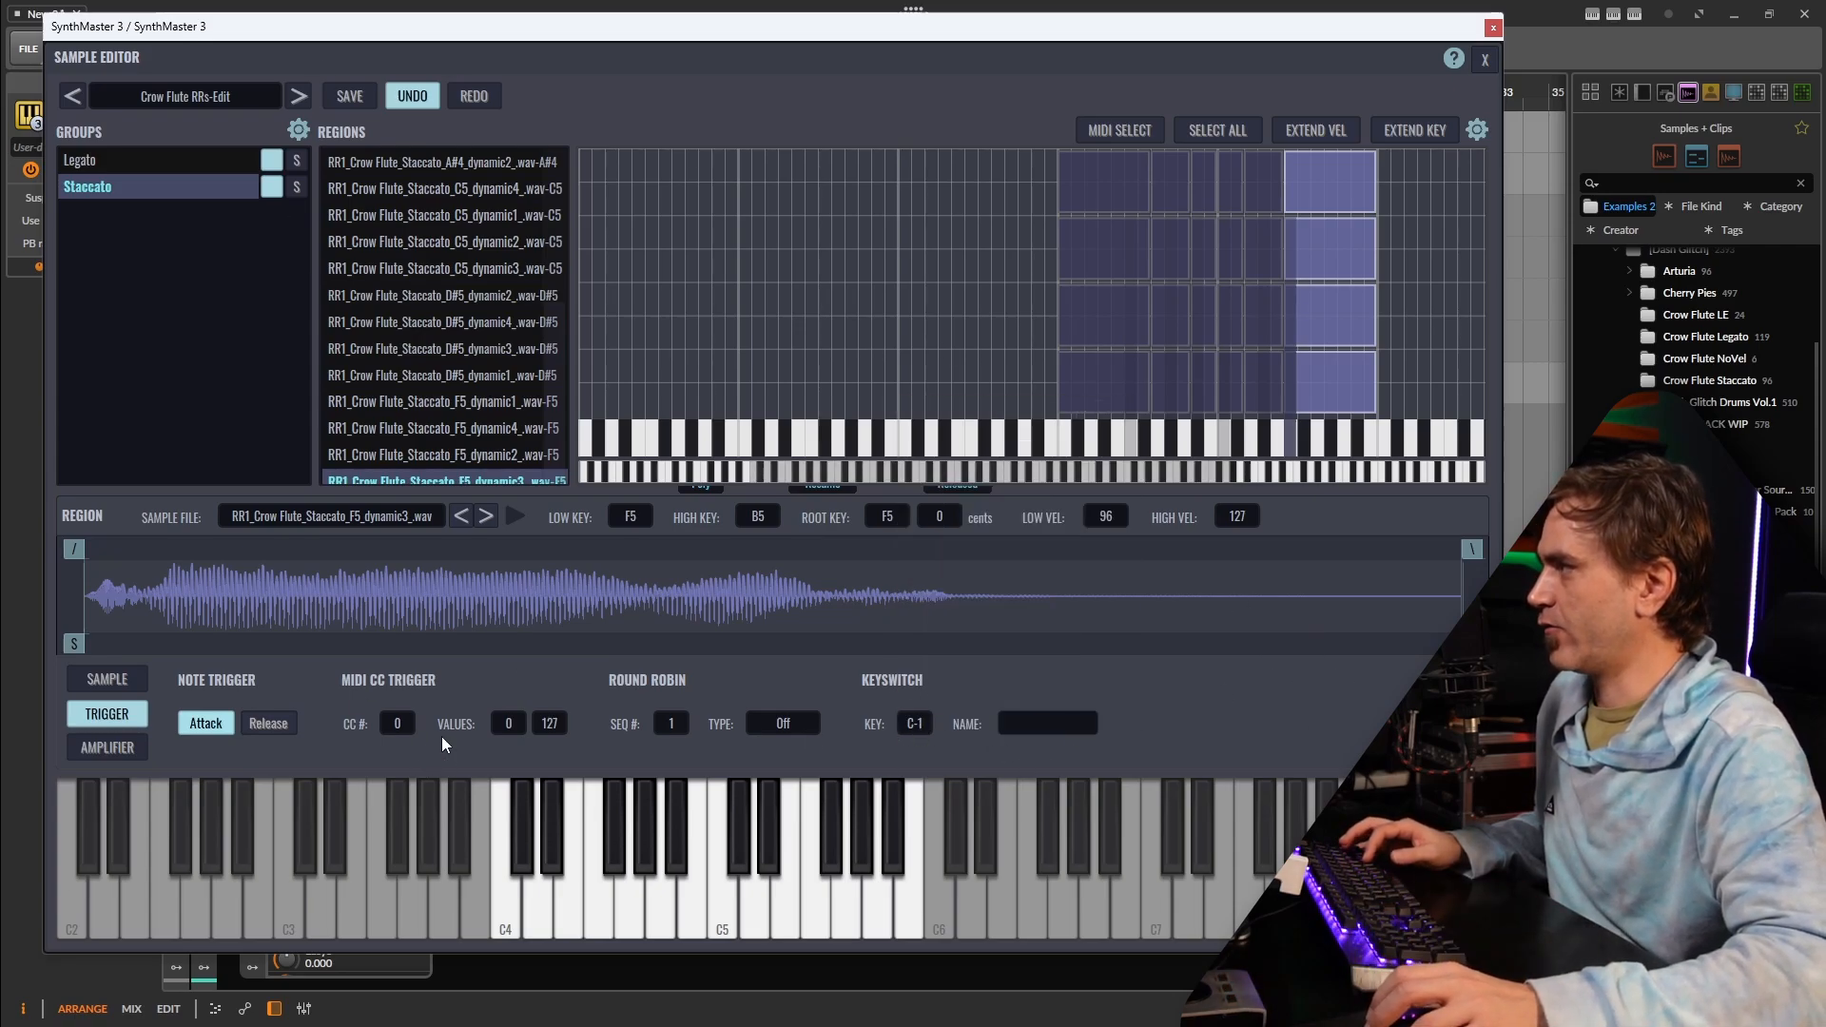
left_click(397, 722)
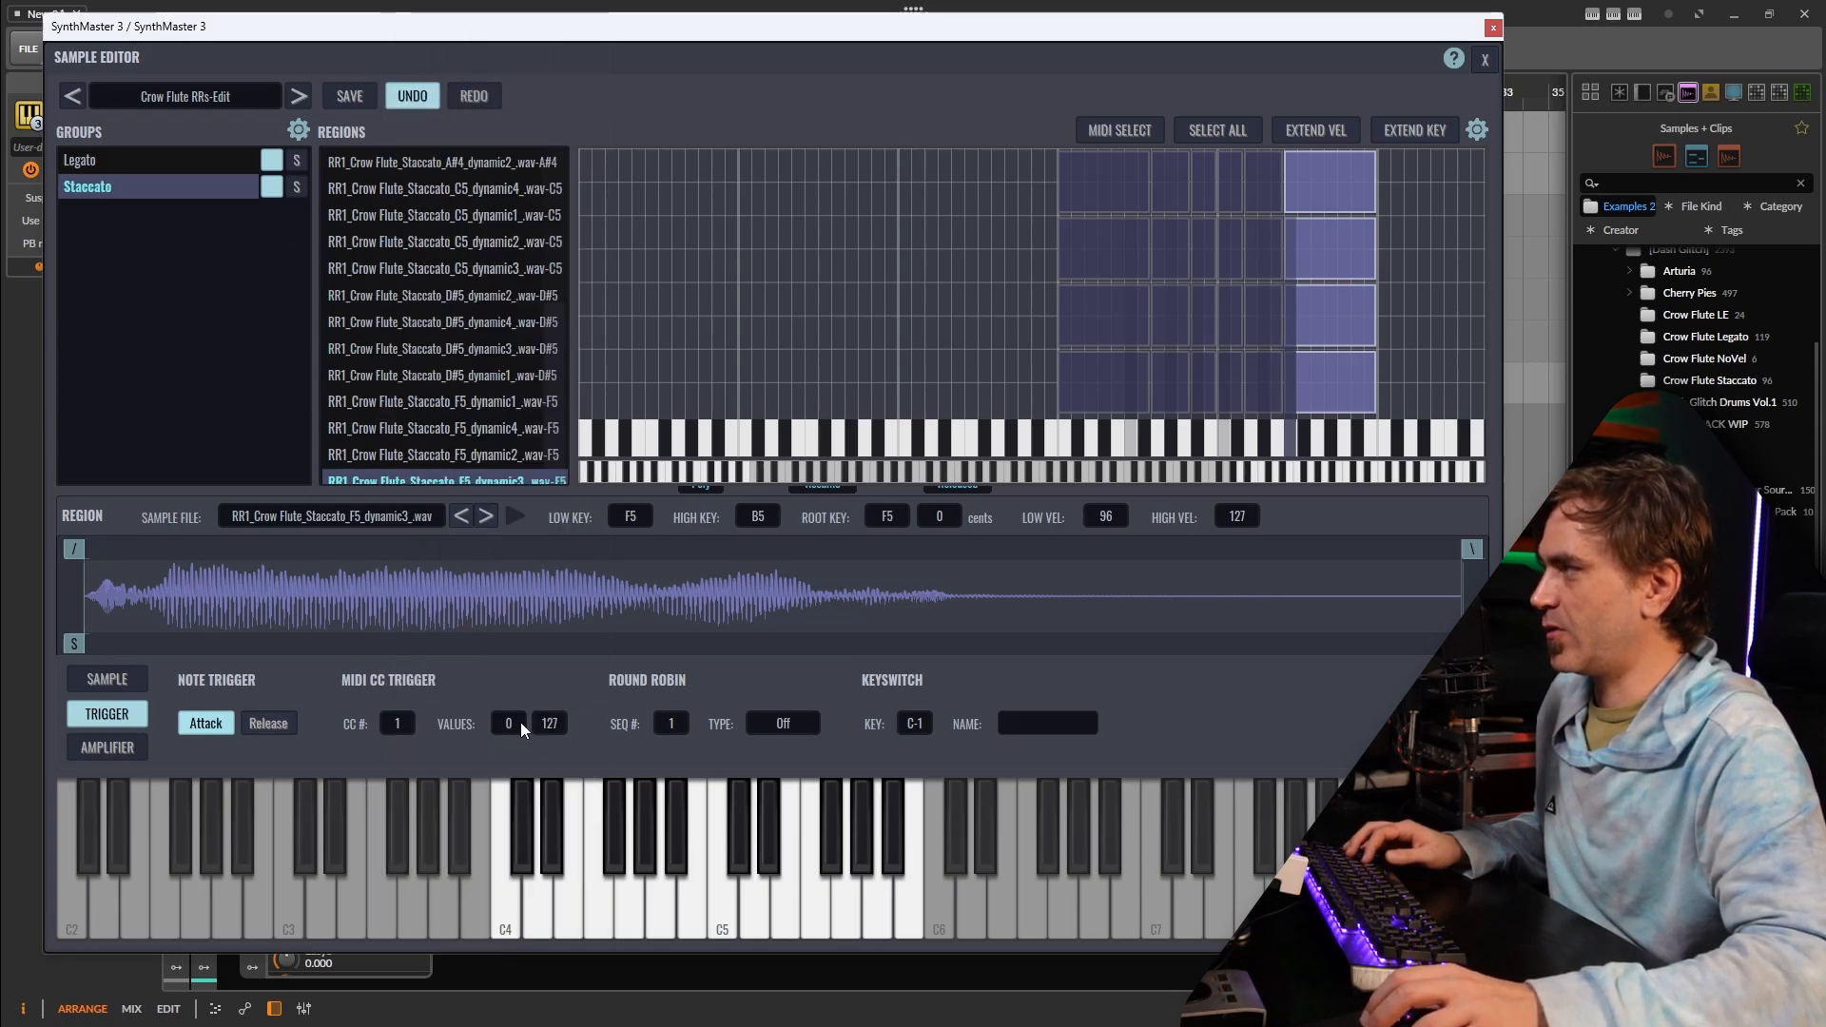
left_click(508, 723)
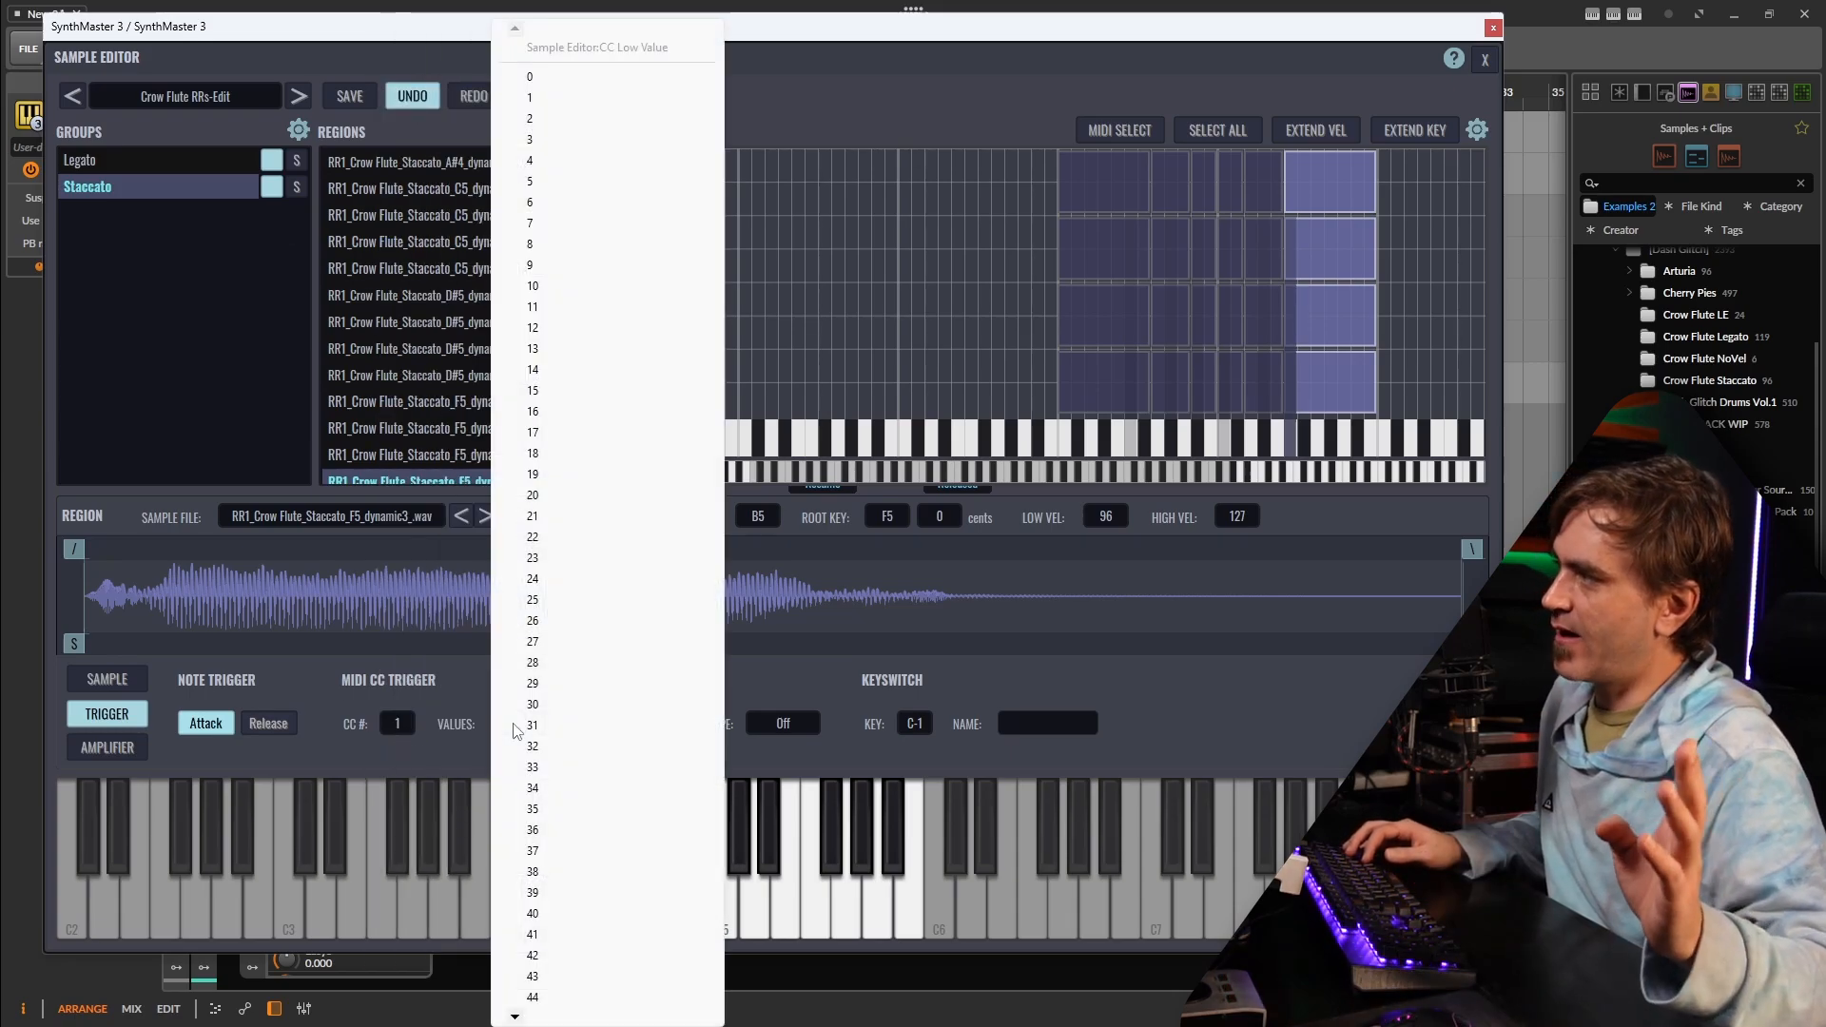
mouse_move(482, 847)
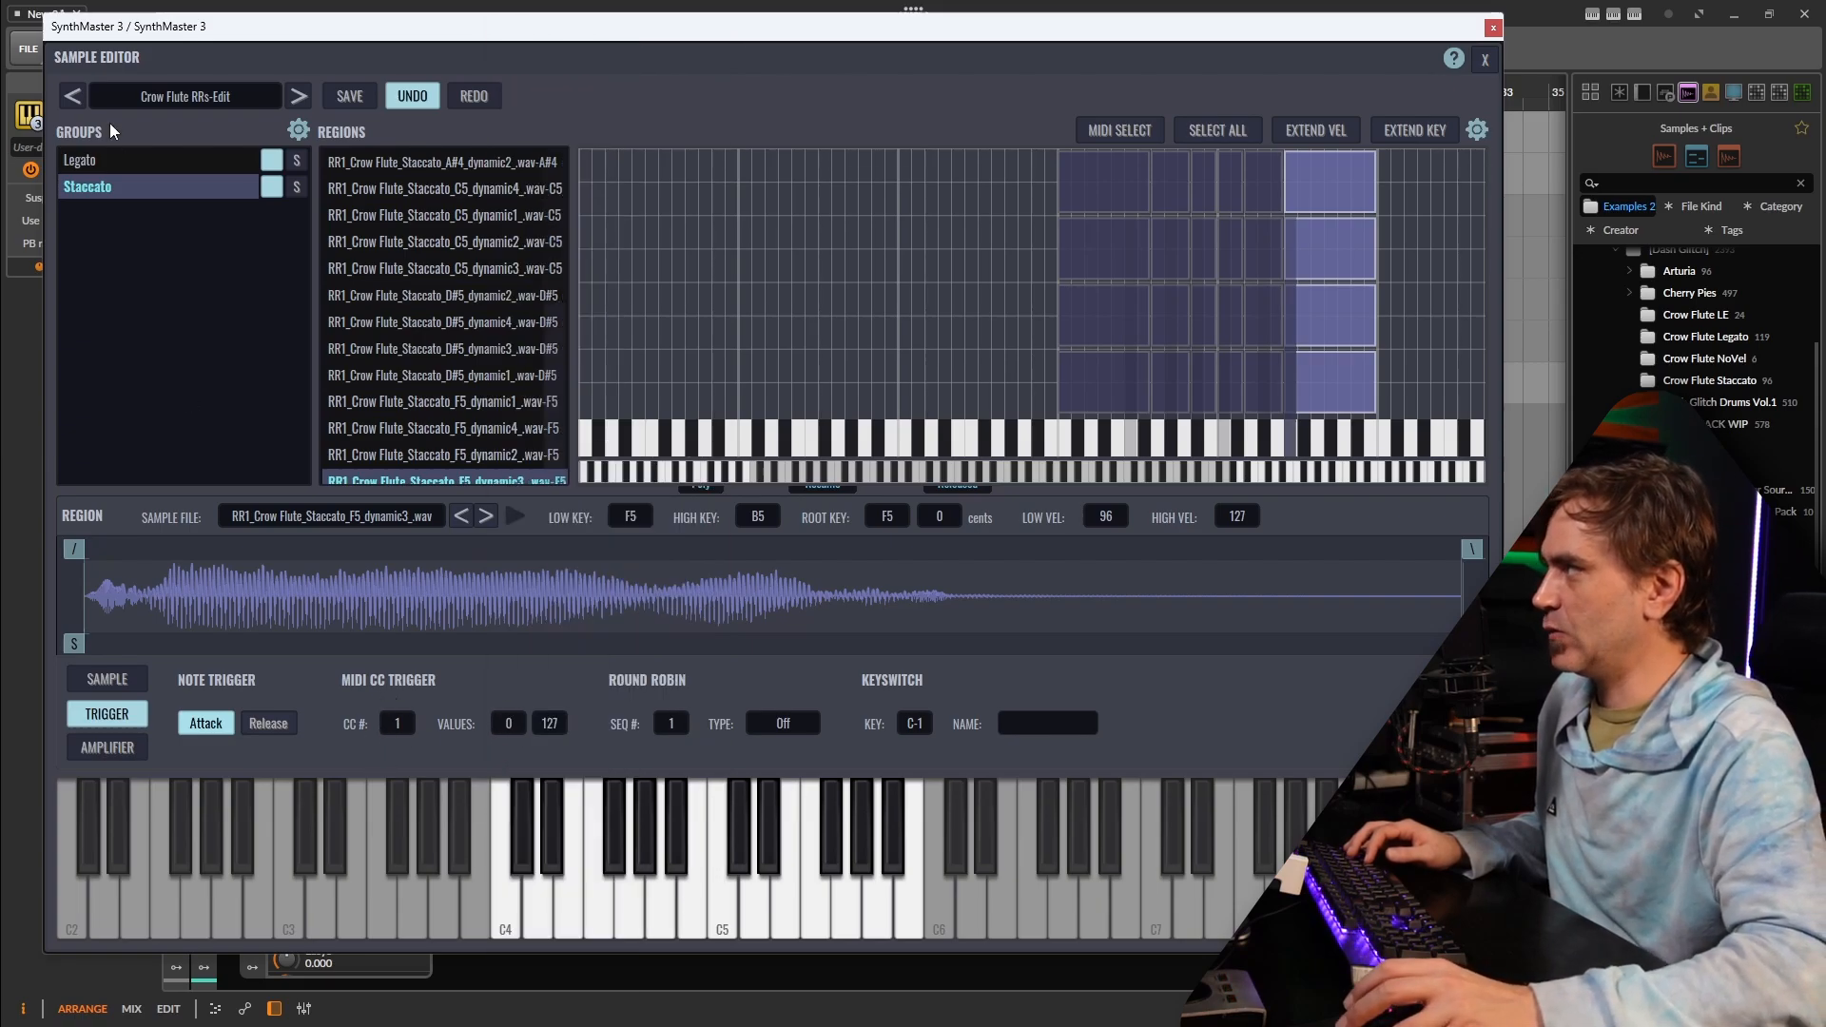
left_click(82, 159)
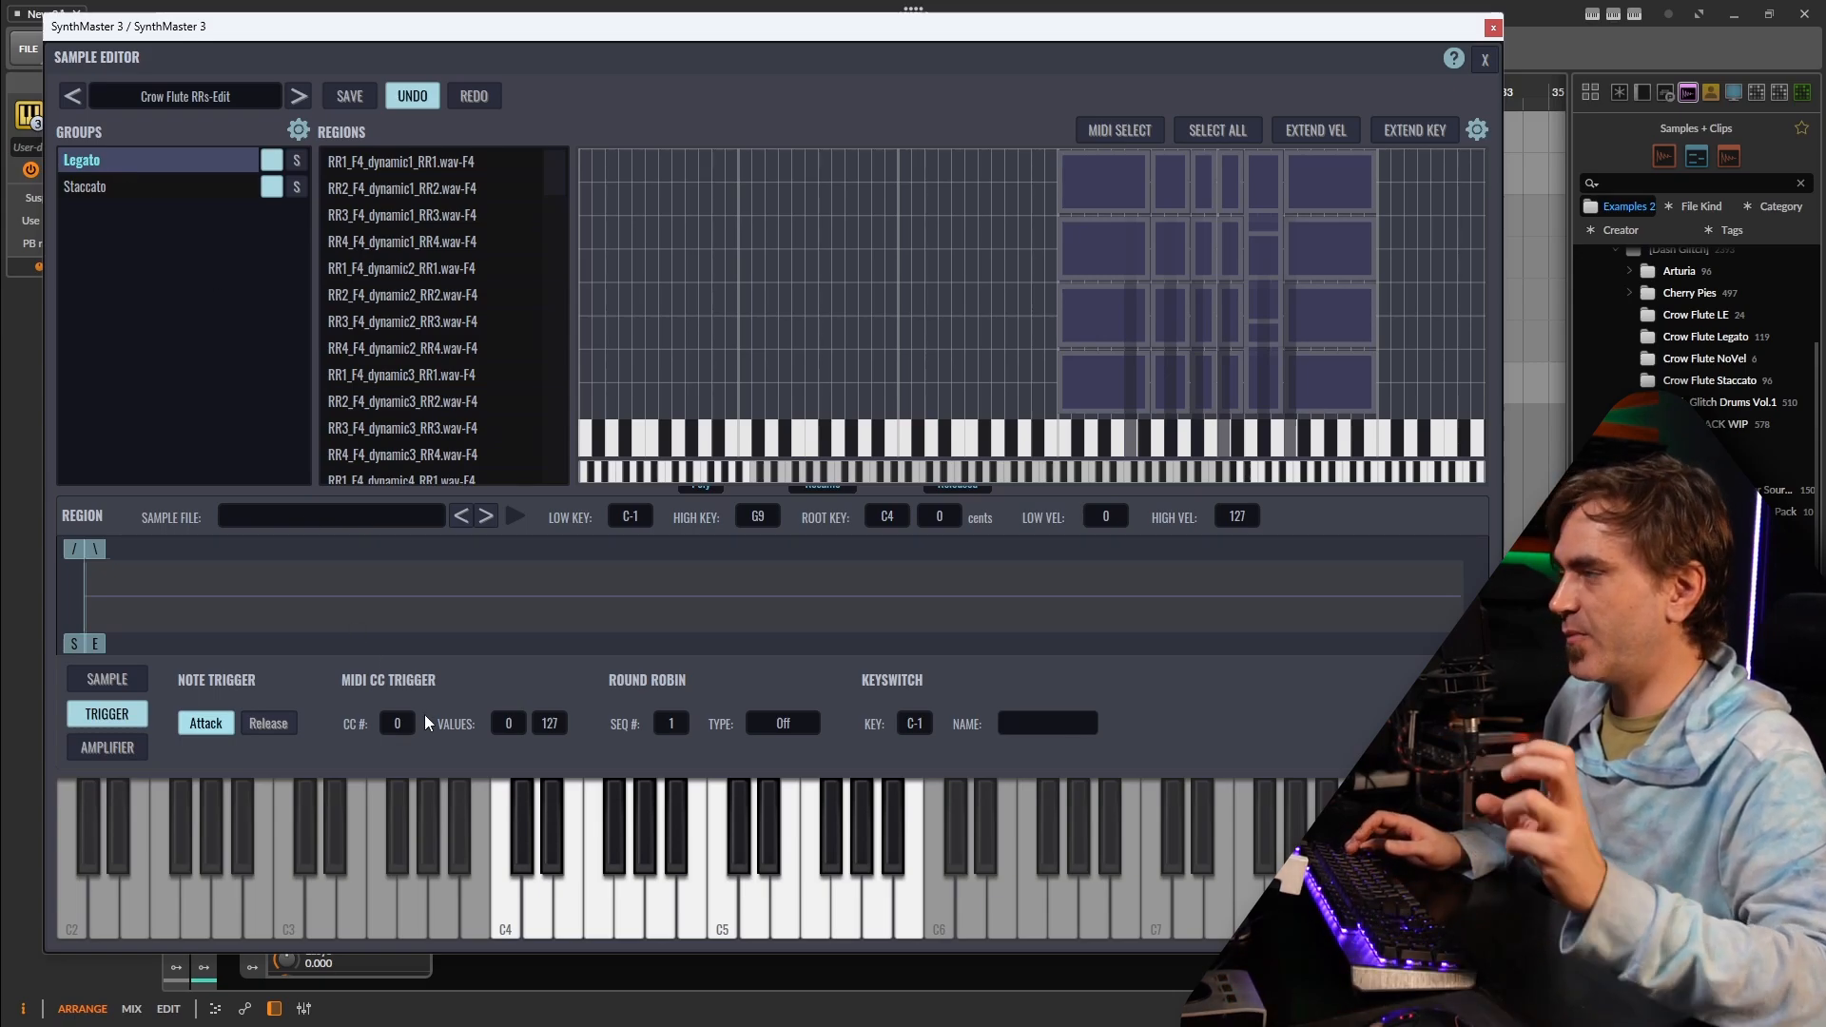
mouse_move(431, 763)
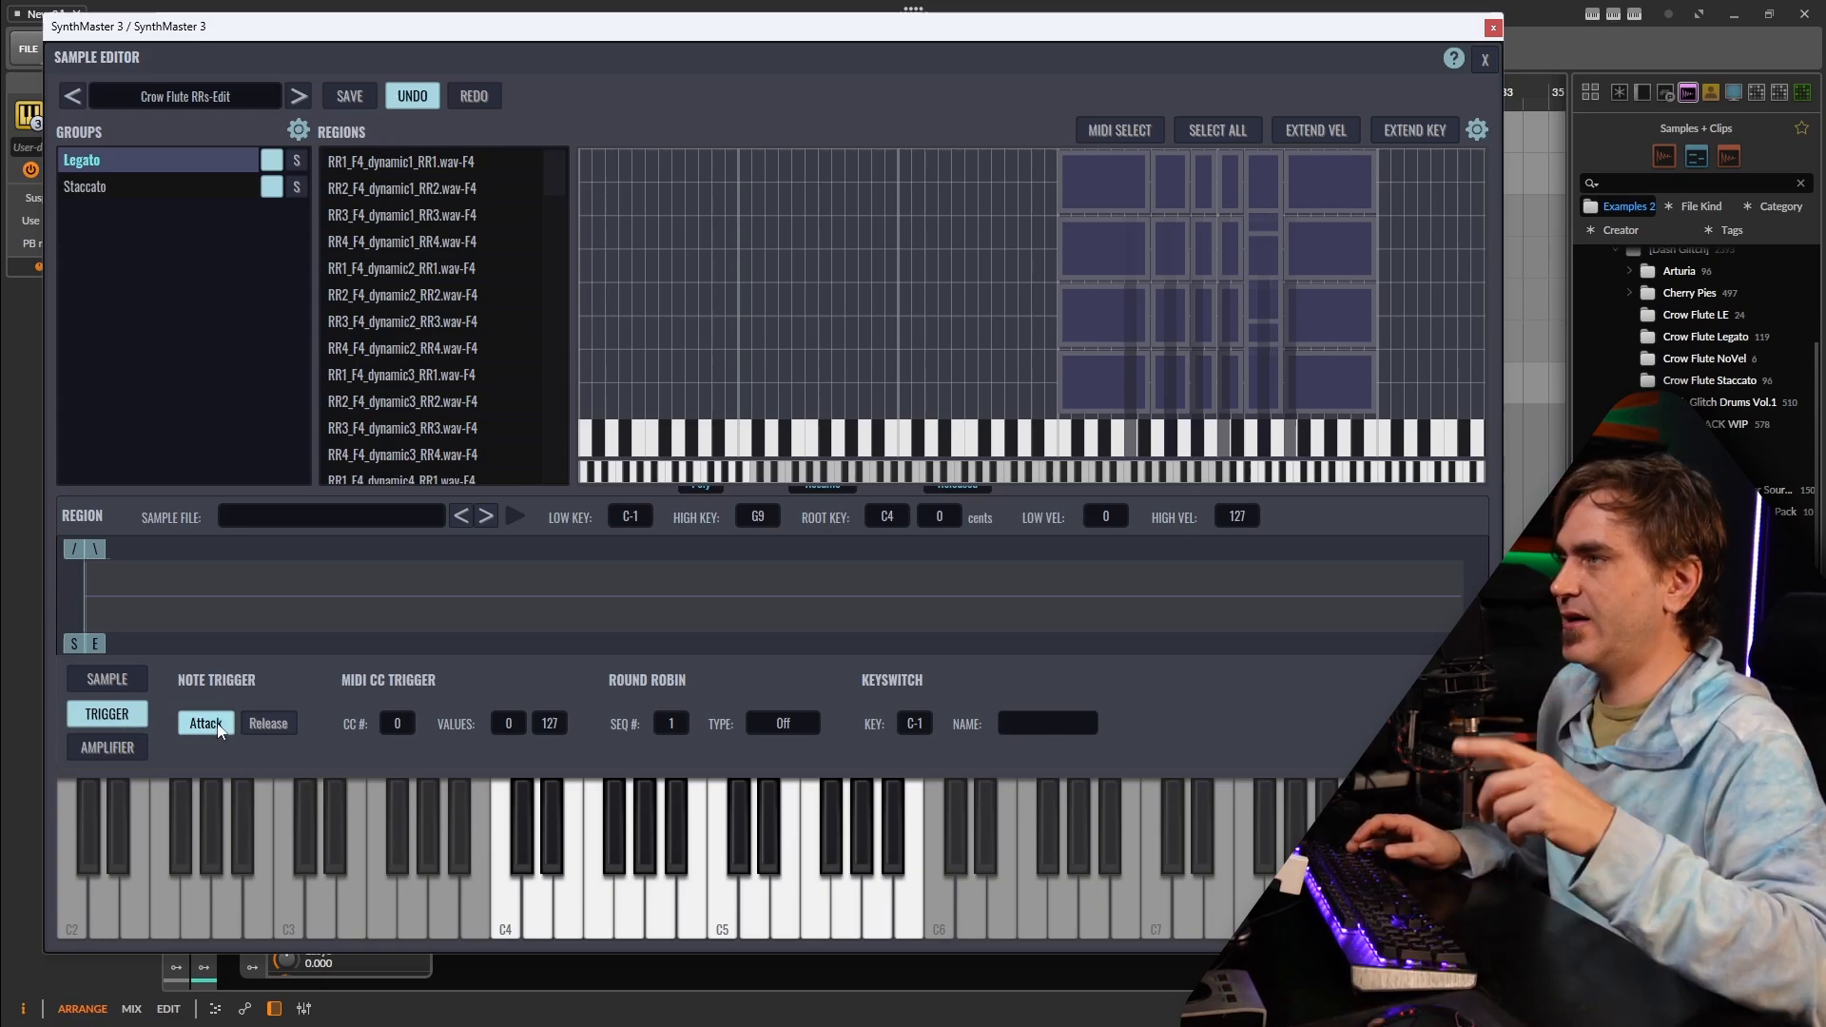
mouse_move(98, 193)
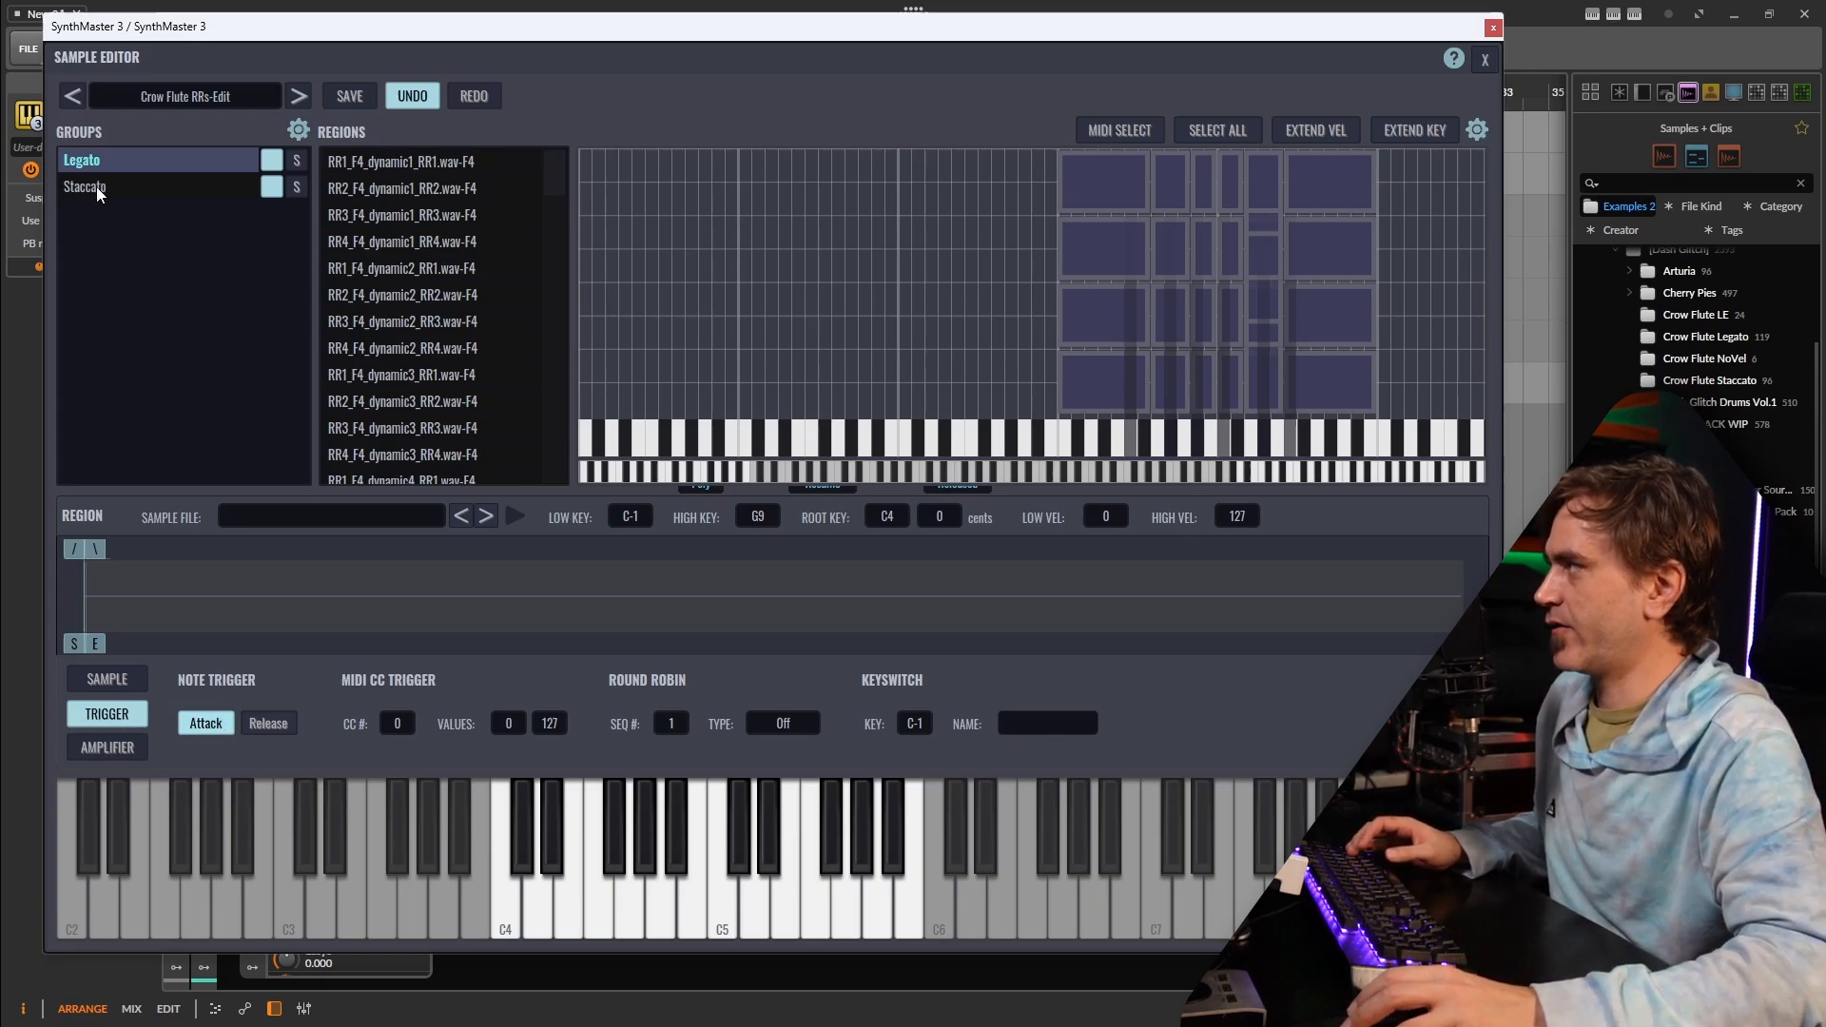
- Raise ADSR Env 1's release to about 543 ms
left_click(83, 186)
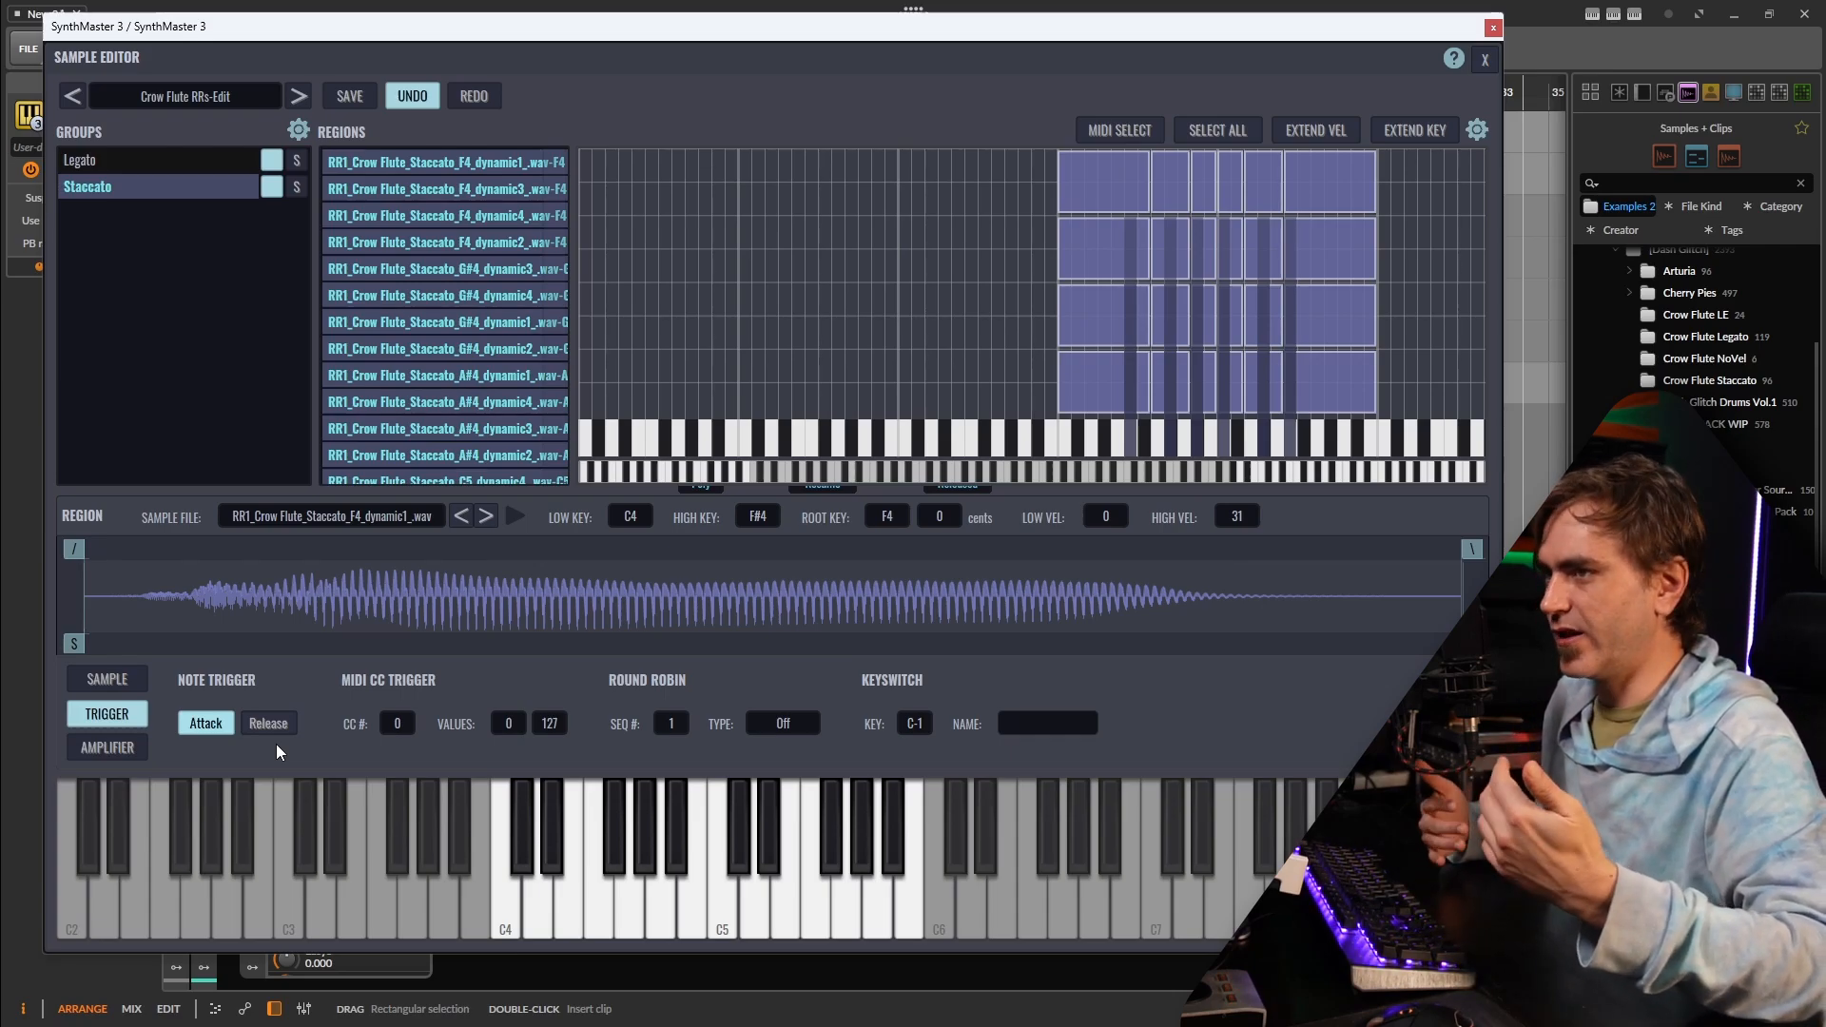
left_click(1485, 59)
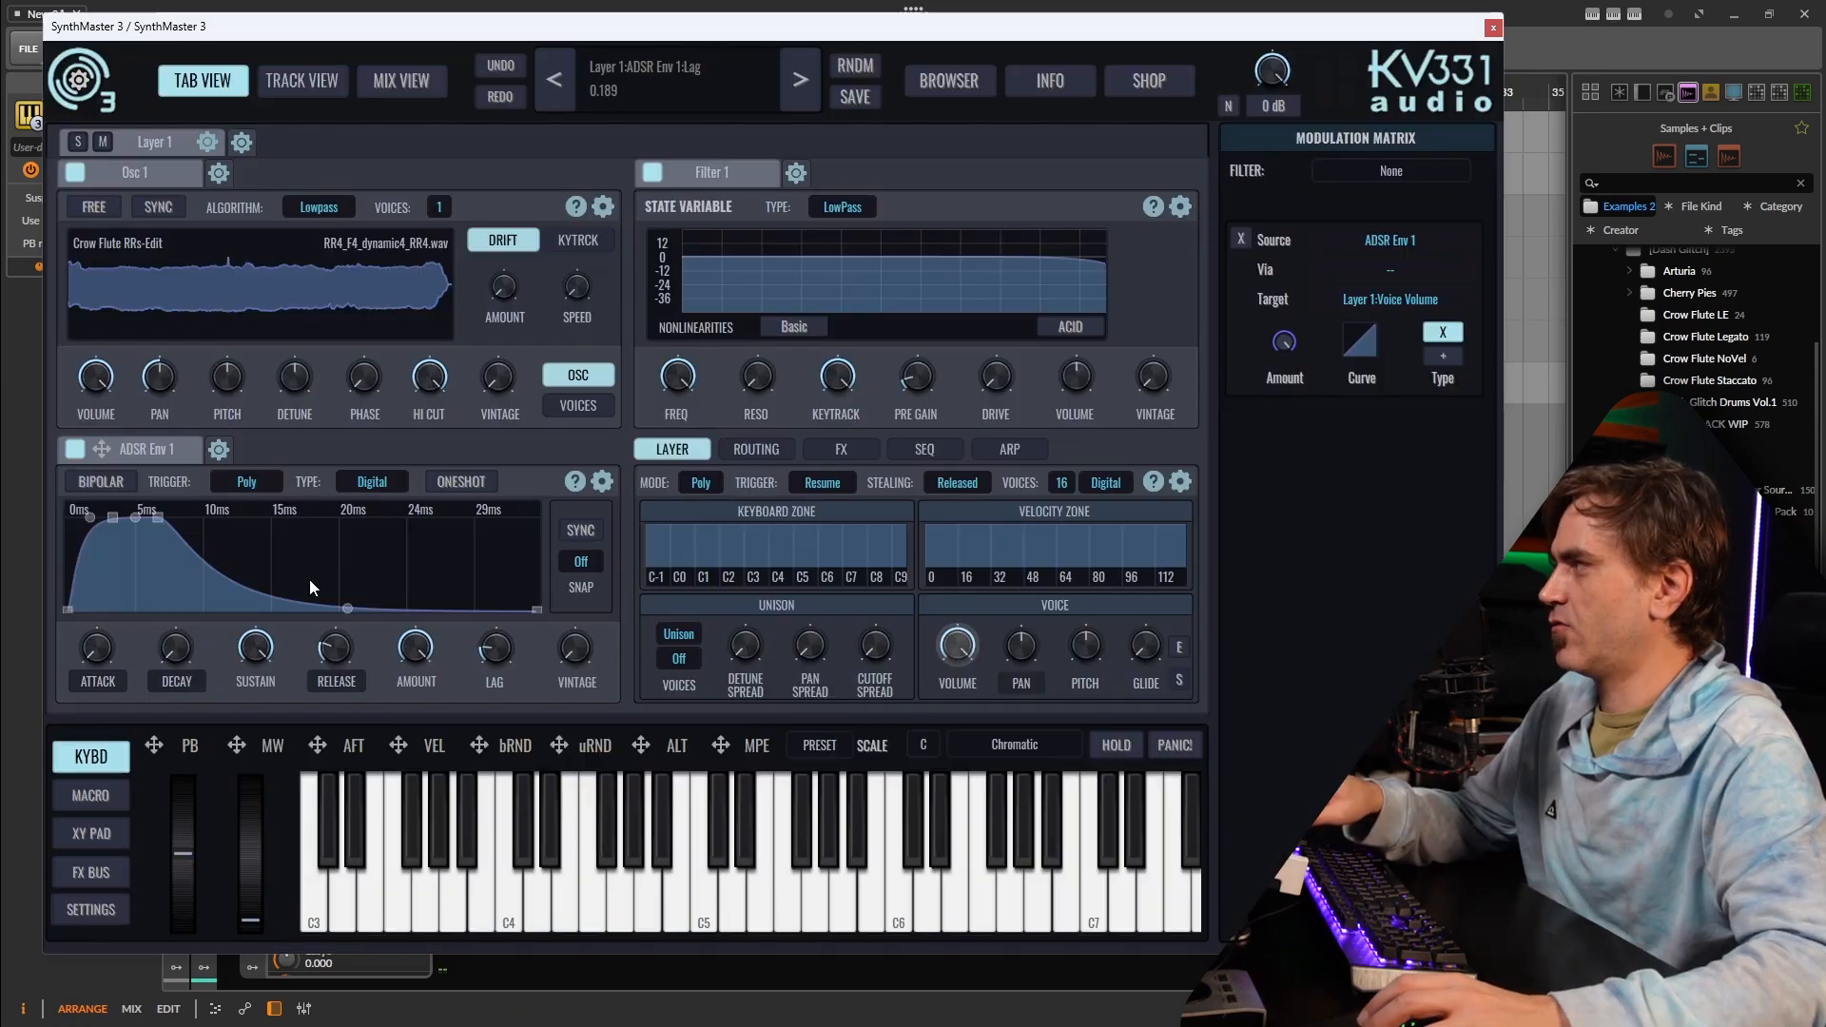
left_click_drag(347, 606, 347, 523)
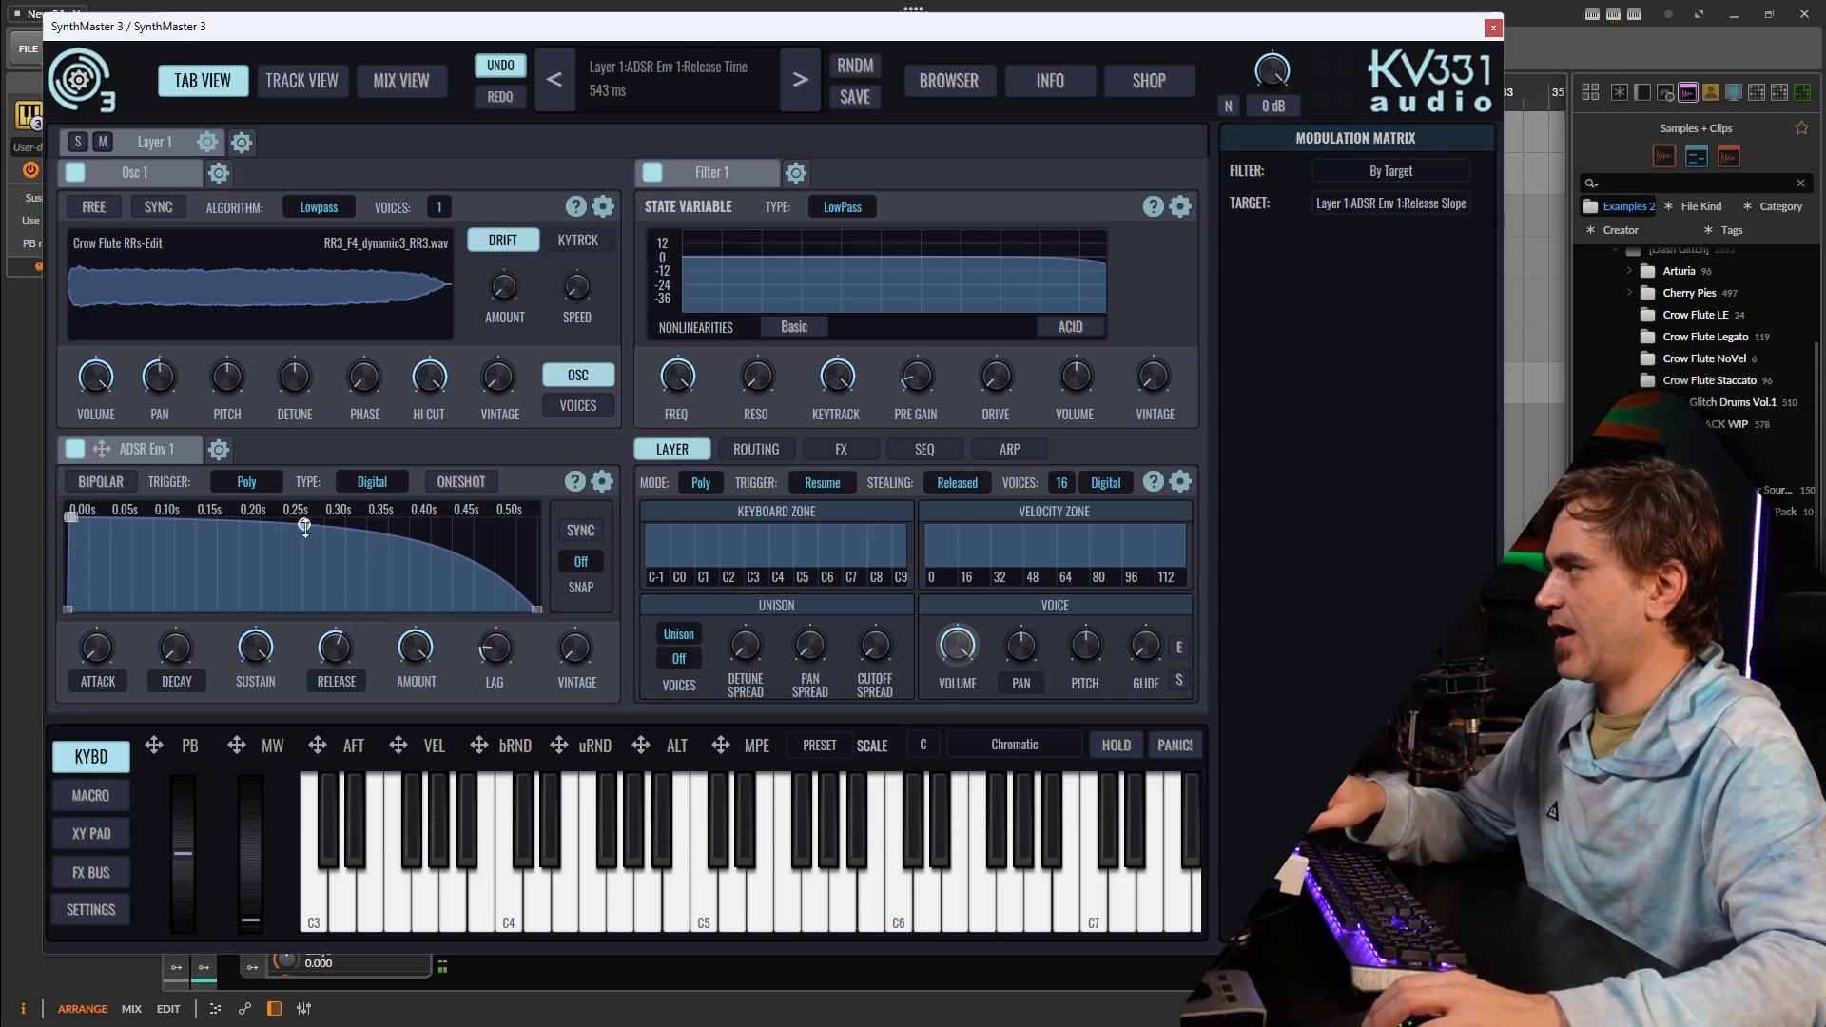
left_click_drag(304, 526, 297, 548)
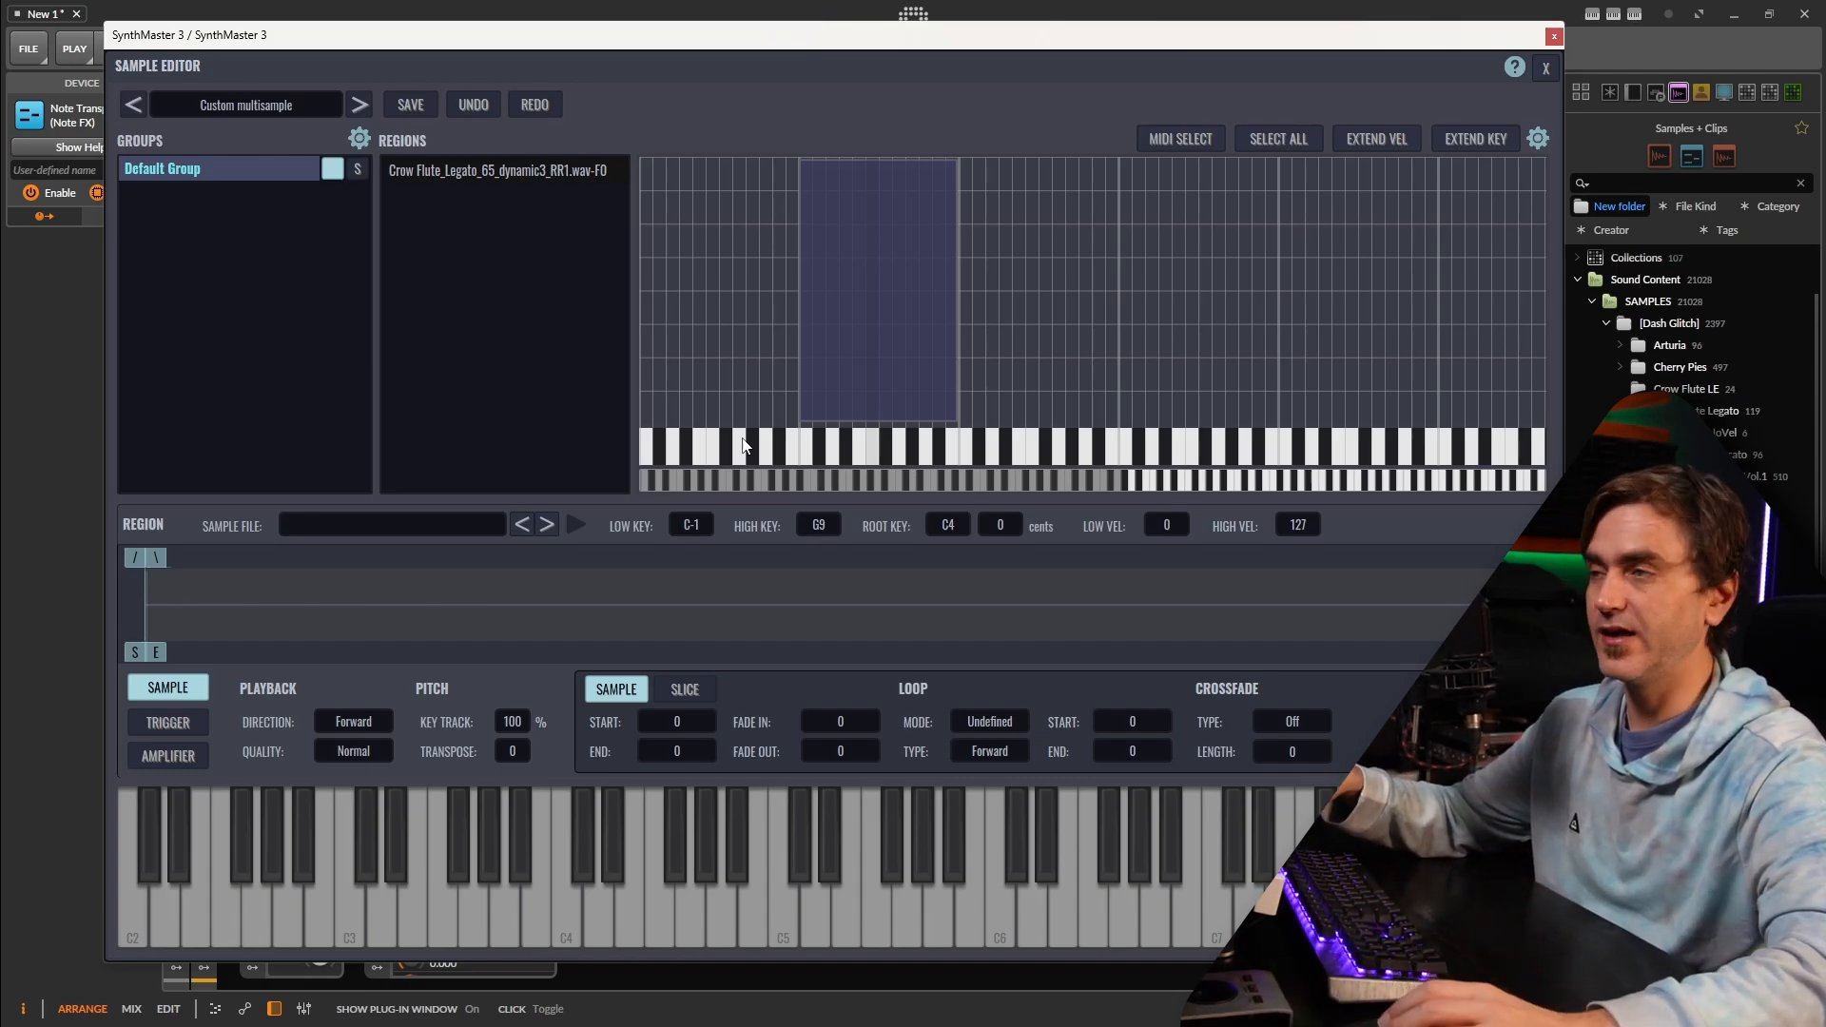
mouse_move(1197, 384)
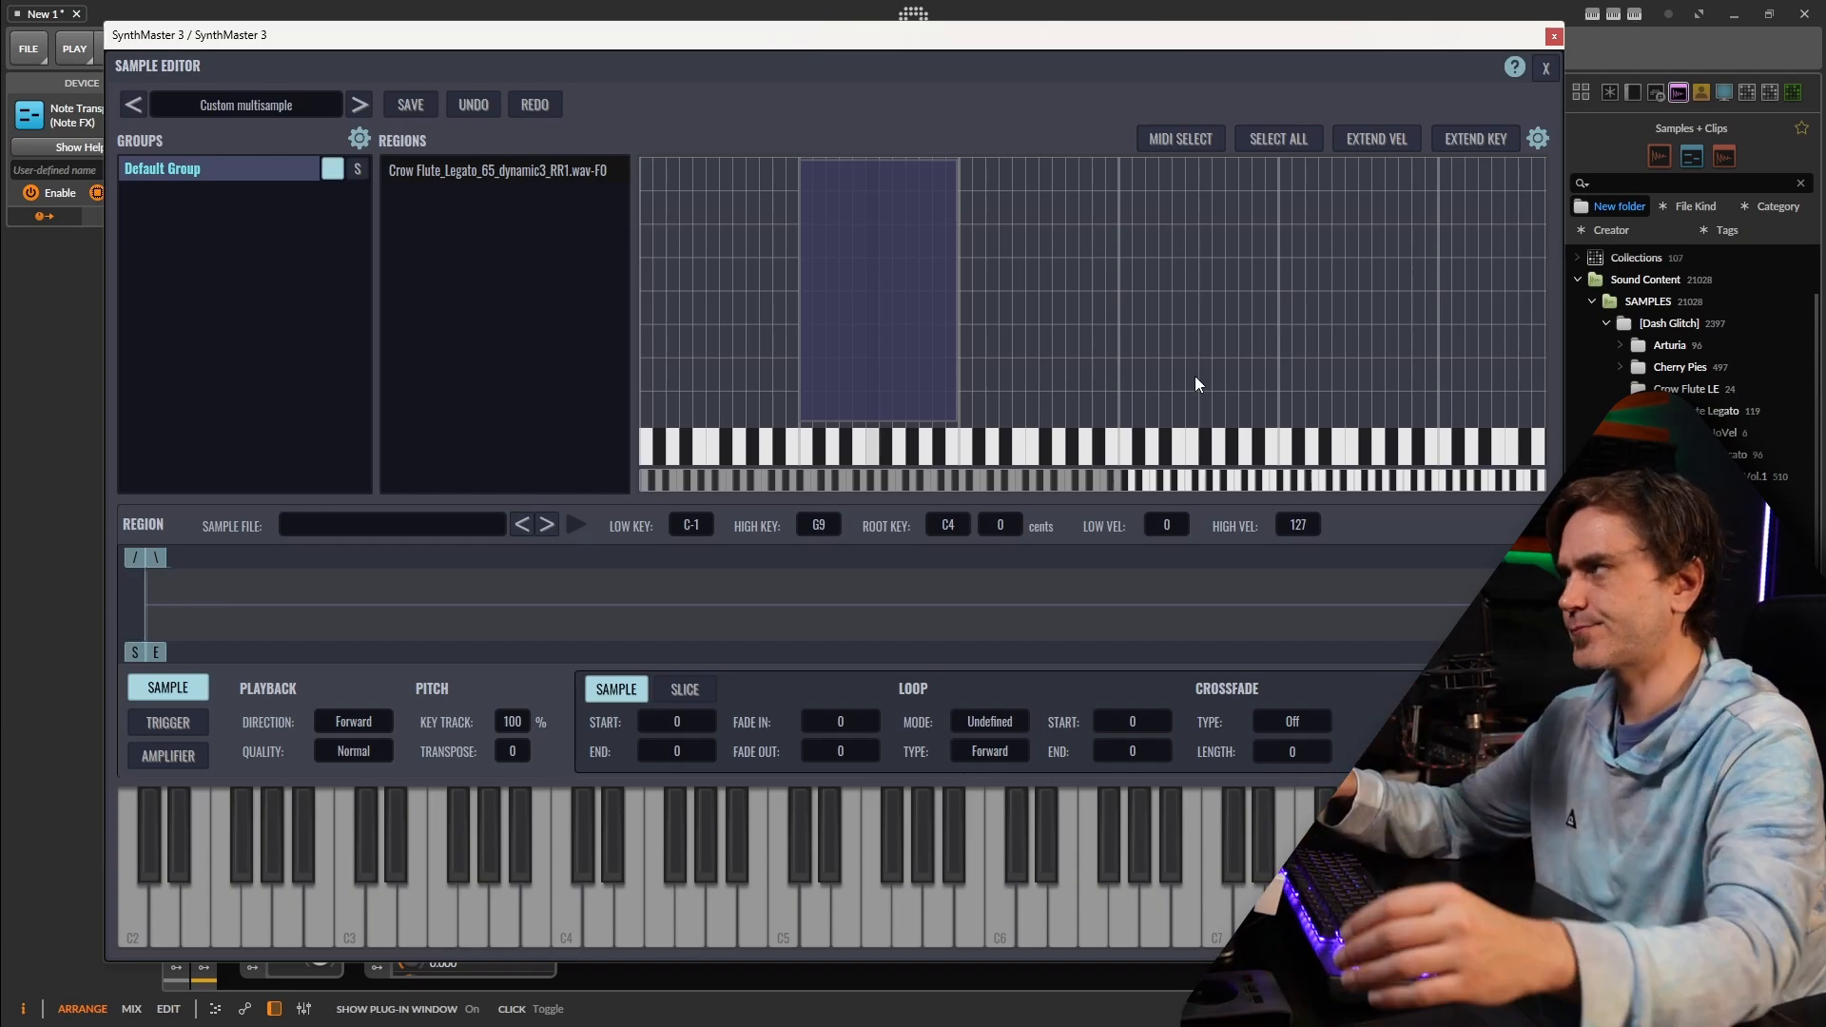
mouse_move(886, 287)
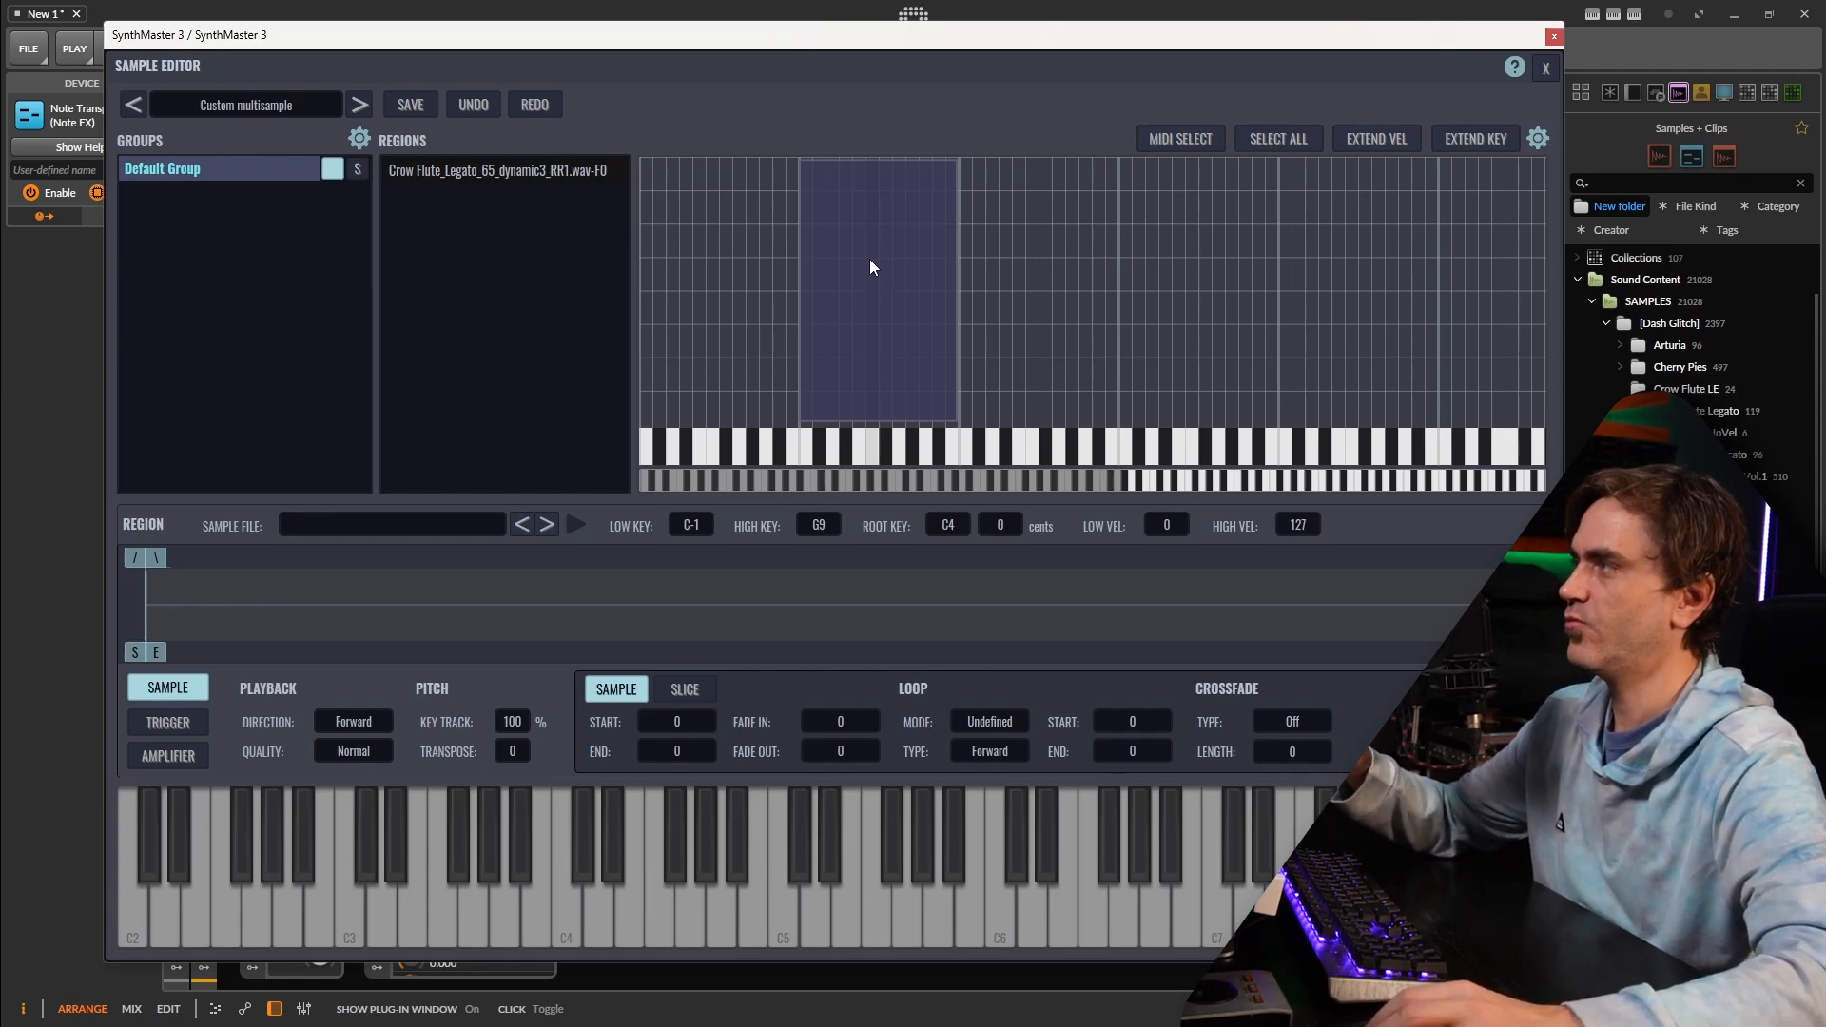
mouse_move(906, 276)
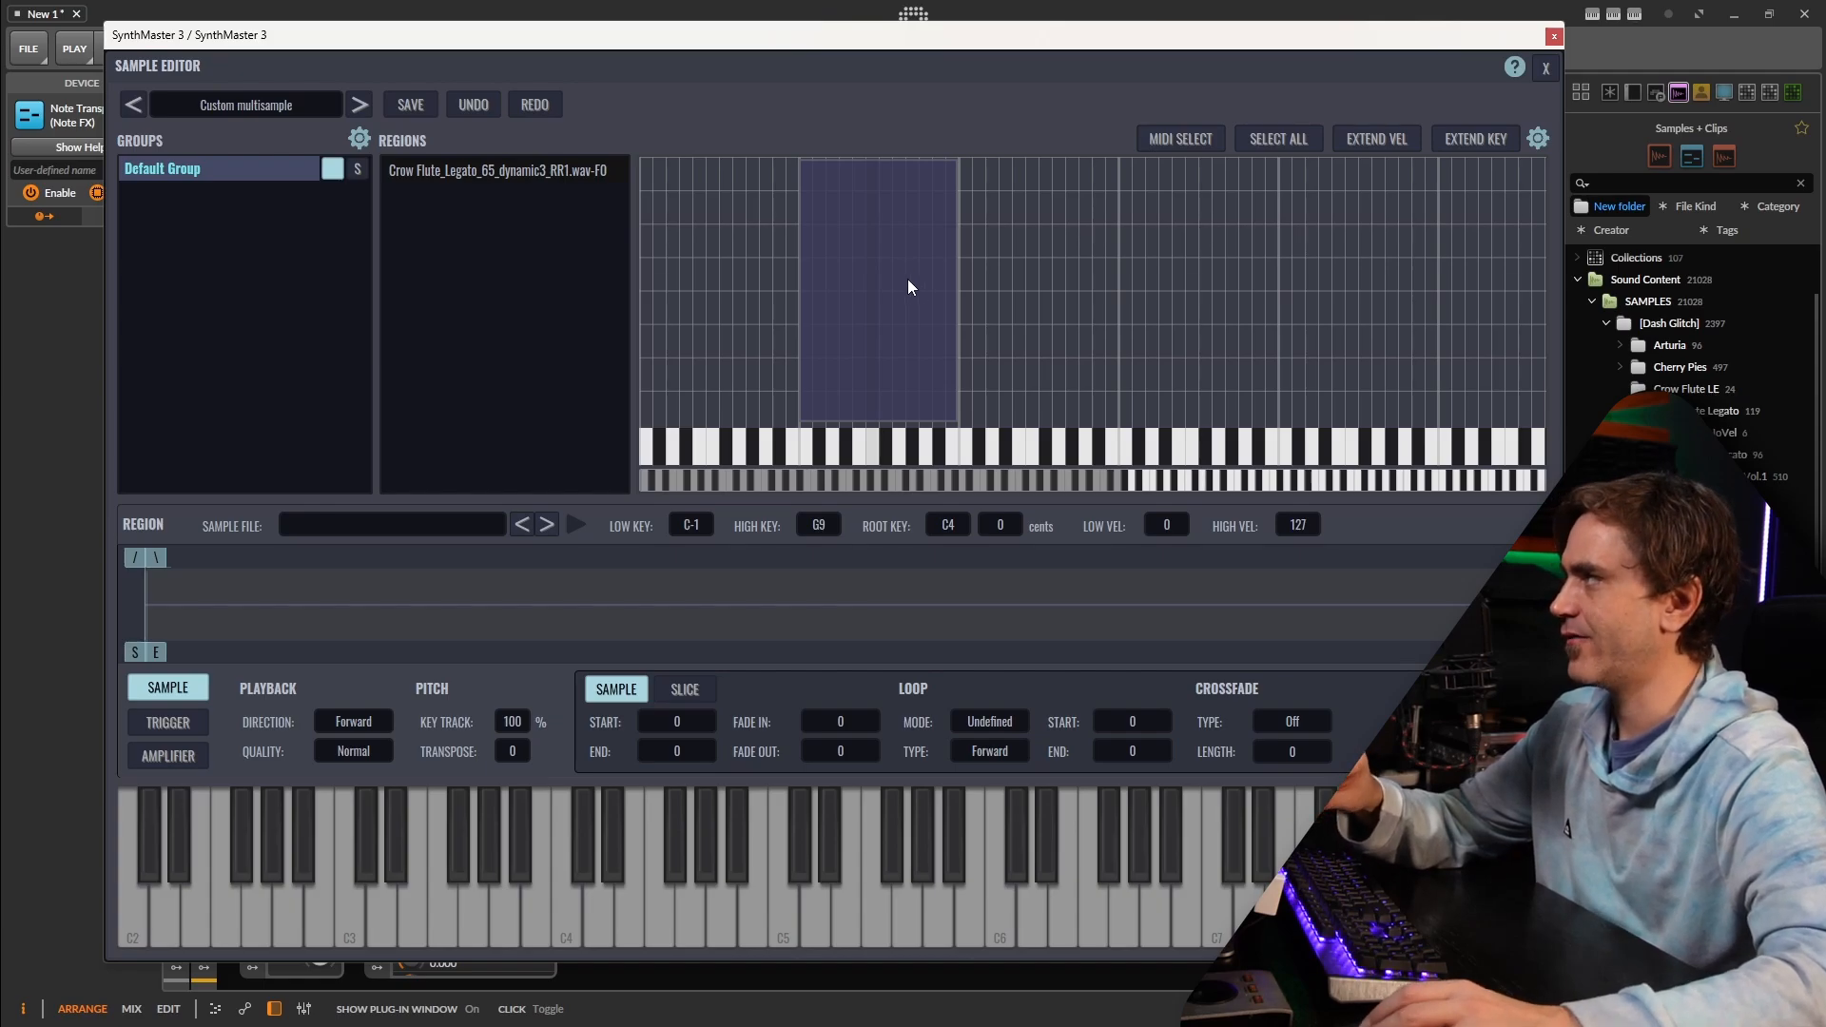
- Select the Crow Flute Legato zone and drag its right edge to higher keys
left_click(501, 170)
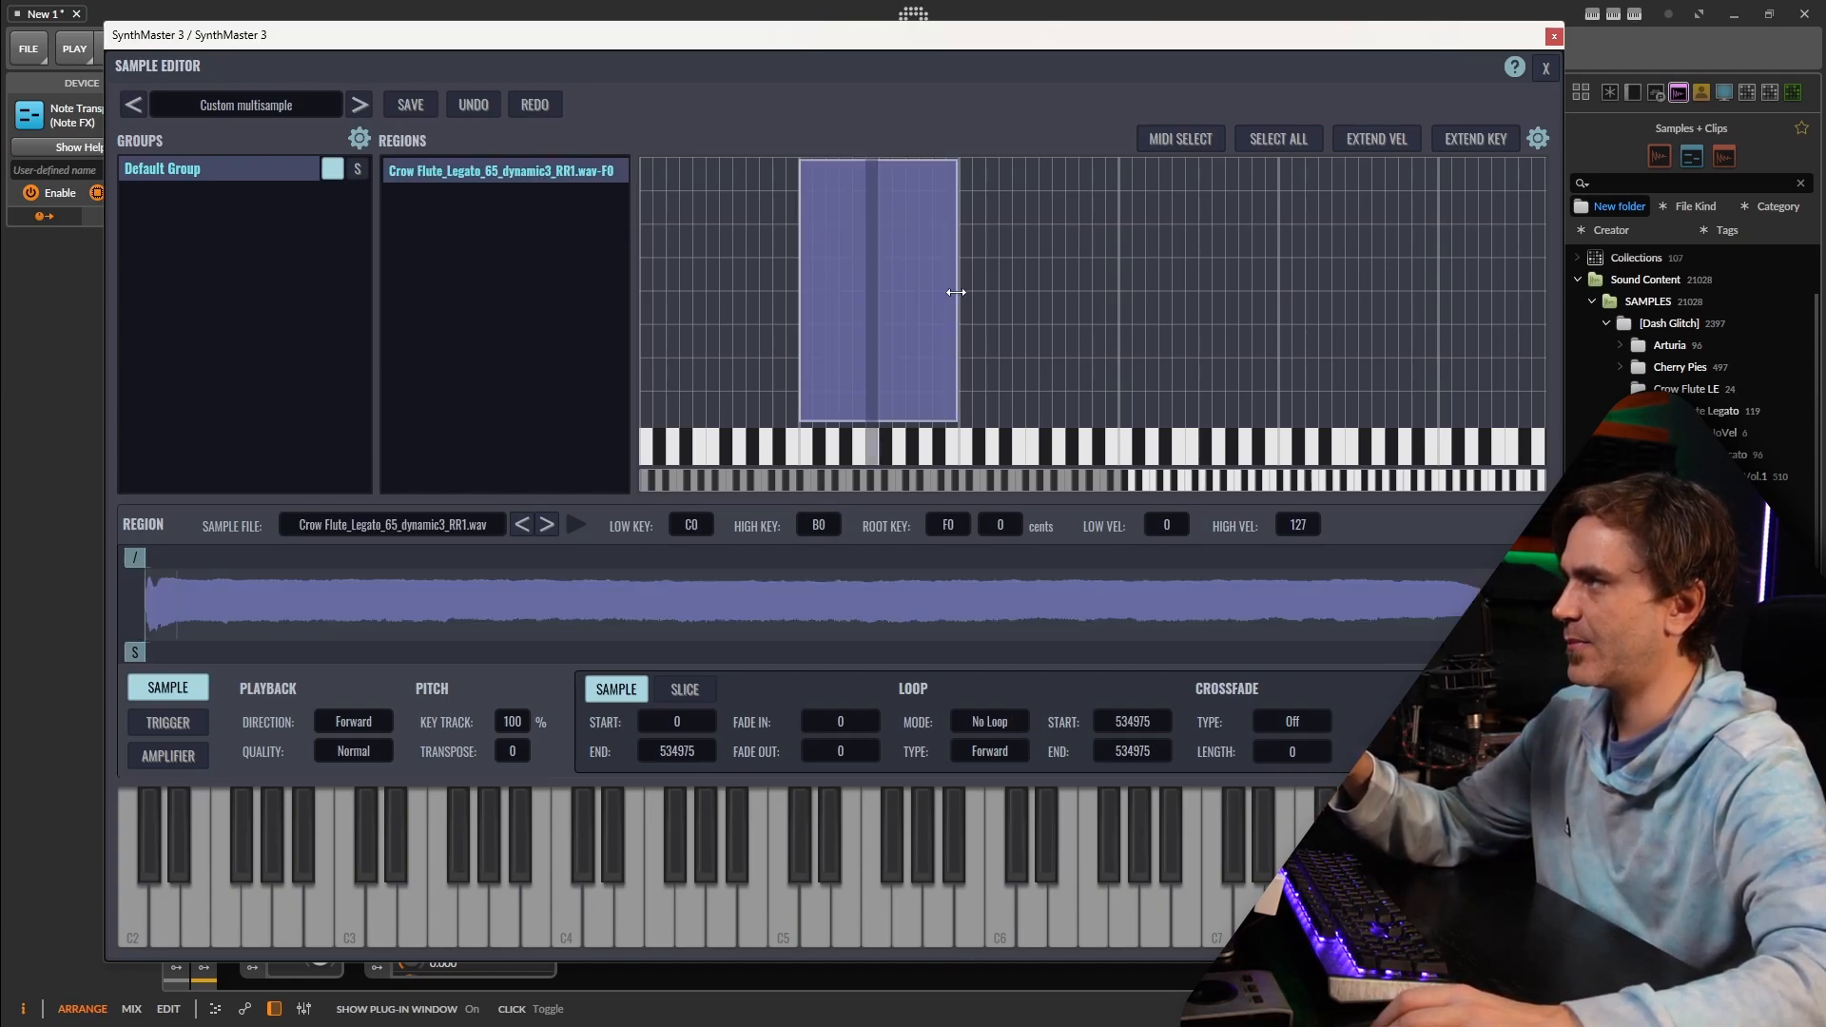
left_click_drag(956, 291, 1116, 295)
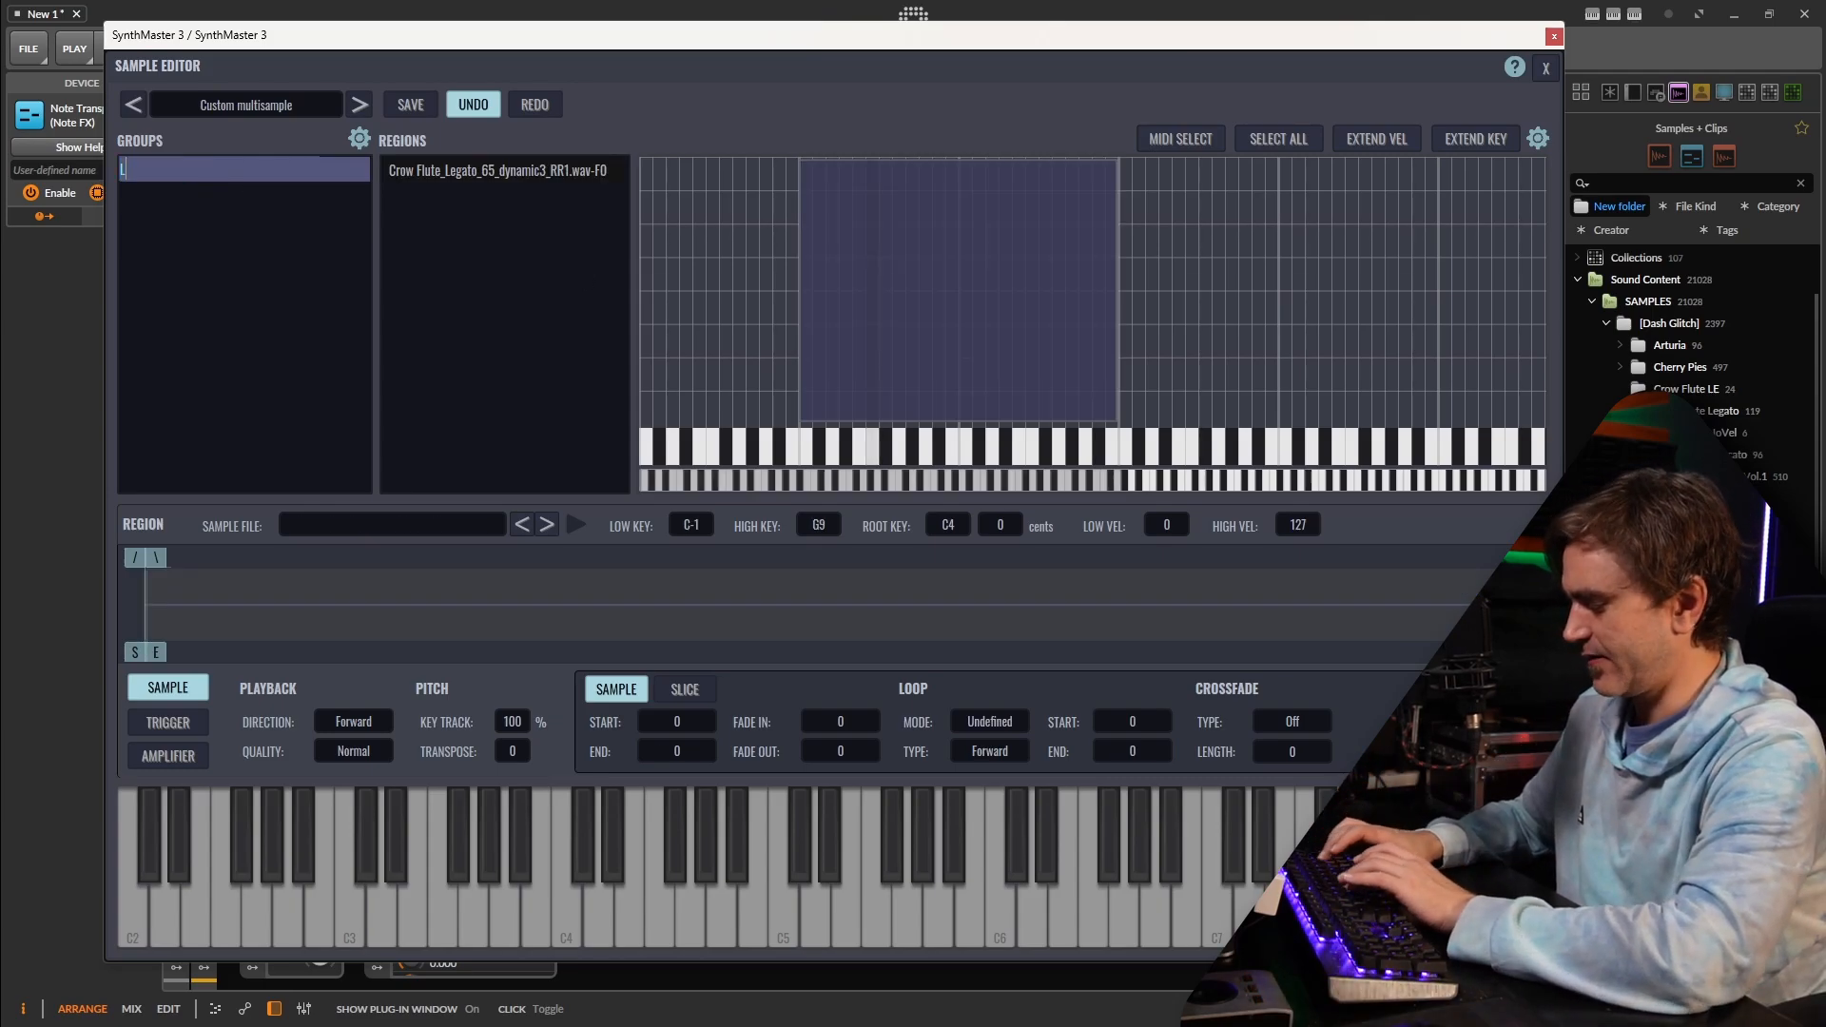
- Rename the default group to Legato and create a new empty group
type("egato")
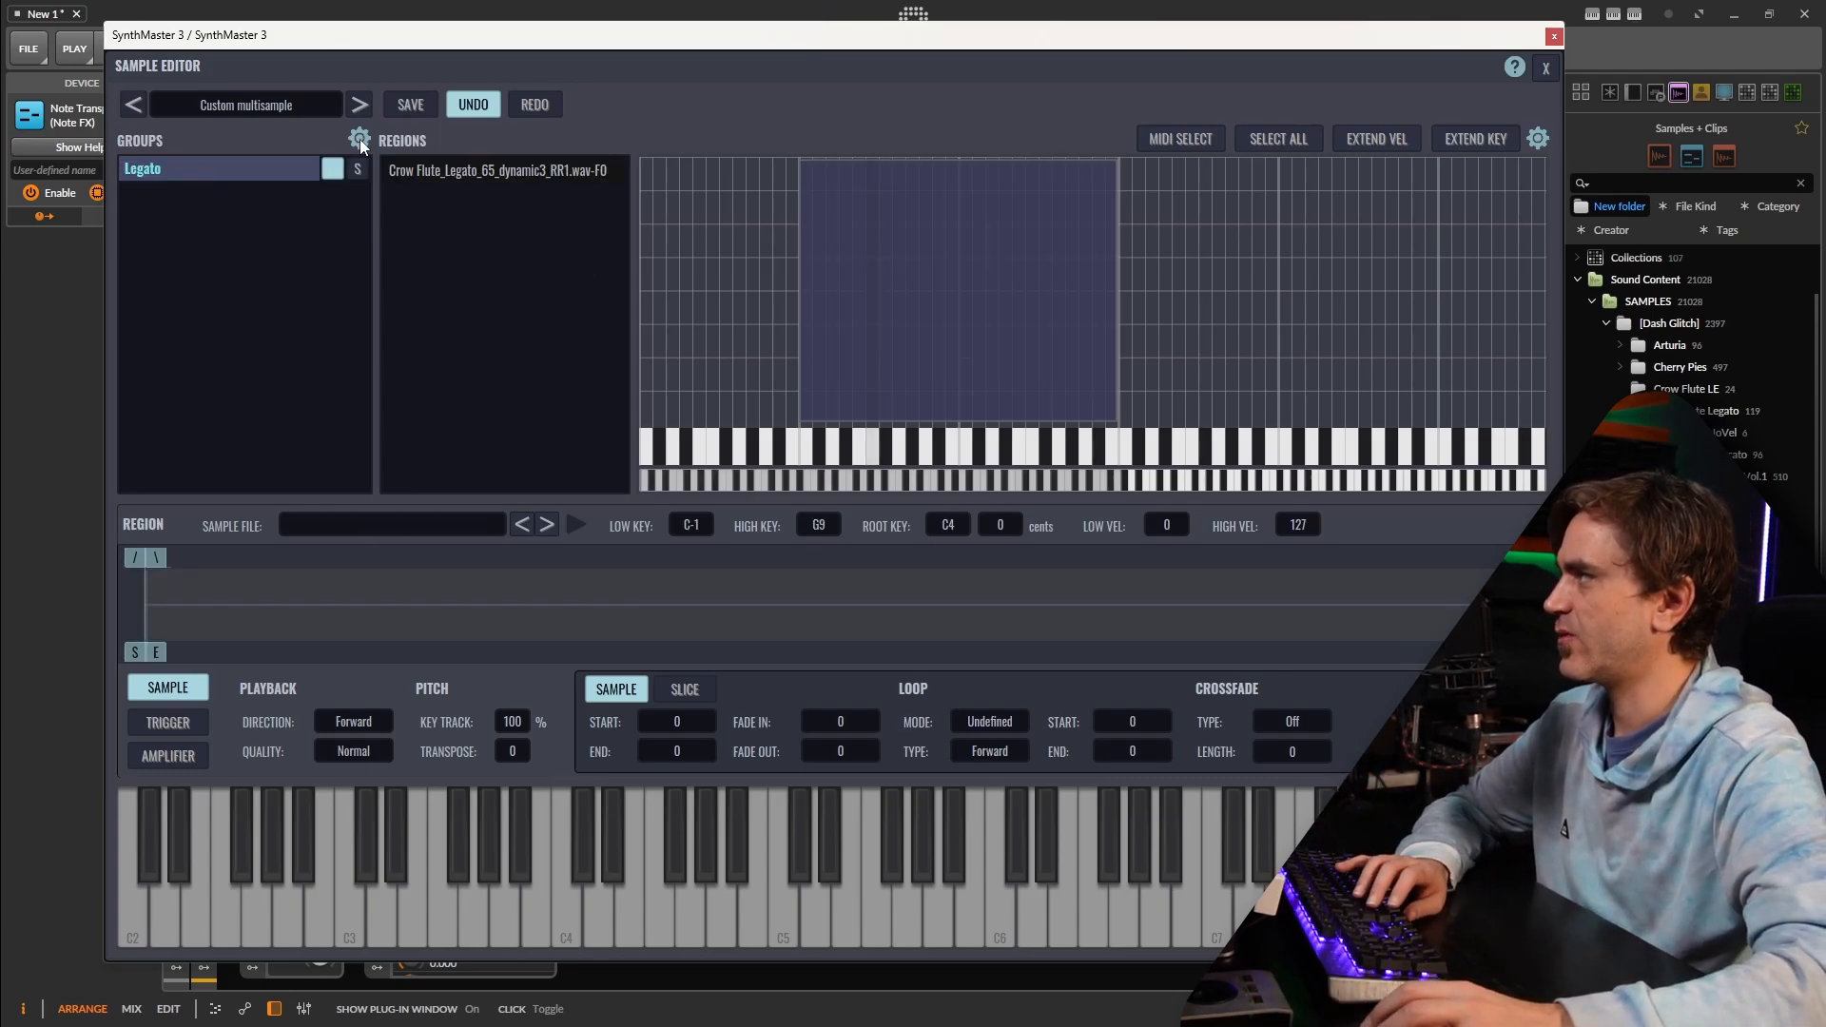
left_click(358, 140)
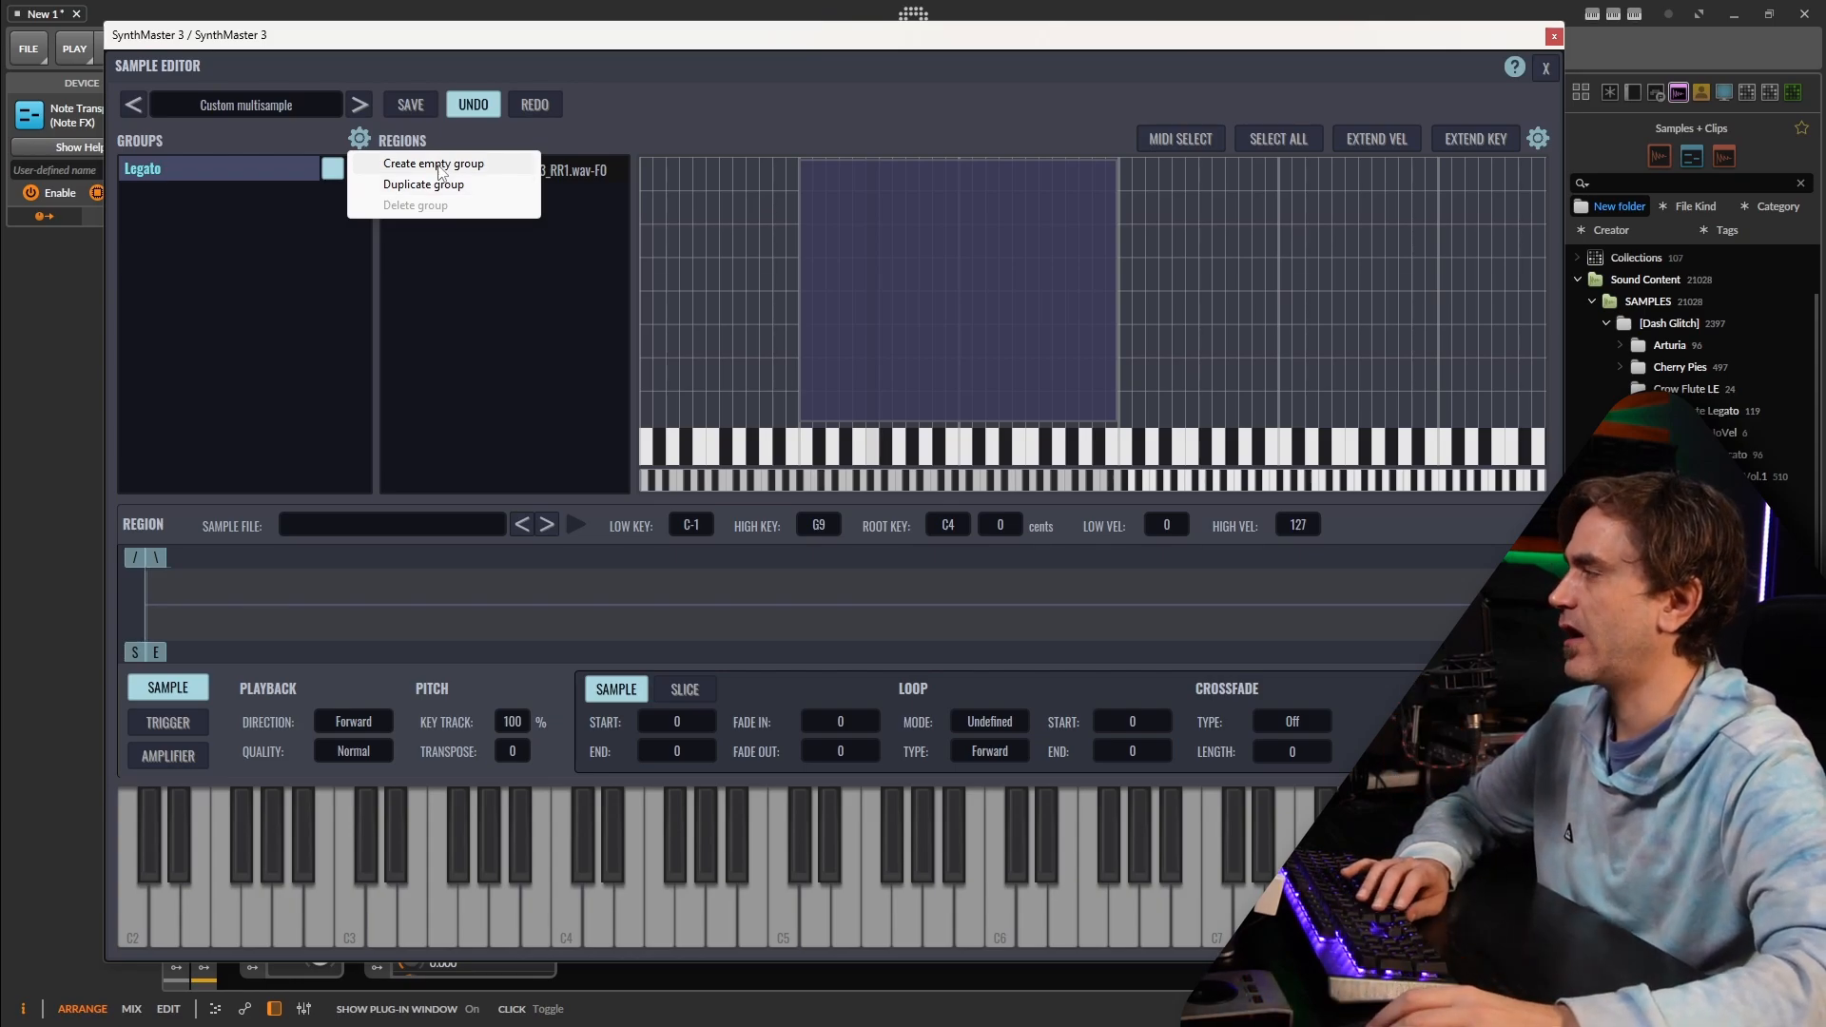
left_click(432, 162)
type("Staccato")
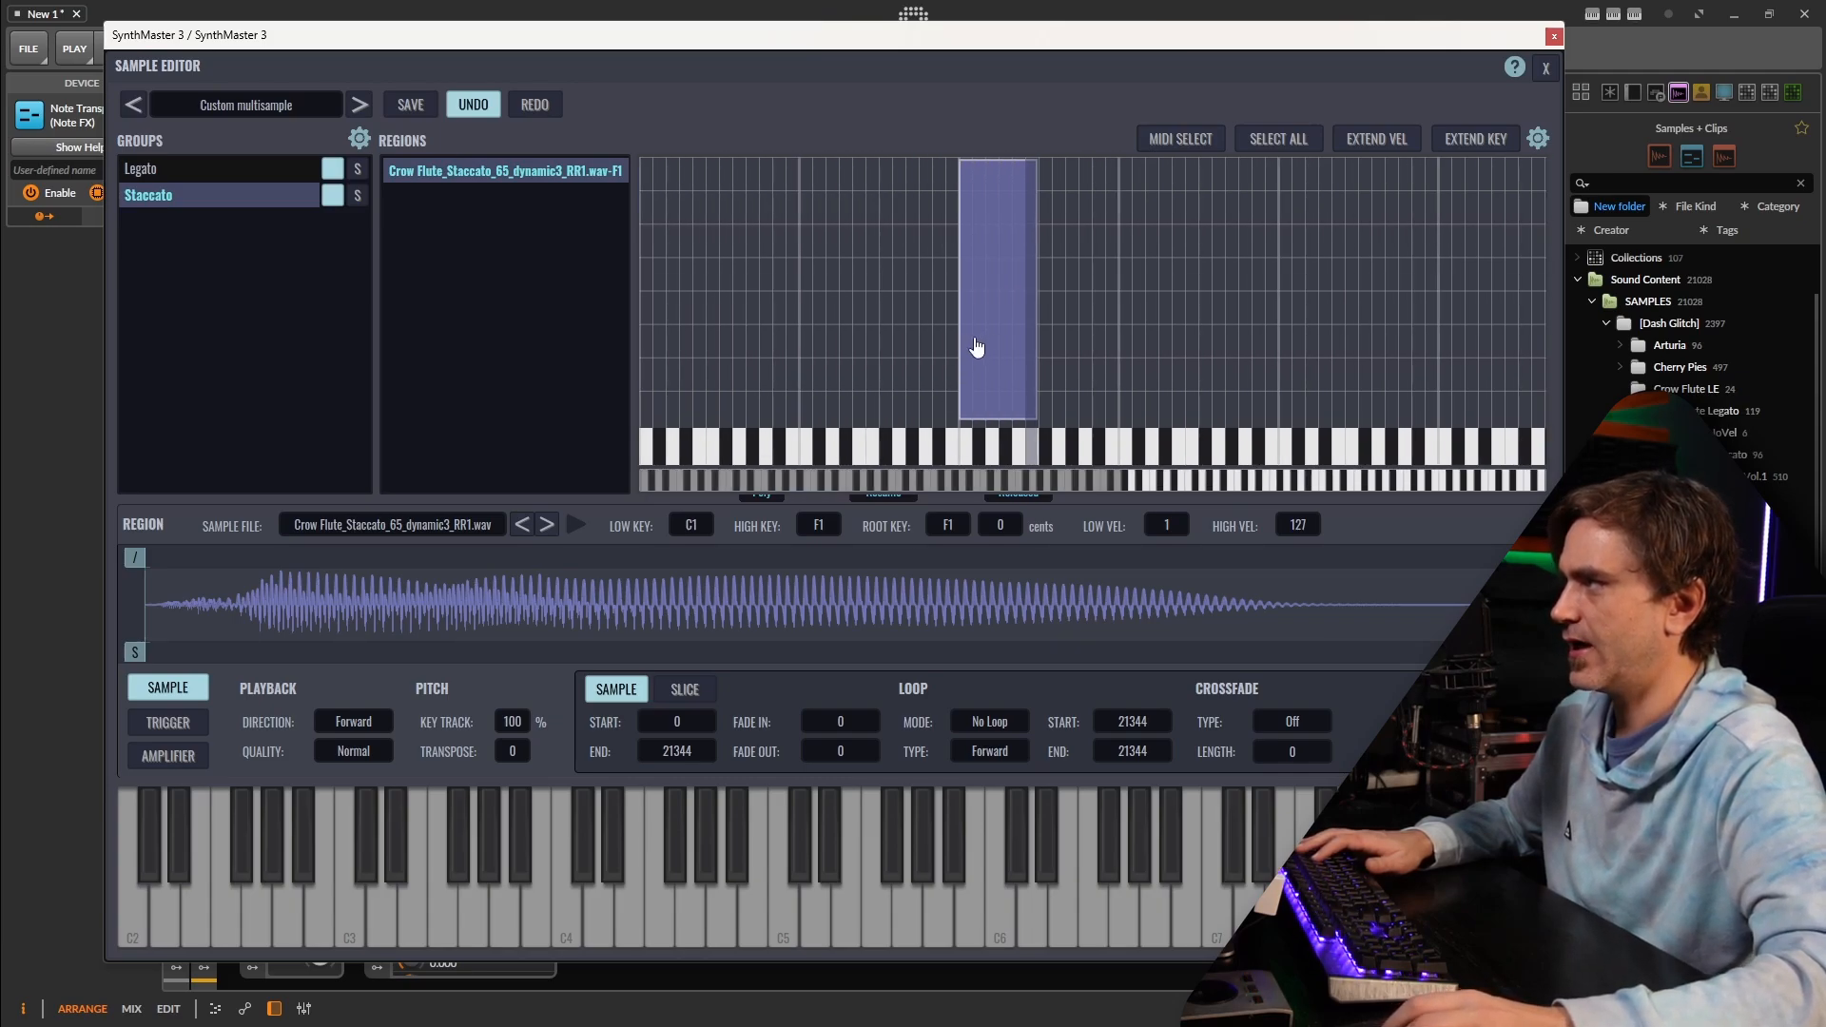
- Move the Staccato zone to start at C0 and name groups Staccato and Flutters
left_click_drag(976, 347, 901, 343)
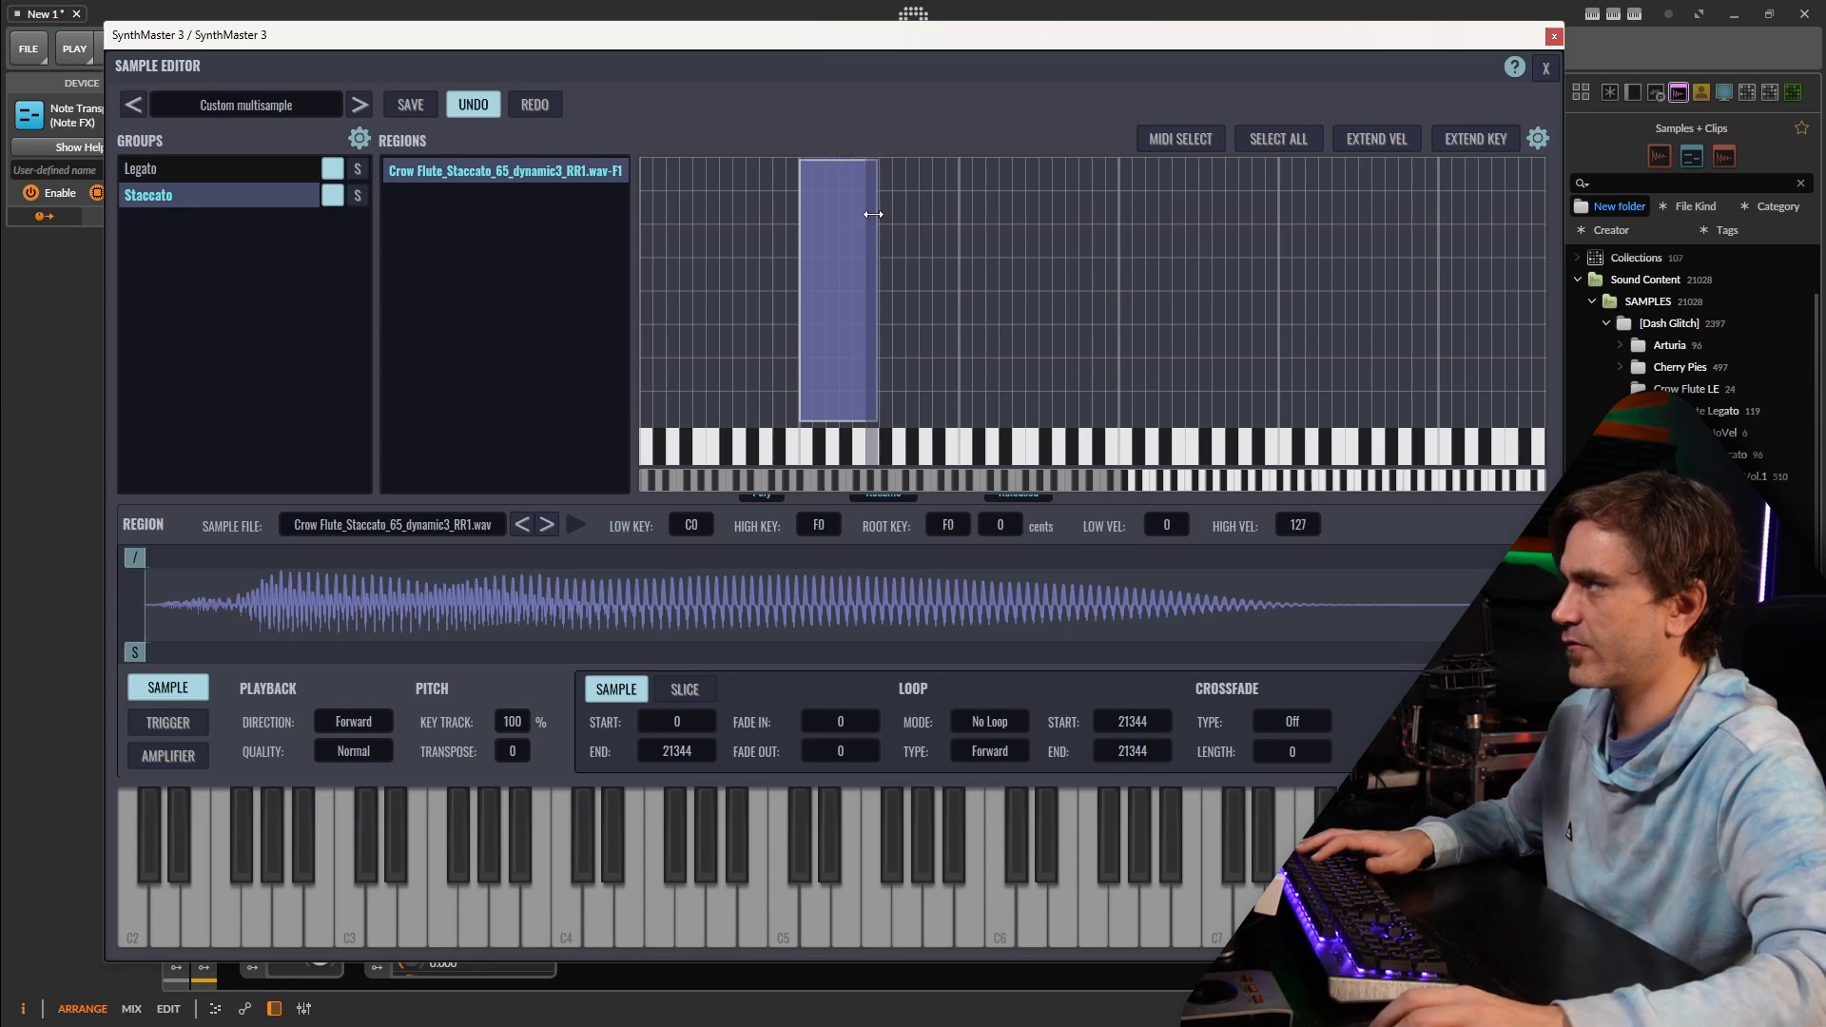
left_click(157, 222)
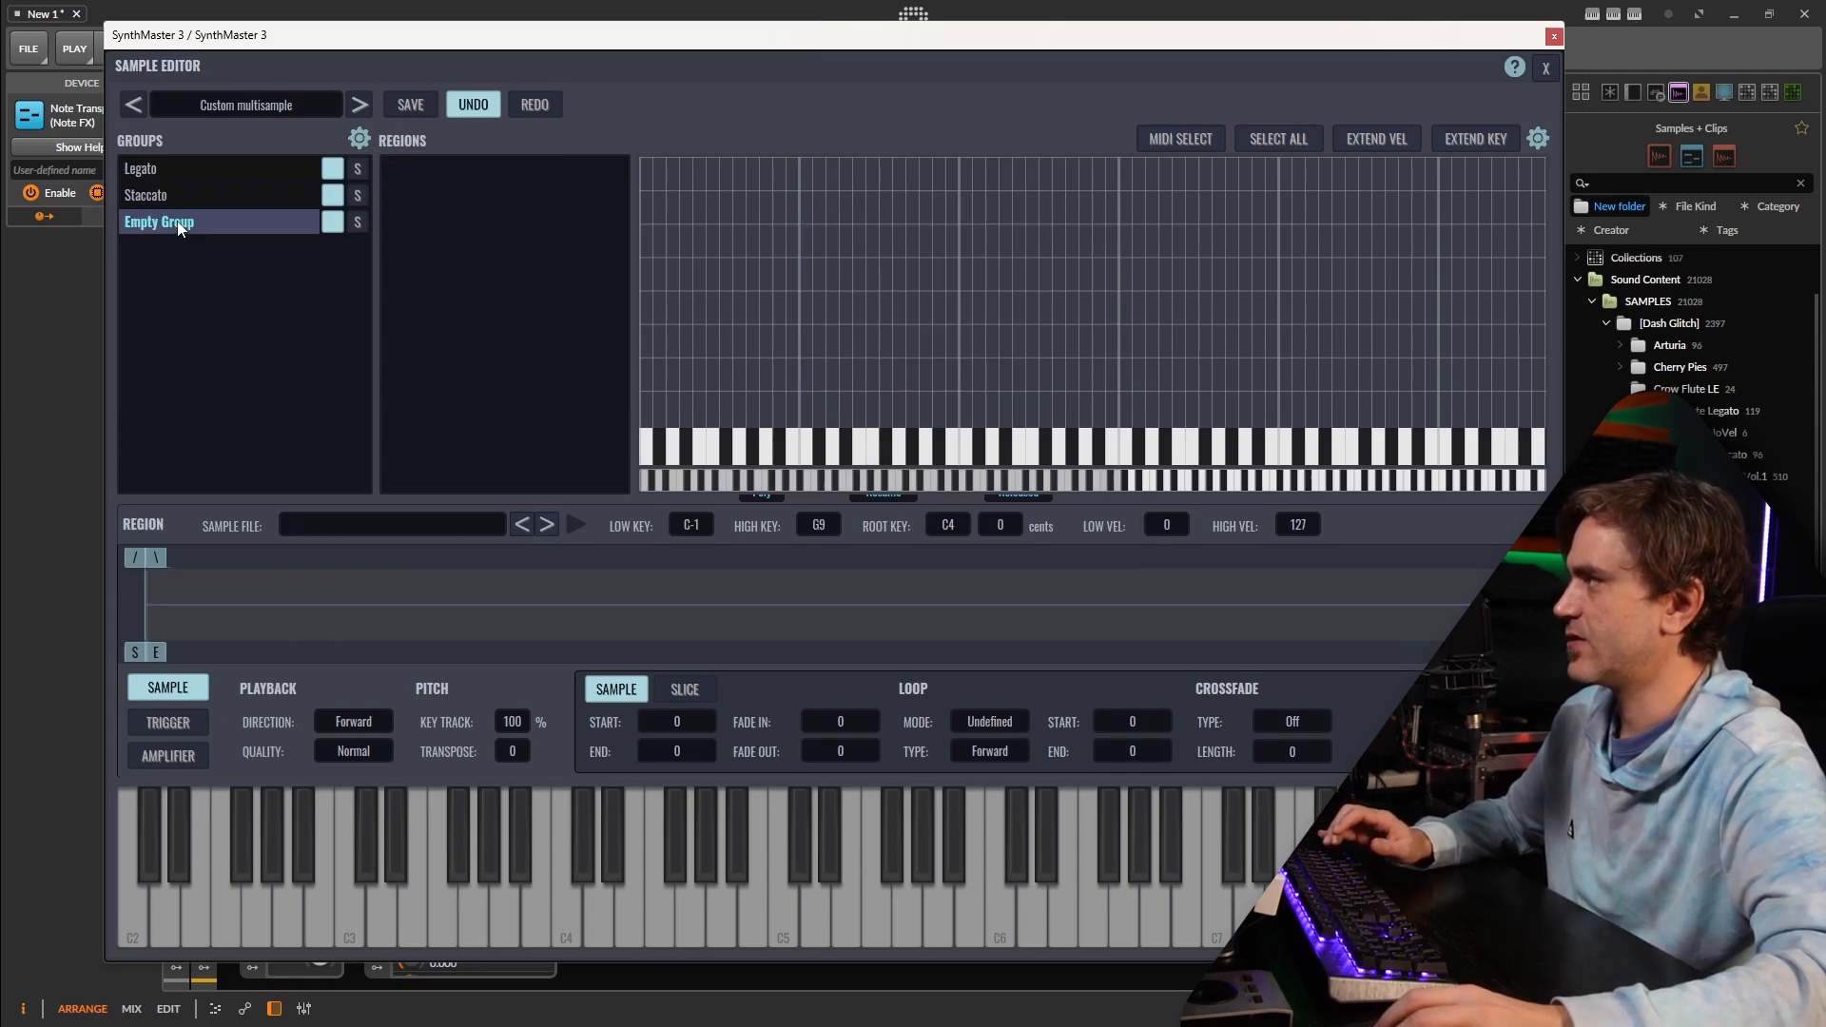
type("Staccatissimo")
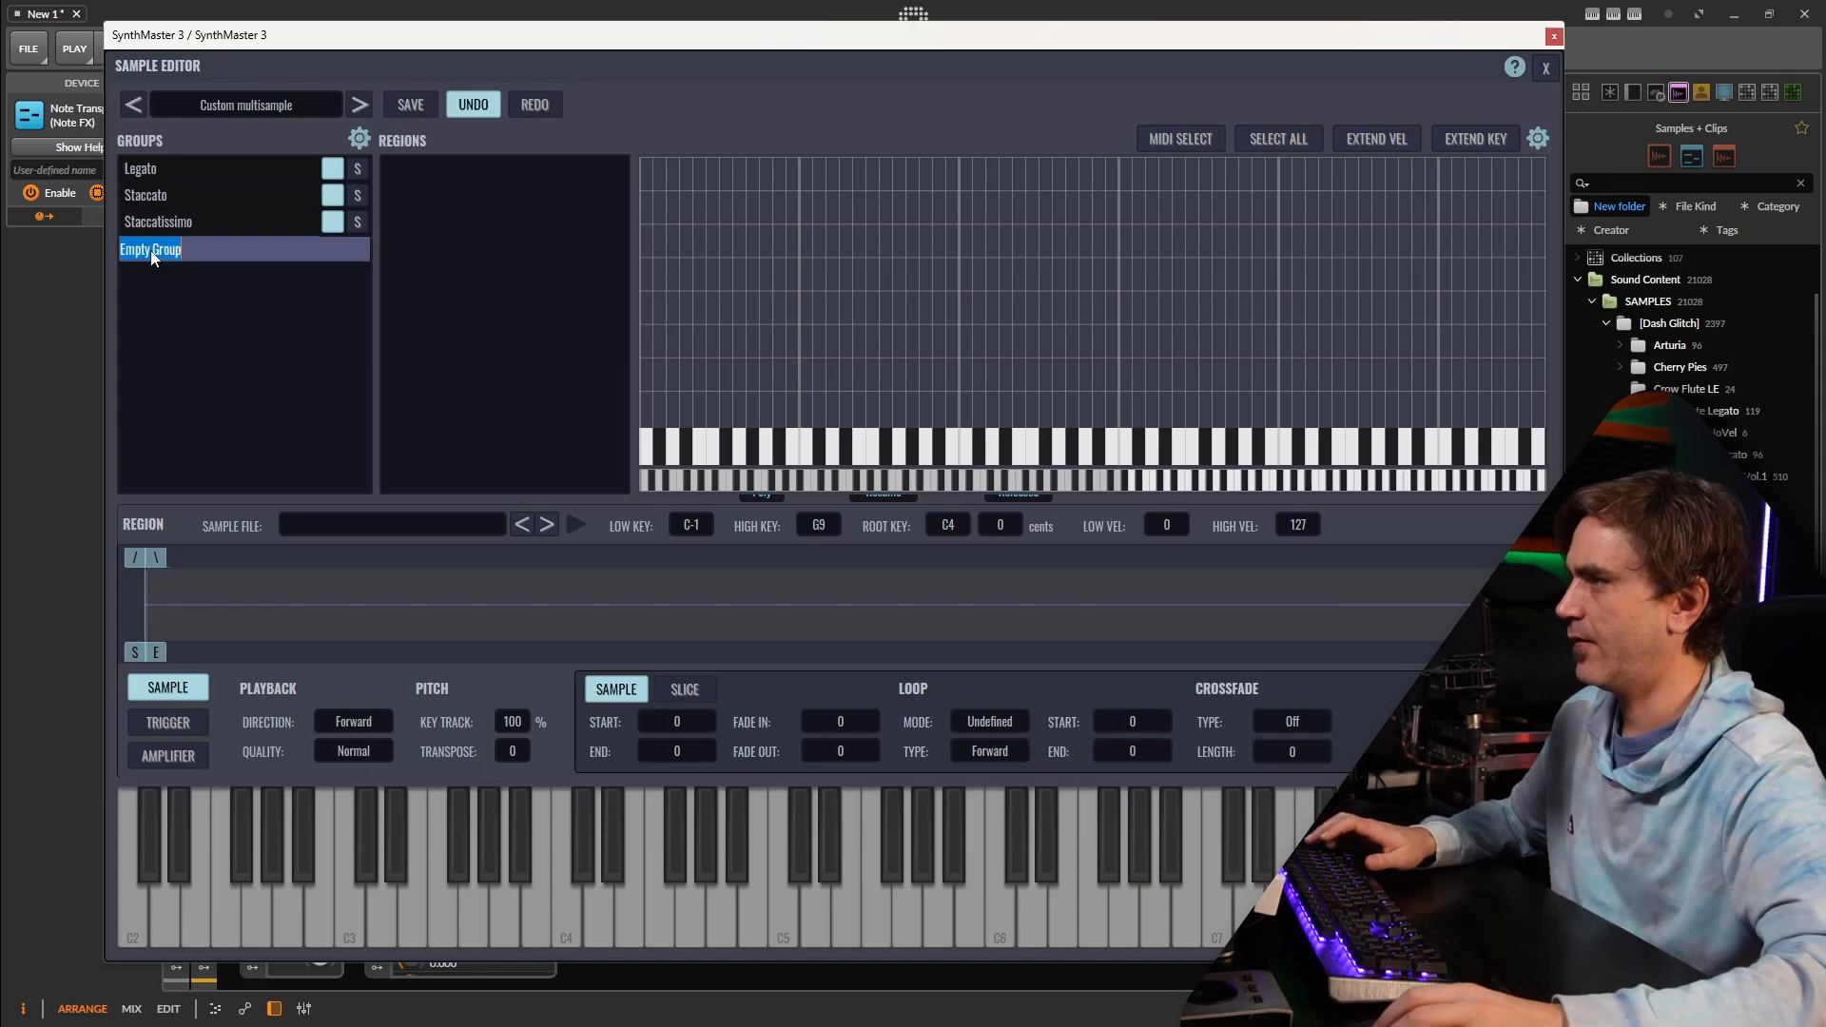
type("Flutters")
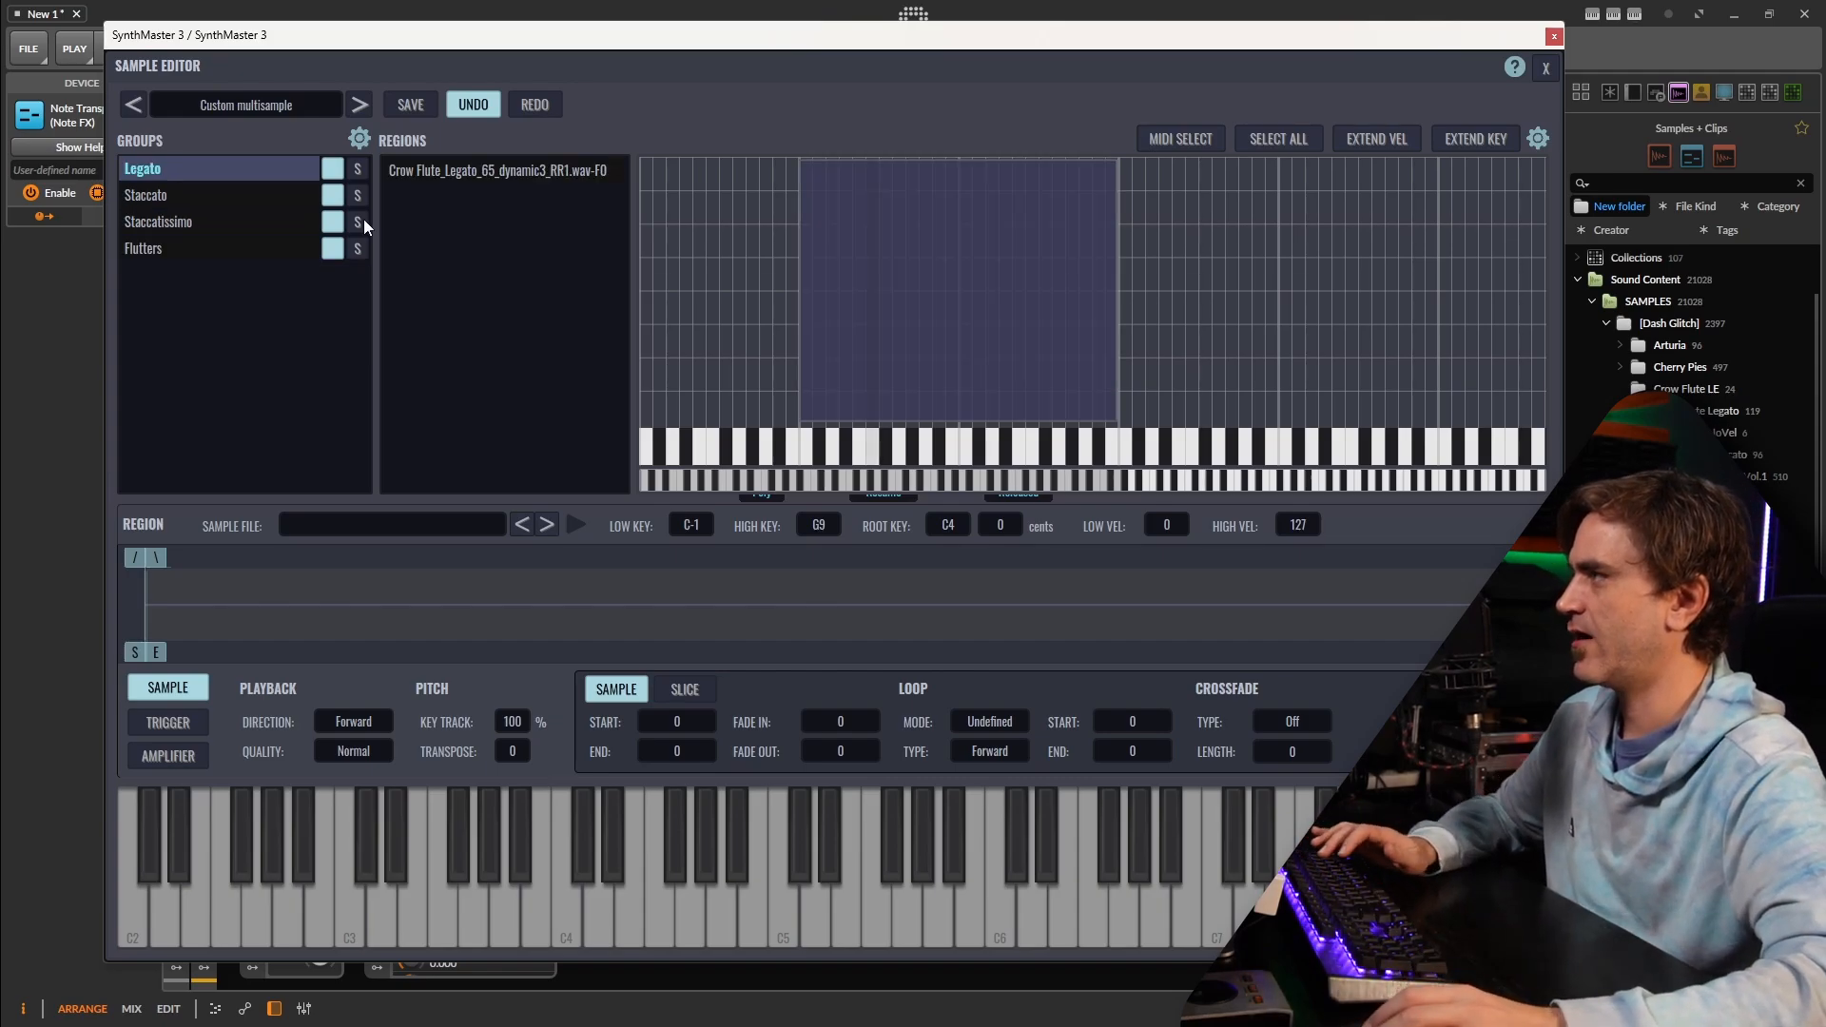
mouse_move(172, 650)
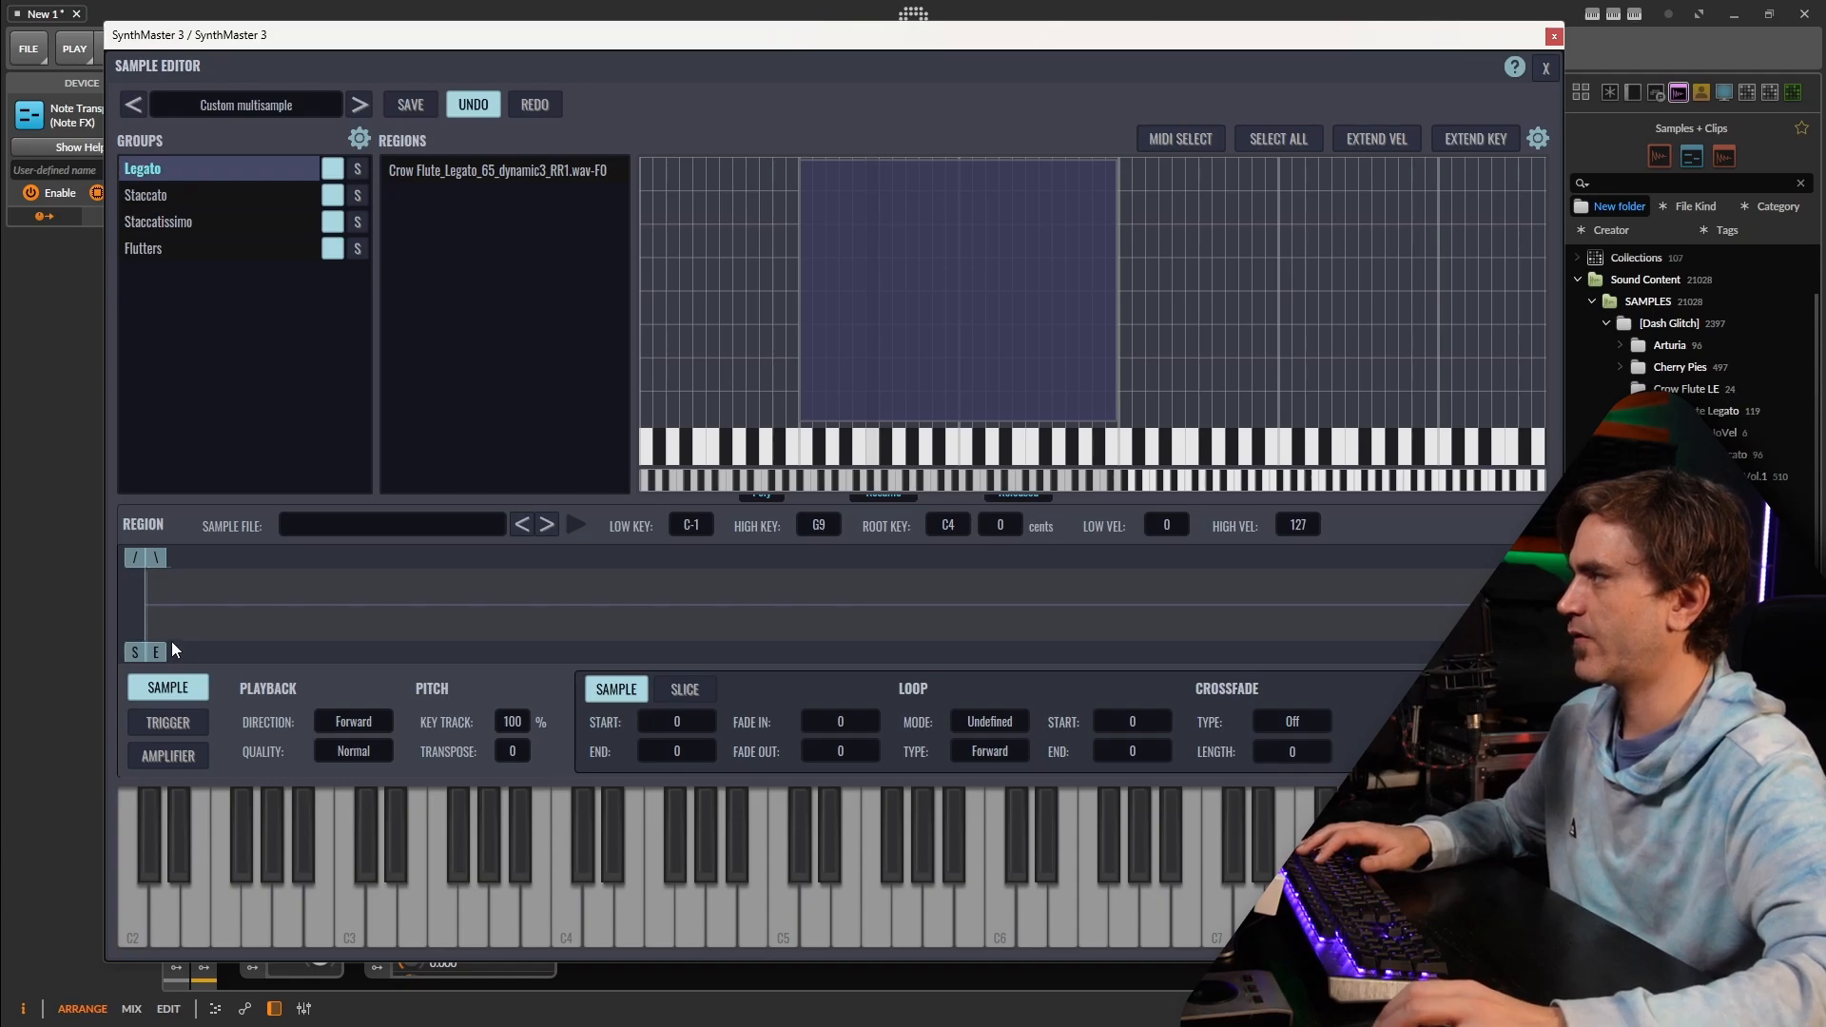
- Set keyswitch names and keys: Legato C-1, Staccato C#-1, Flutters D#-1
left_click(166, 722)
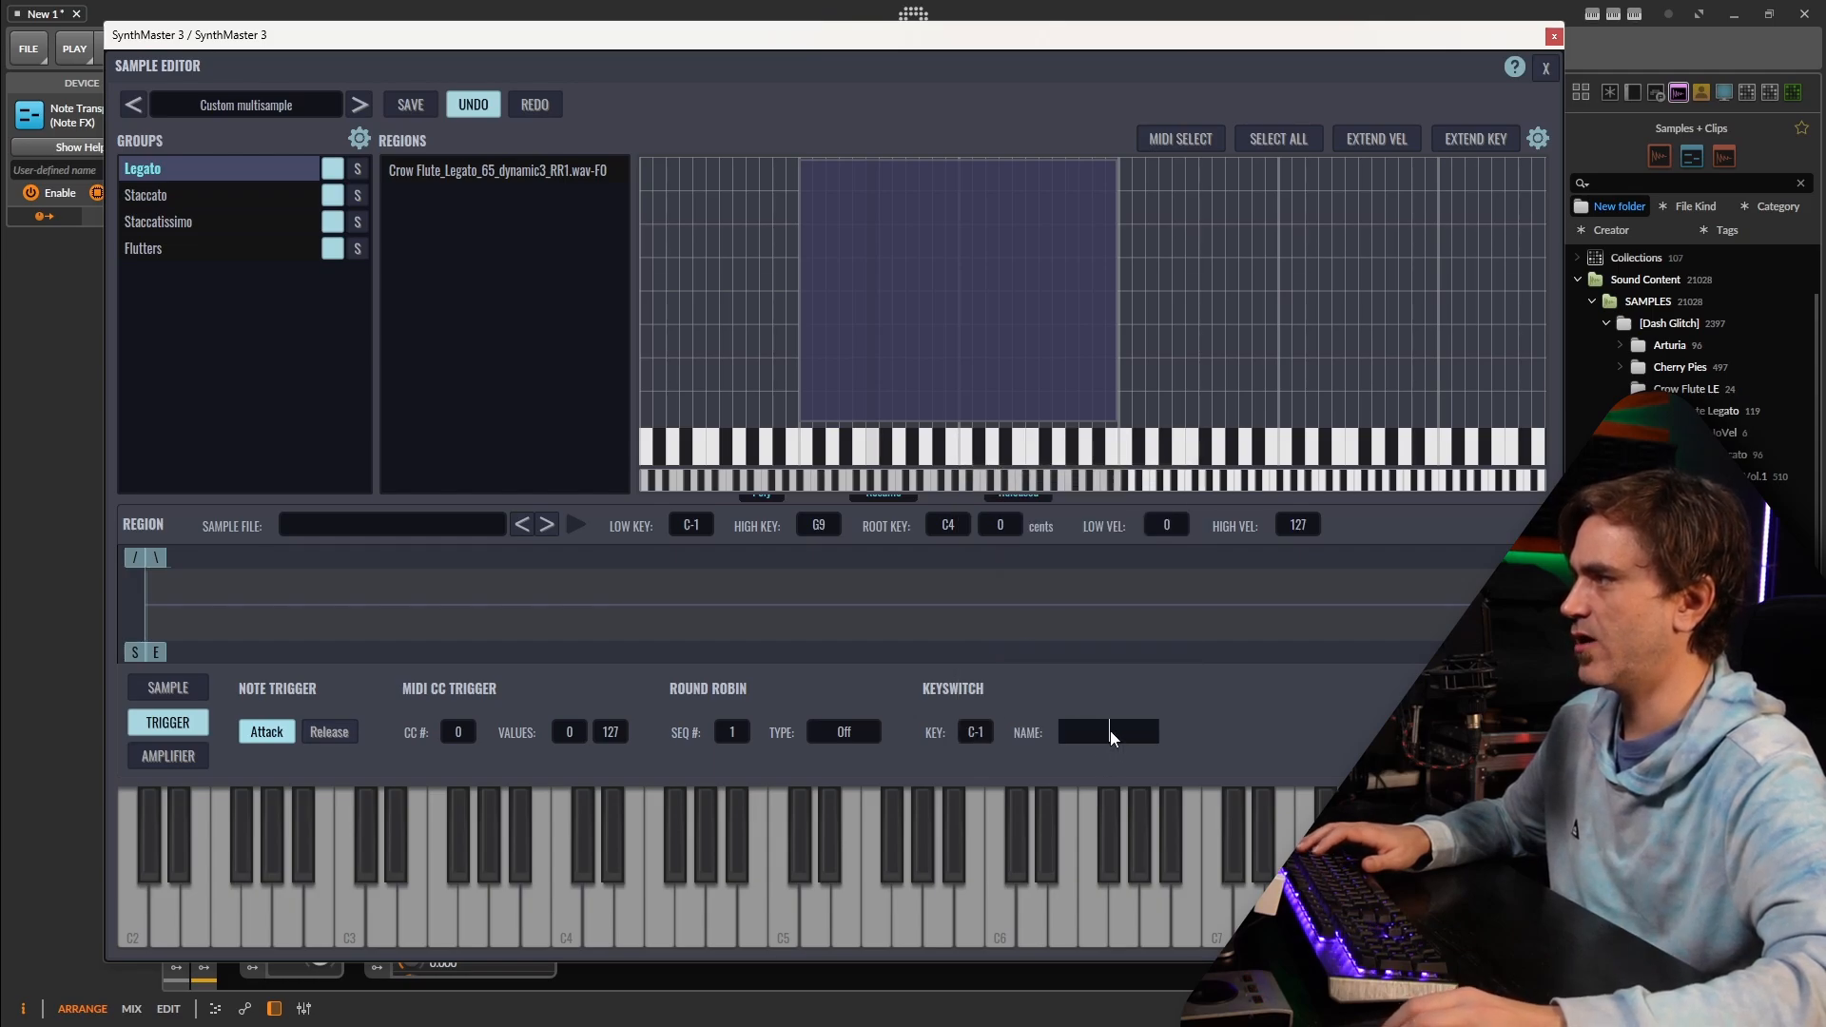
type("Legato")
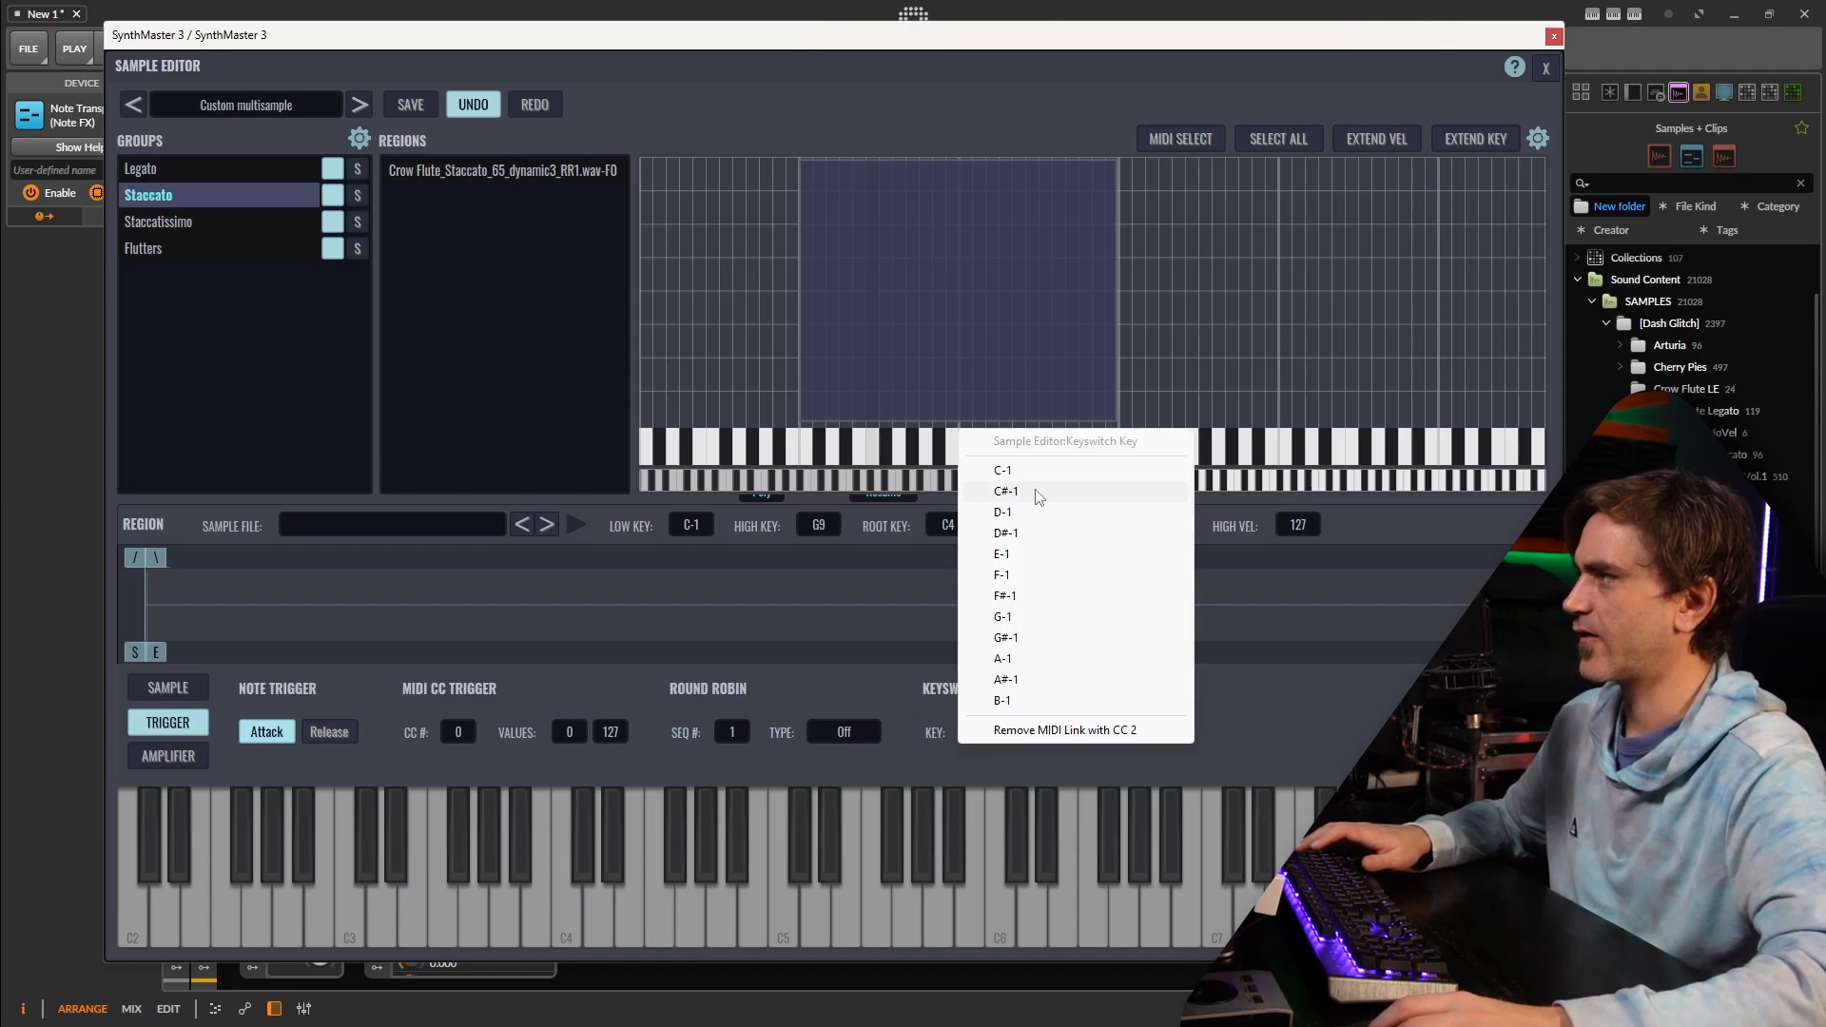
left_click(1005, 491)
type("S")
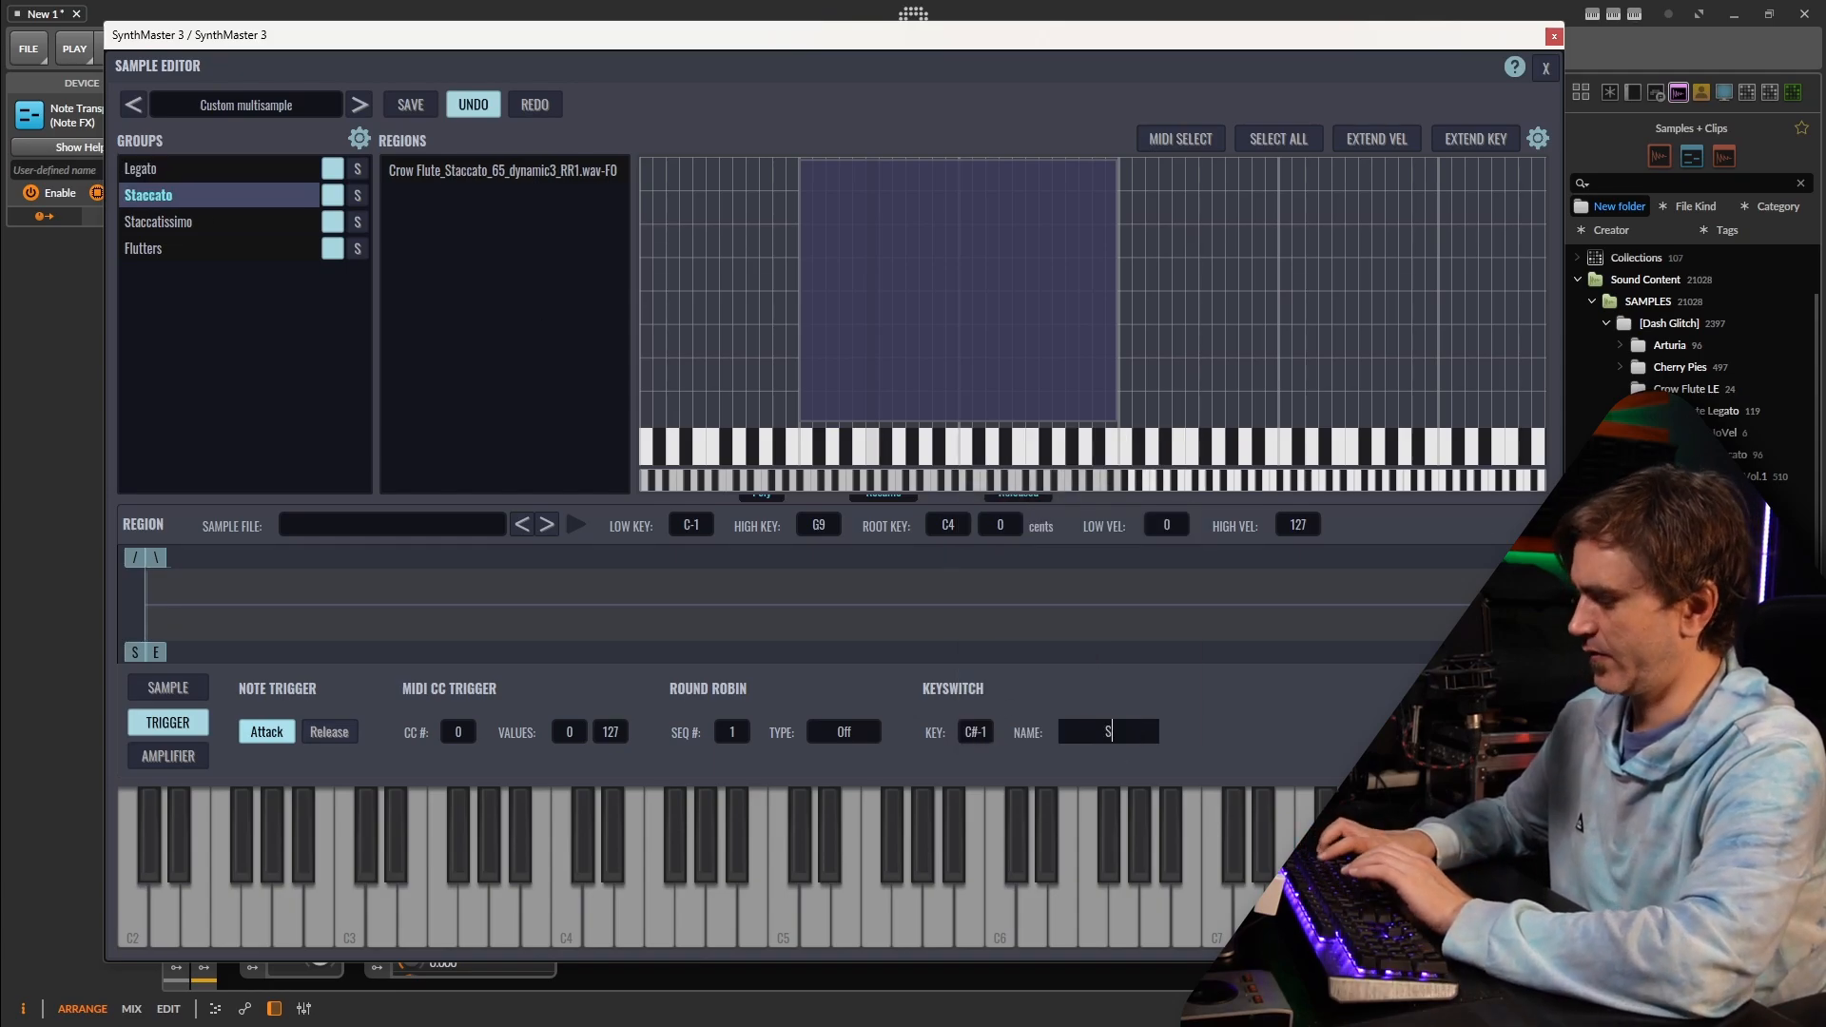
type("taccato")
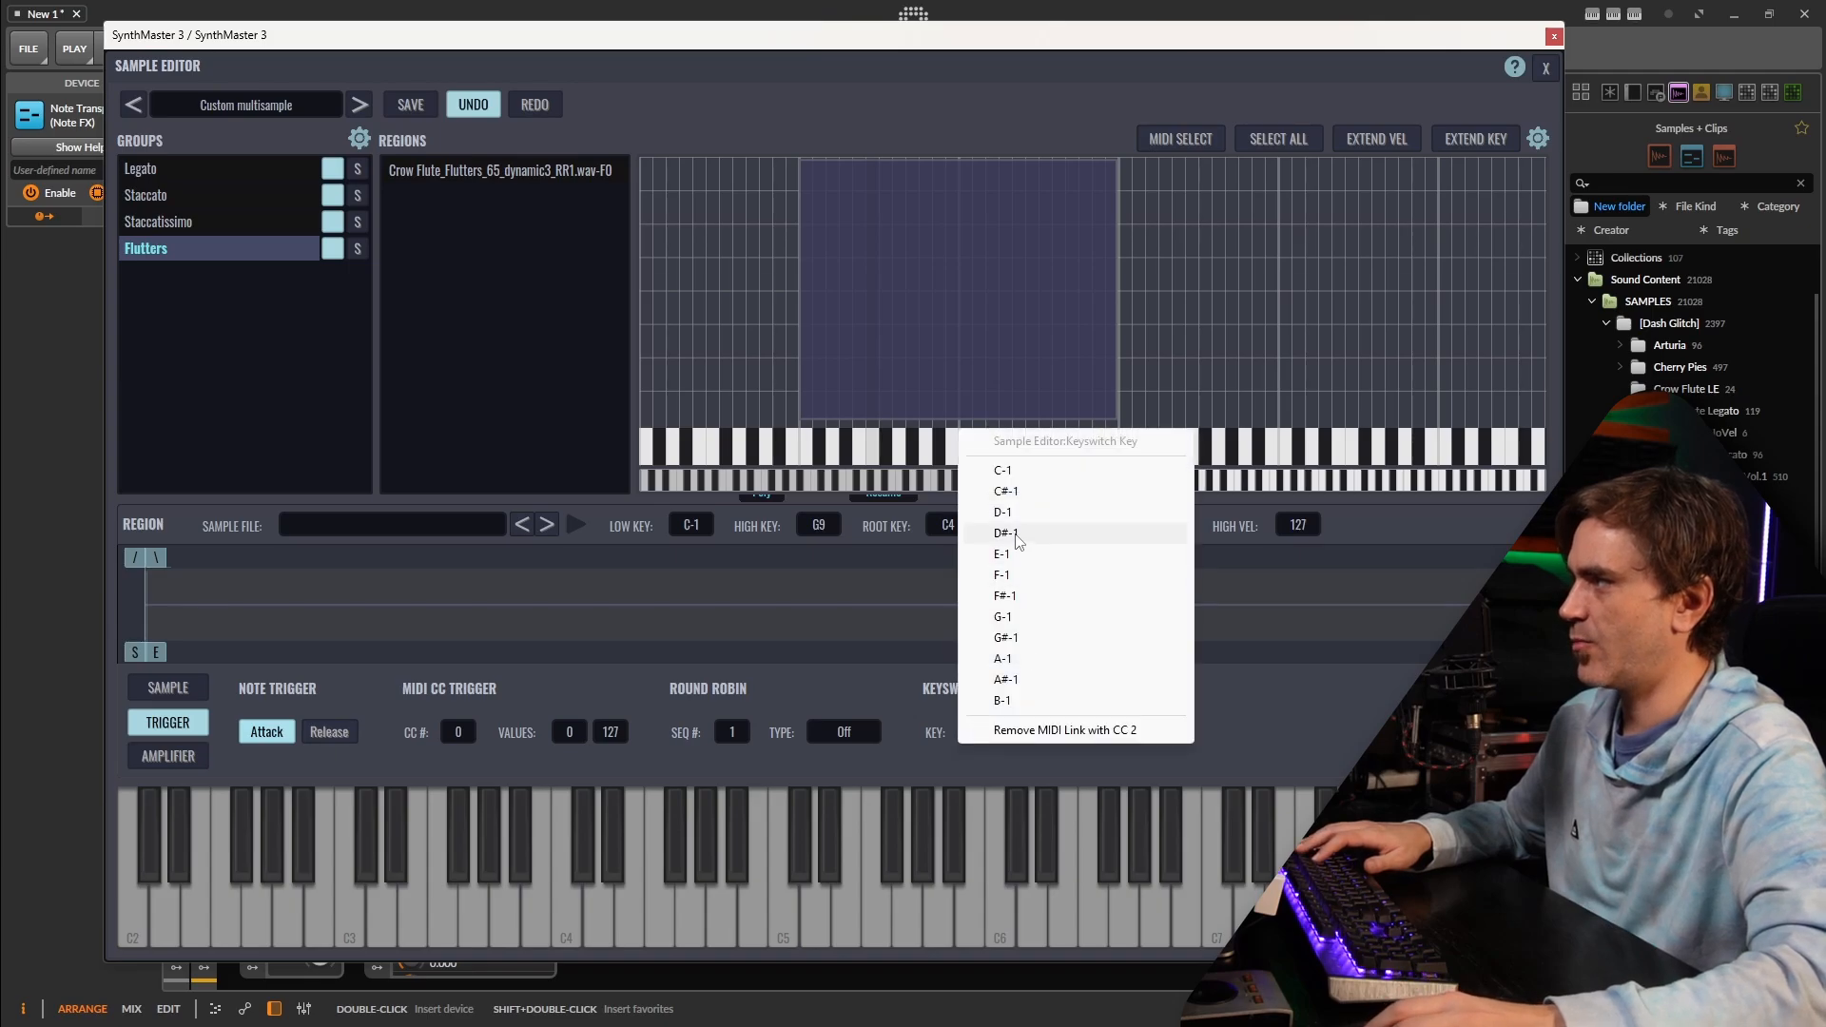
left_click(1005, 533)
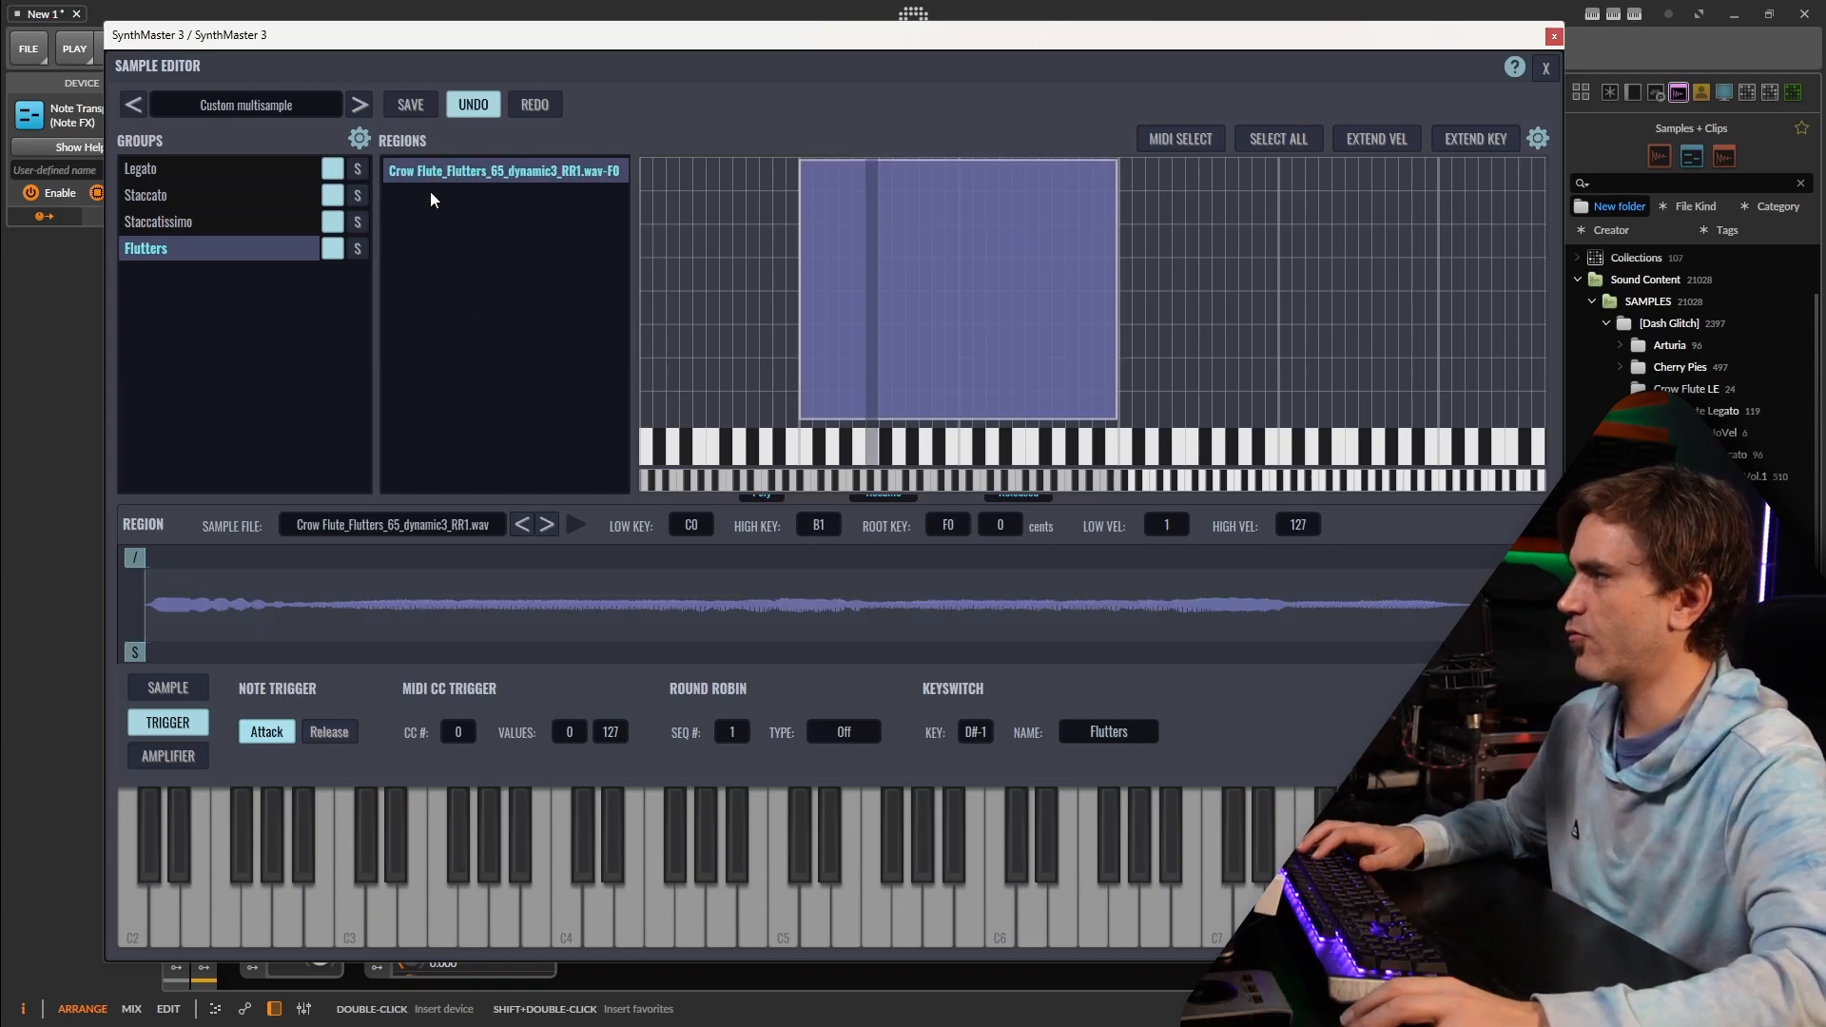
left_click(148, 194)
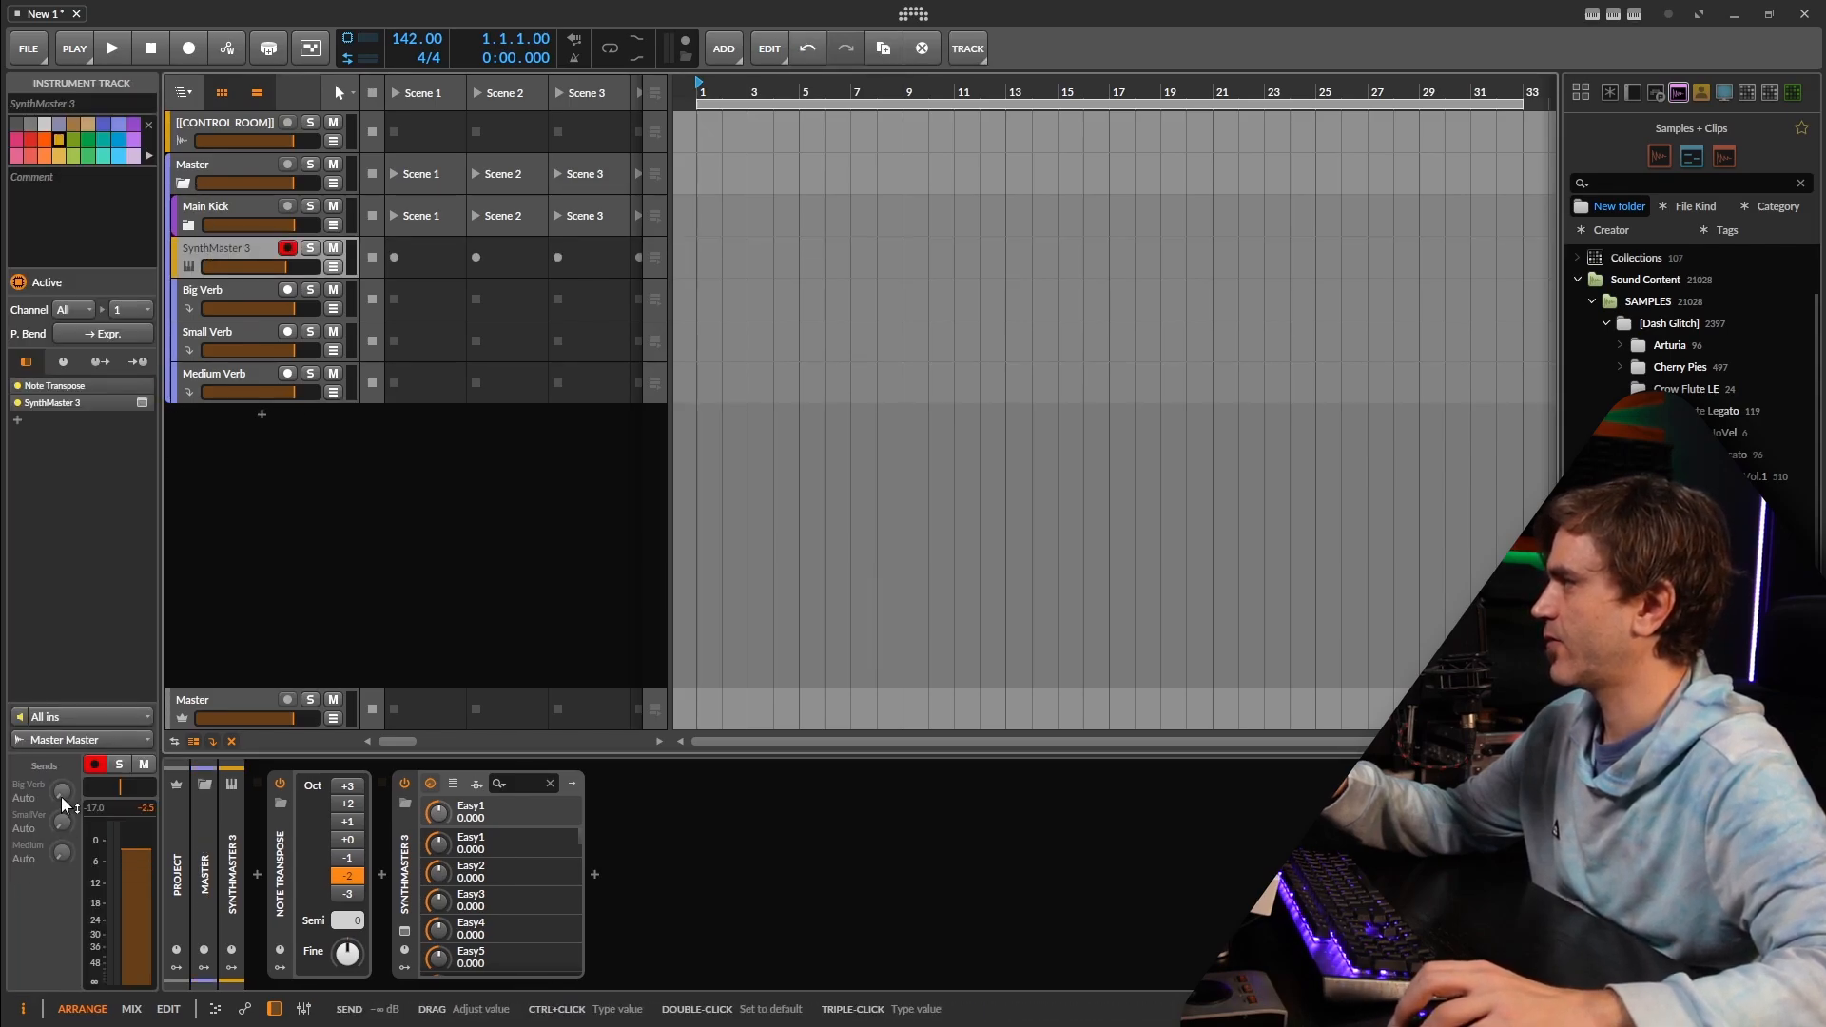
- Raise the SynthMaster 3 track's Big Verb send knob
left_click_drag(64, 792, 69, 787)
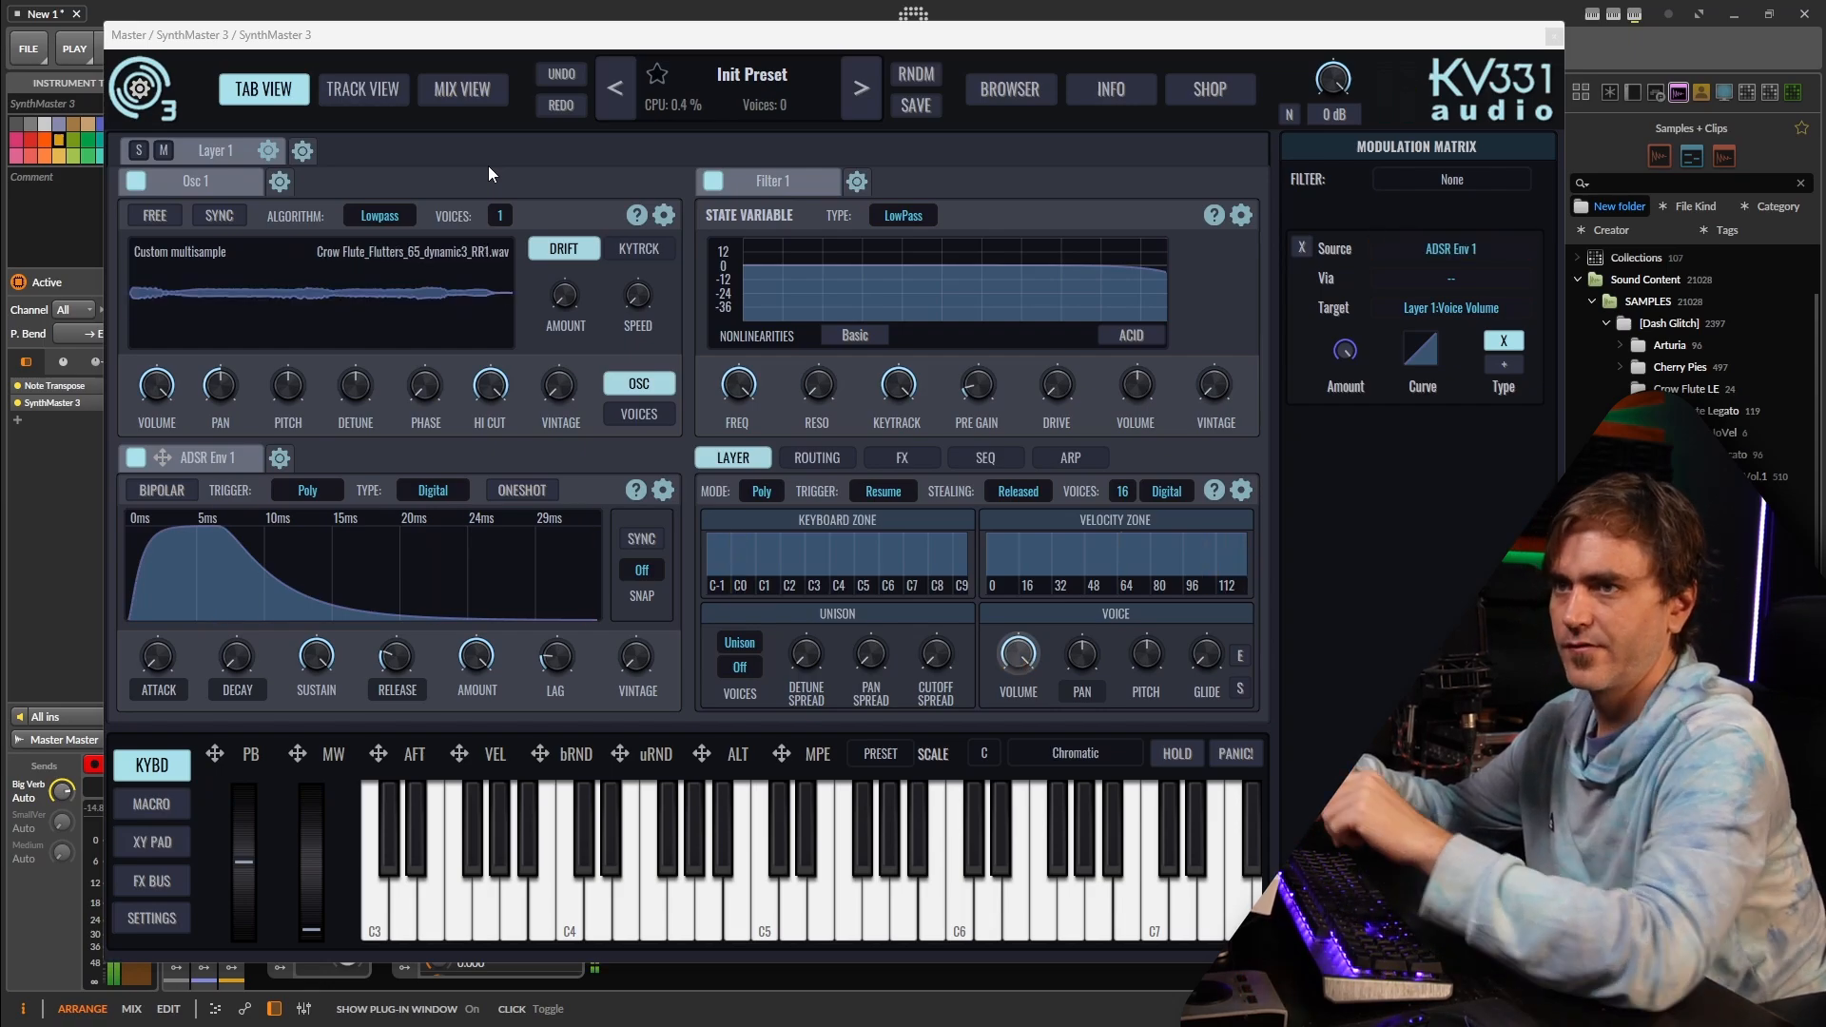
mouse_move(478, 161)
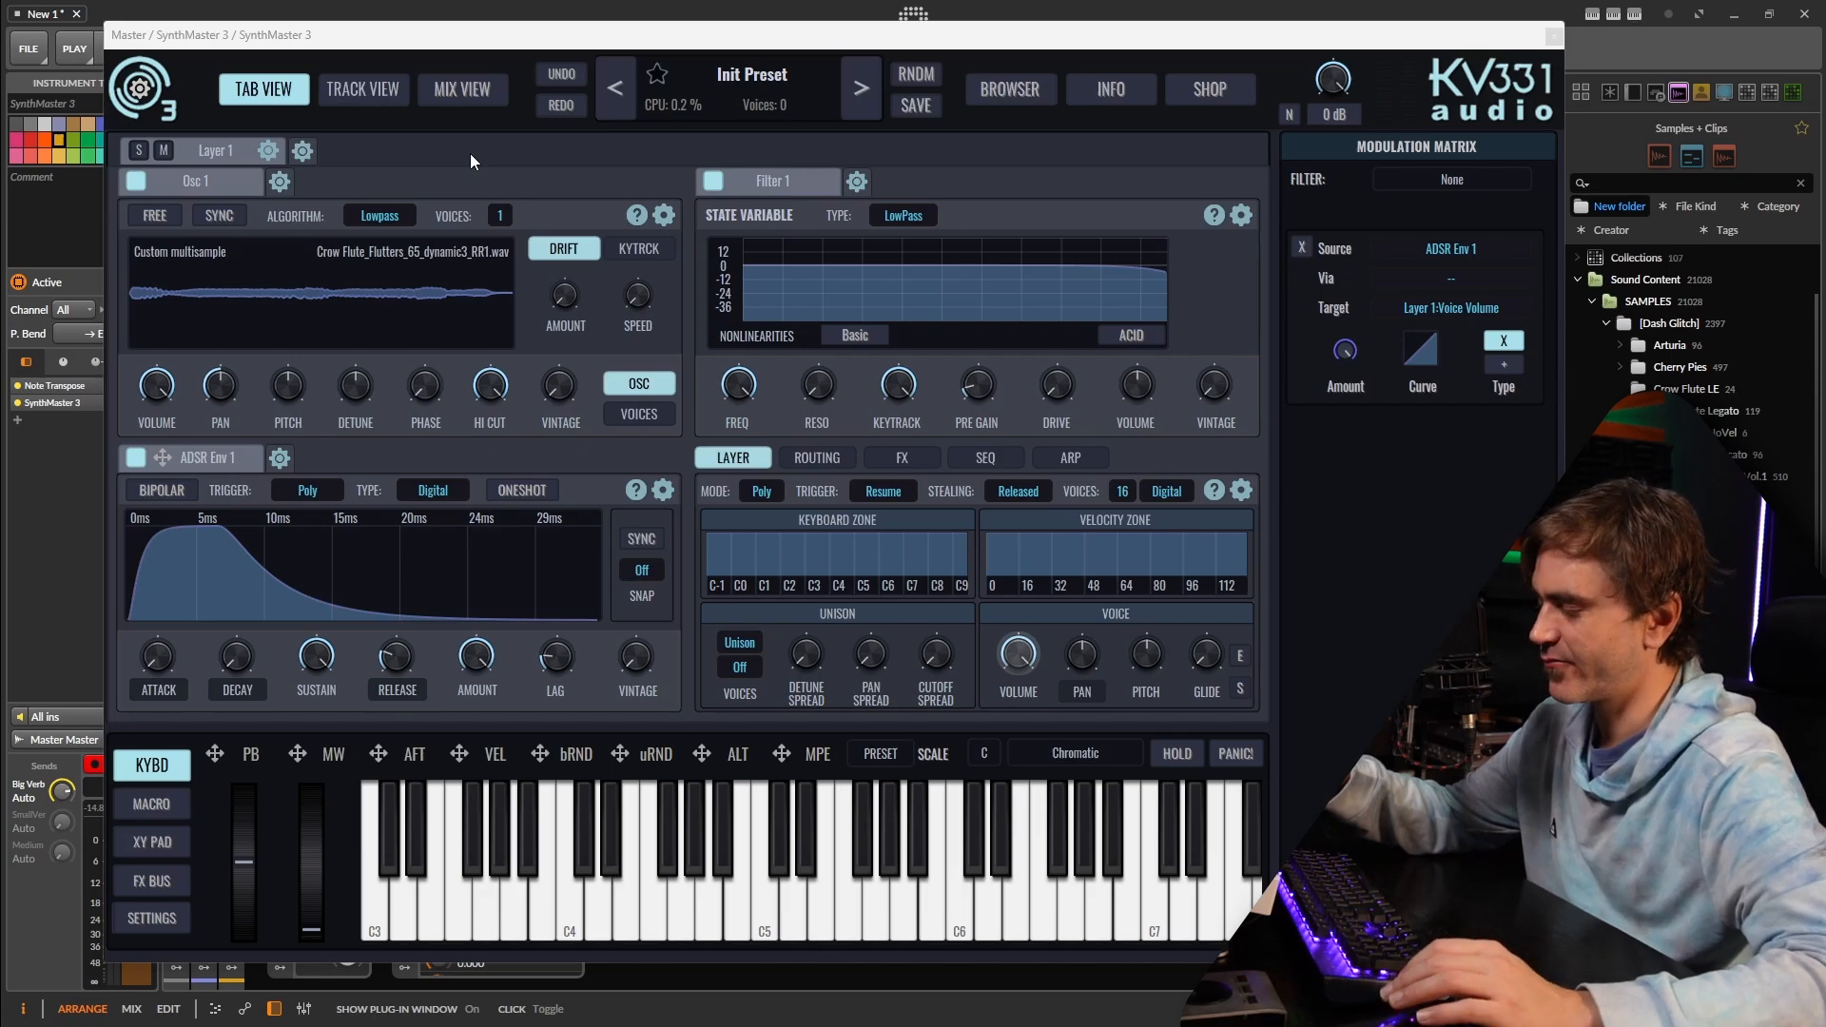
mouse_move(425, 199)
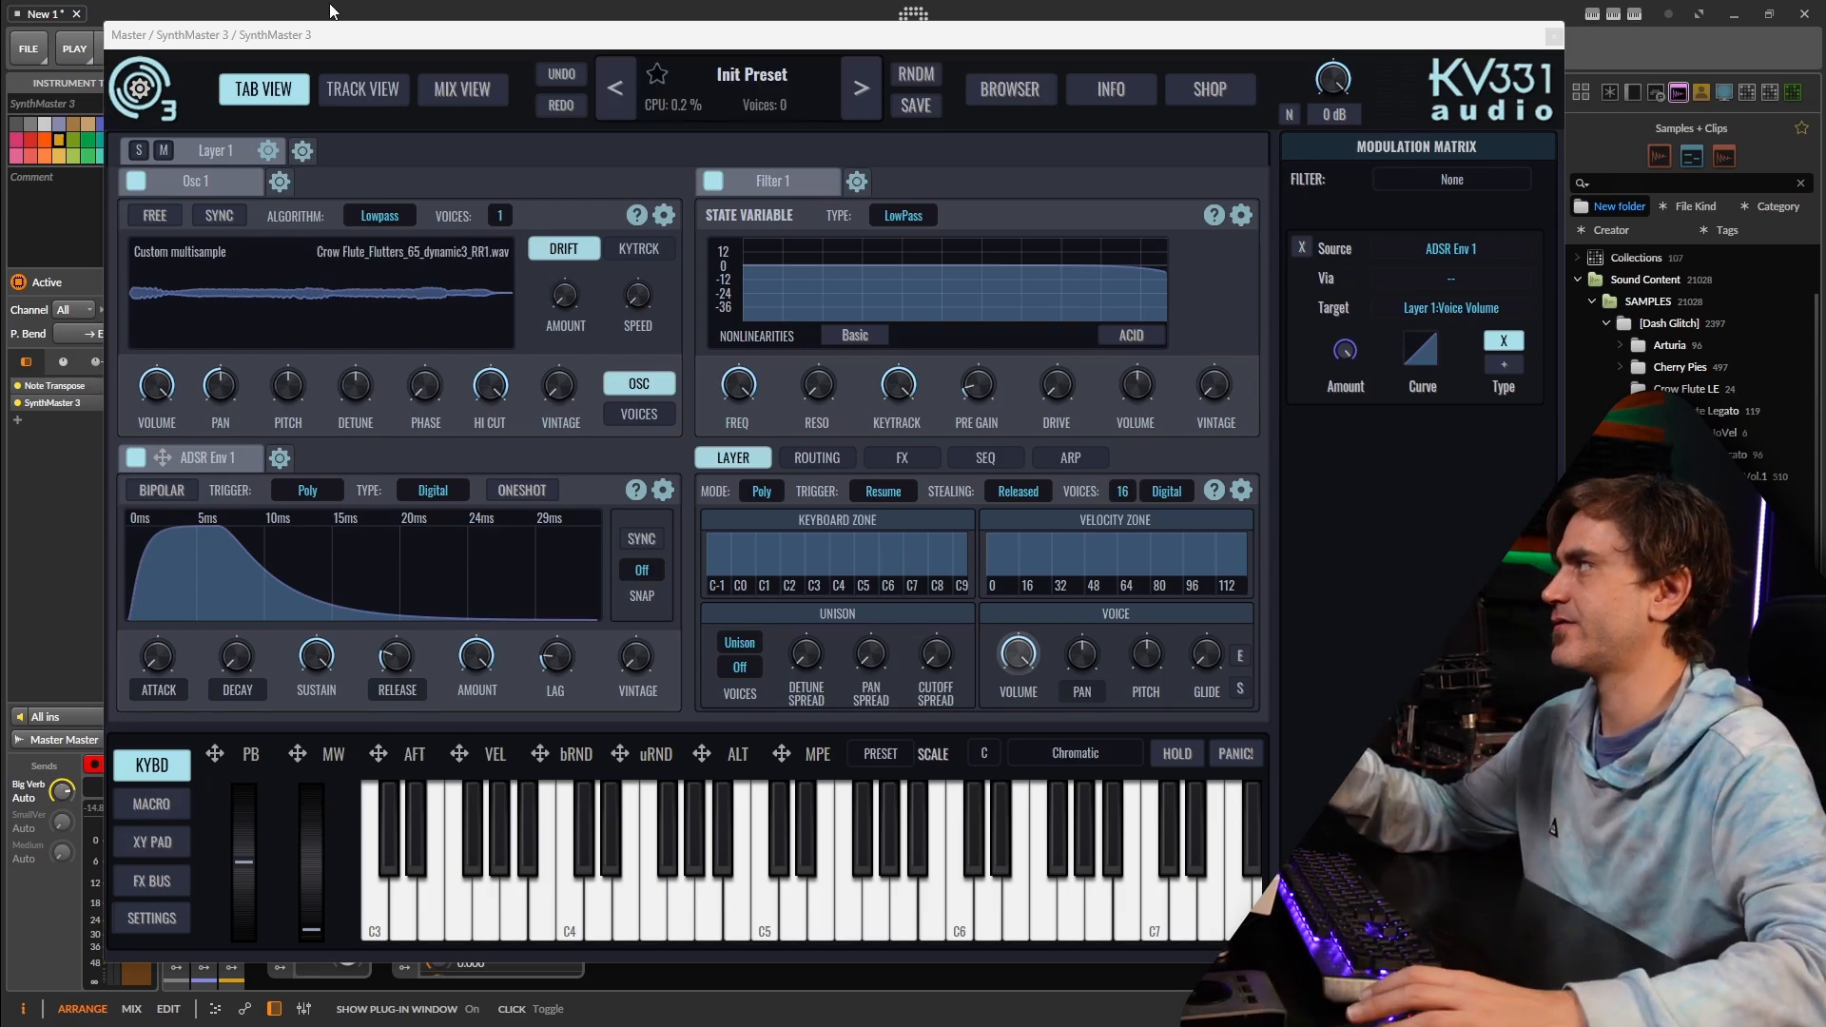
- Open the Layer 1 gear menu showing Add New Layer and Duplicate
left_click(303, 149)
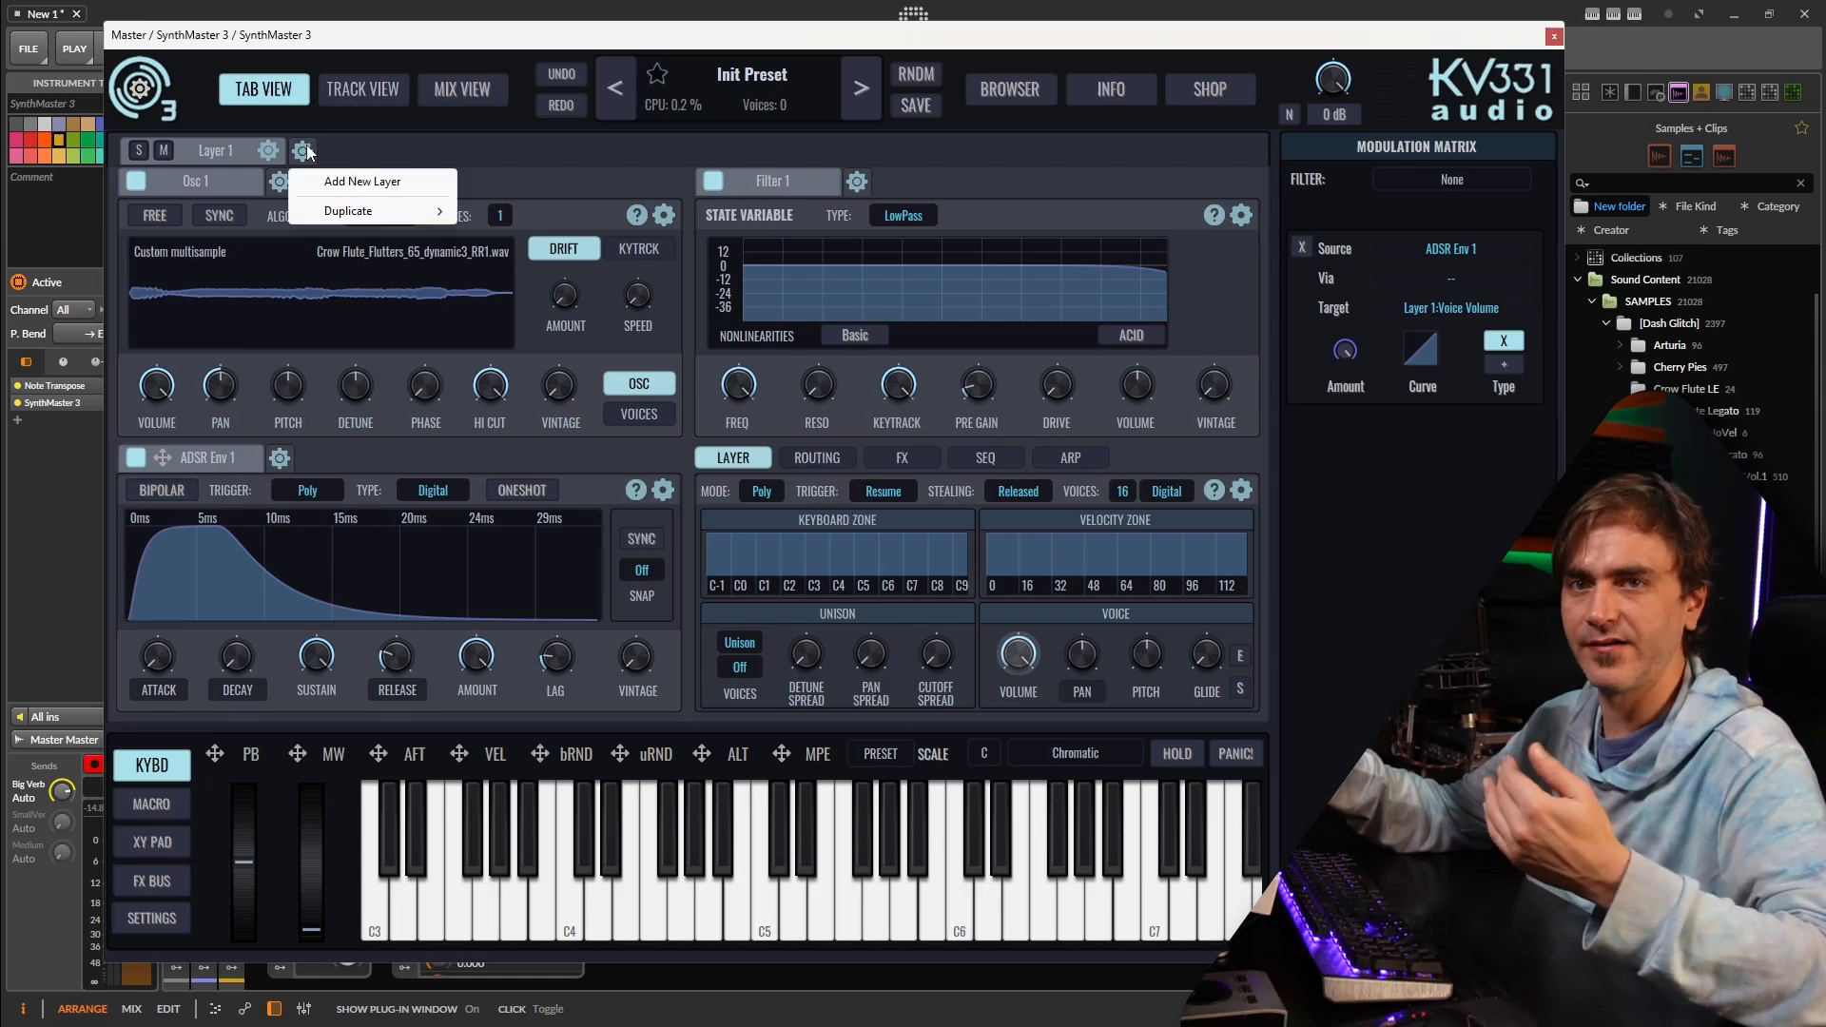